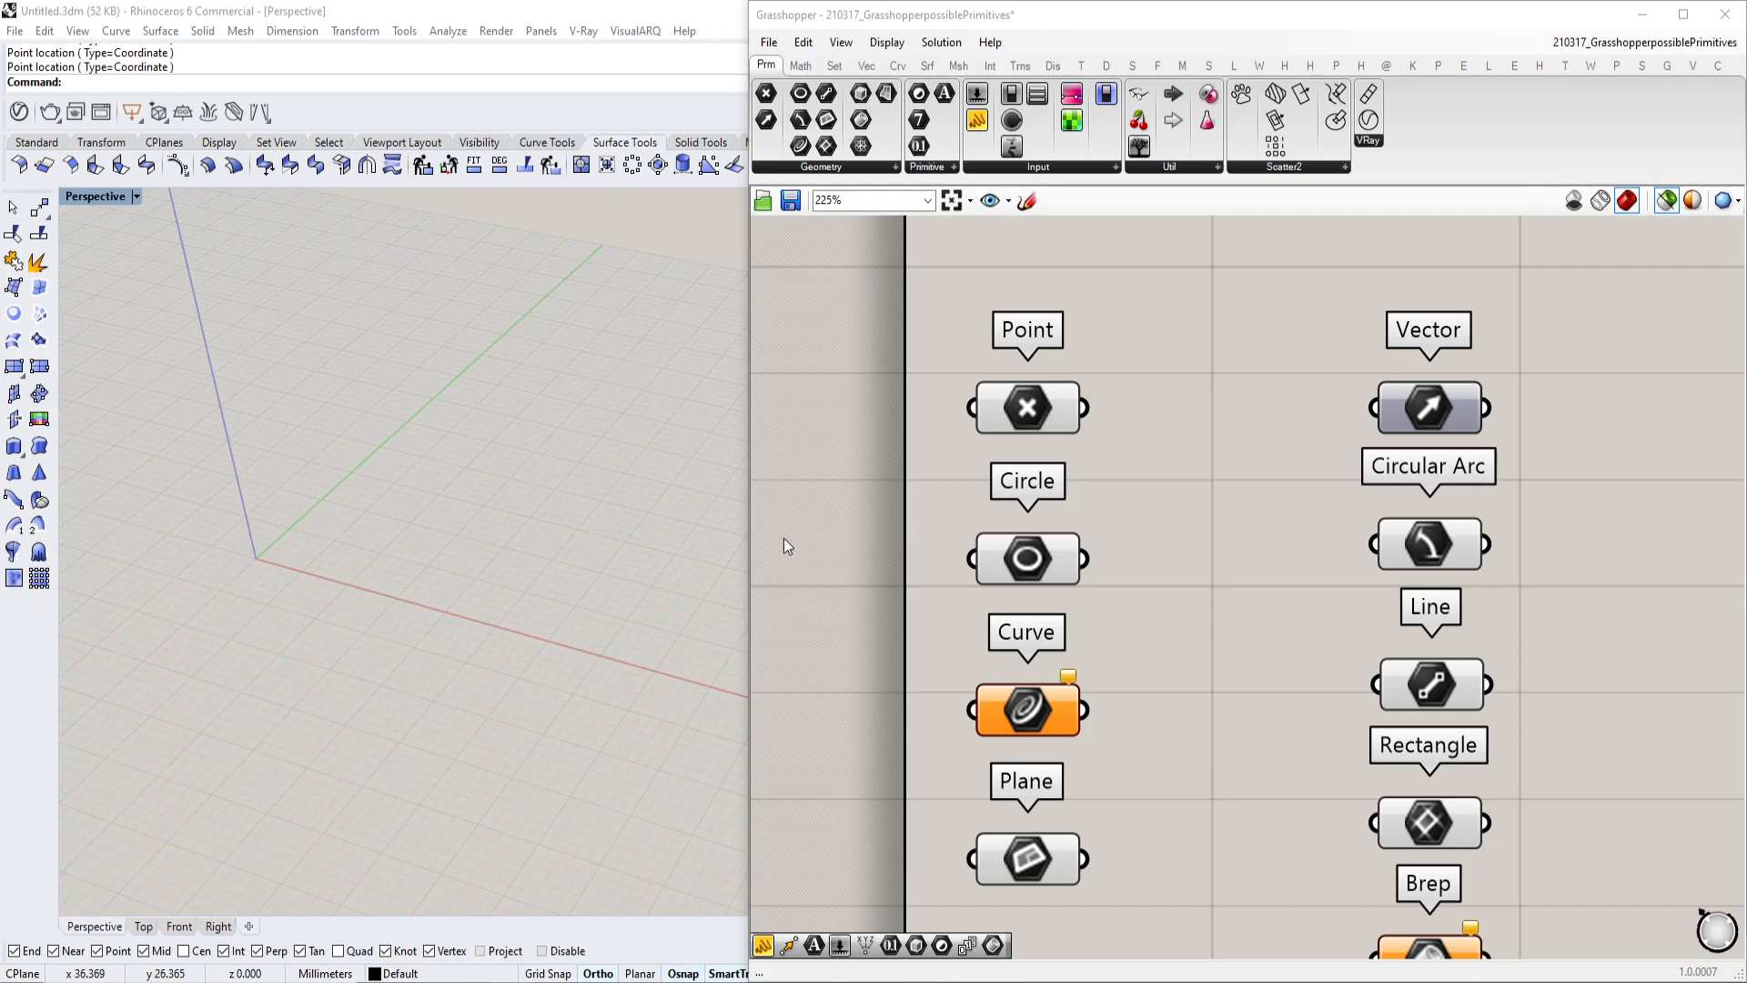
mouse_move(1271, 671)
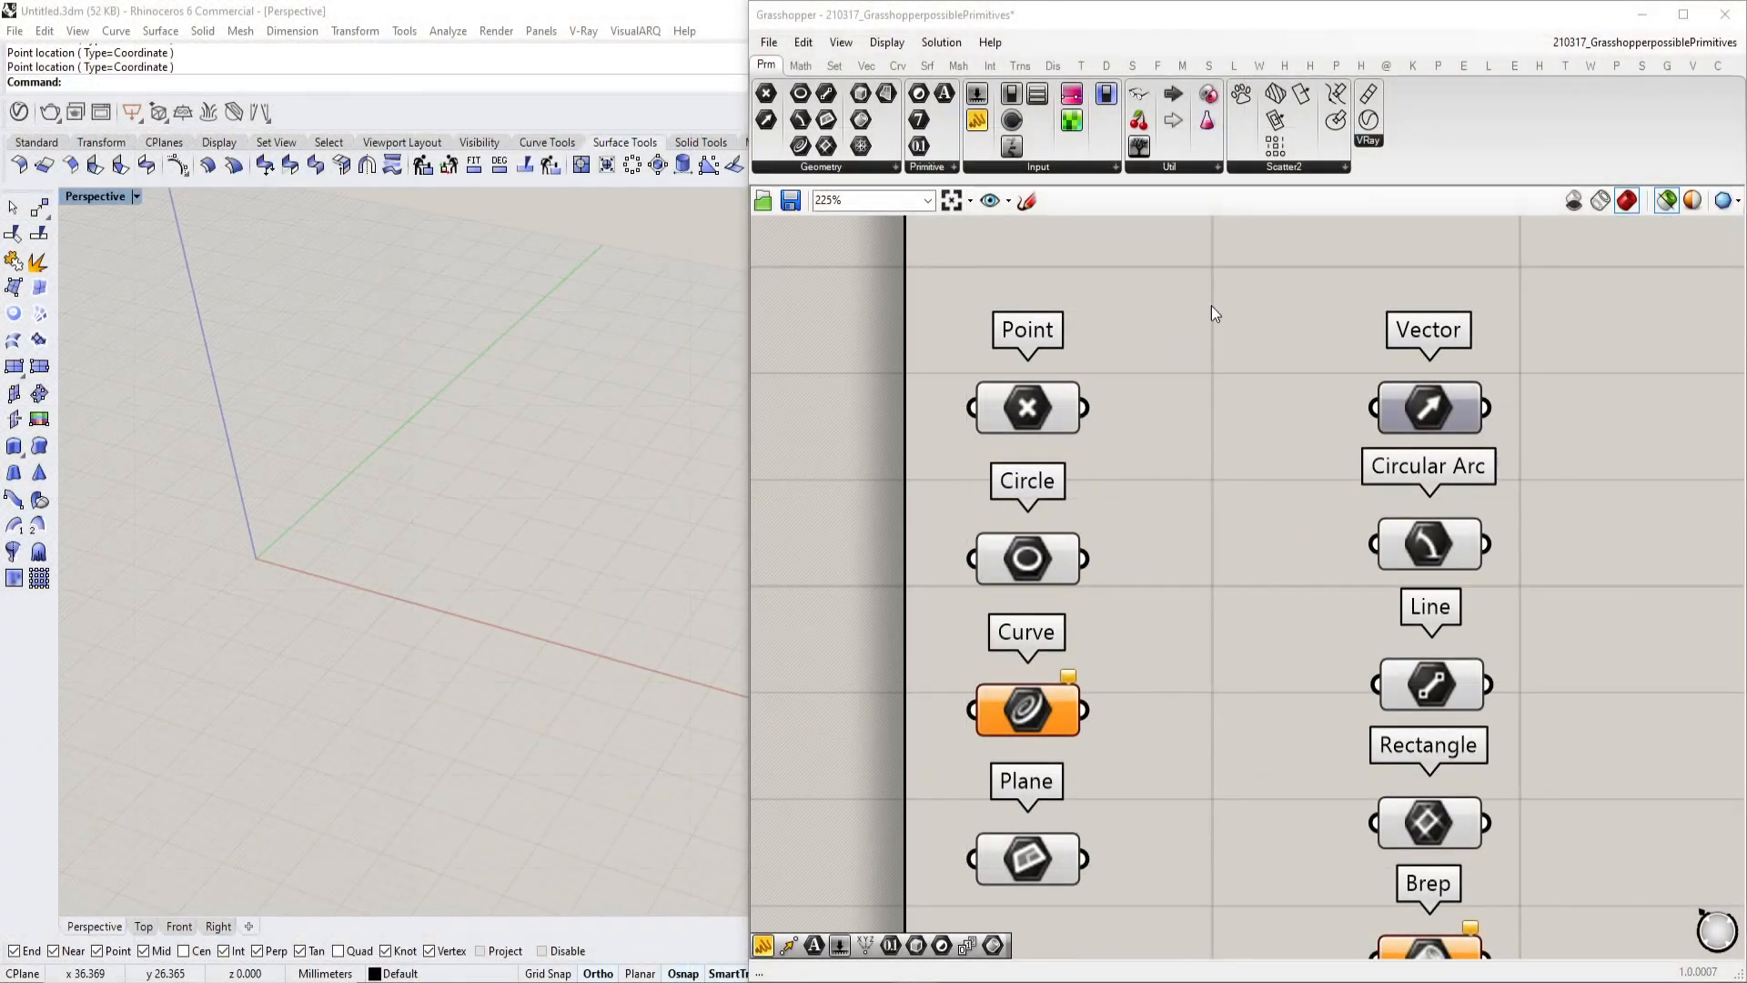
Scroll through the opening example groups on the canvas to reach the point-from-sliders definition
scroll("down", 3)
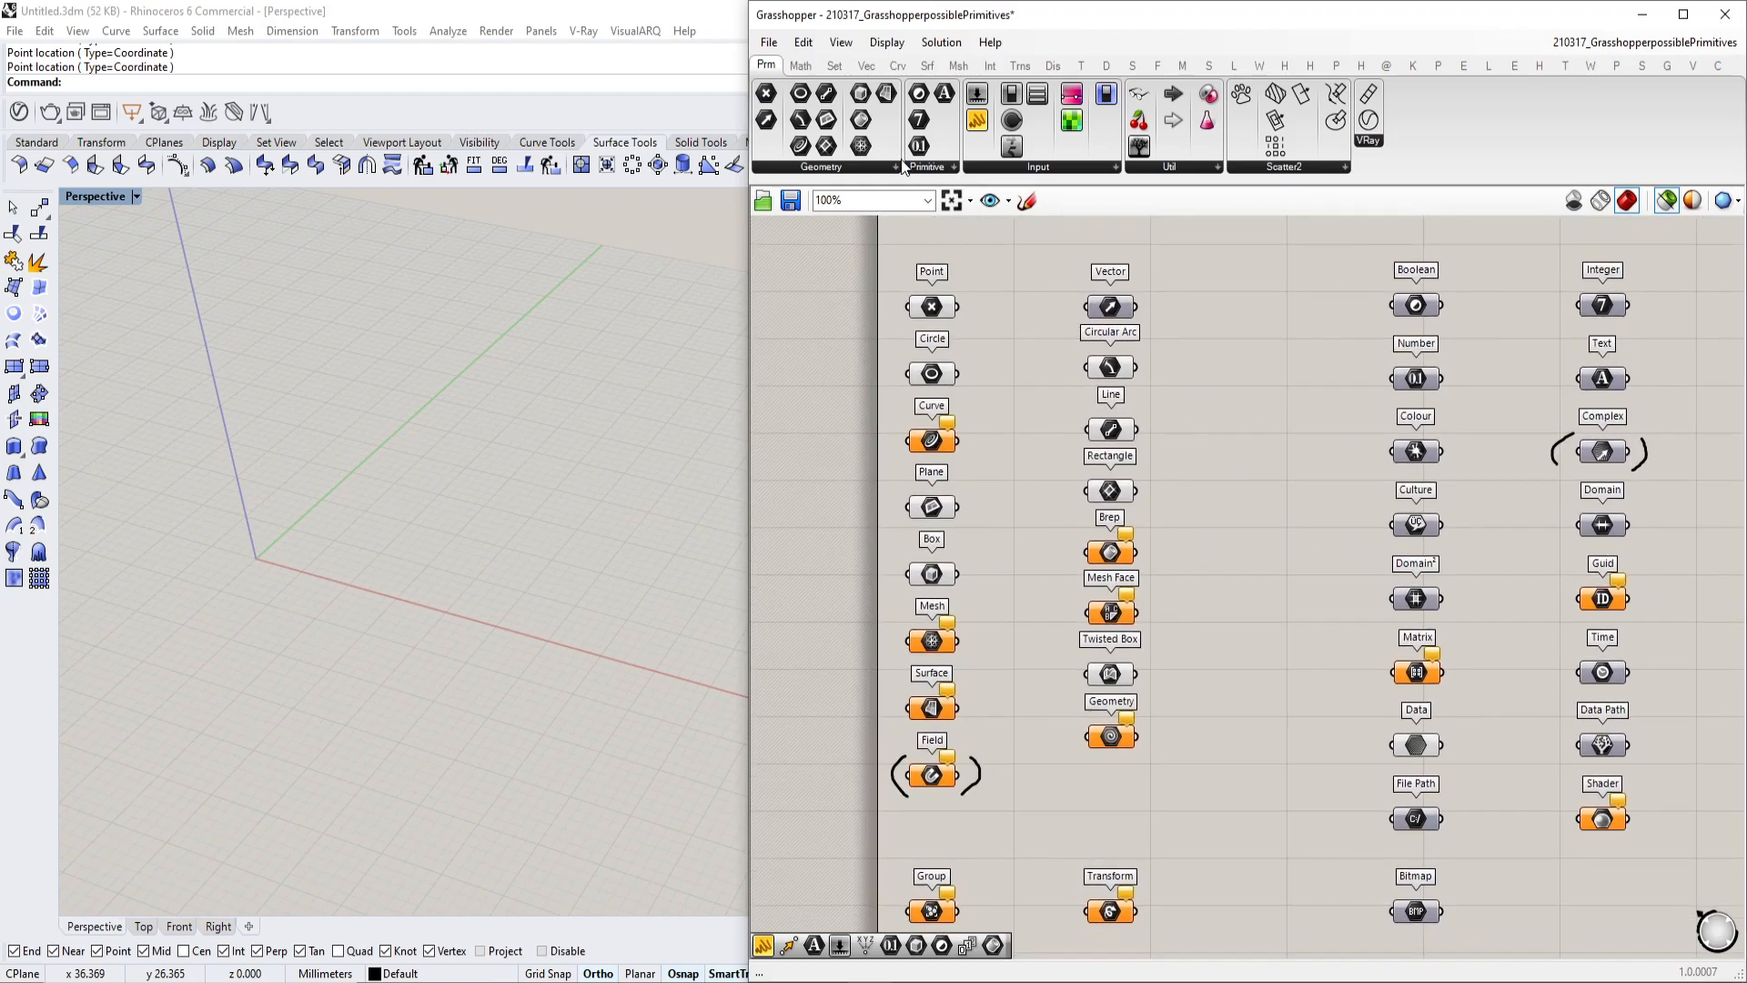
mouse_move(1181, 387)
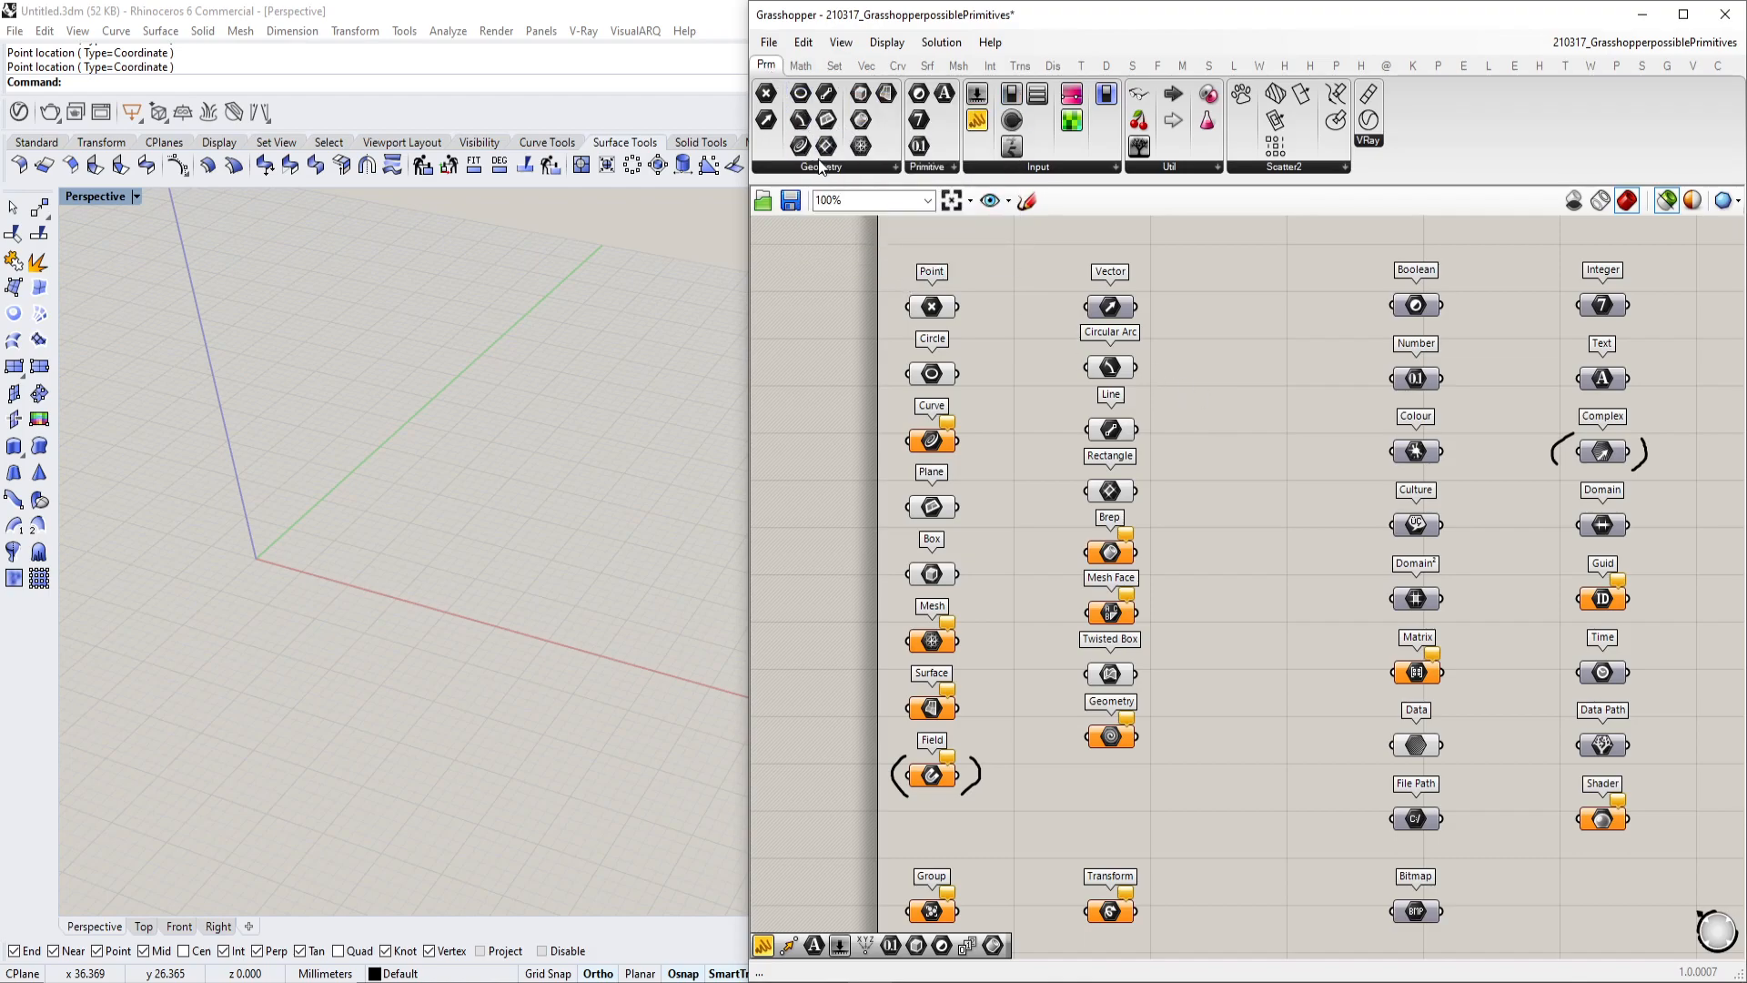
left_click(931, 168)
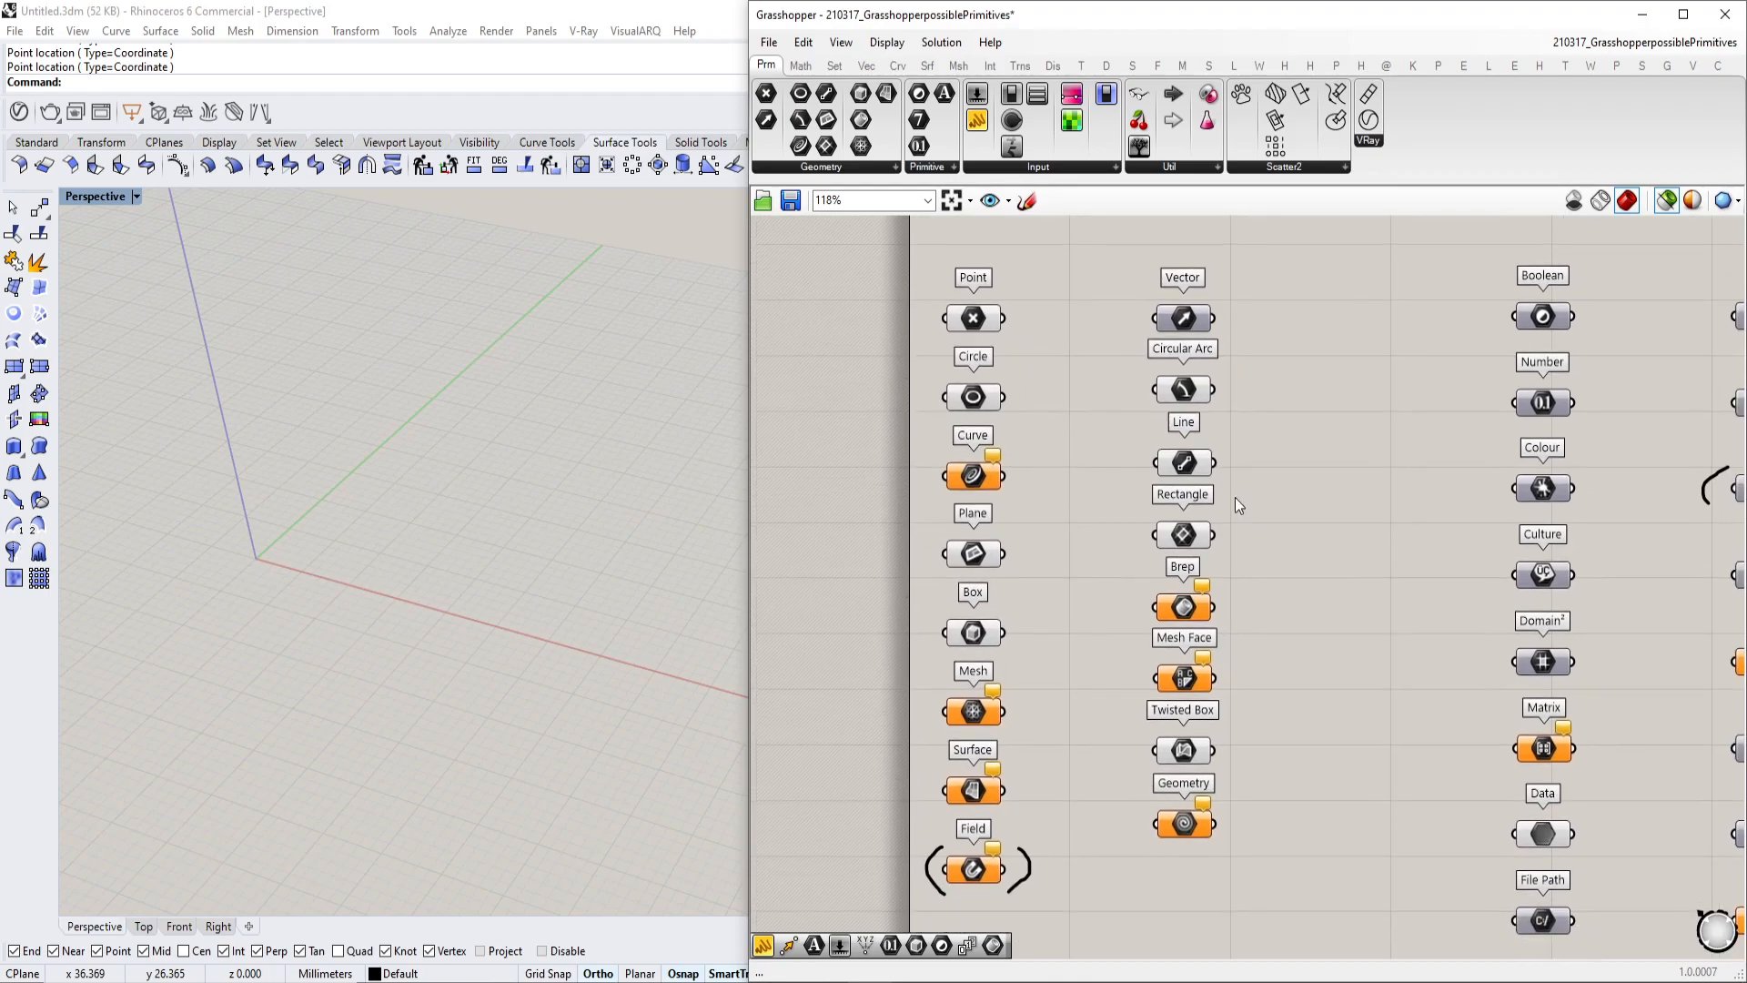
scroll("down", 3)
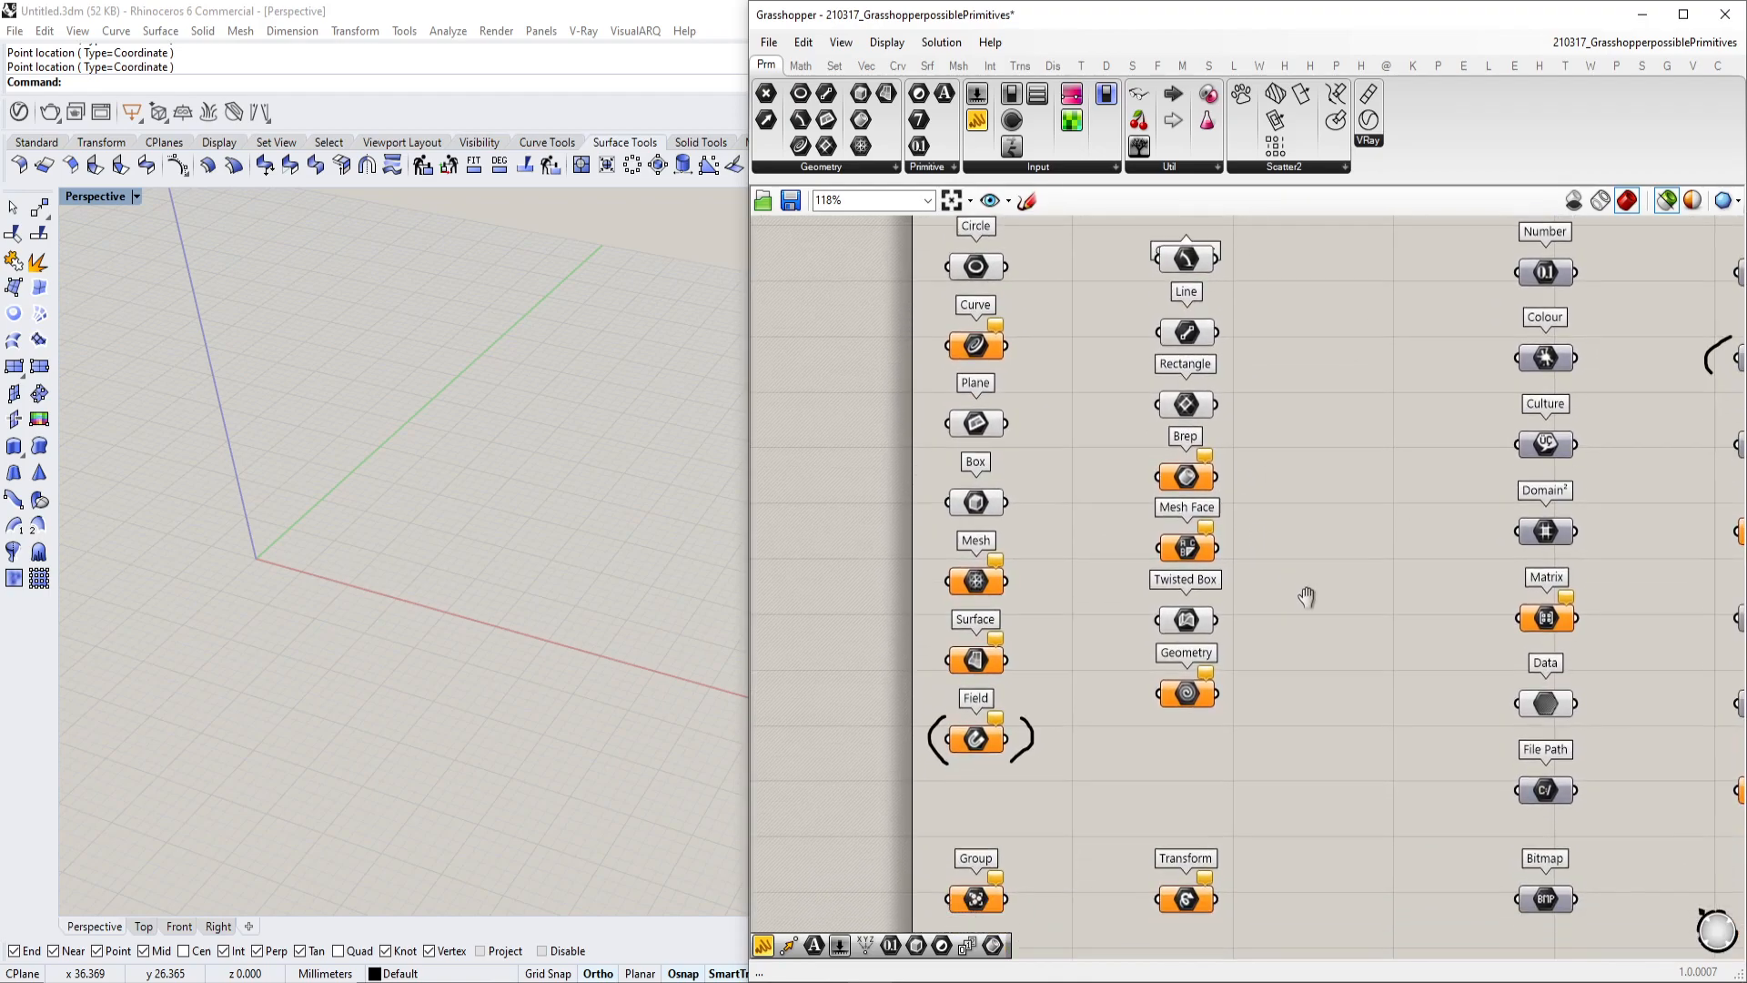
scroll("down", 3)
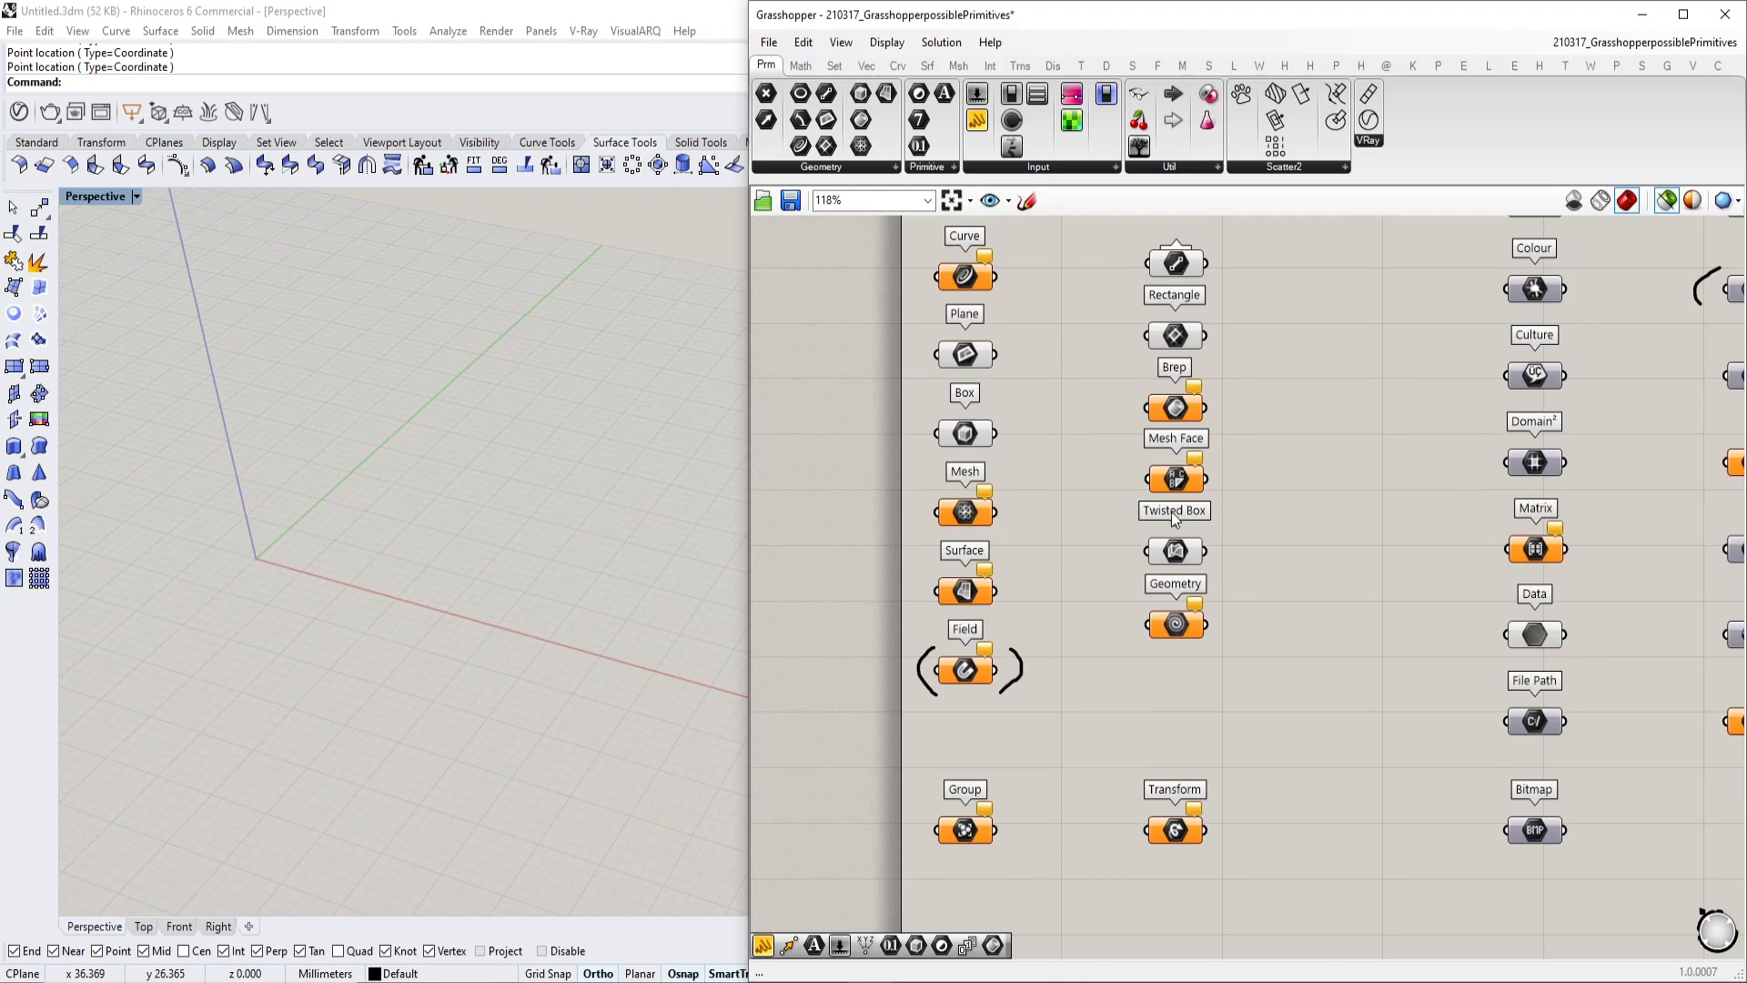
mouse_move(1239, 645)
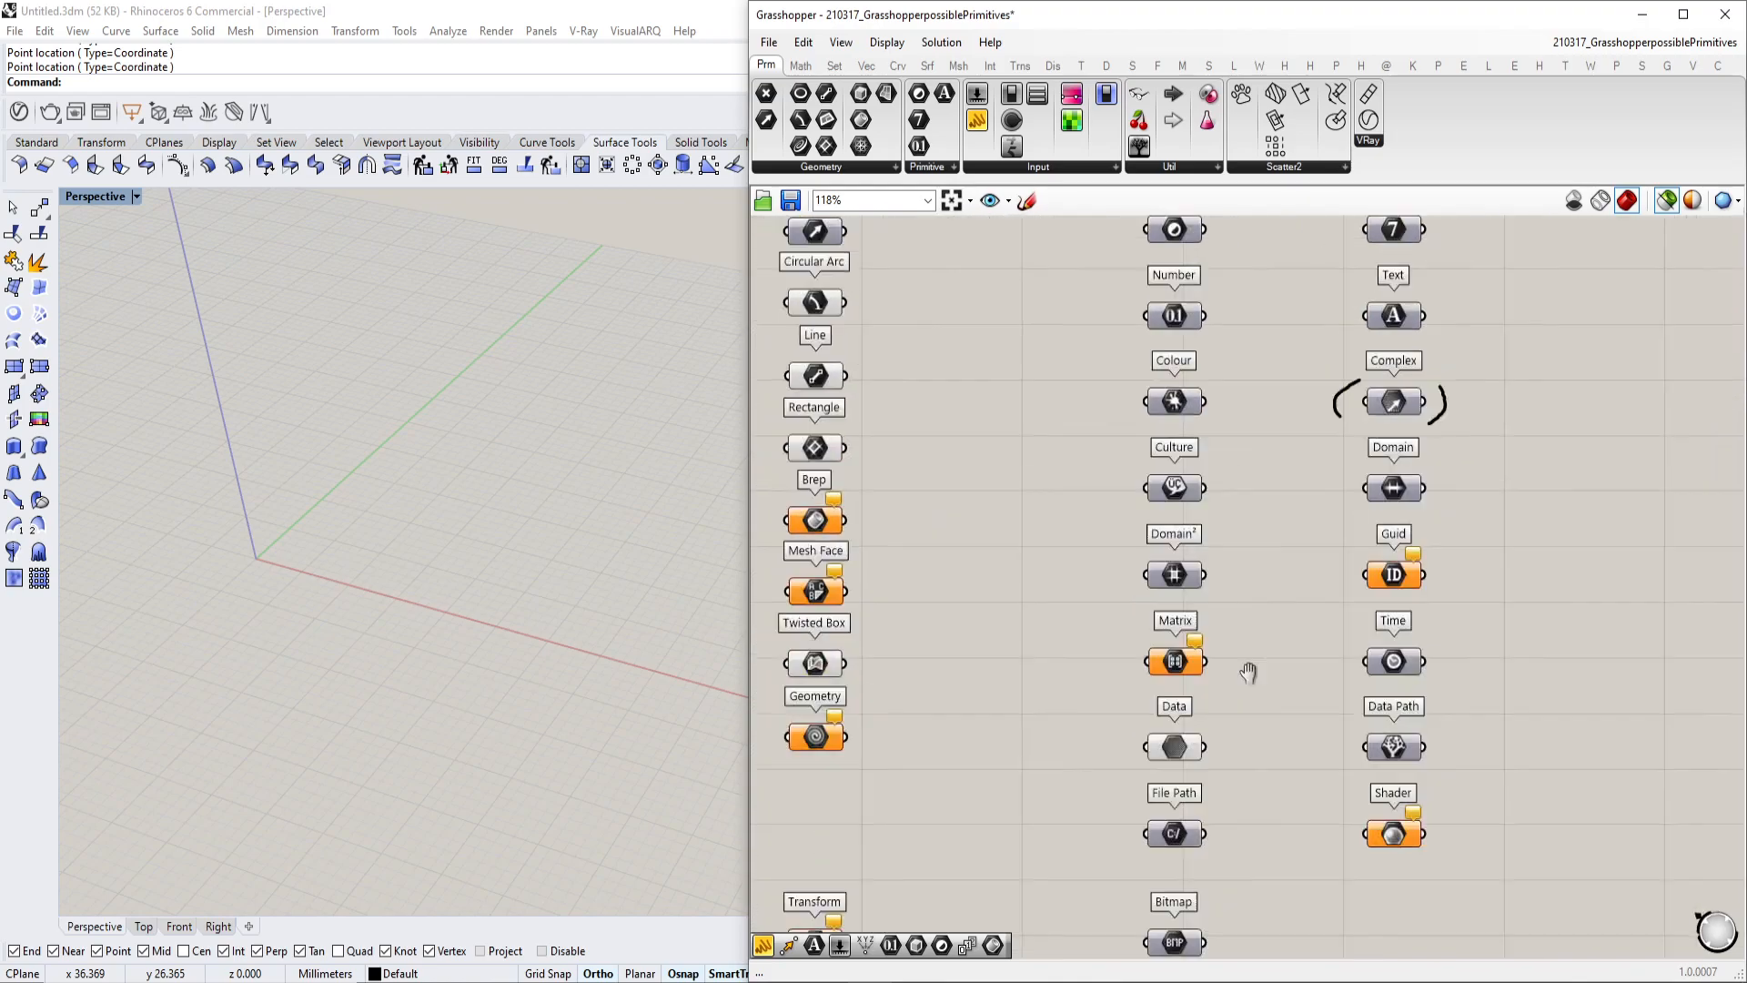
scroll("down", 3)
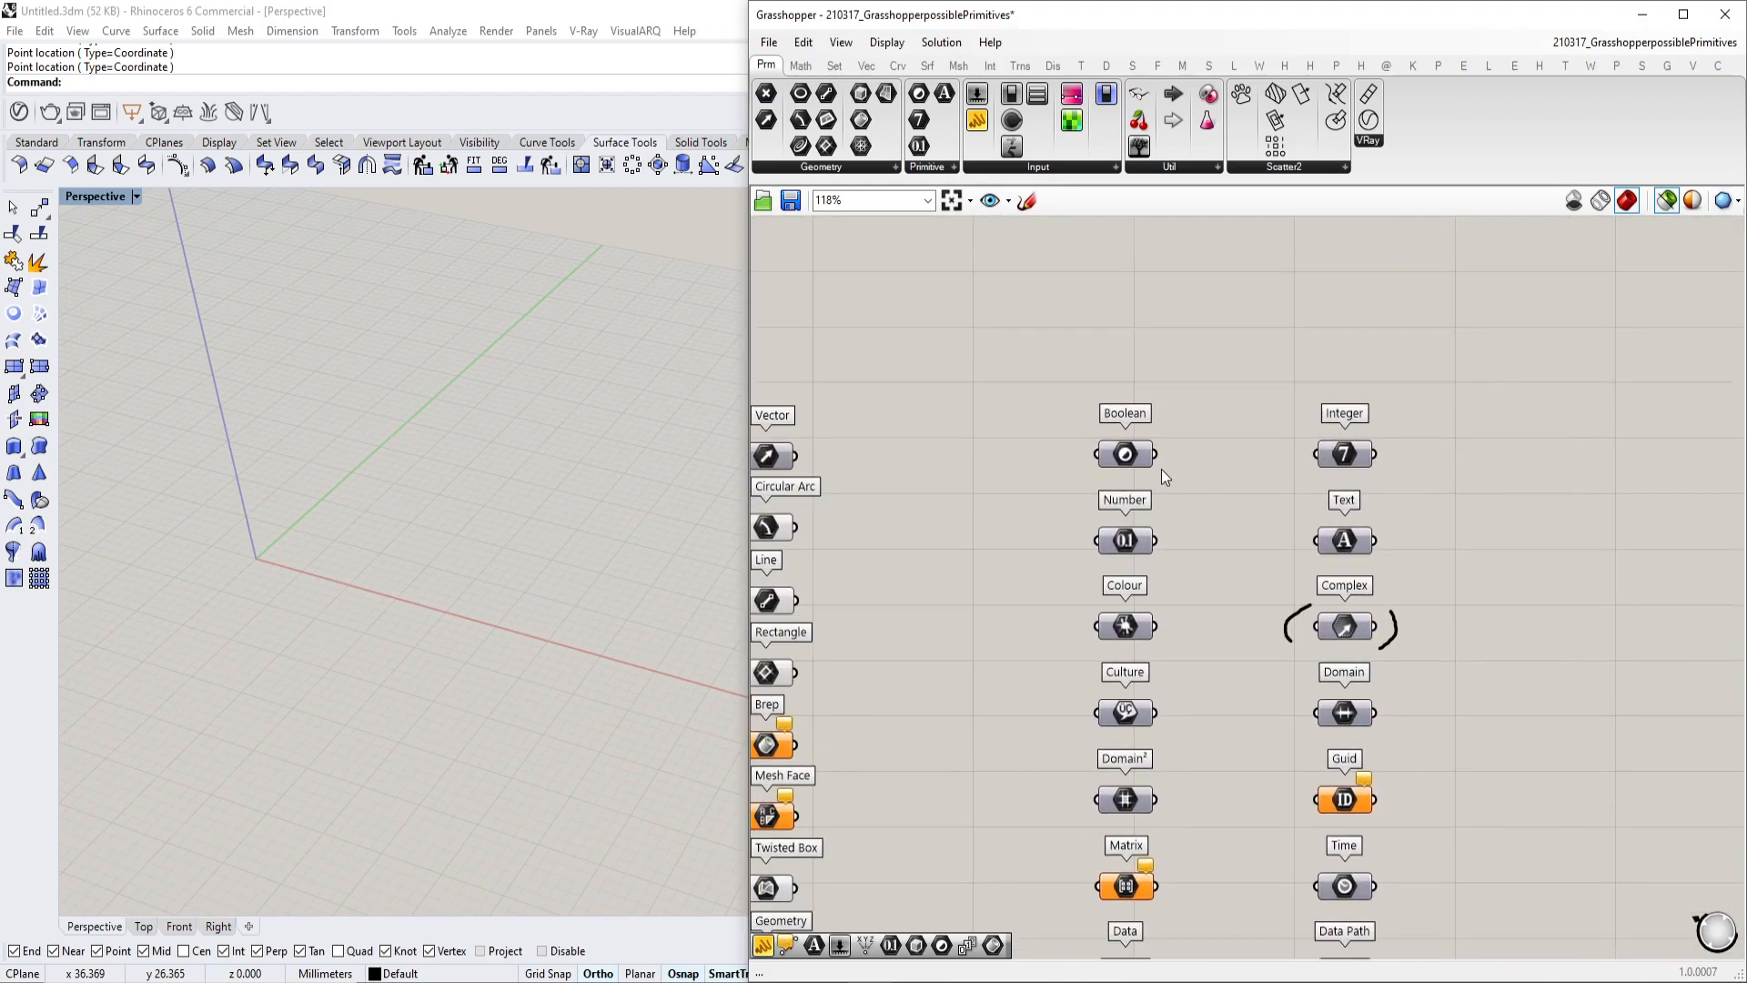
scroll("down", 3)
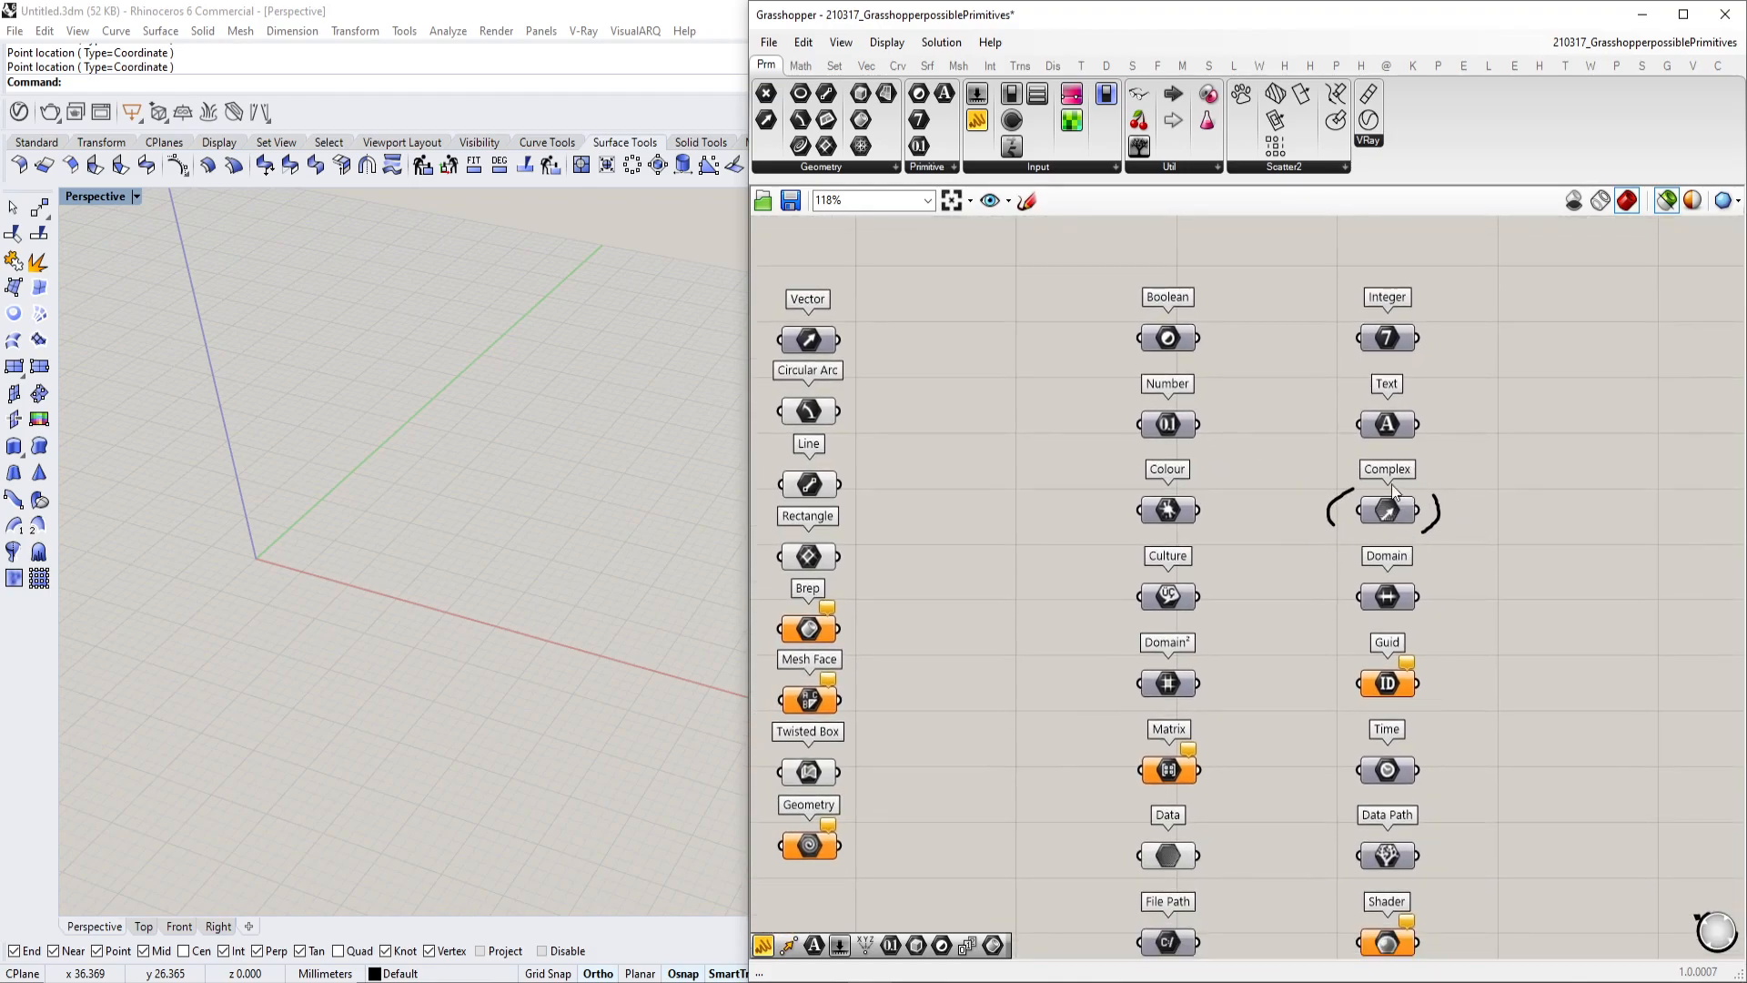
mouse_move(1506, 539)
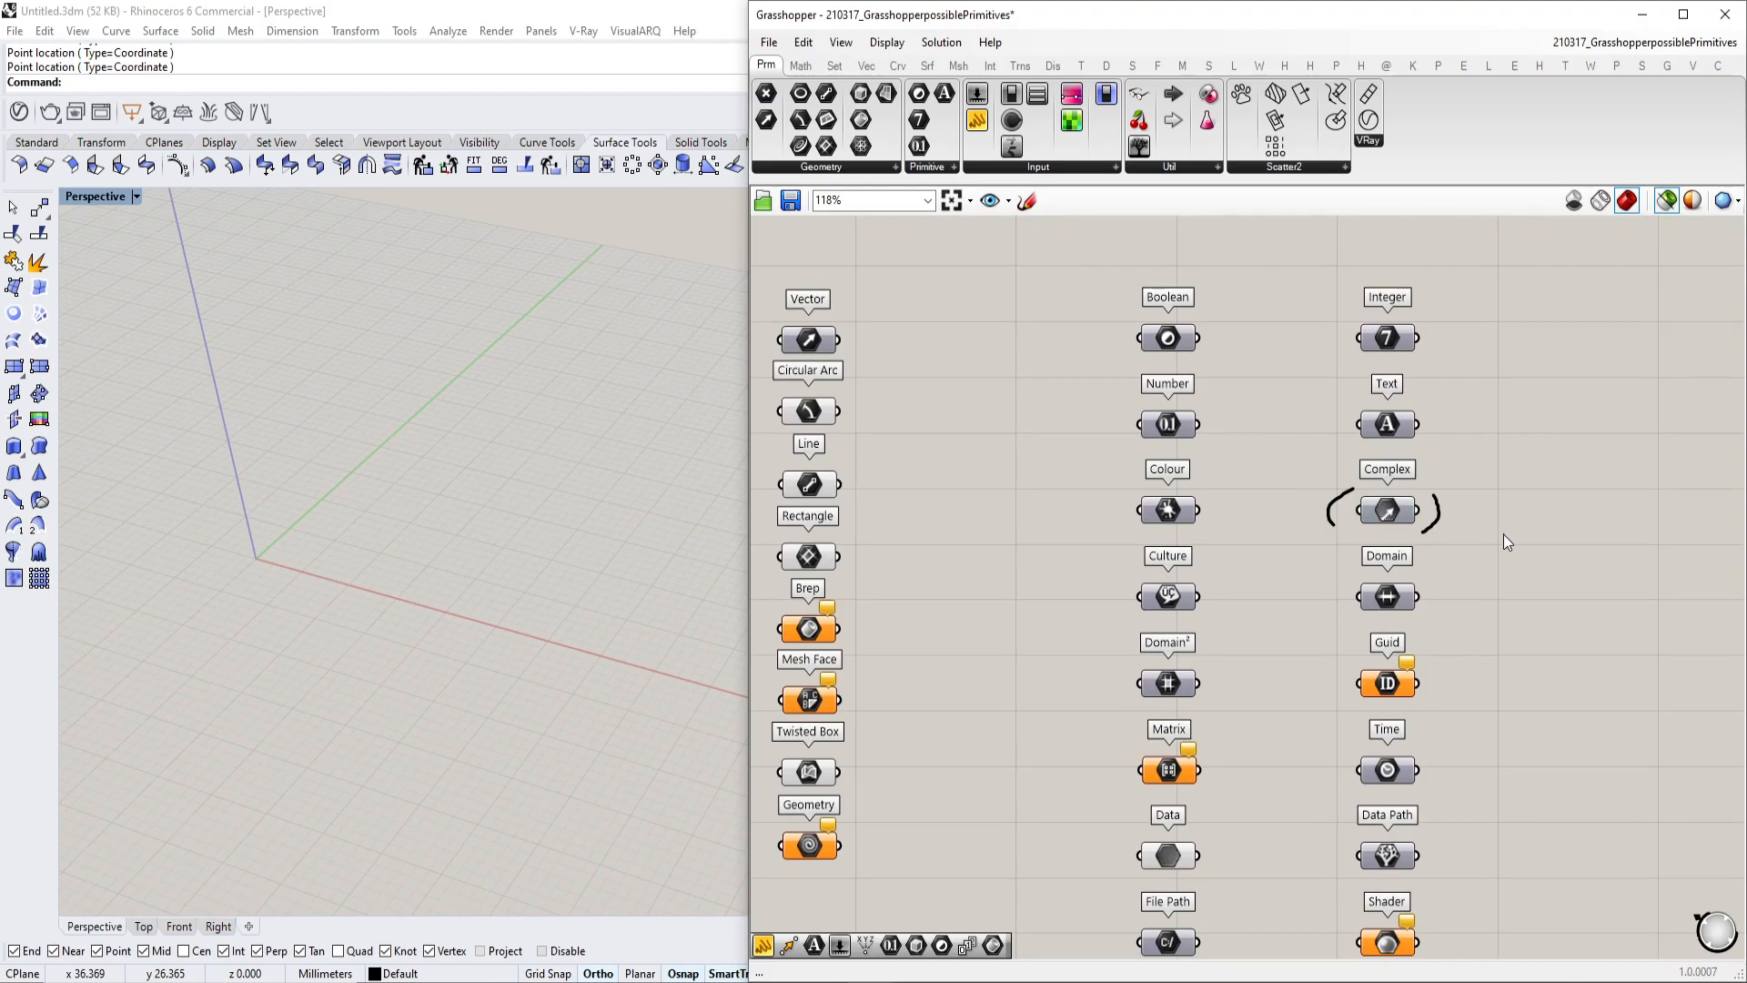
scroll("down", 3)
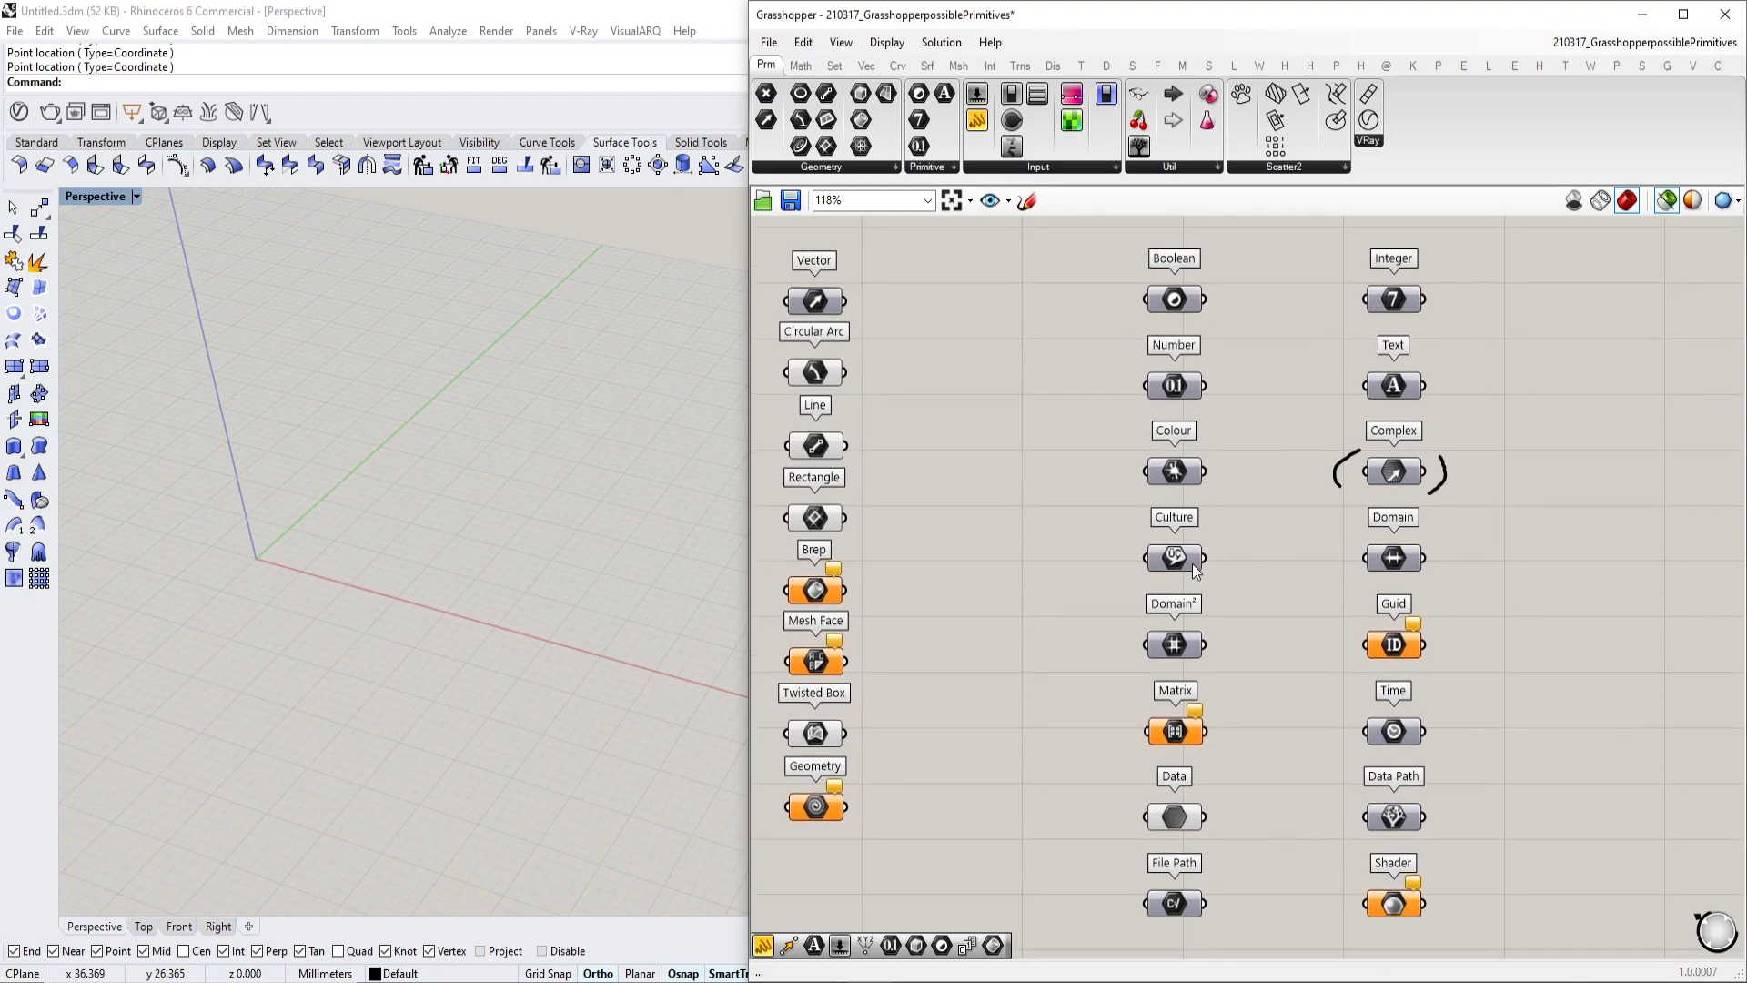
scroll("down", 3)
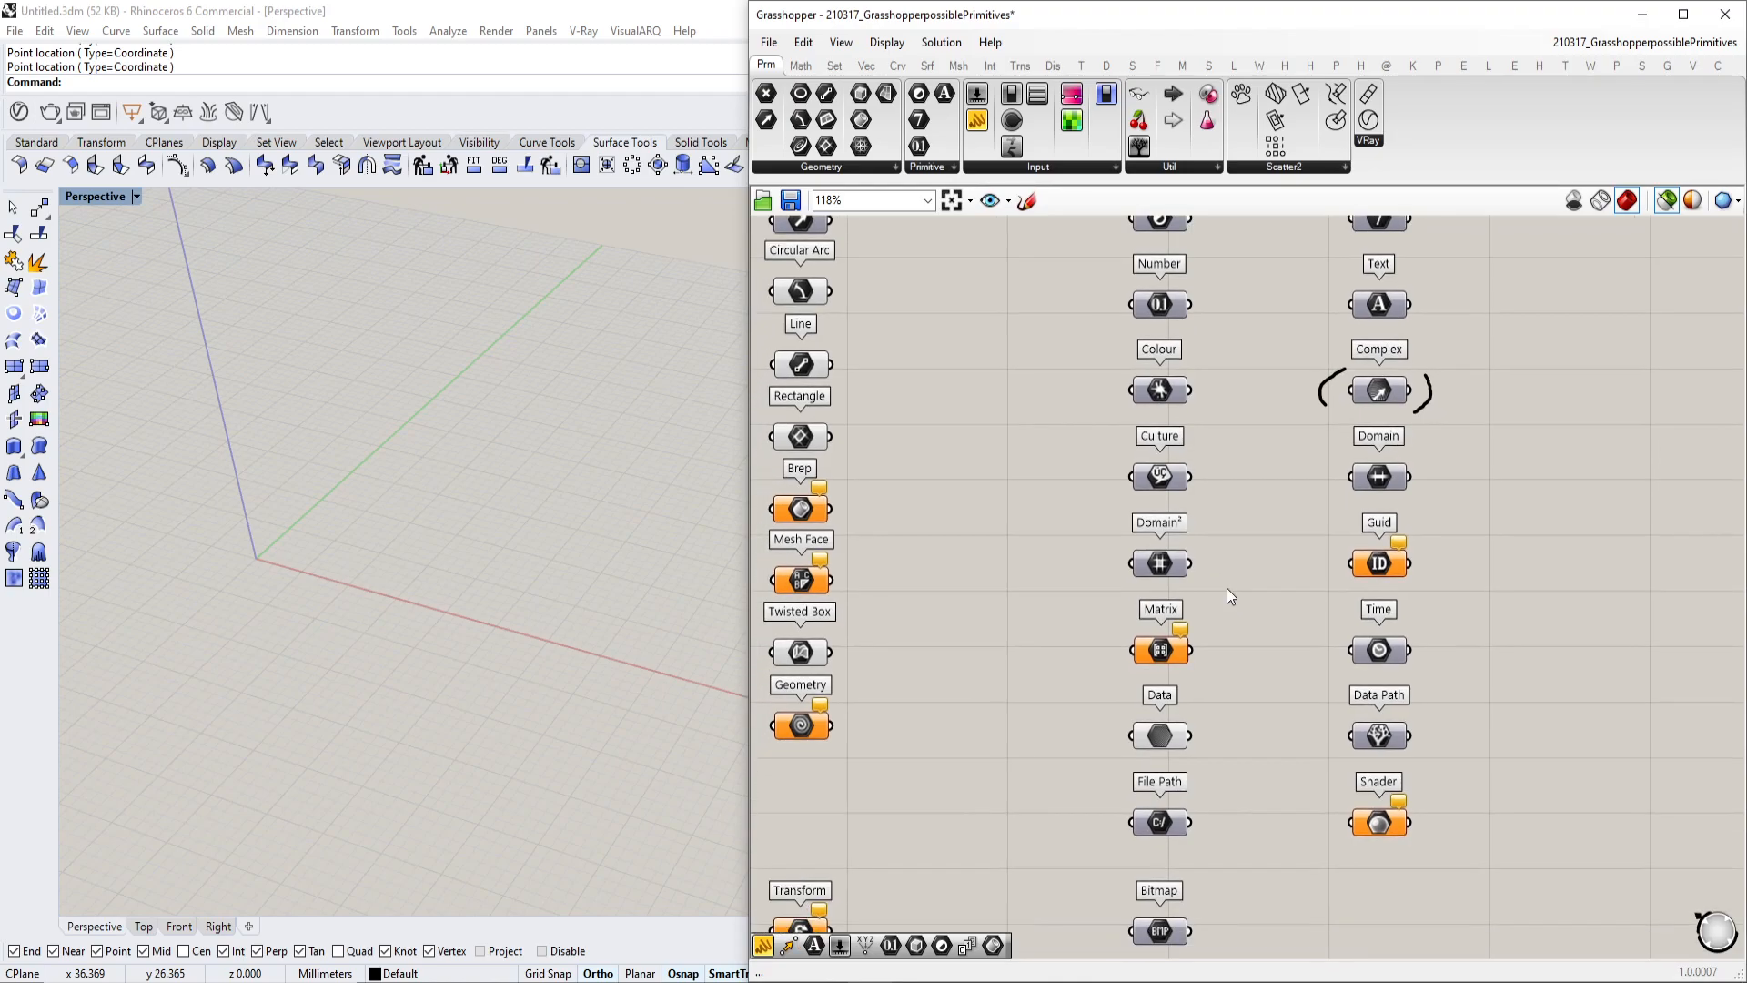
scroll("down", 3)
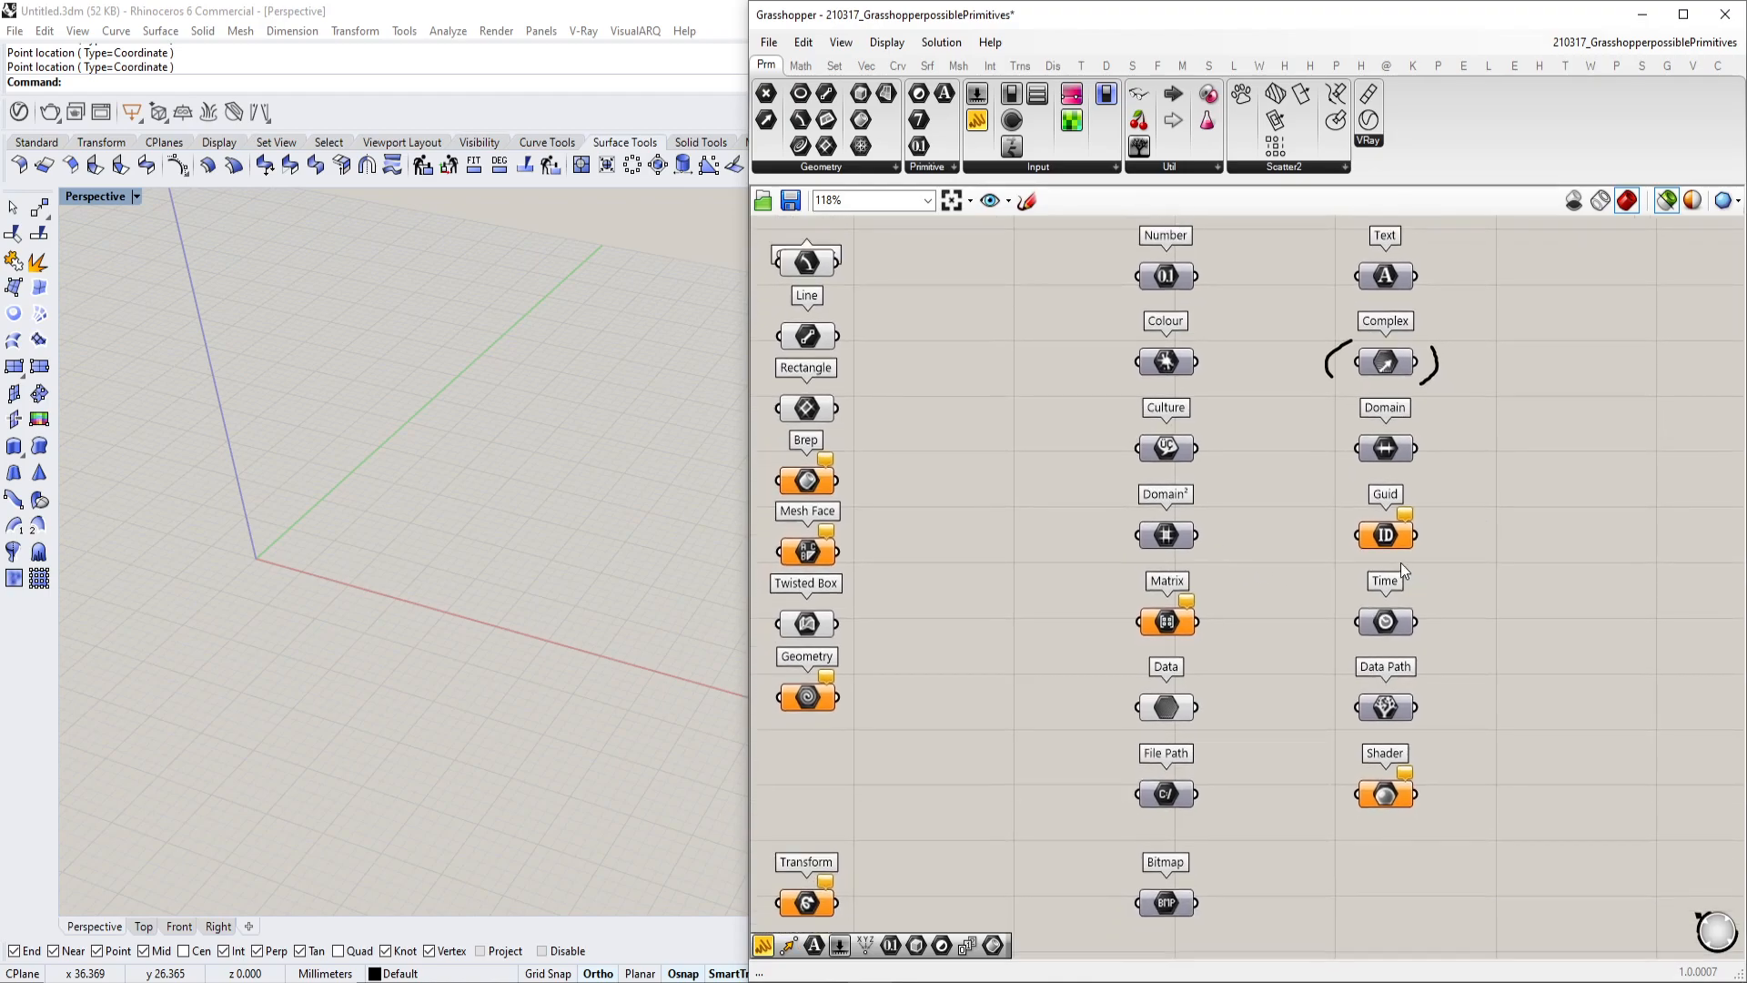
scroll("down", 3)
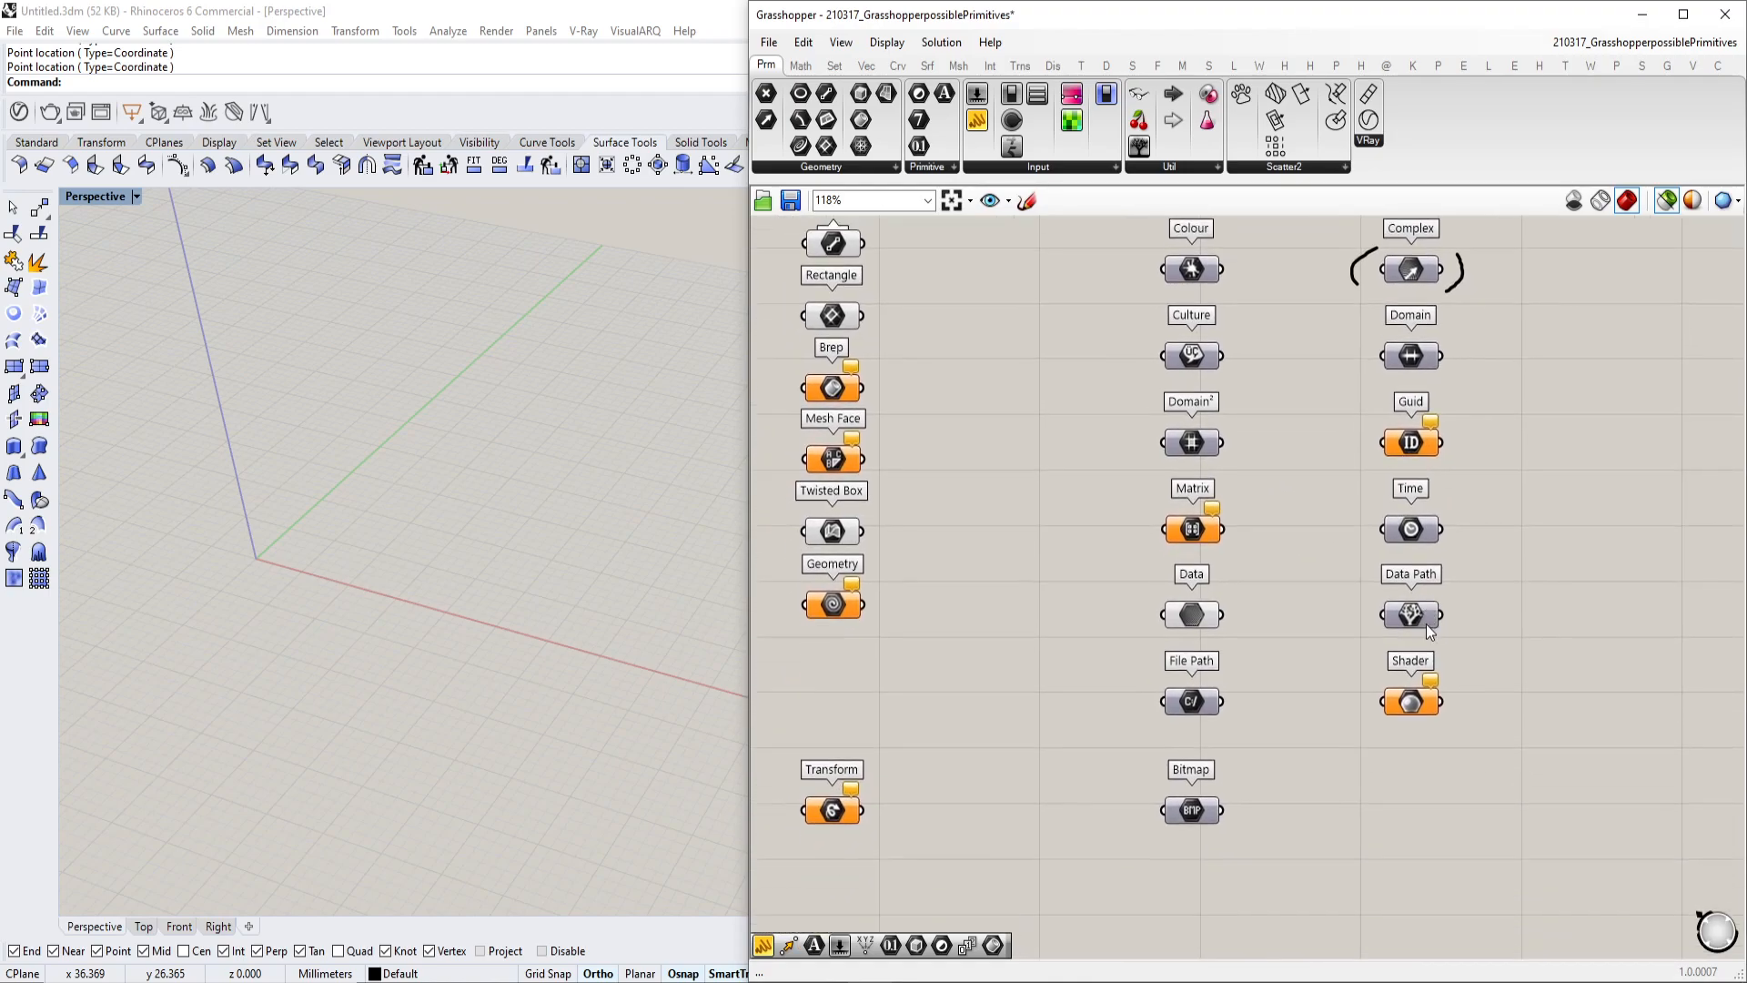
mouse_move(1319, 746)
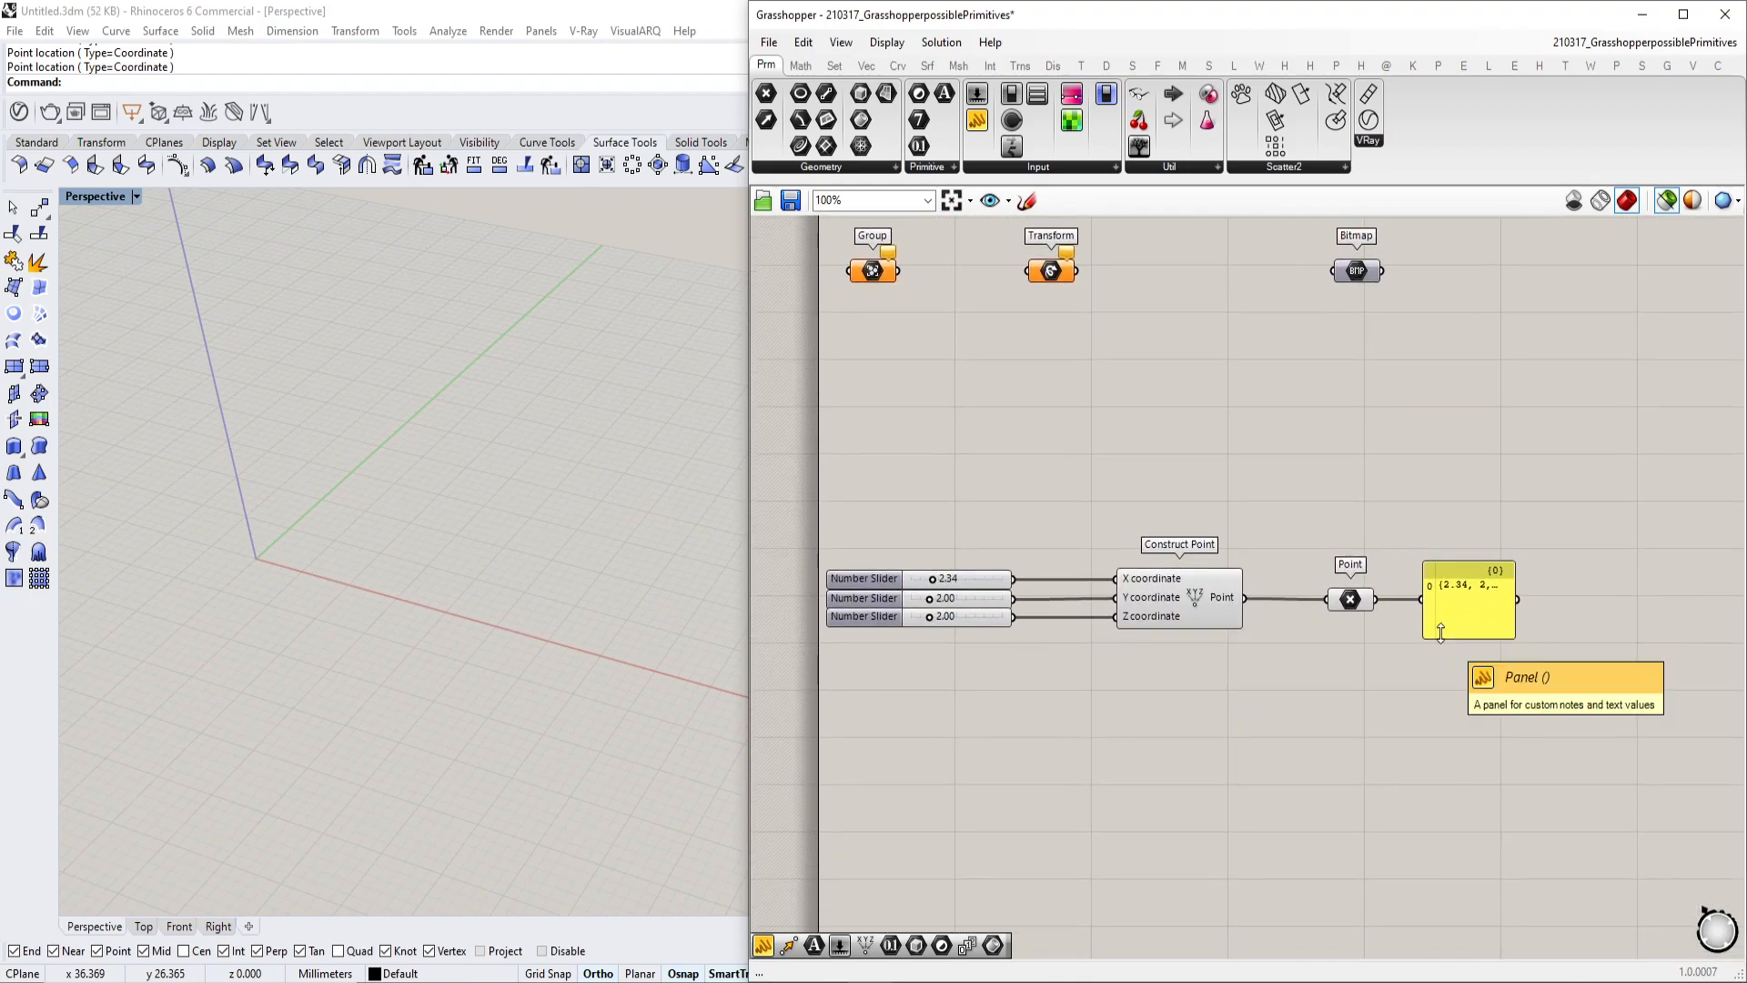
Set the point's X slider to 2.92 and inspect the Vector 2Pt and Circle panel readouts
left_click(1348, 599)
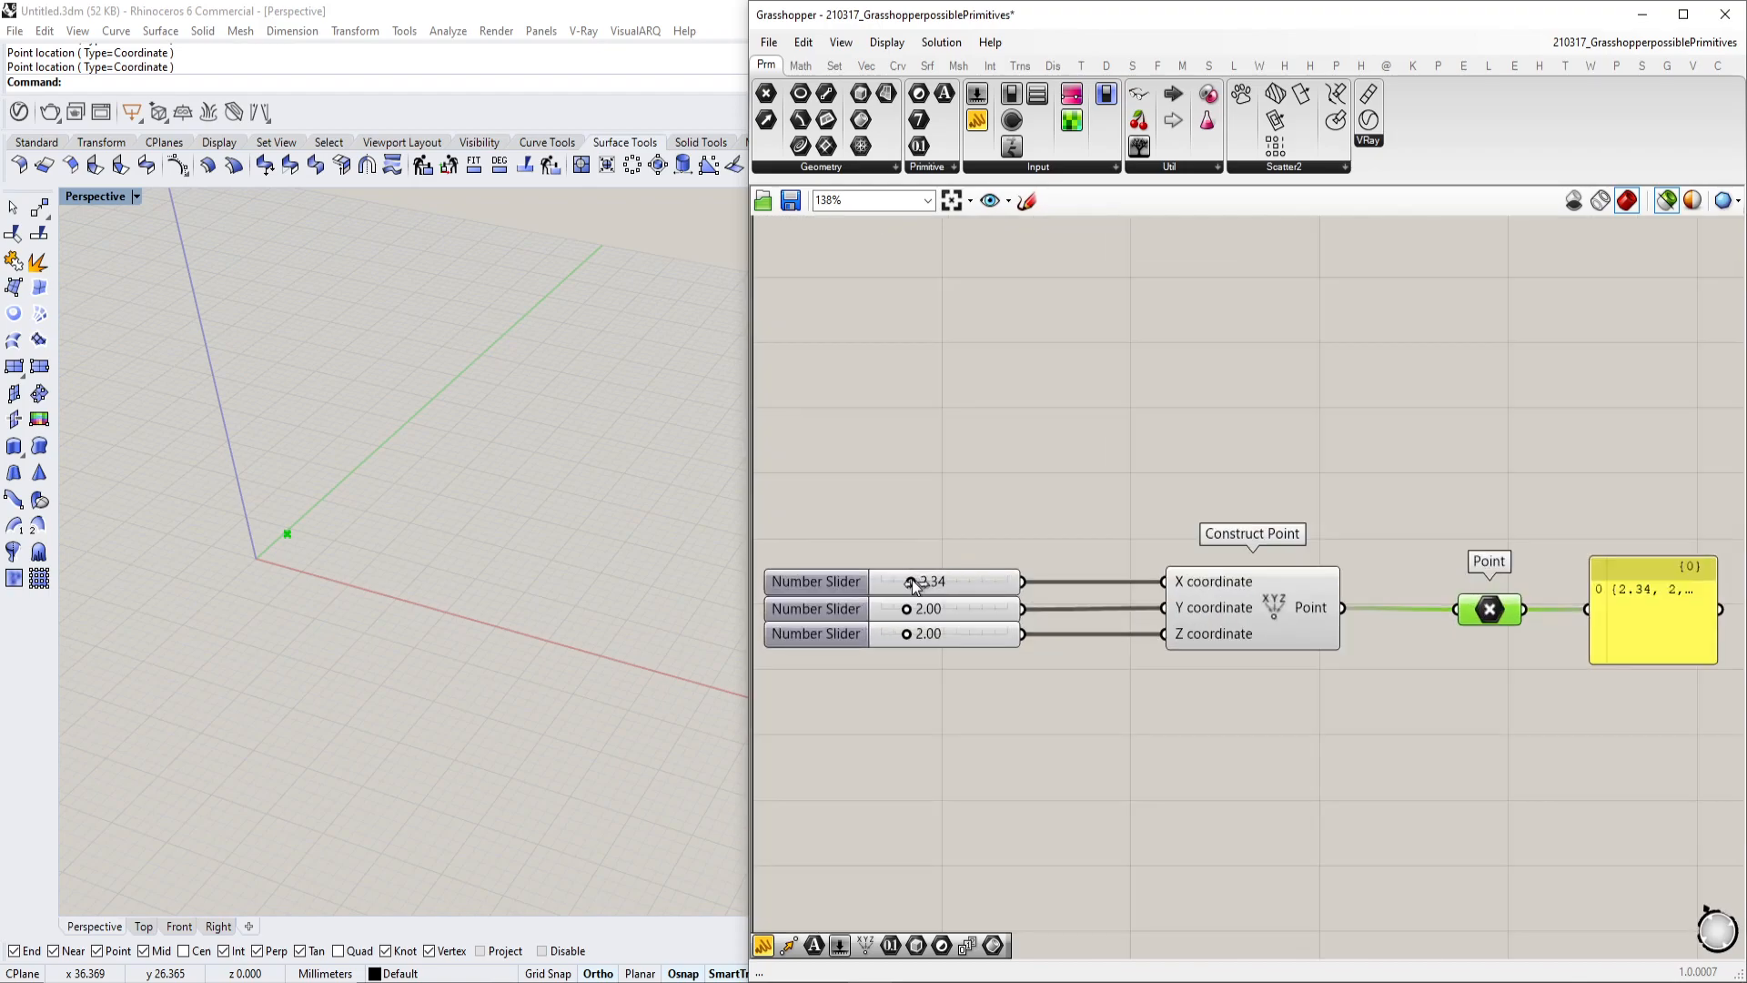
left_click_drag(914, 581, 935, 580)
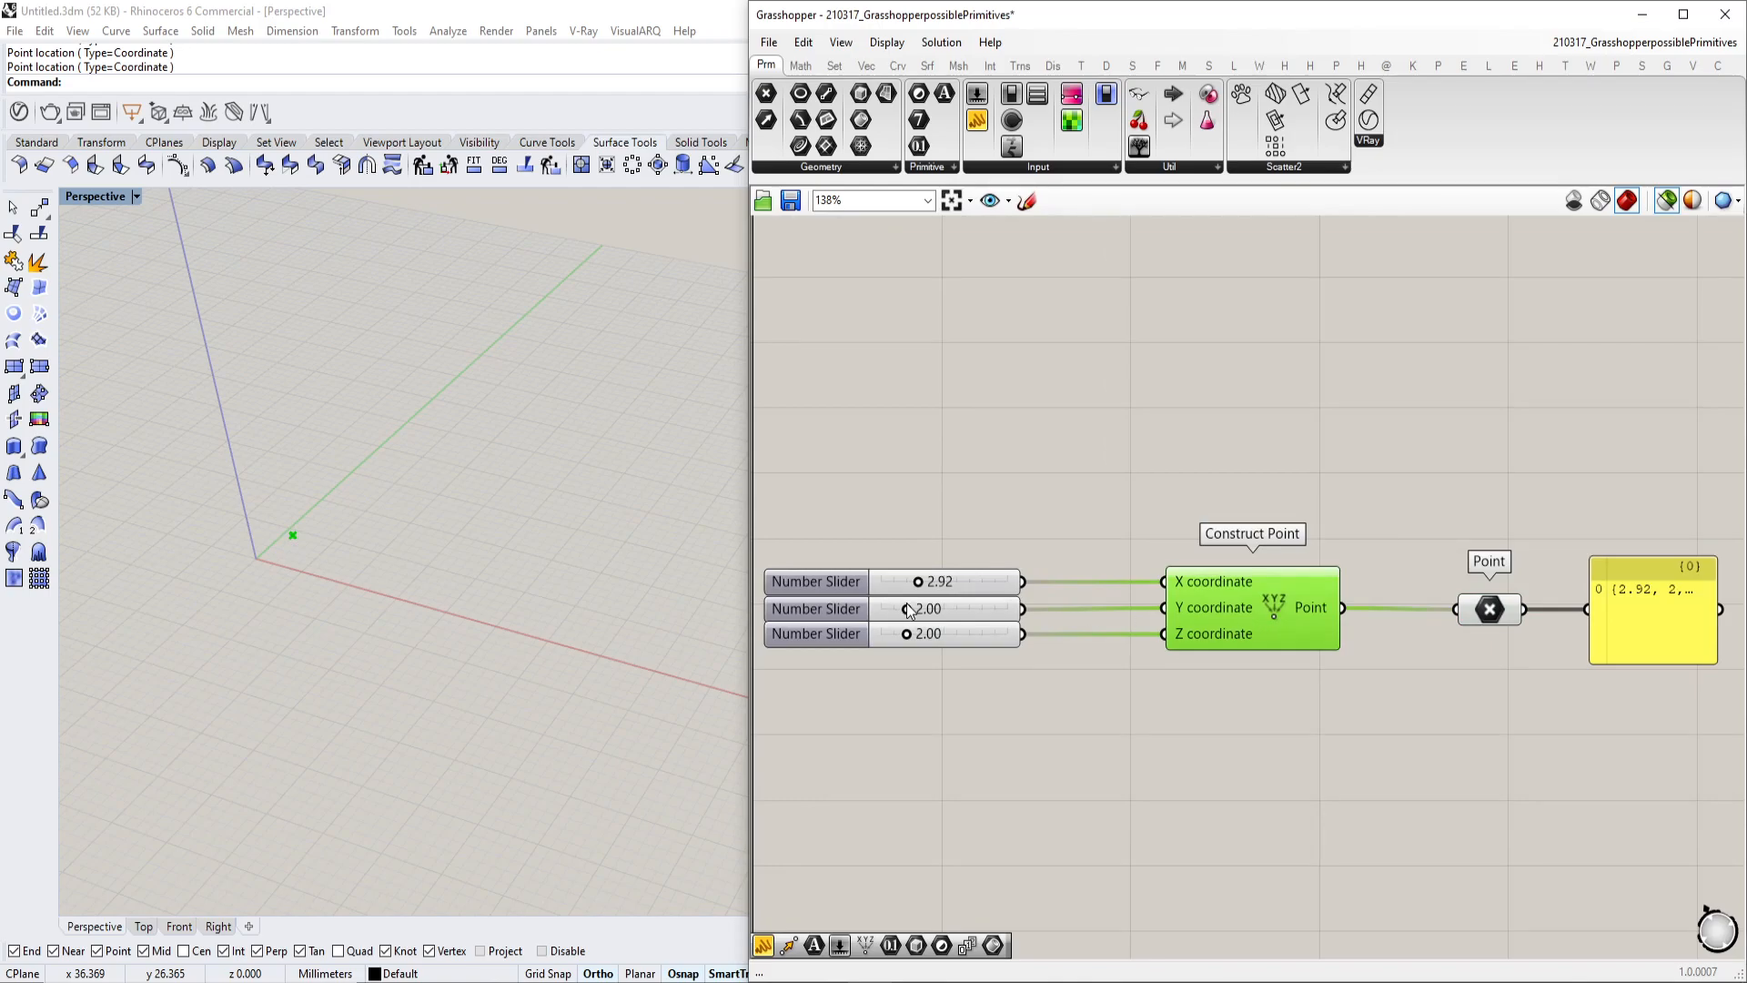
scroll("down", 3)
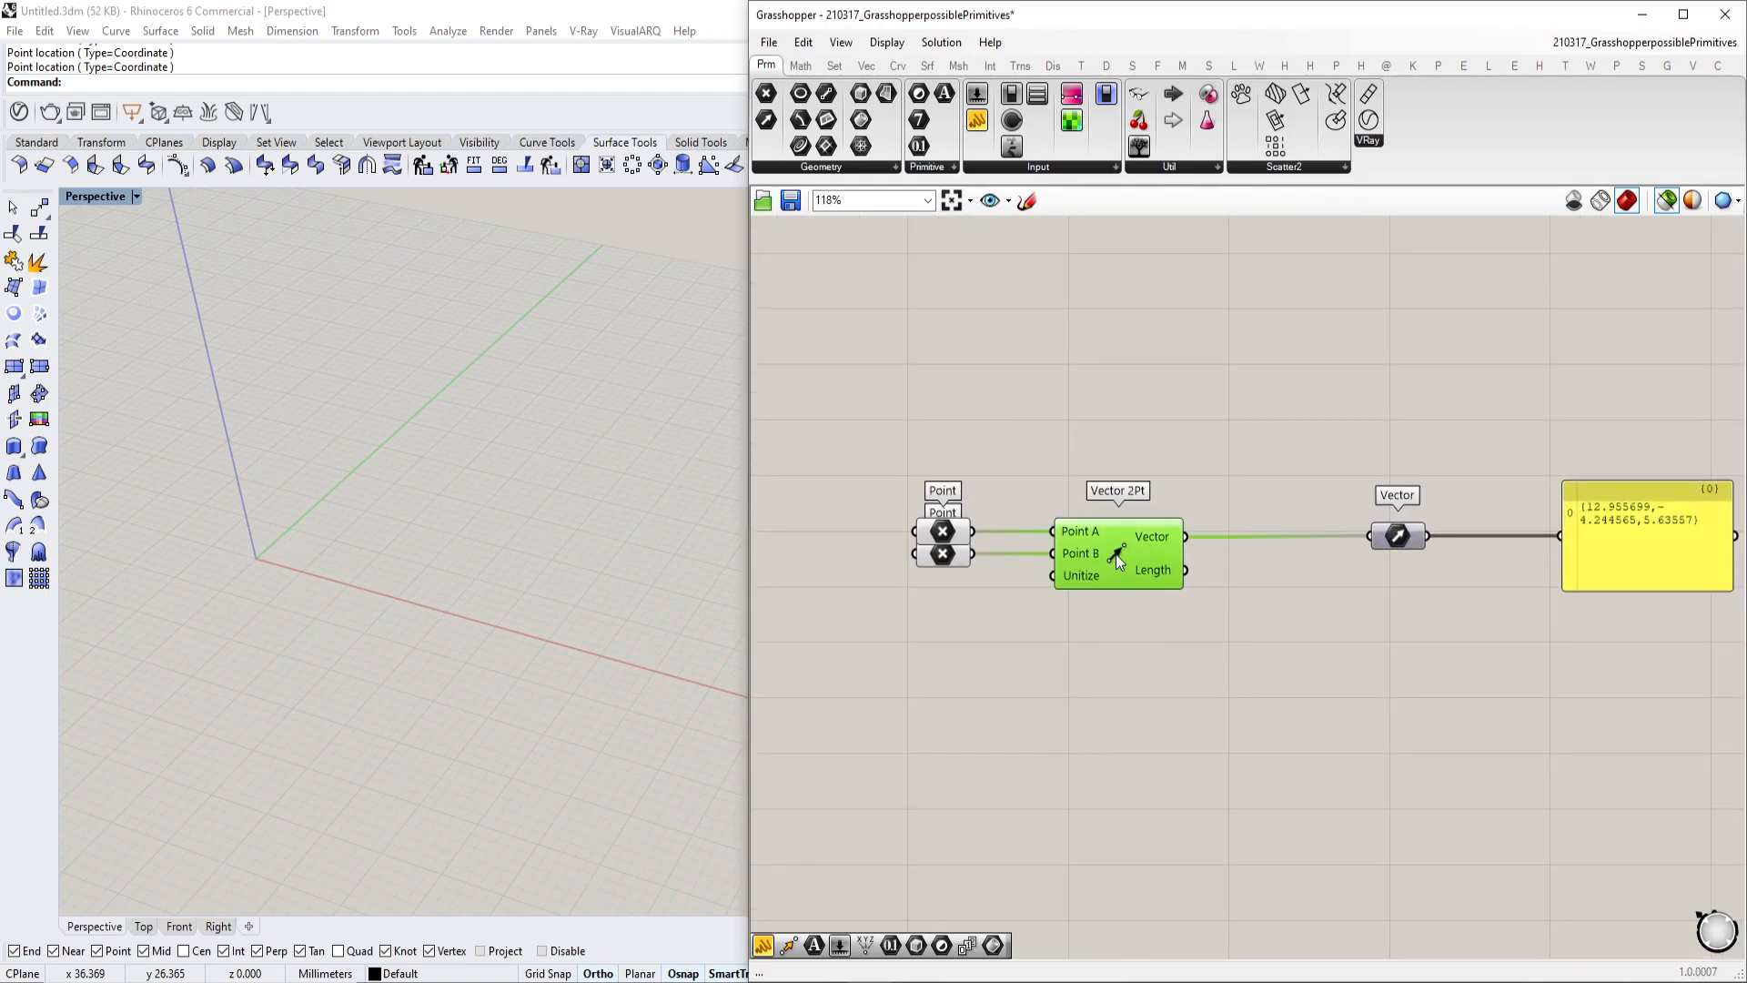
left_click(941, 555)
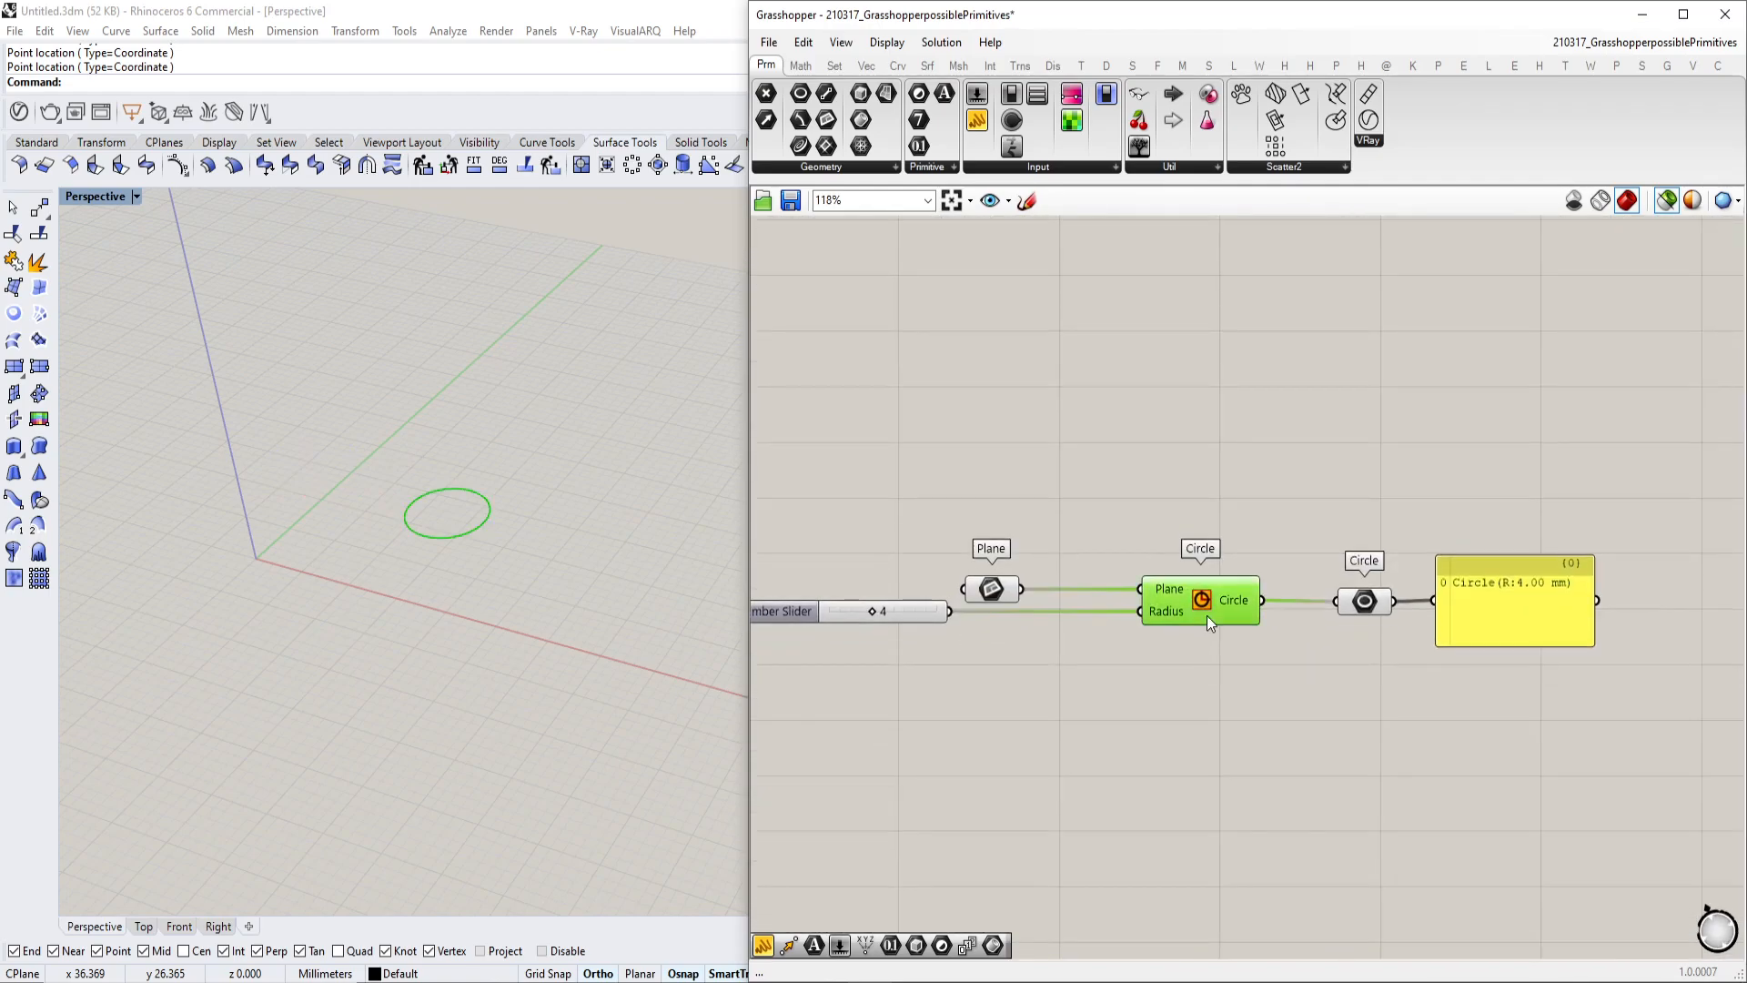
left_click(990, 587)
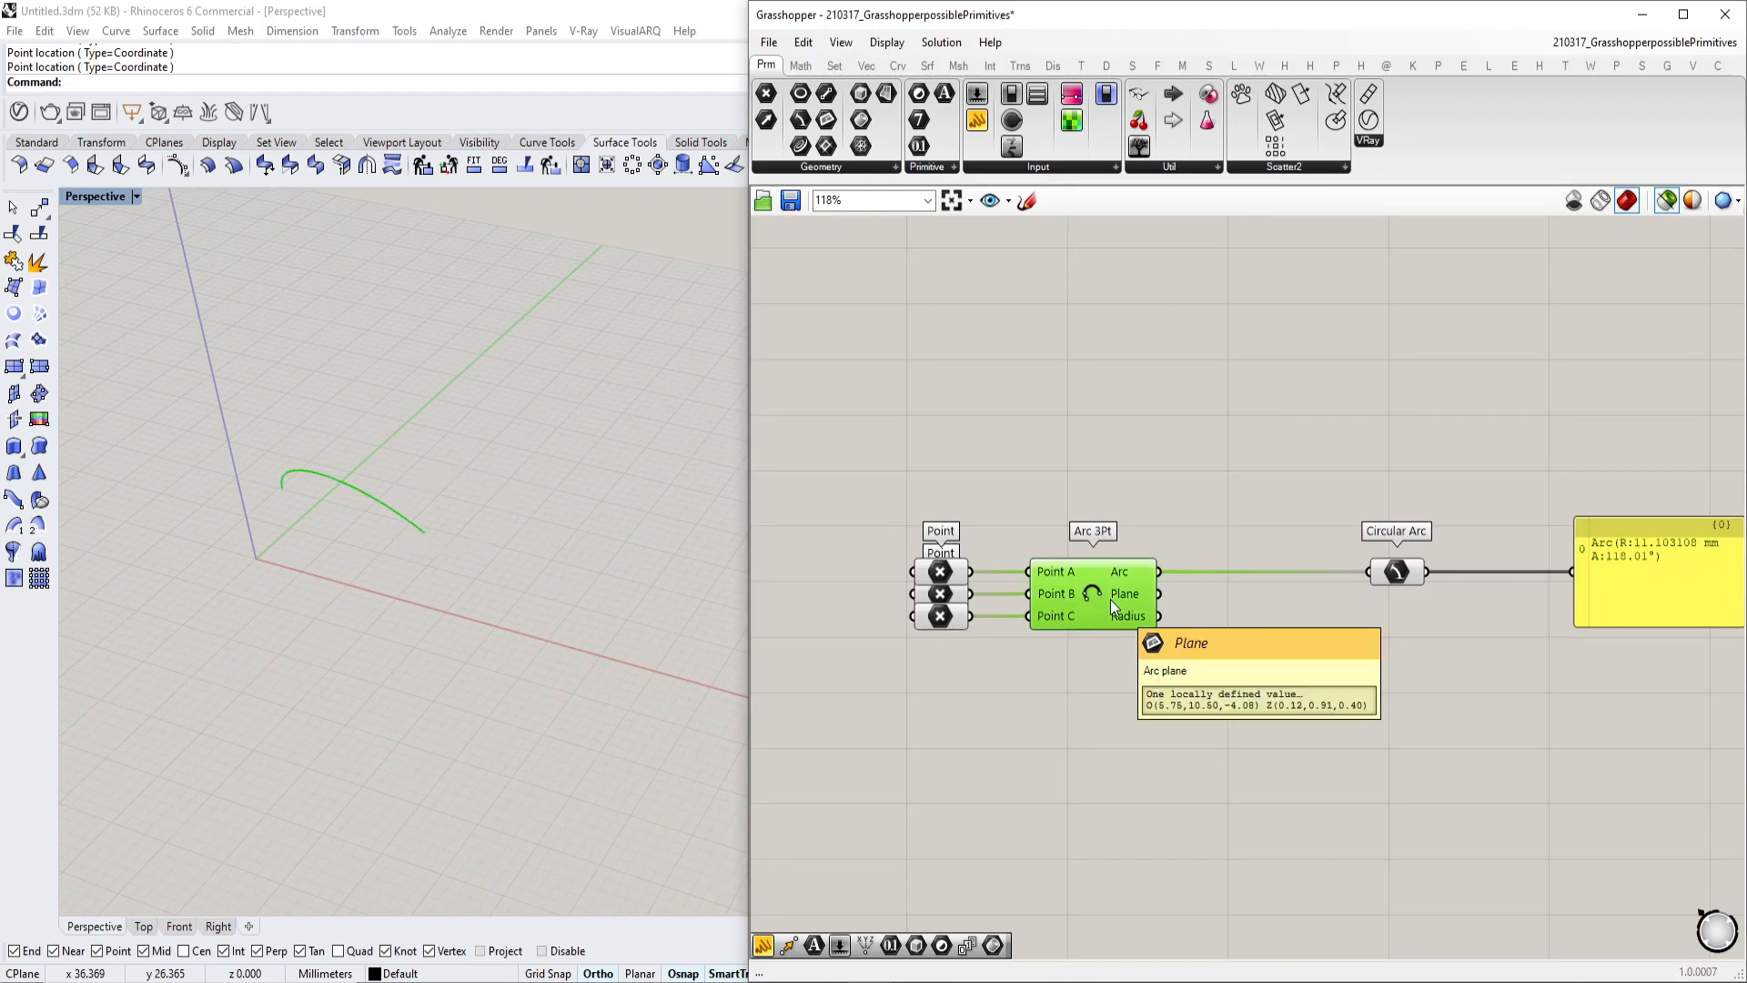
Add an Arc SED component beside the 3-point arc and set the PolyLine Closed input to True
left_click(897, 65)
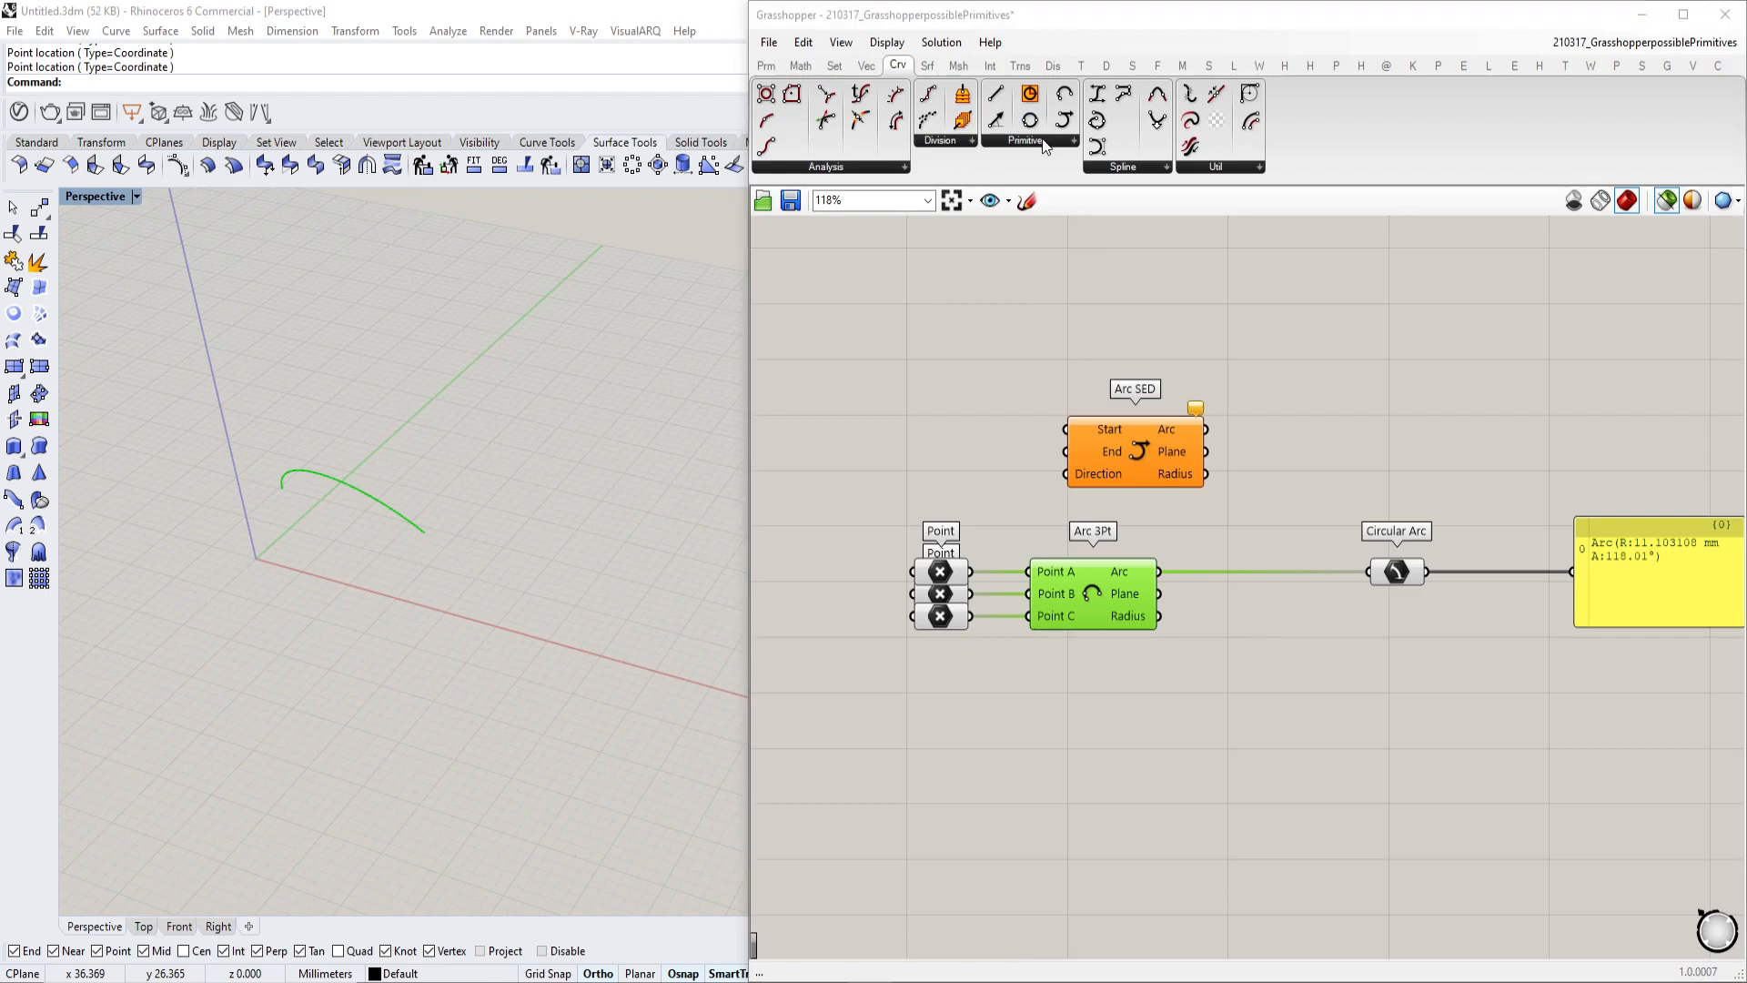
left_click(1026, 120)
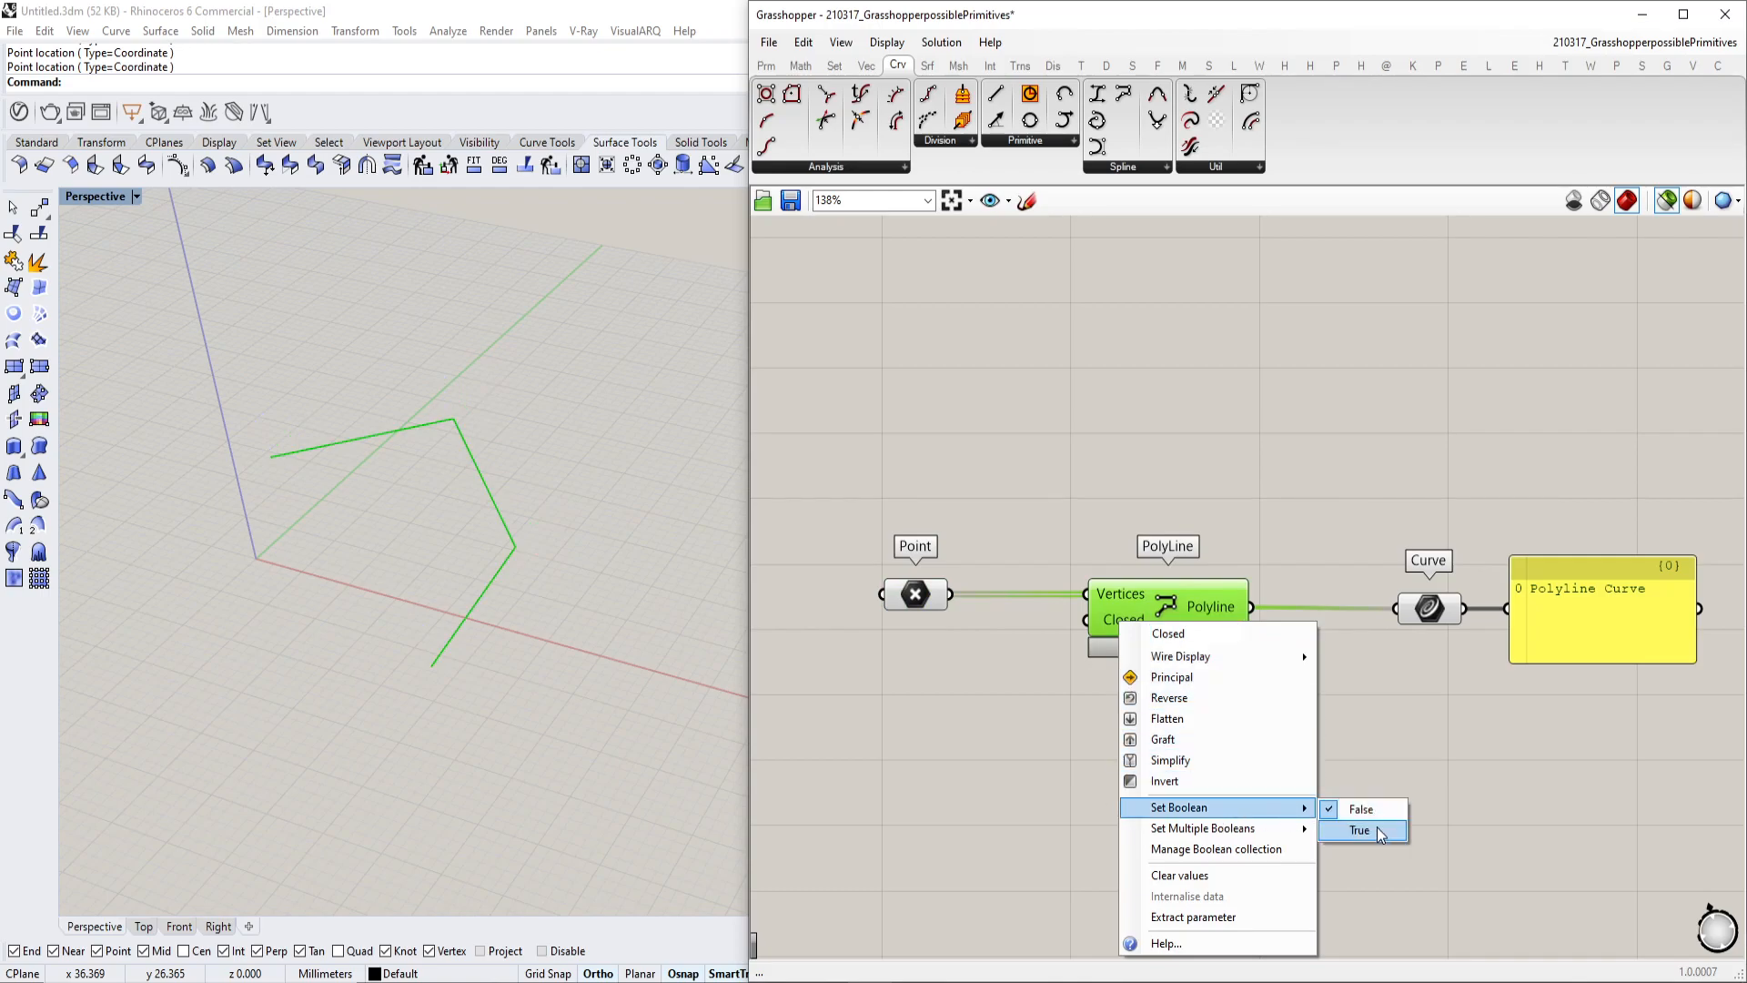
left_click(1358, 830)
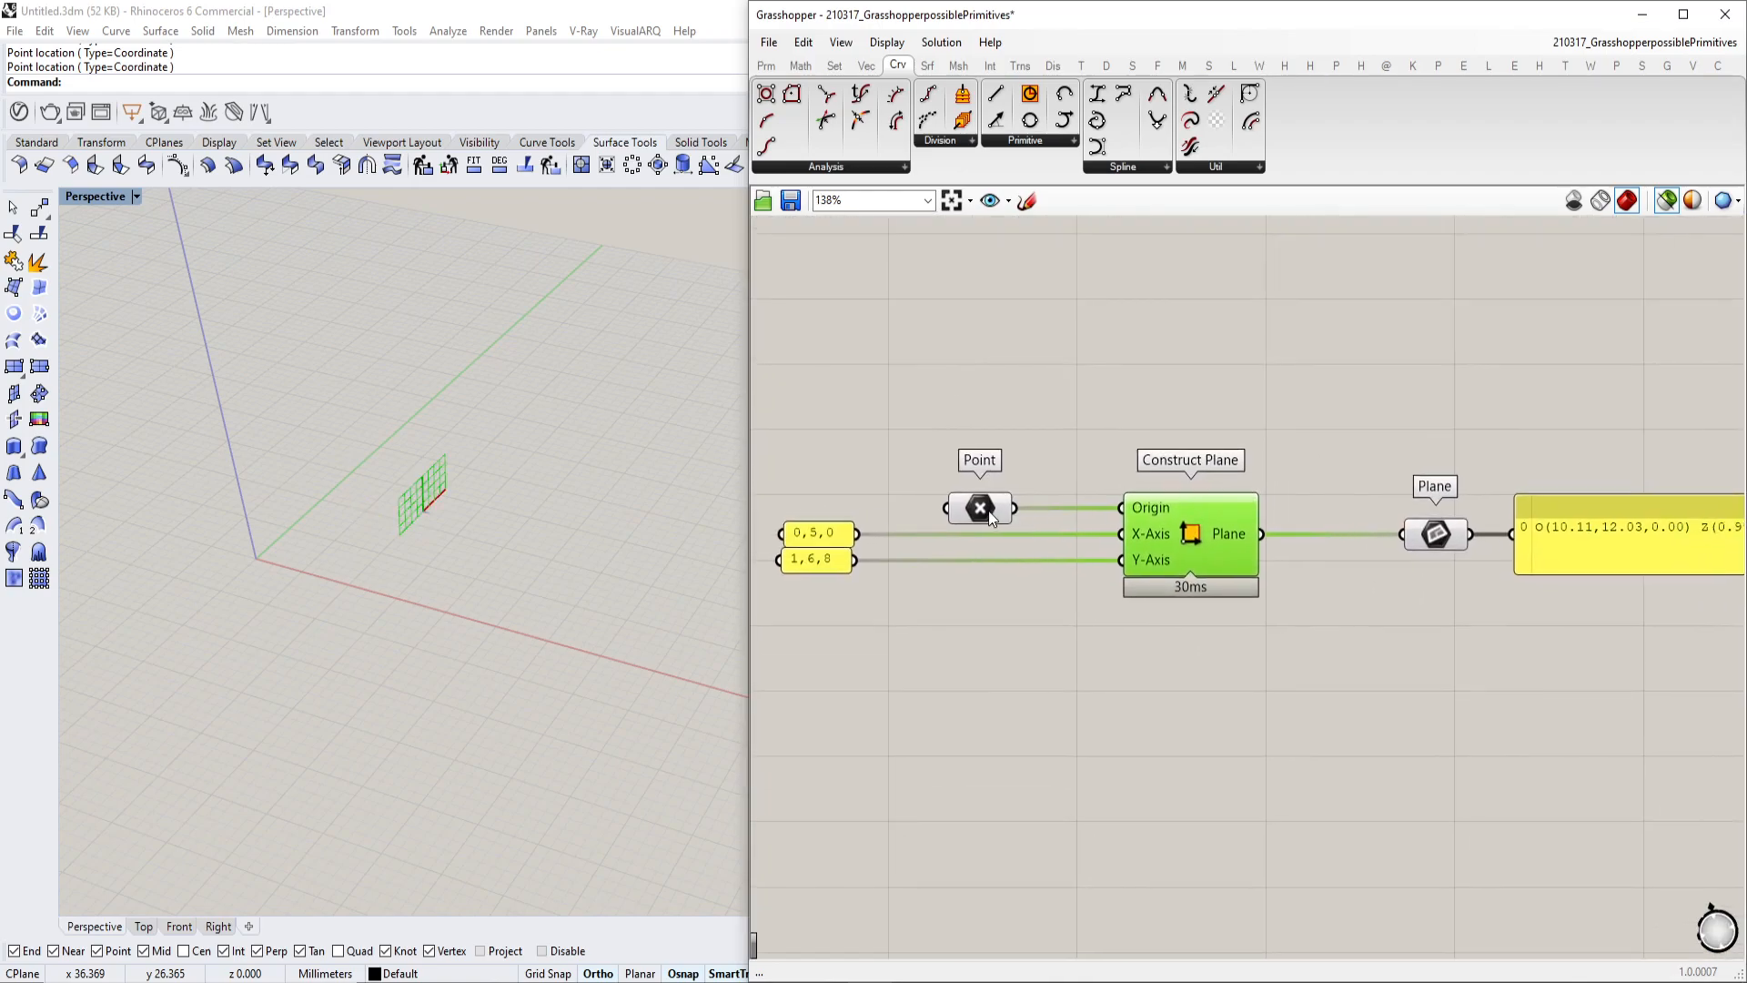
Check the Construct Plane origin readout, then raise the rectangle's corner radius from 1.000 to 2.105
left_click(979, 507)
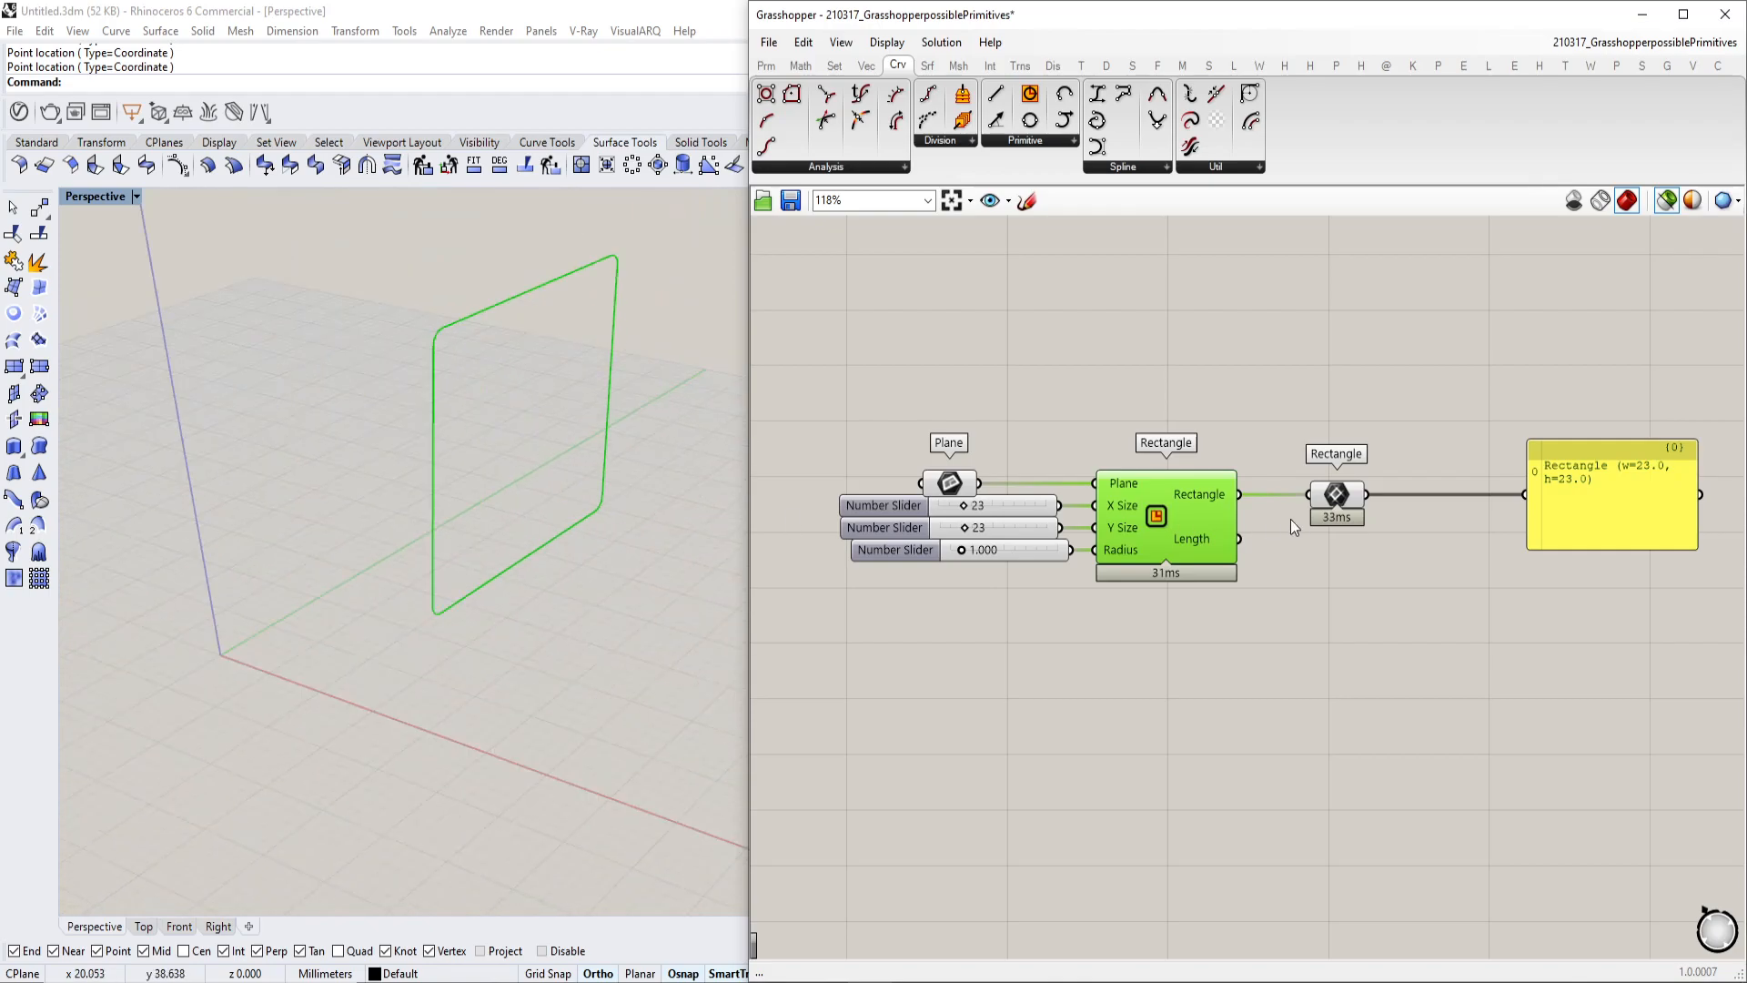
left_click(1335, 493)
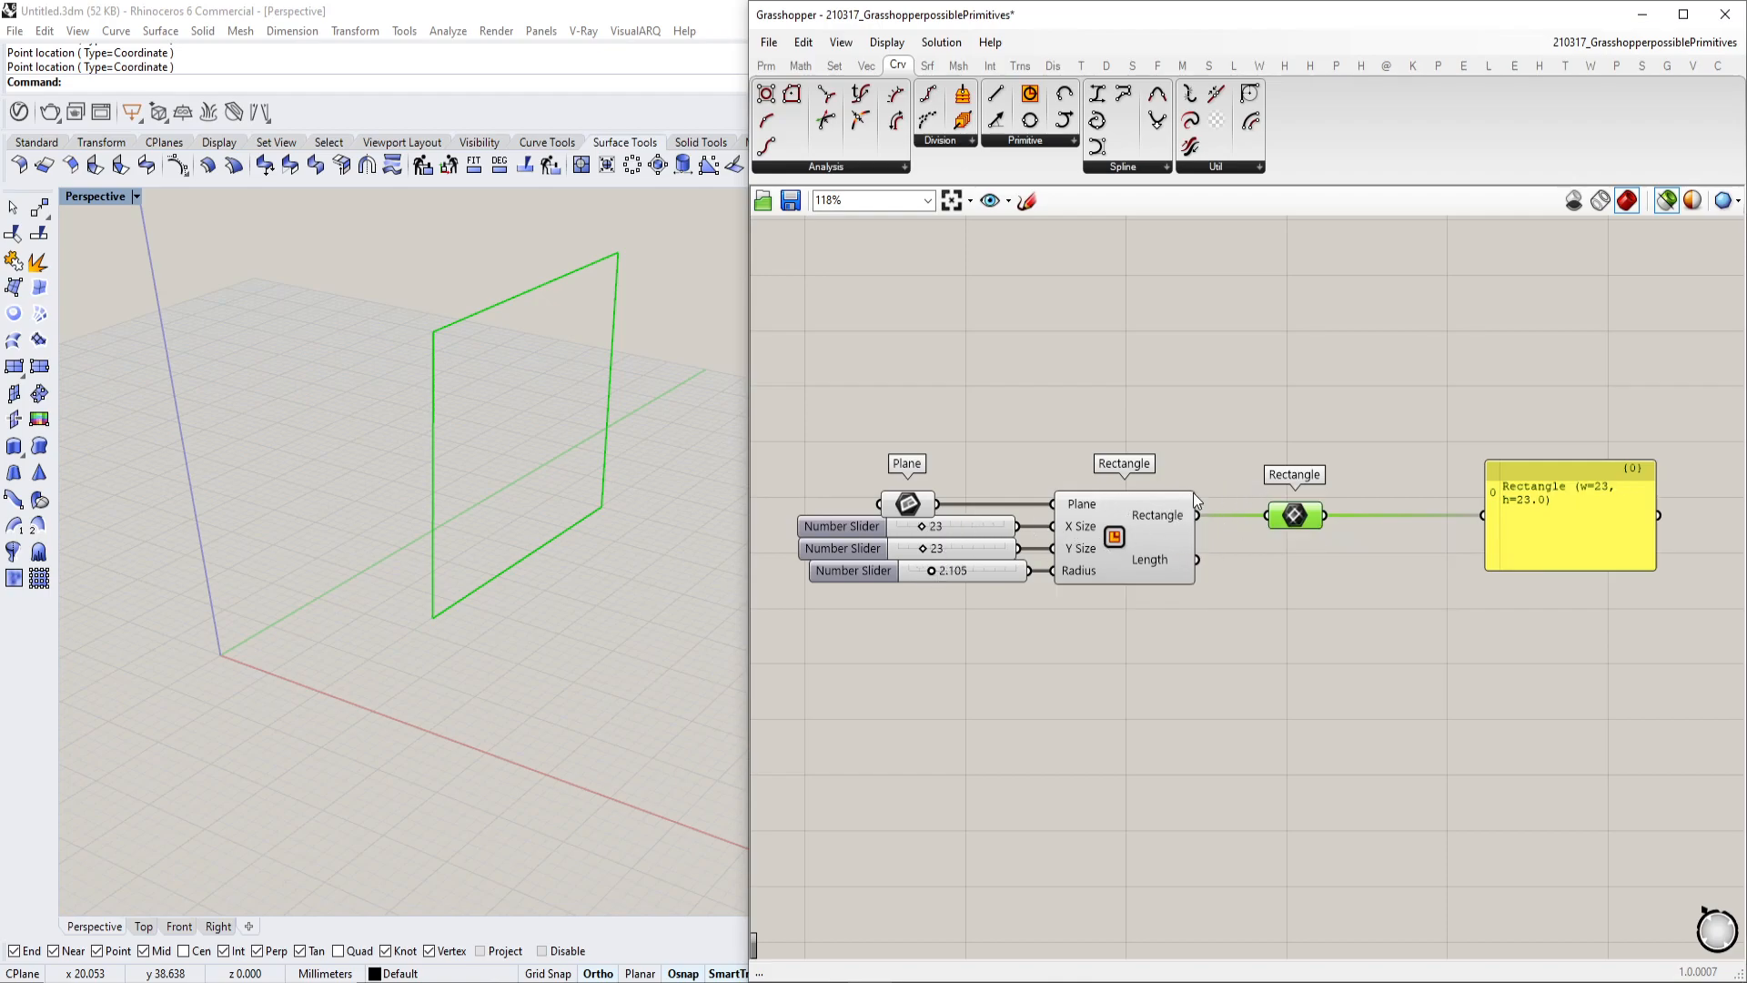
scroll("down", 3)
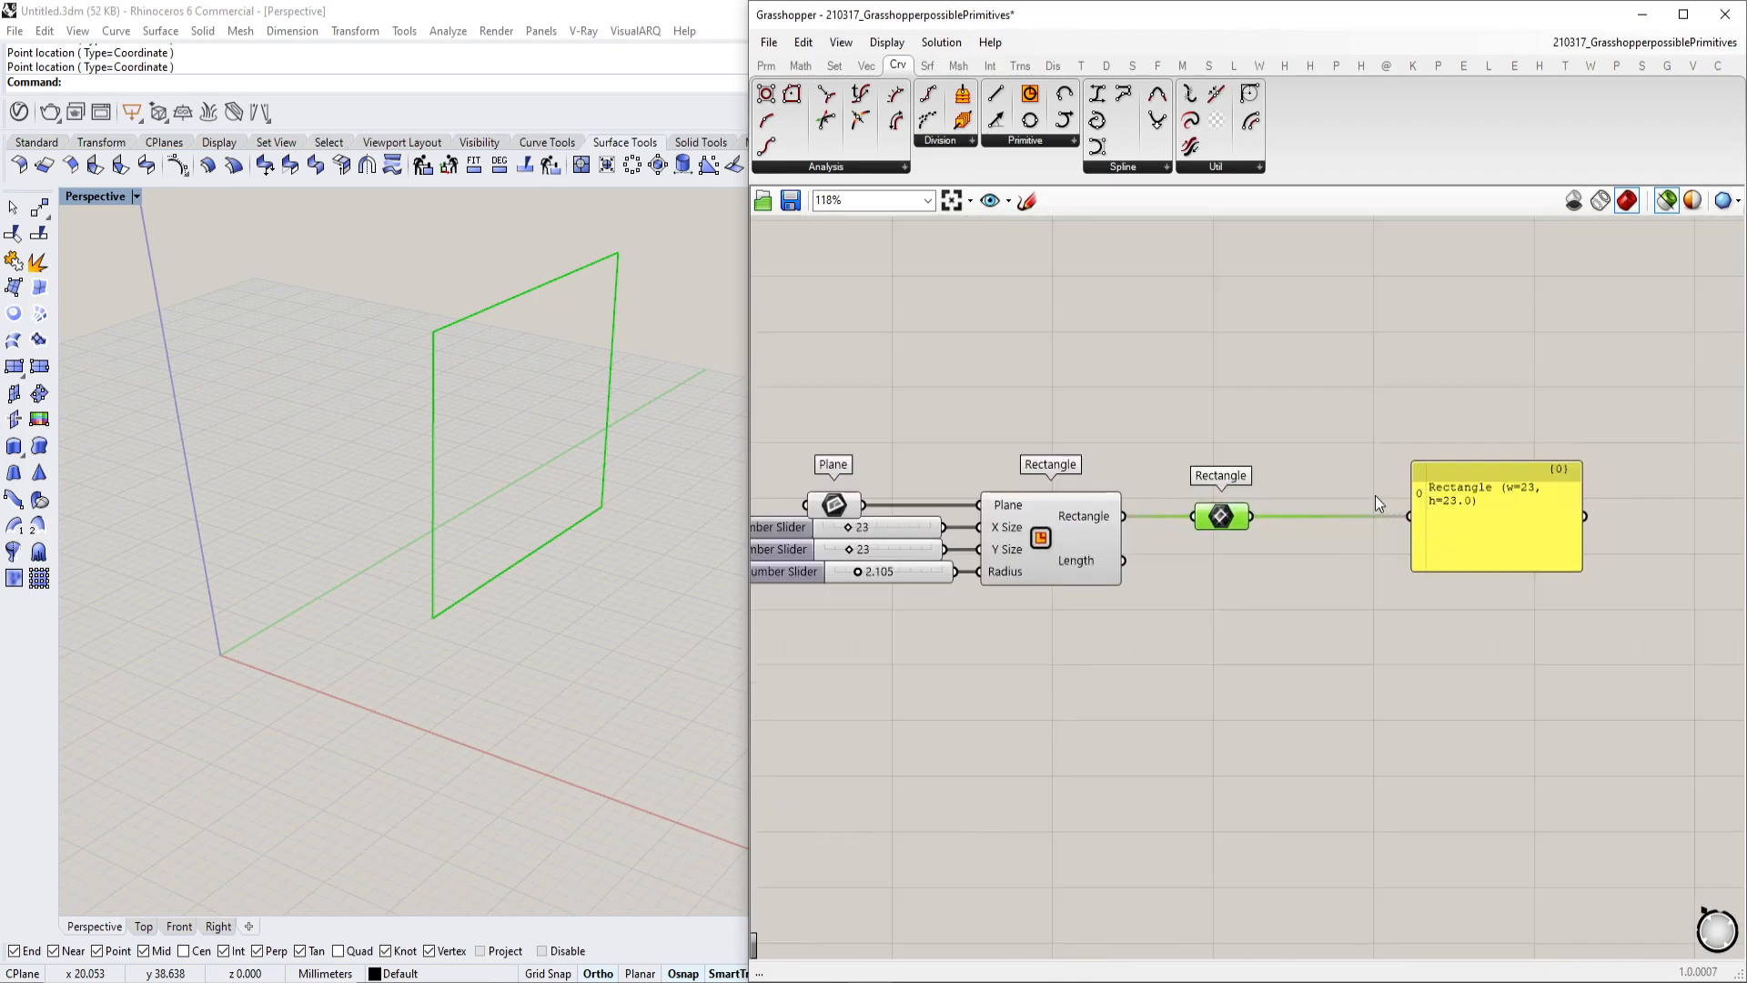
mouse_move(1194, 639)
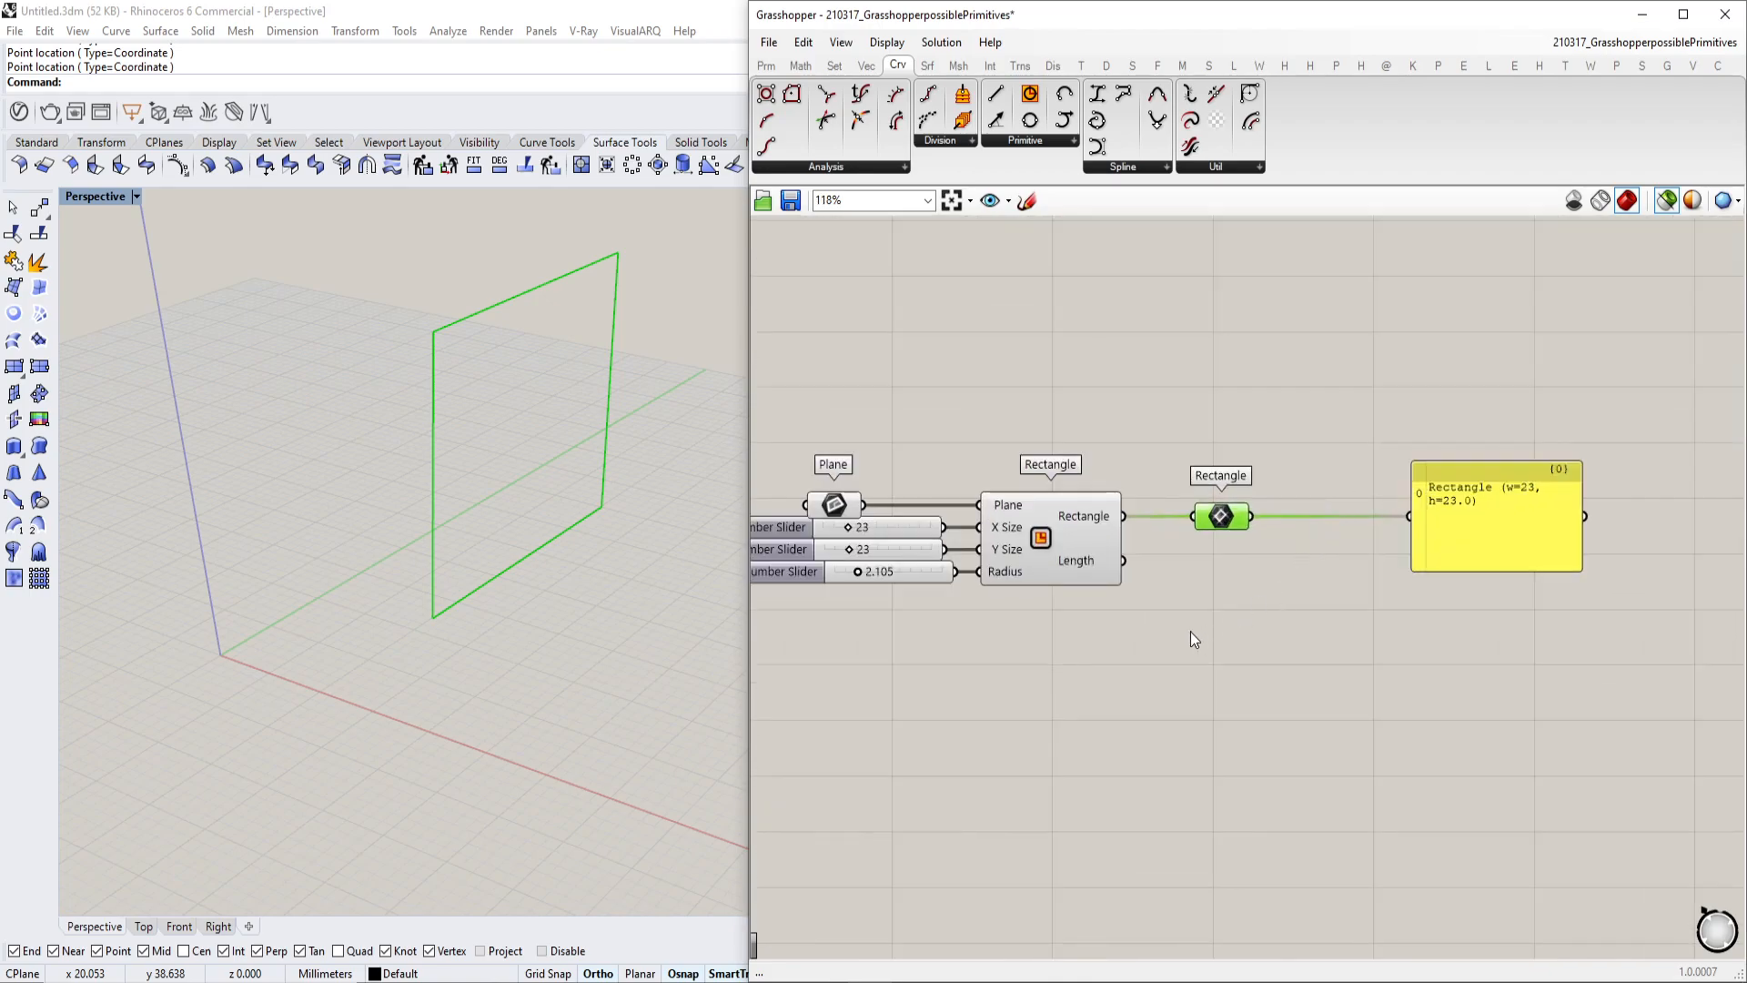
mouse_move(1176, 628)
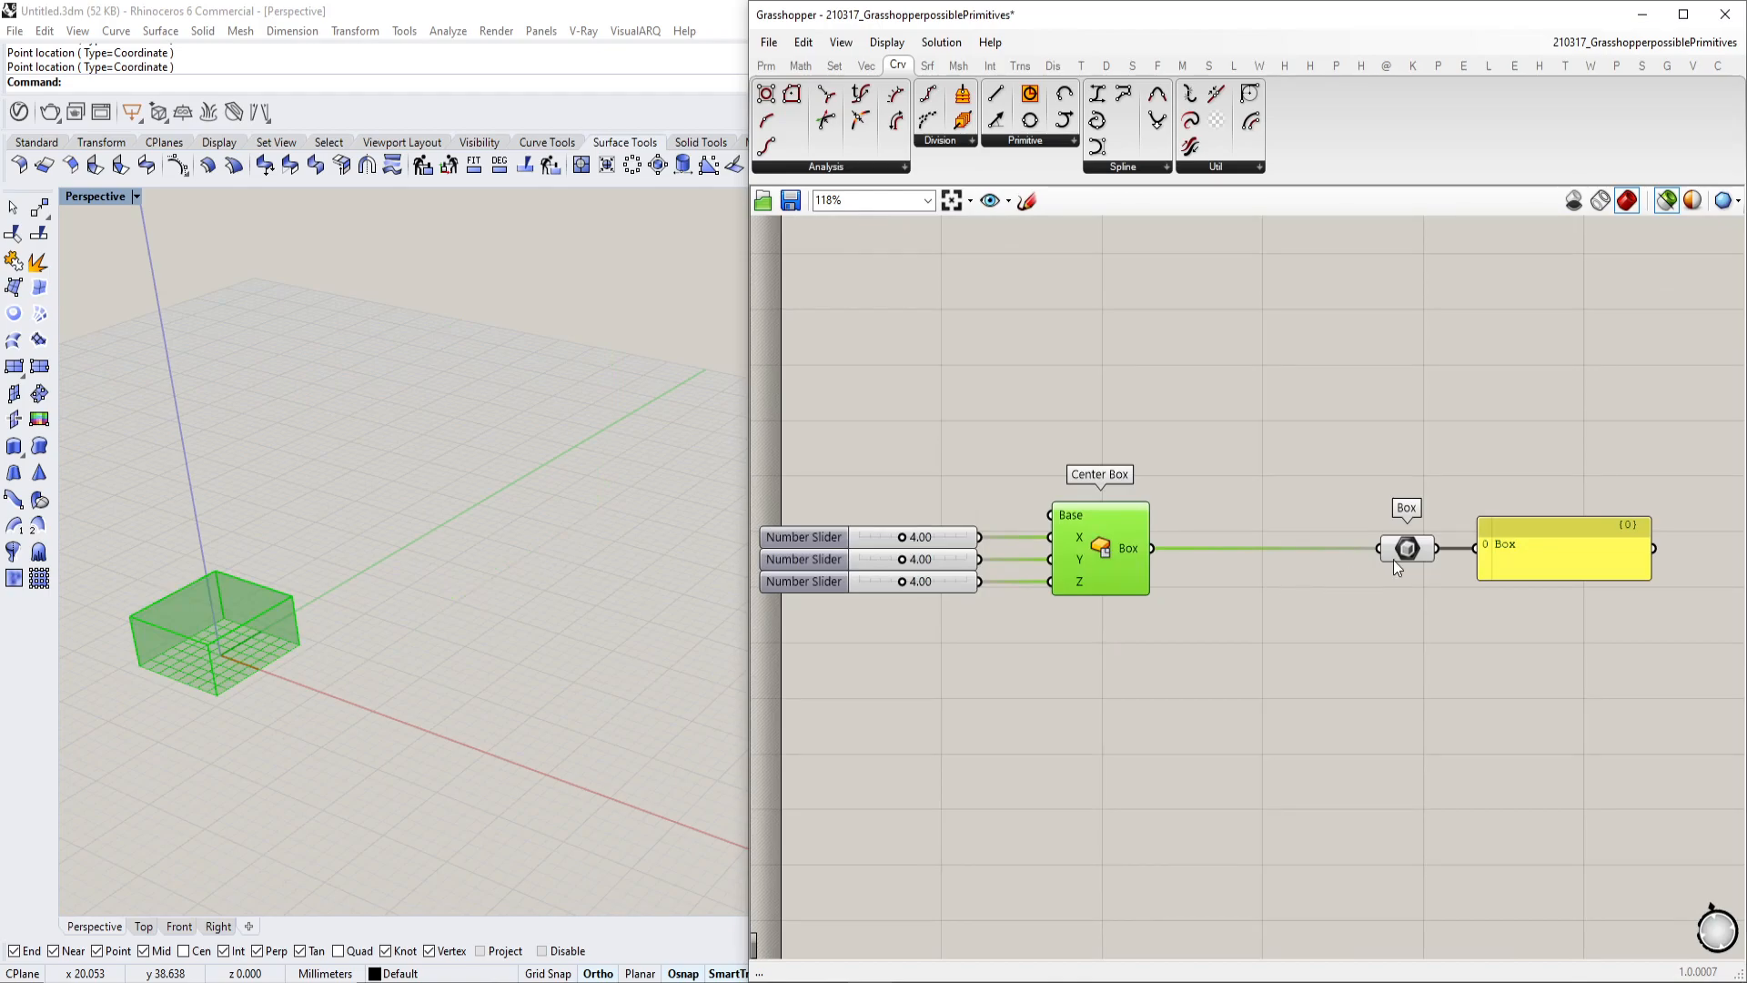
Review the Box and Brep groups, then enlarge the mesh sphere's radius slider to about 6
scroll("down", 3)
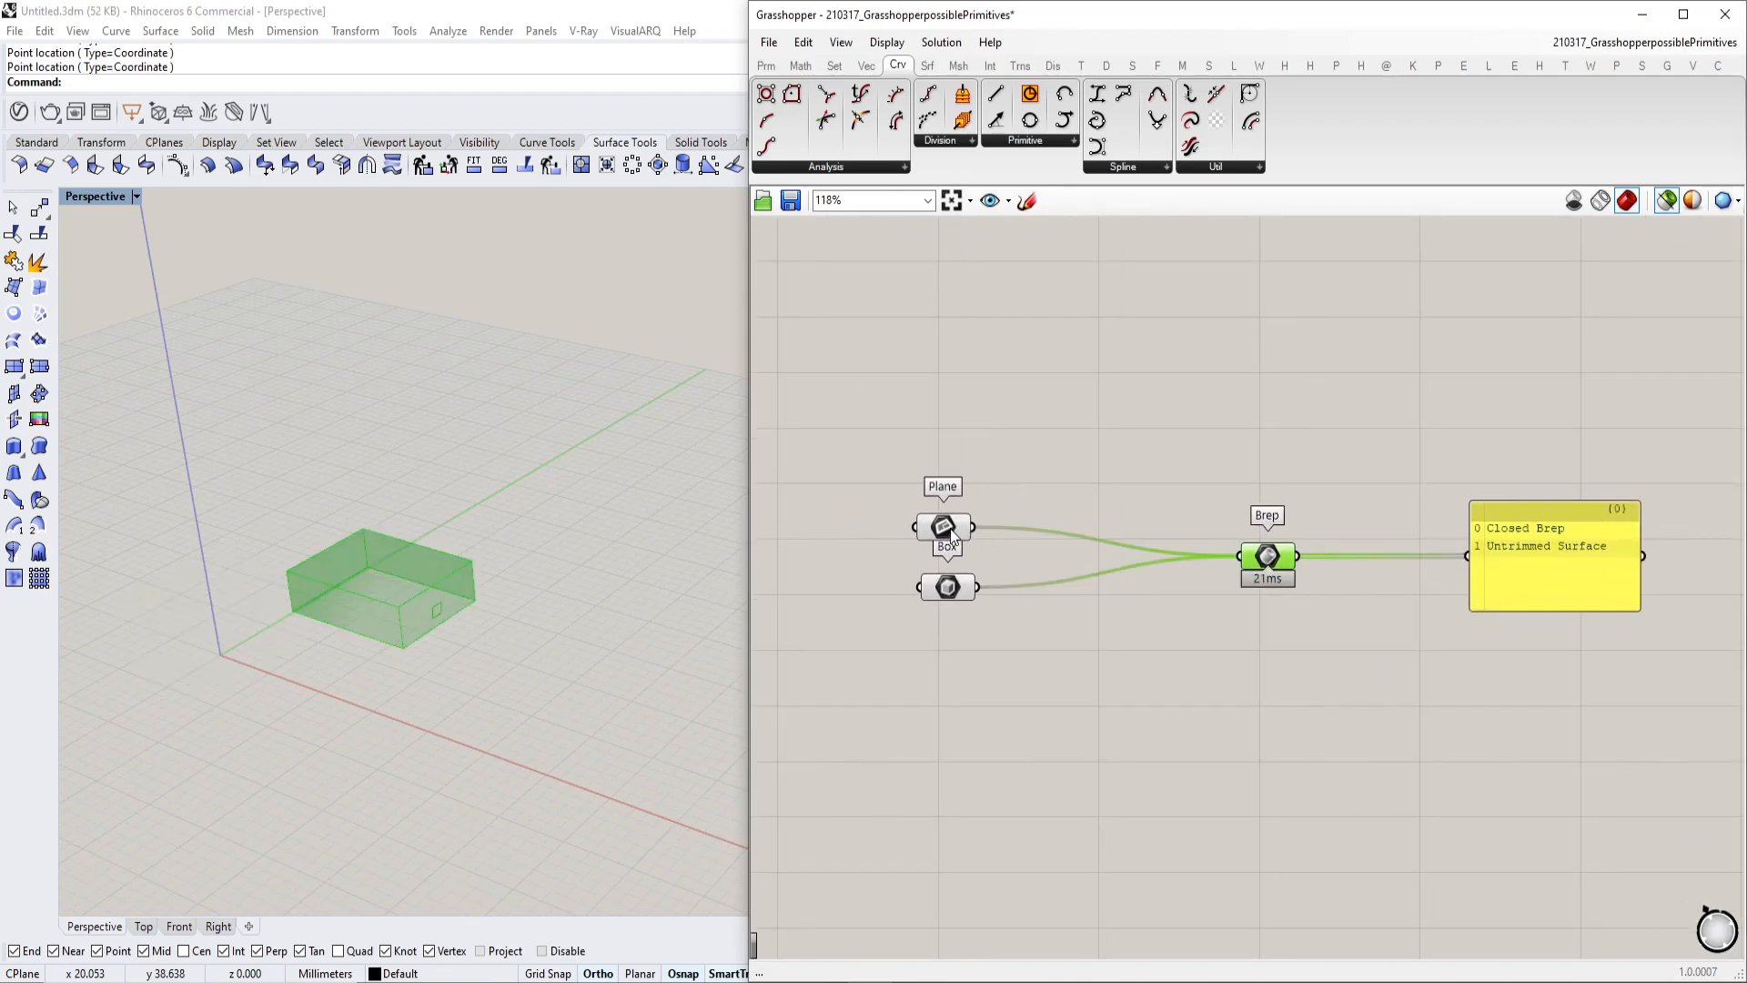
mouse_move(948, 588)
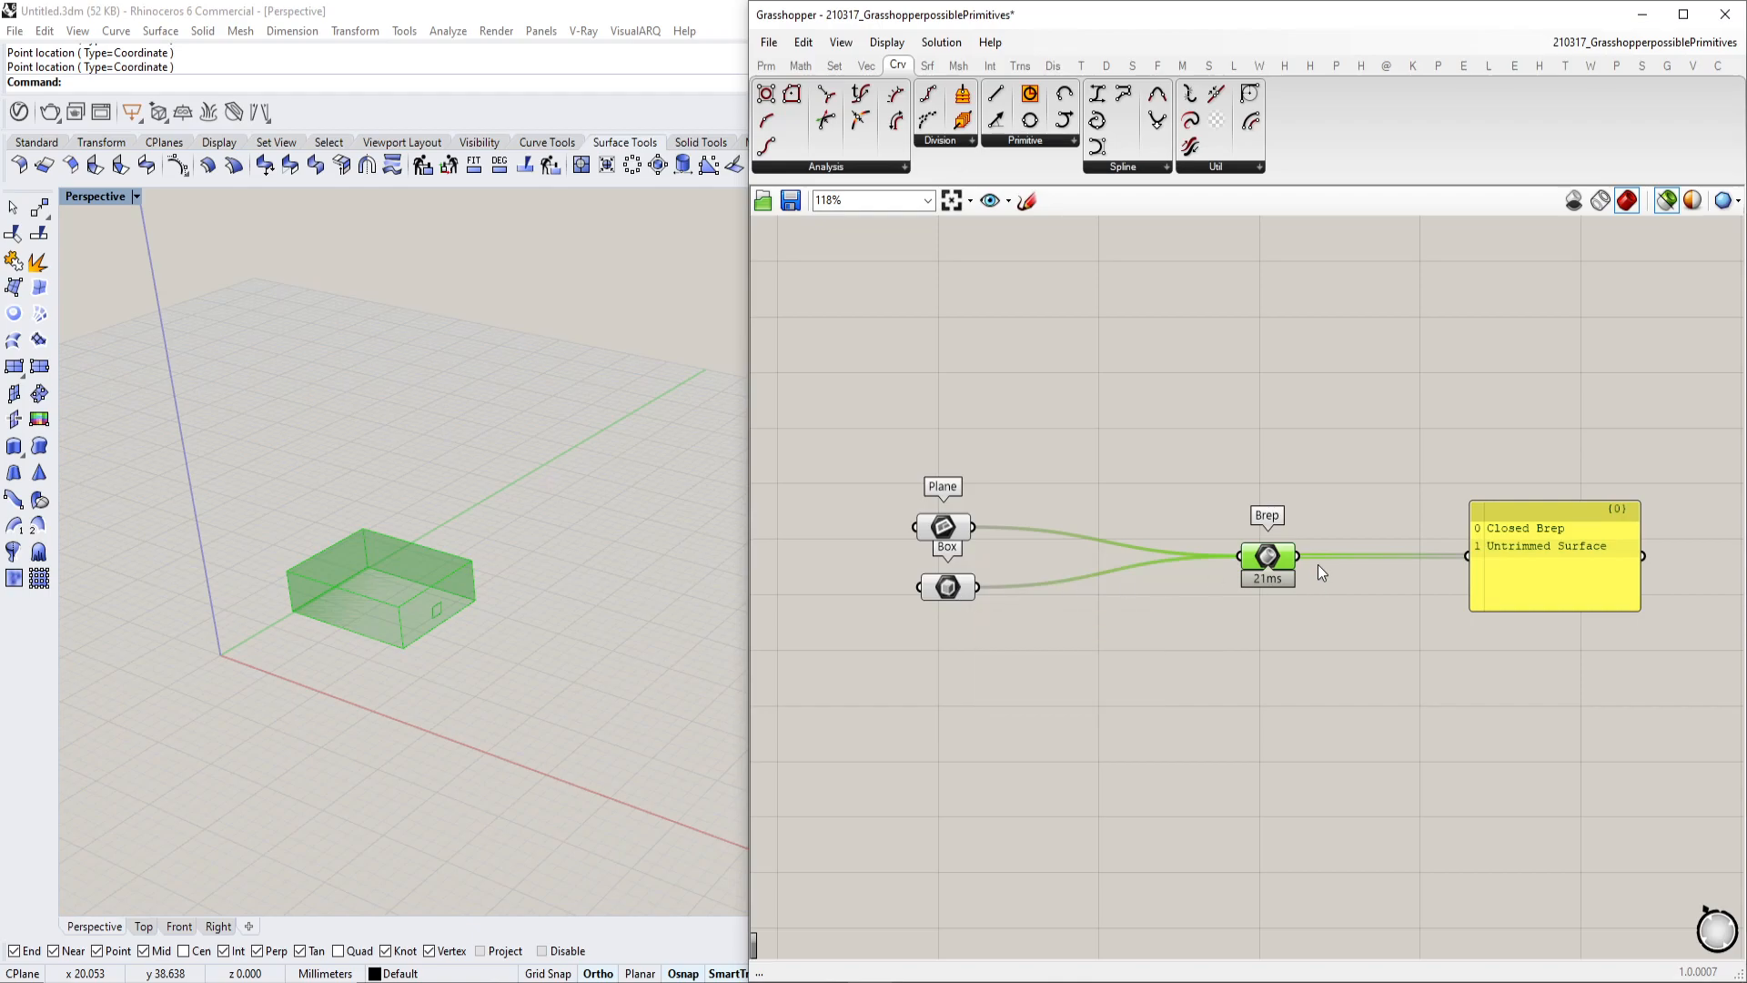
mouse_move(1280, 577)
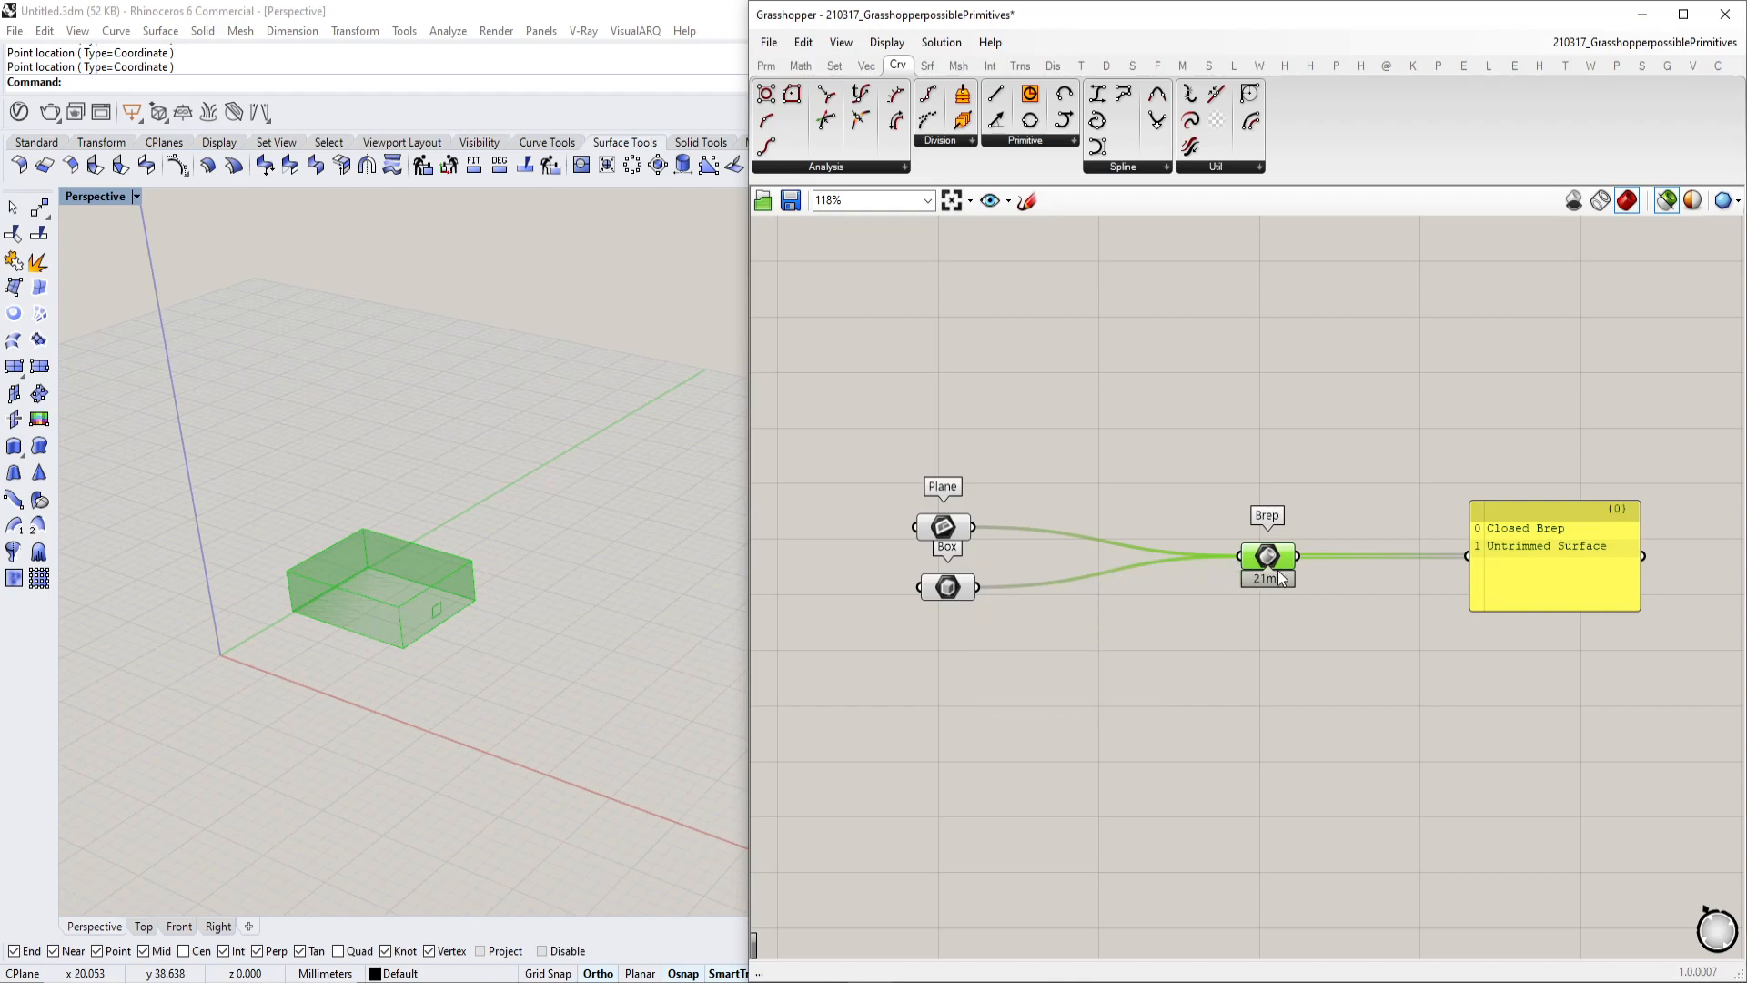
scroll("down", 3)
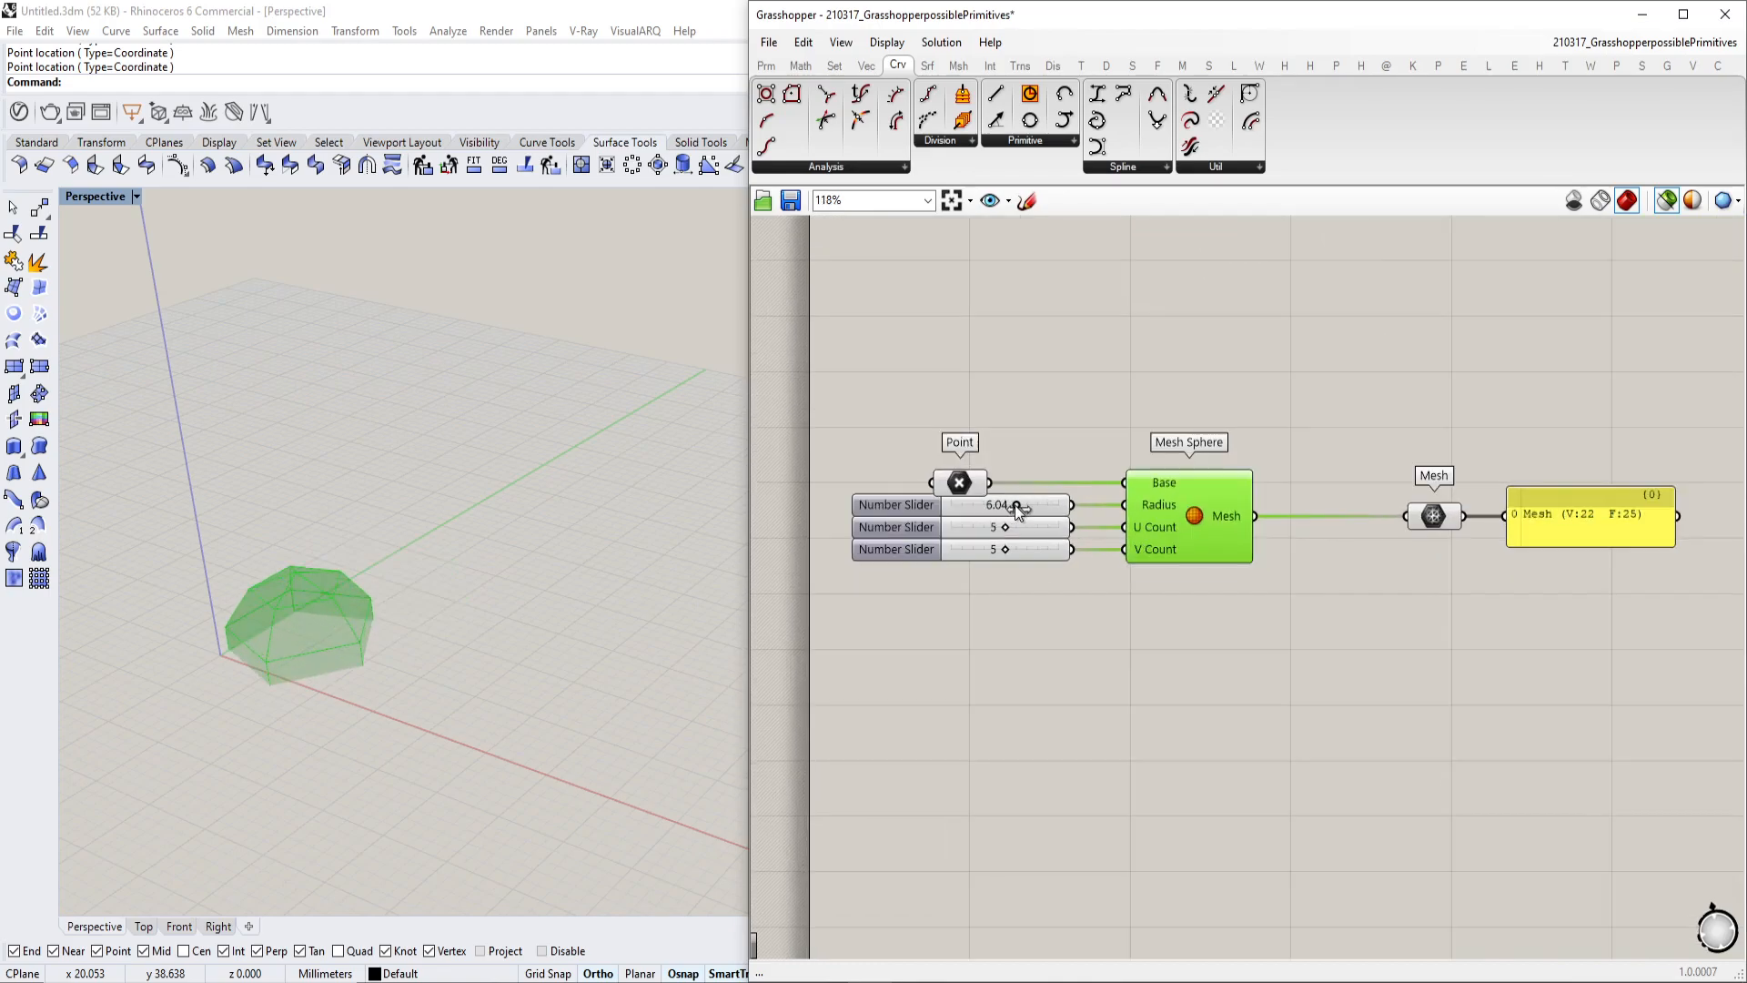
left_click_drag(1014, 504, 1055, 504)
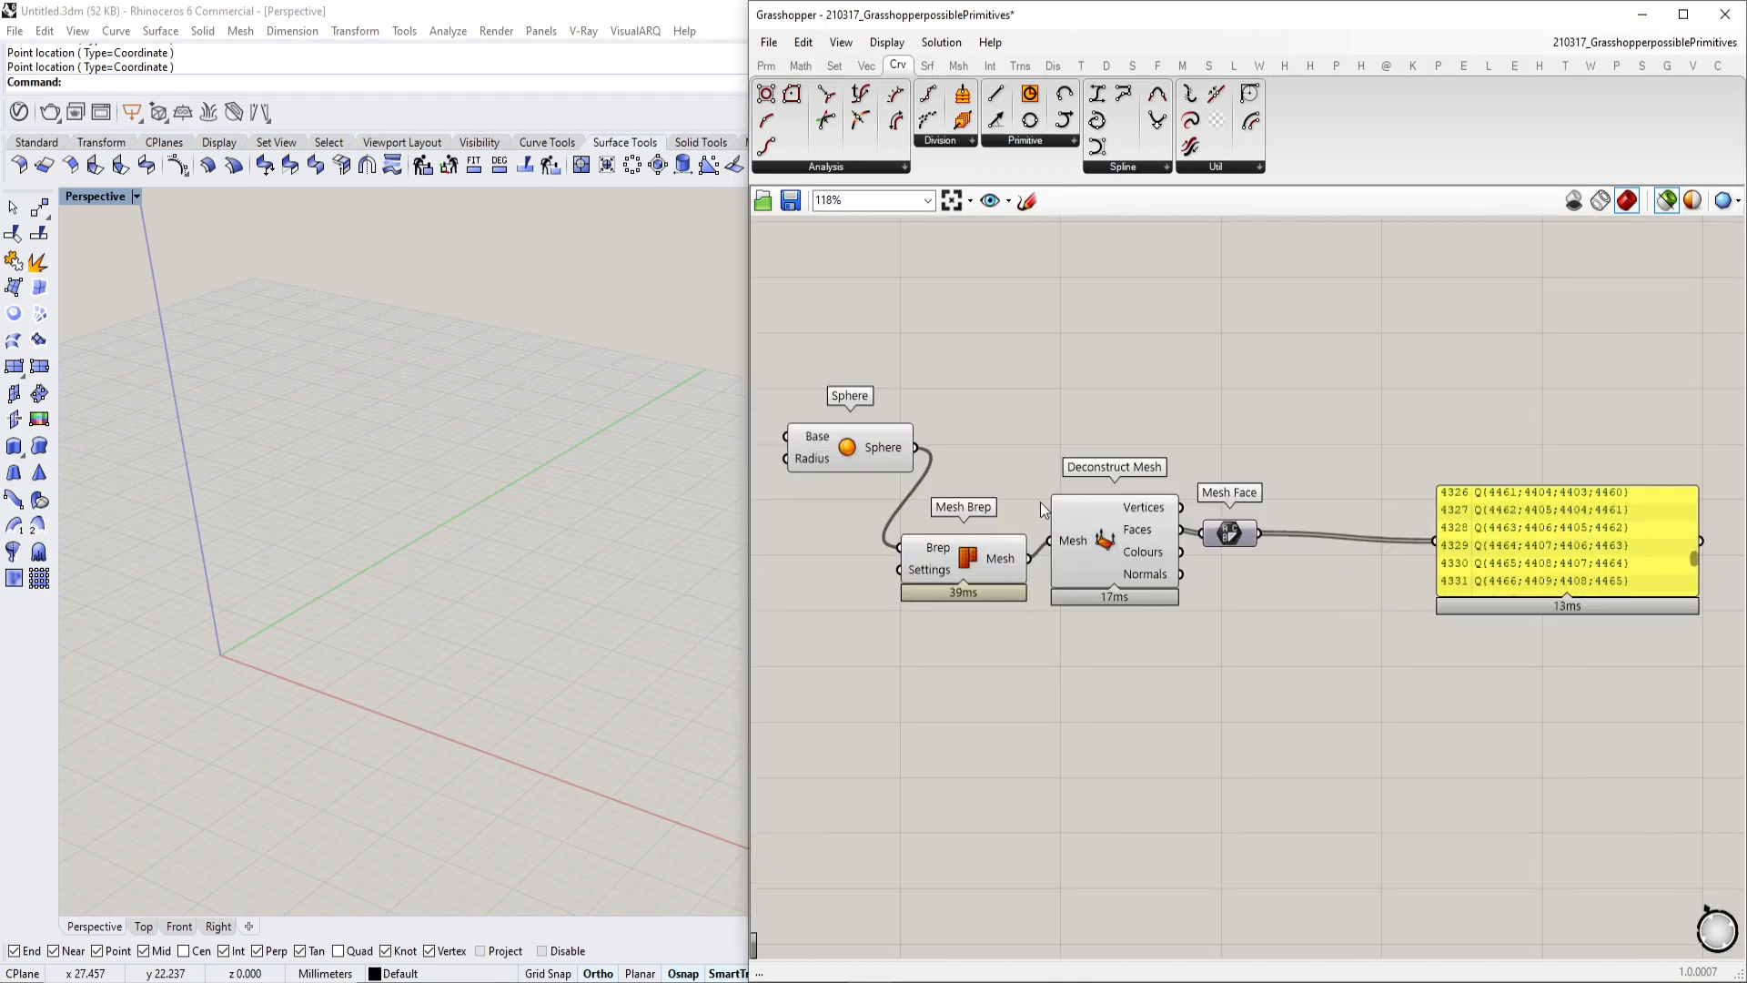
Inspect the Mesh Face, 4Point Surface, Twisted Box, Ungroup and Transform containers' text readouts in turn
left_click(1228, 533)
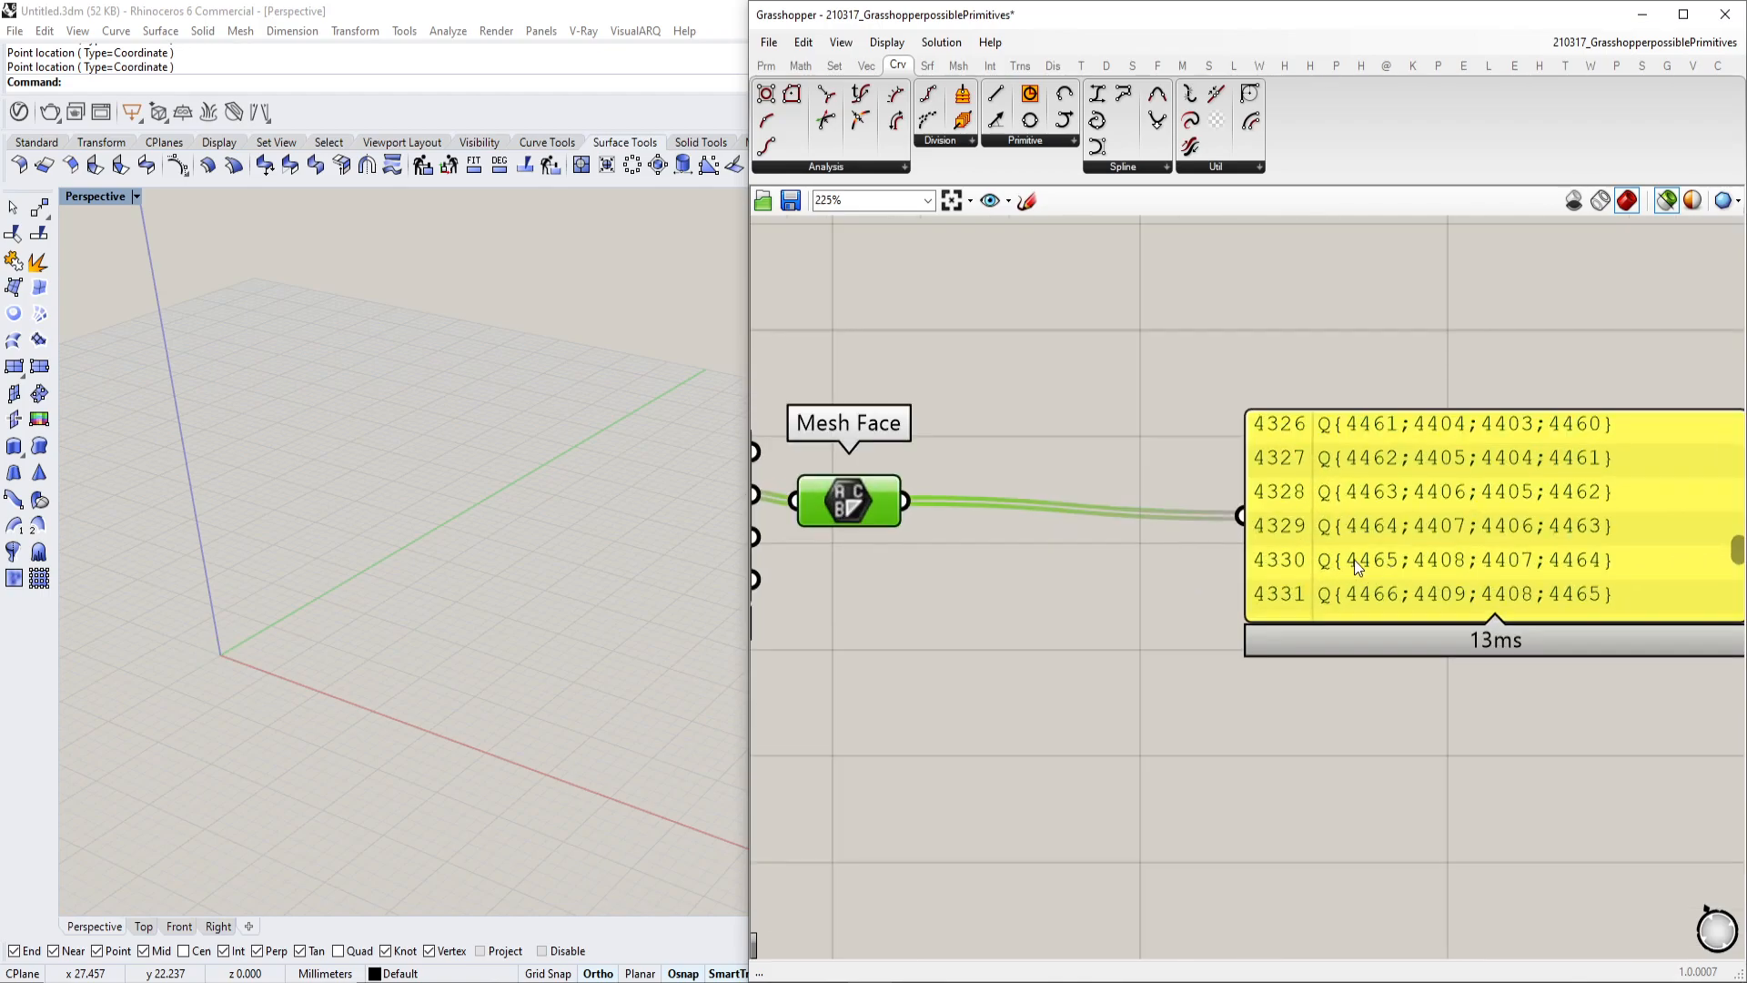
scroll("down", 3)
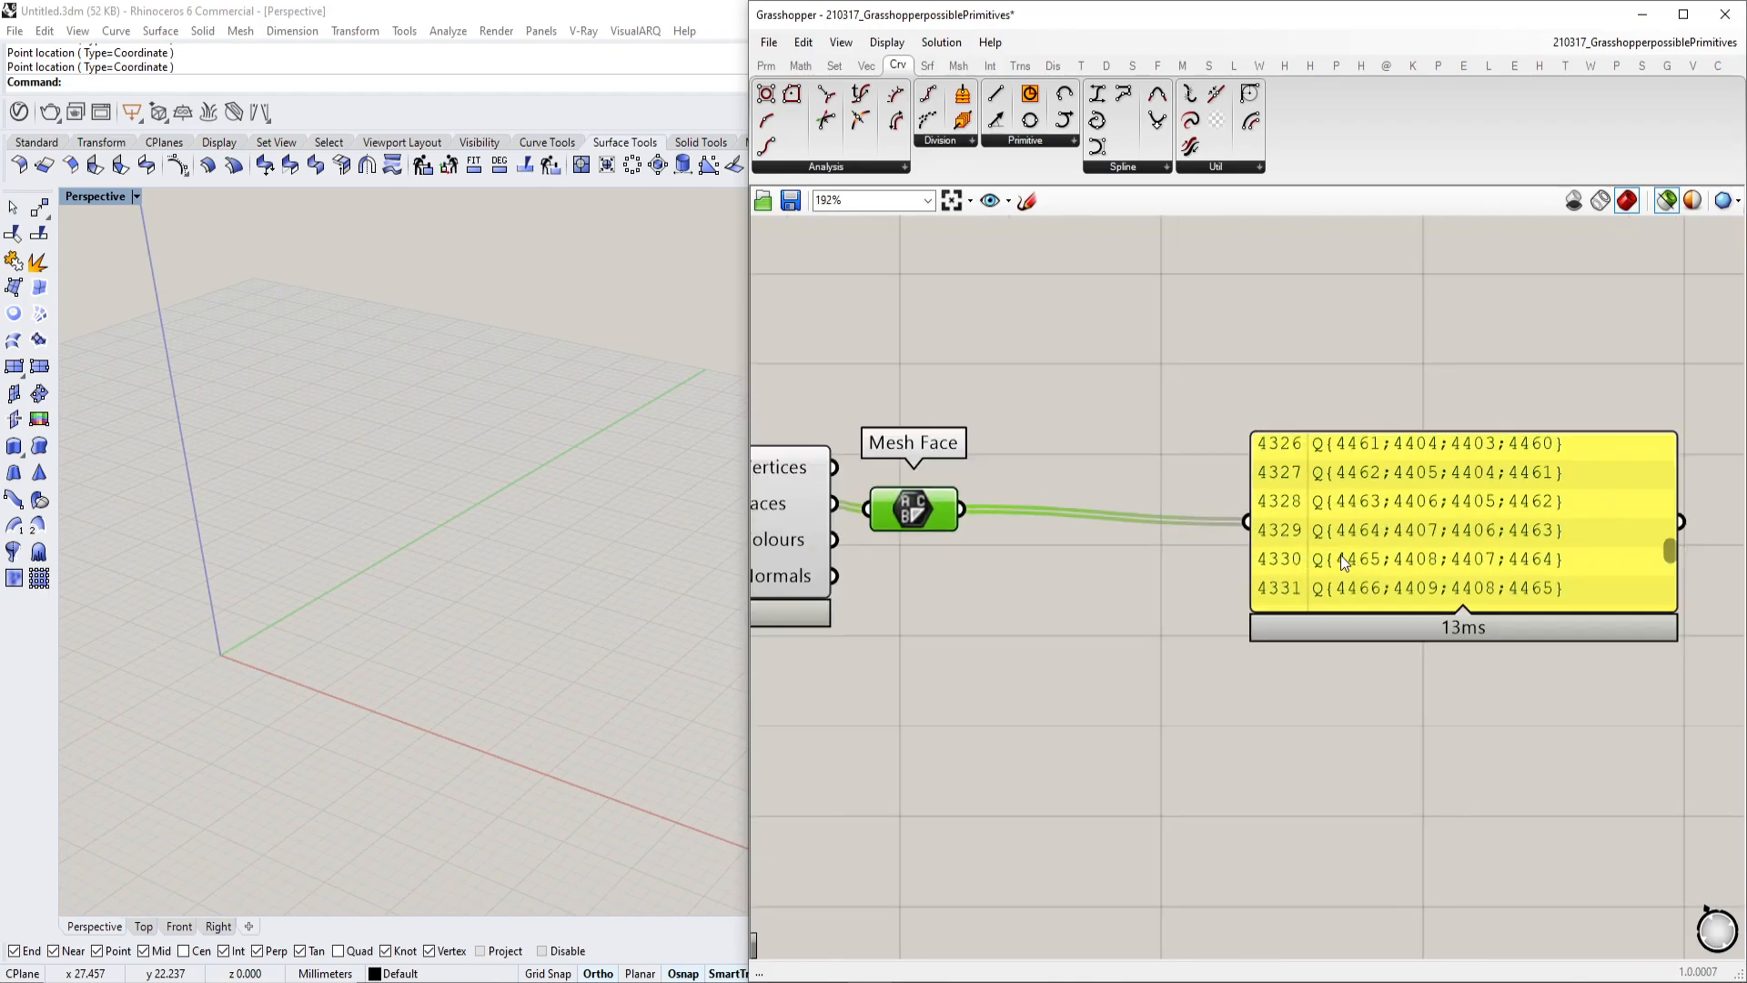
mouse_move(1345, 566)
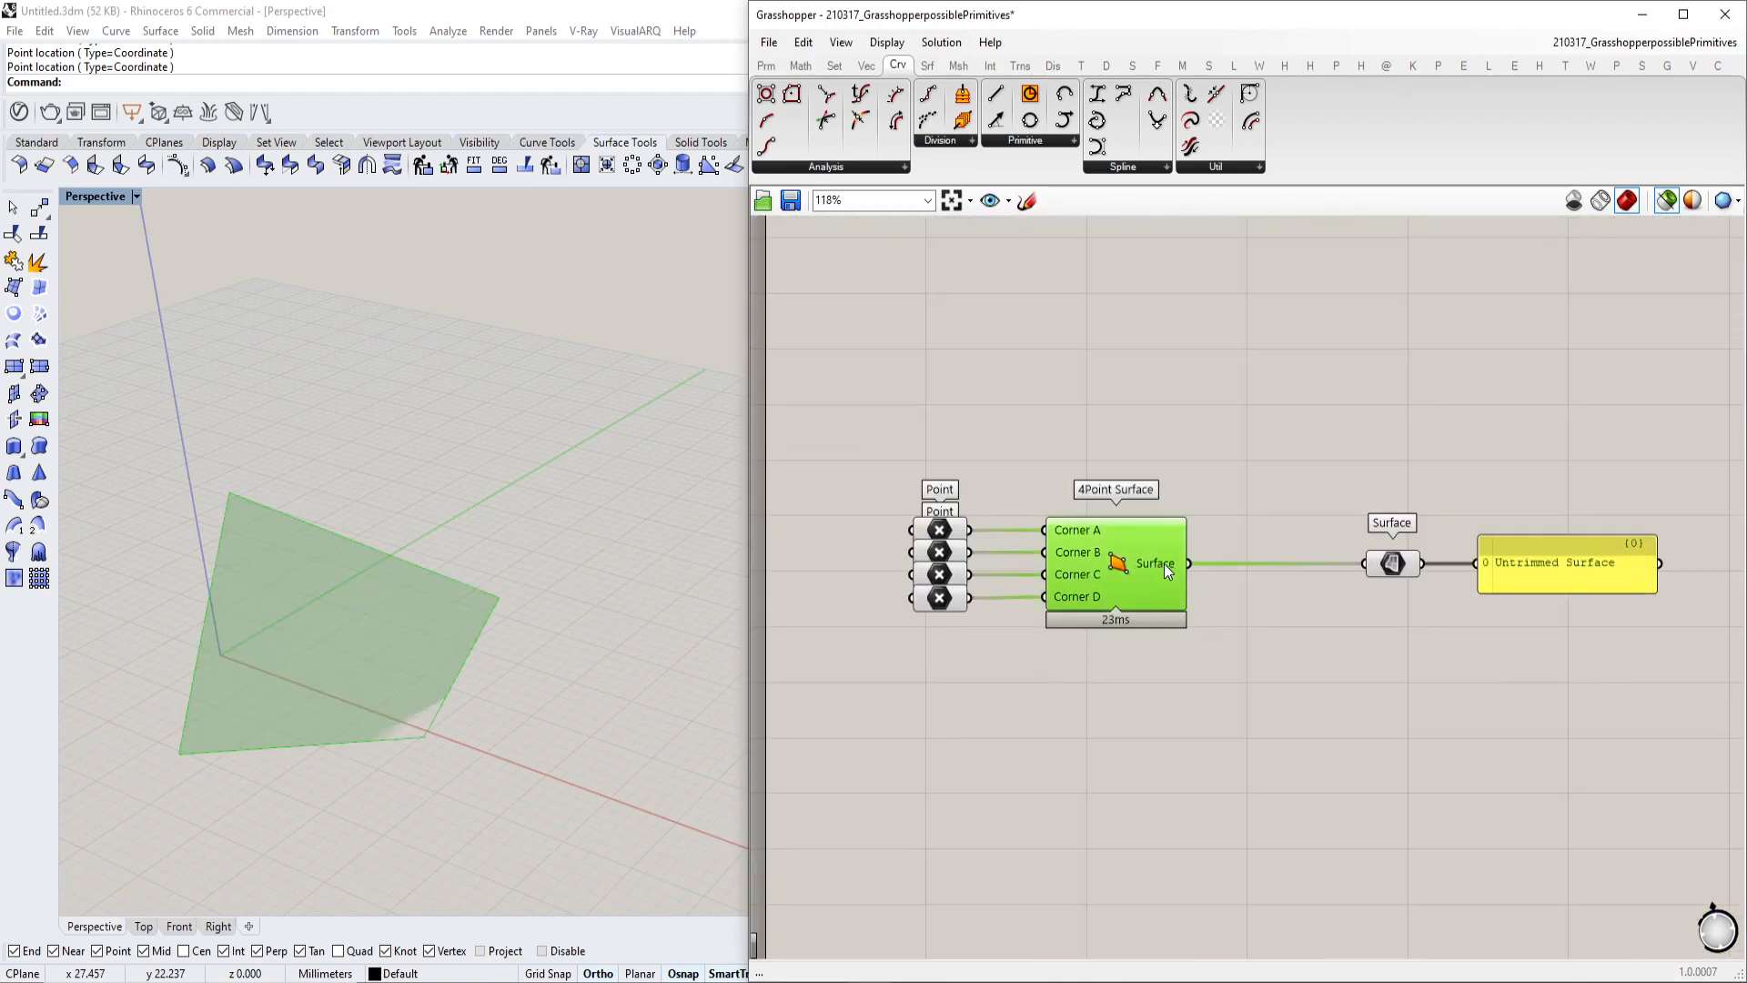
mouse_move(1392, 564)
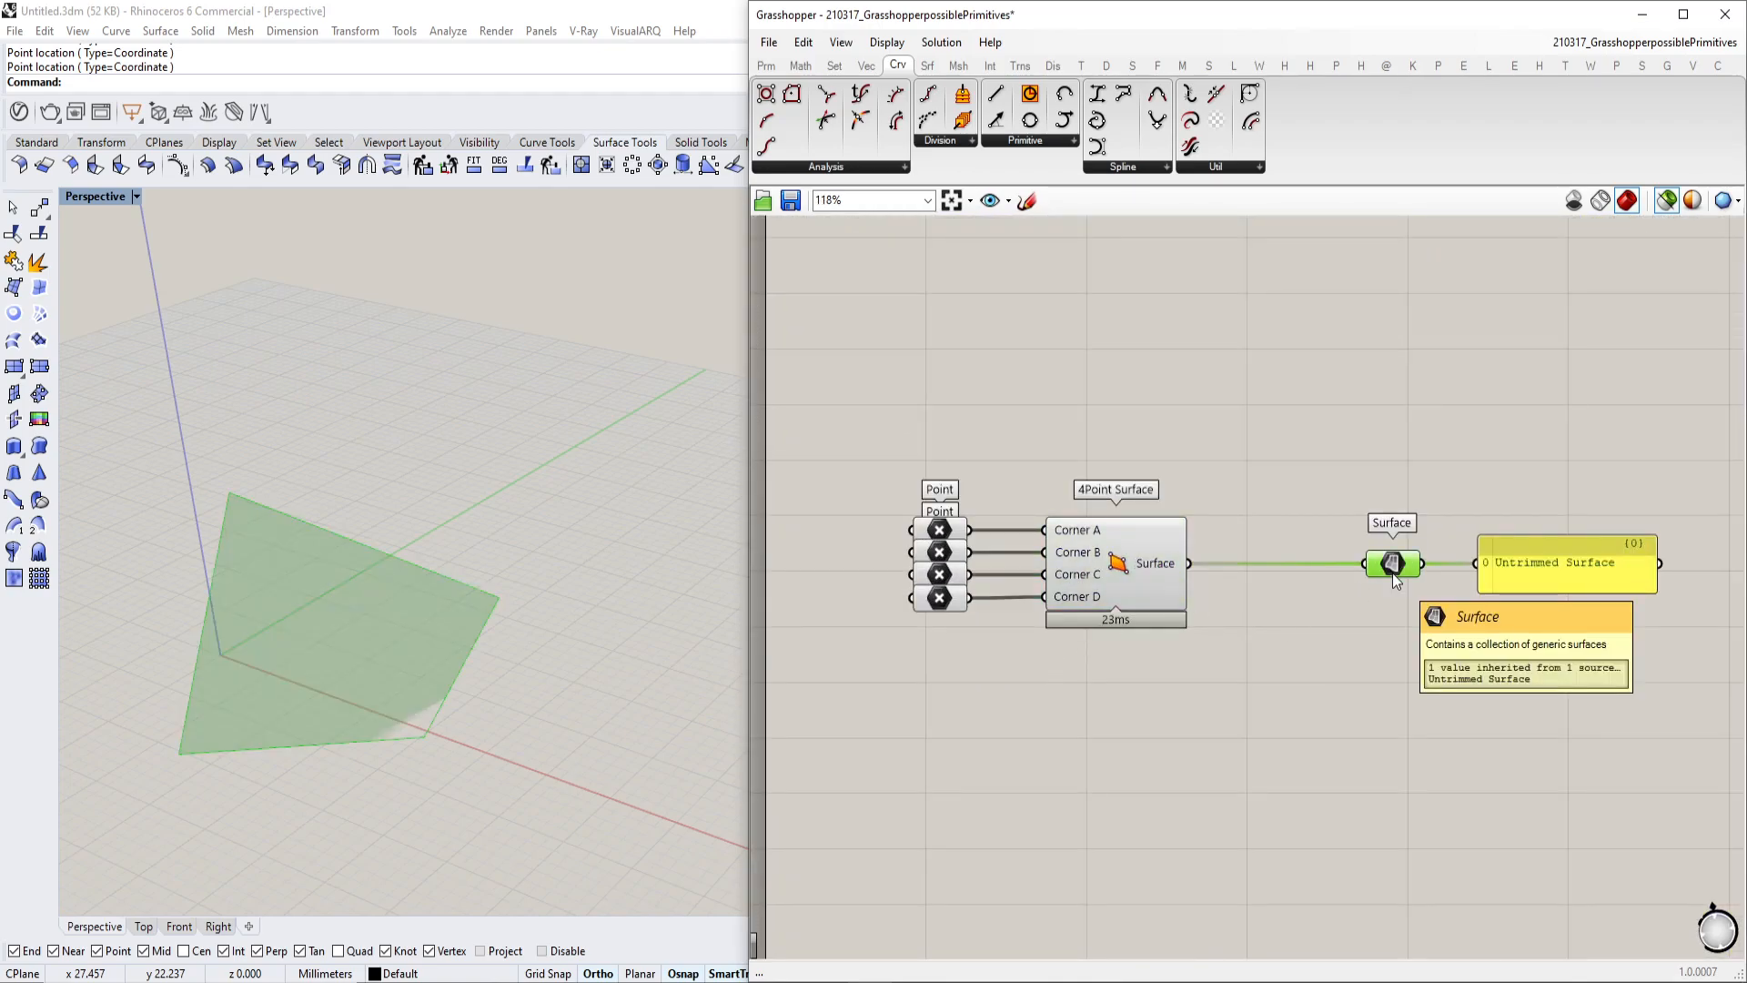
mouse_move(1143, 573)
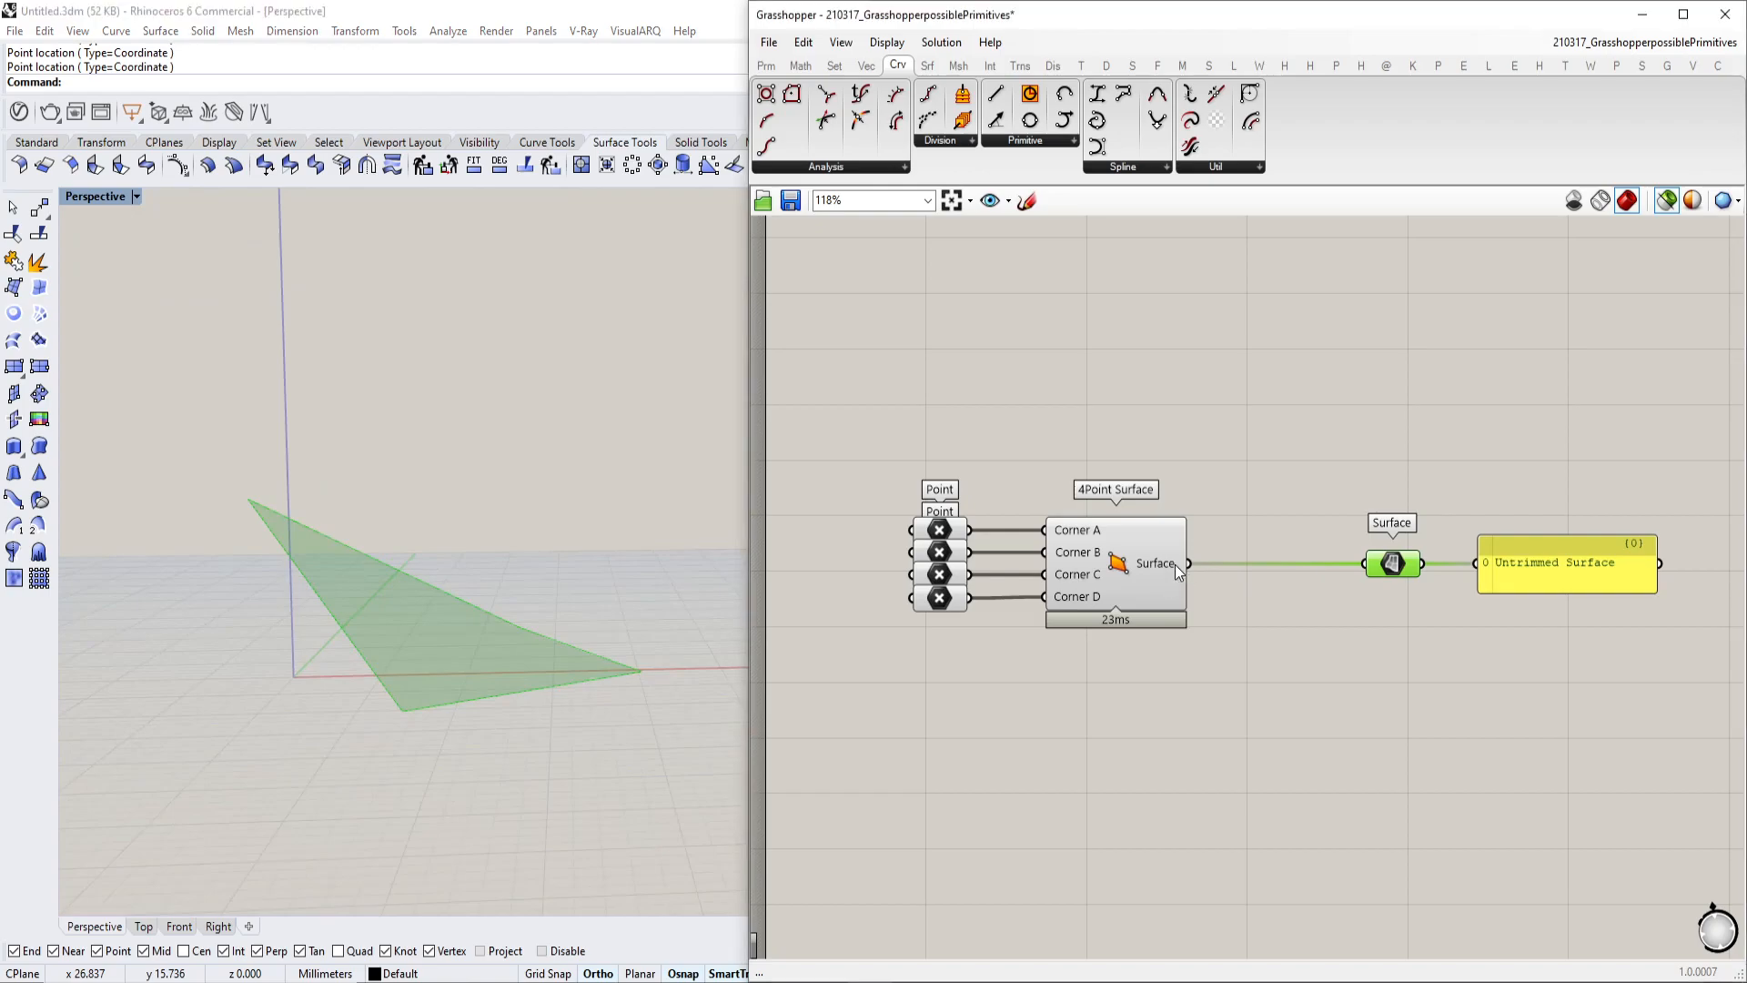
mouse_move(1281, 543)
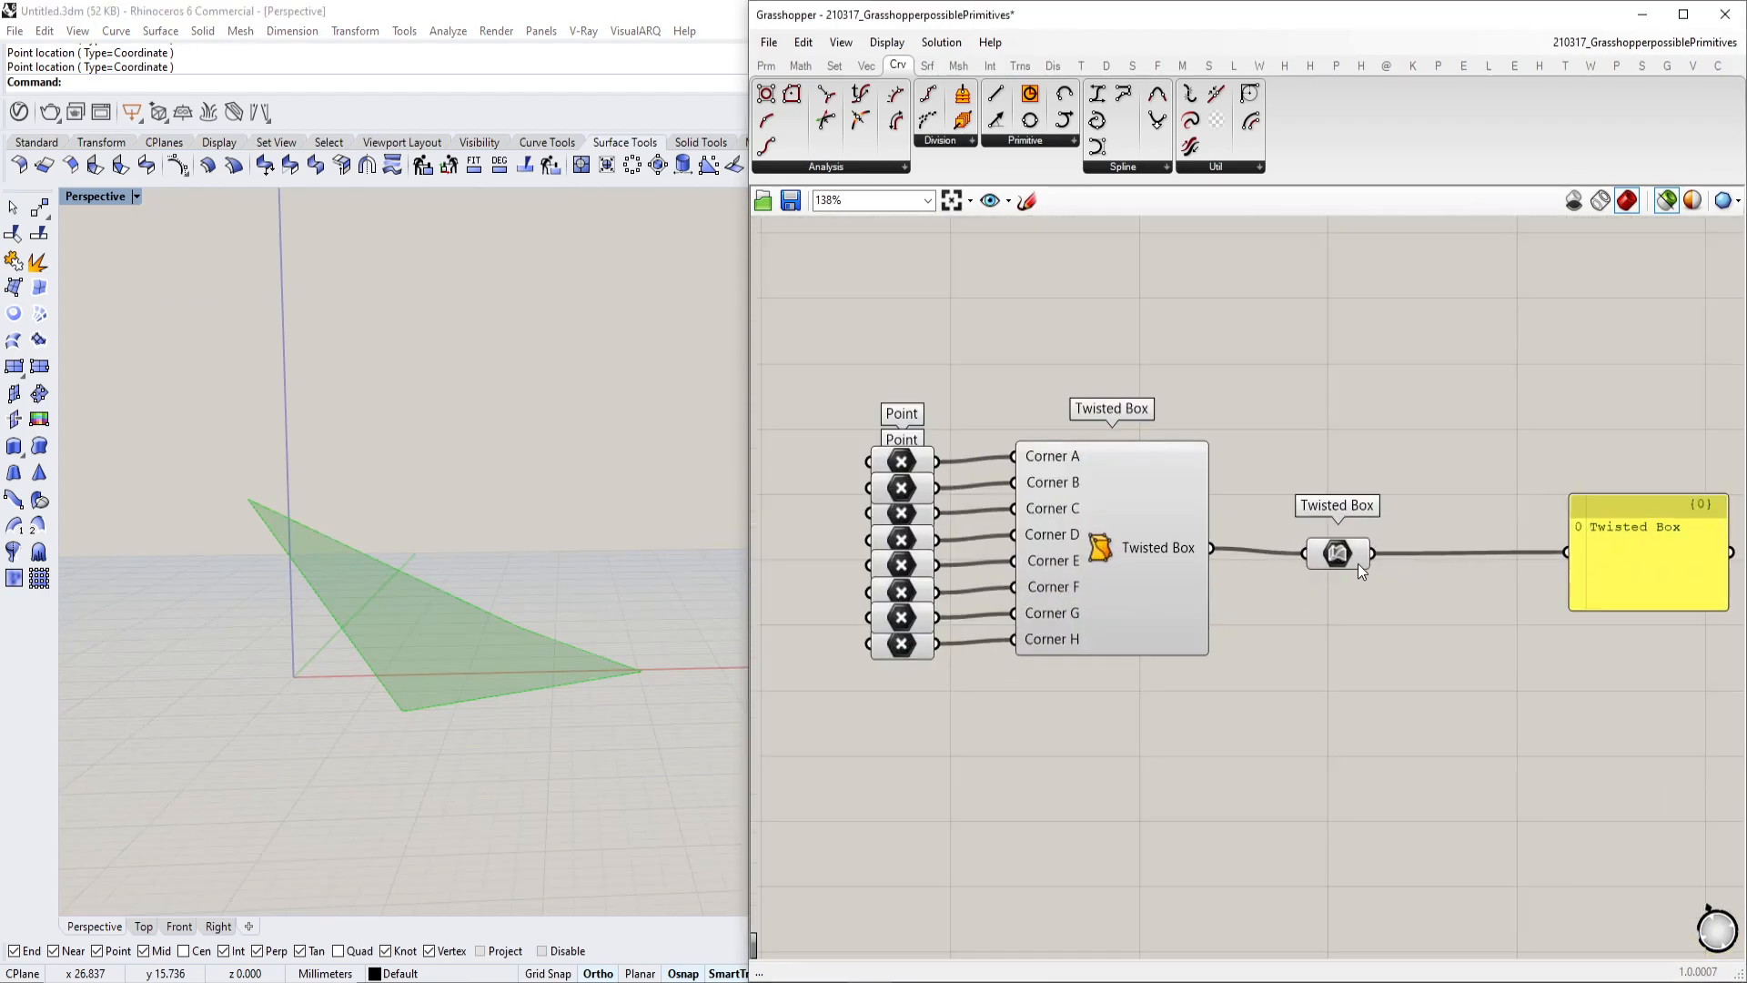
left_click(1335, 554)
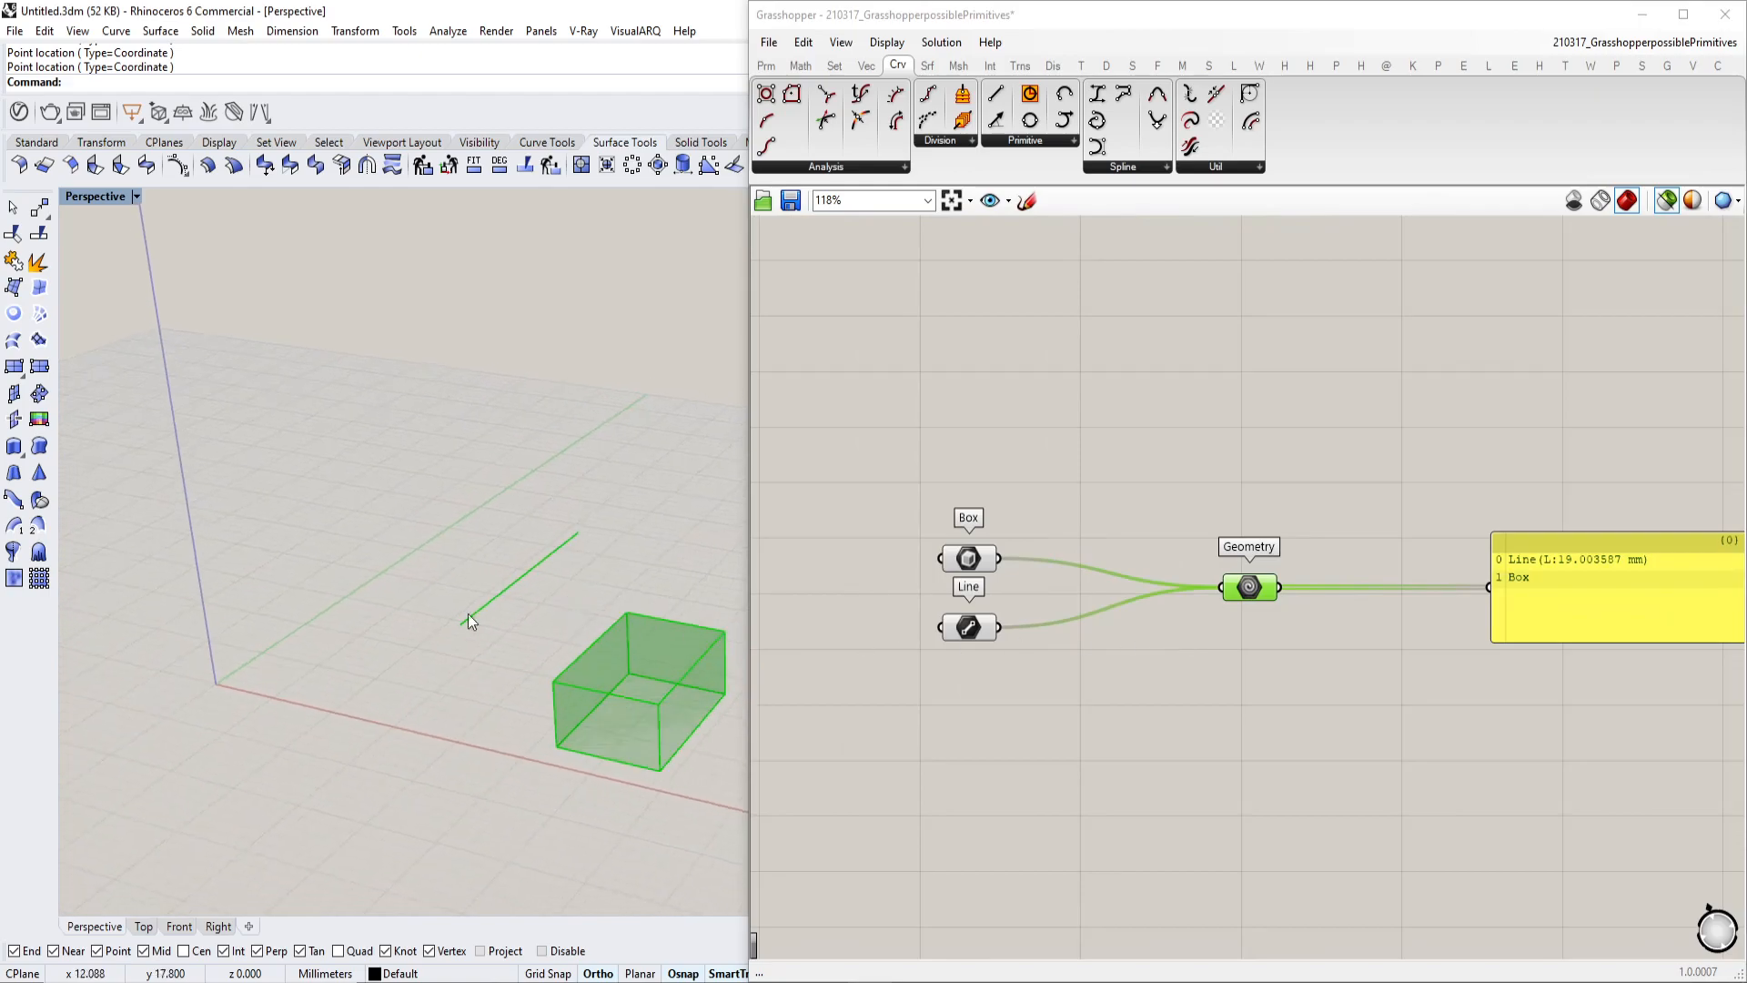
scroll("down", 3)
type("ungr")
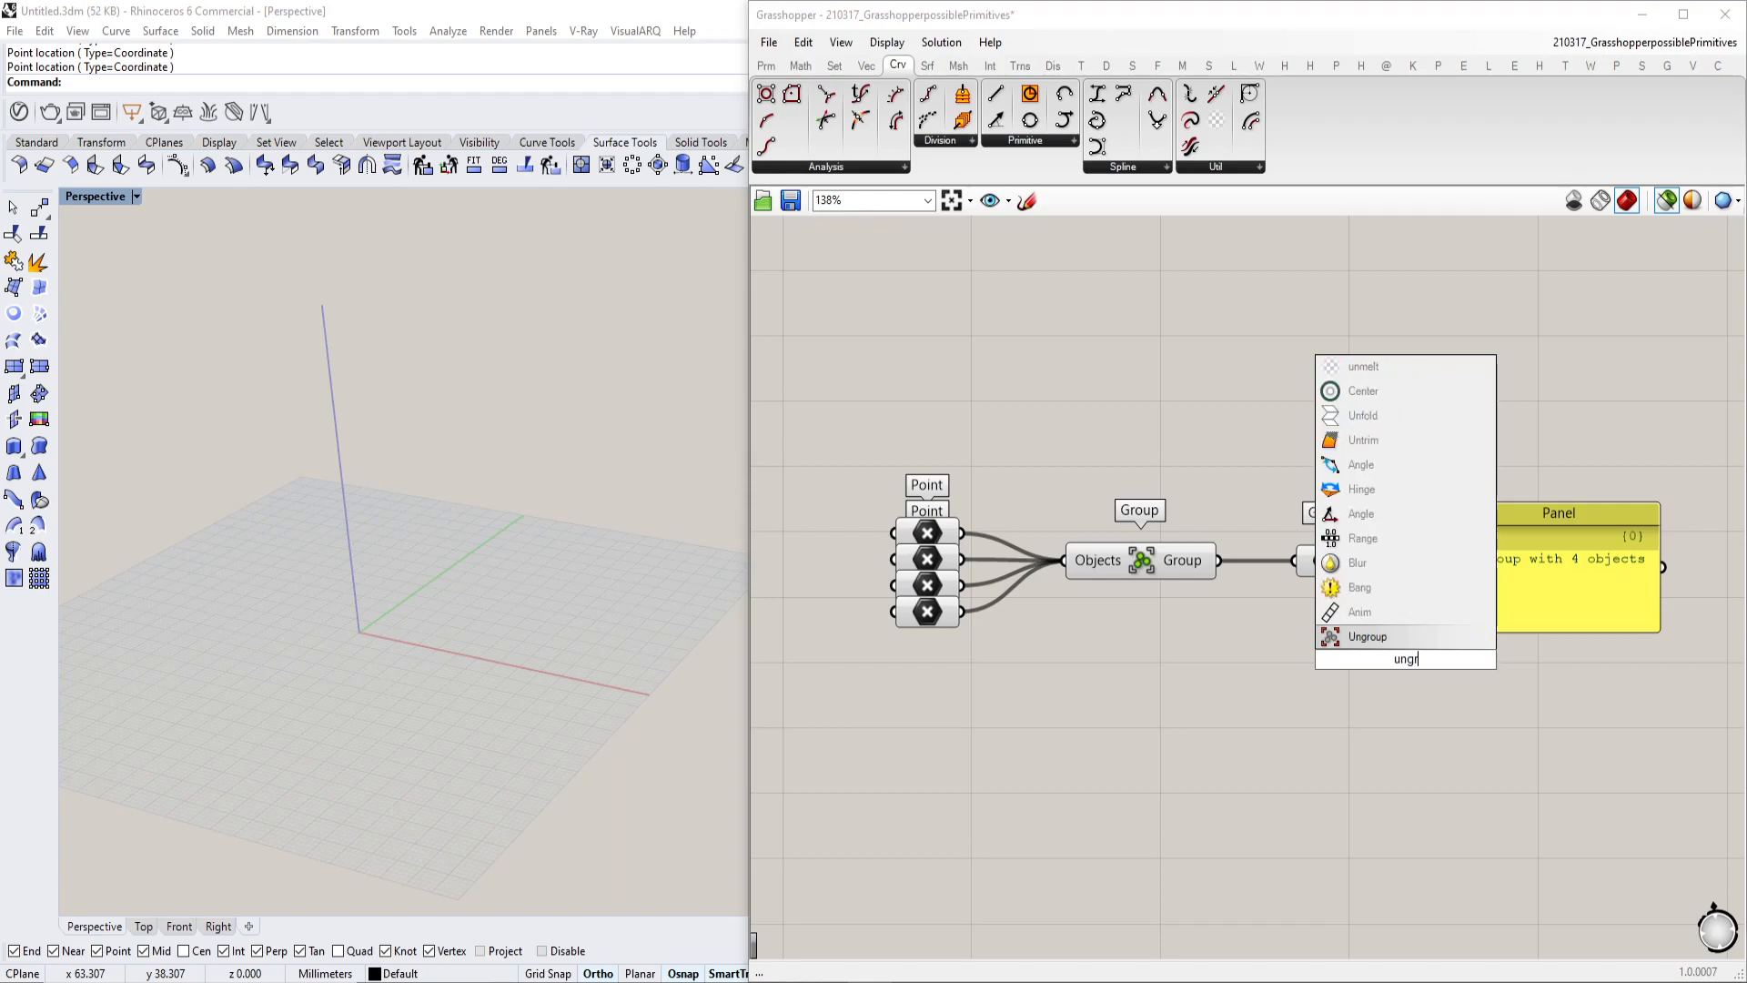
left_click(1366, 637)
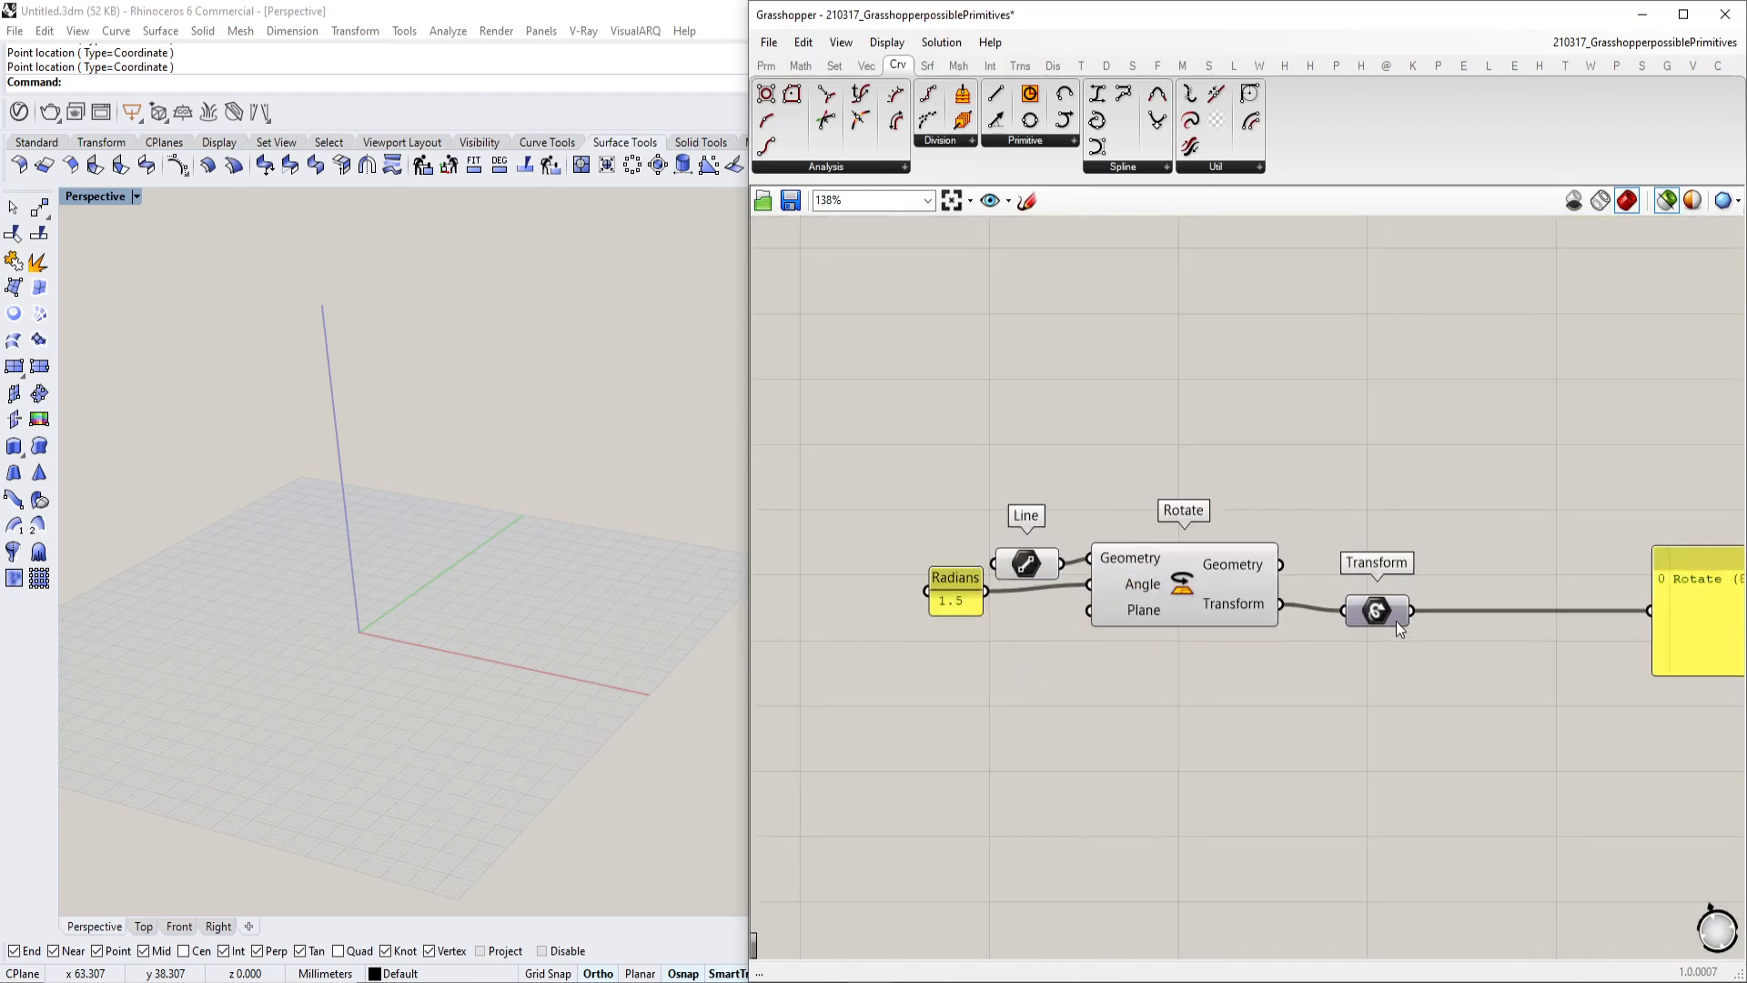
left_click(1183, 587)
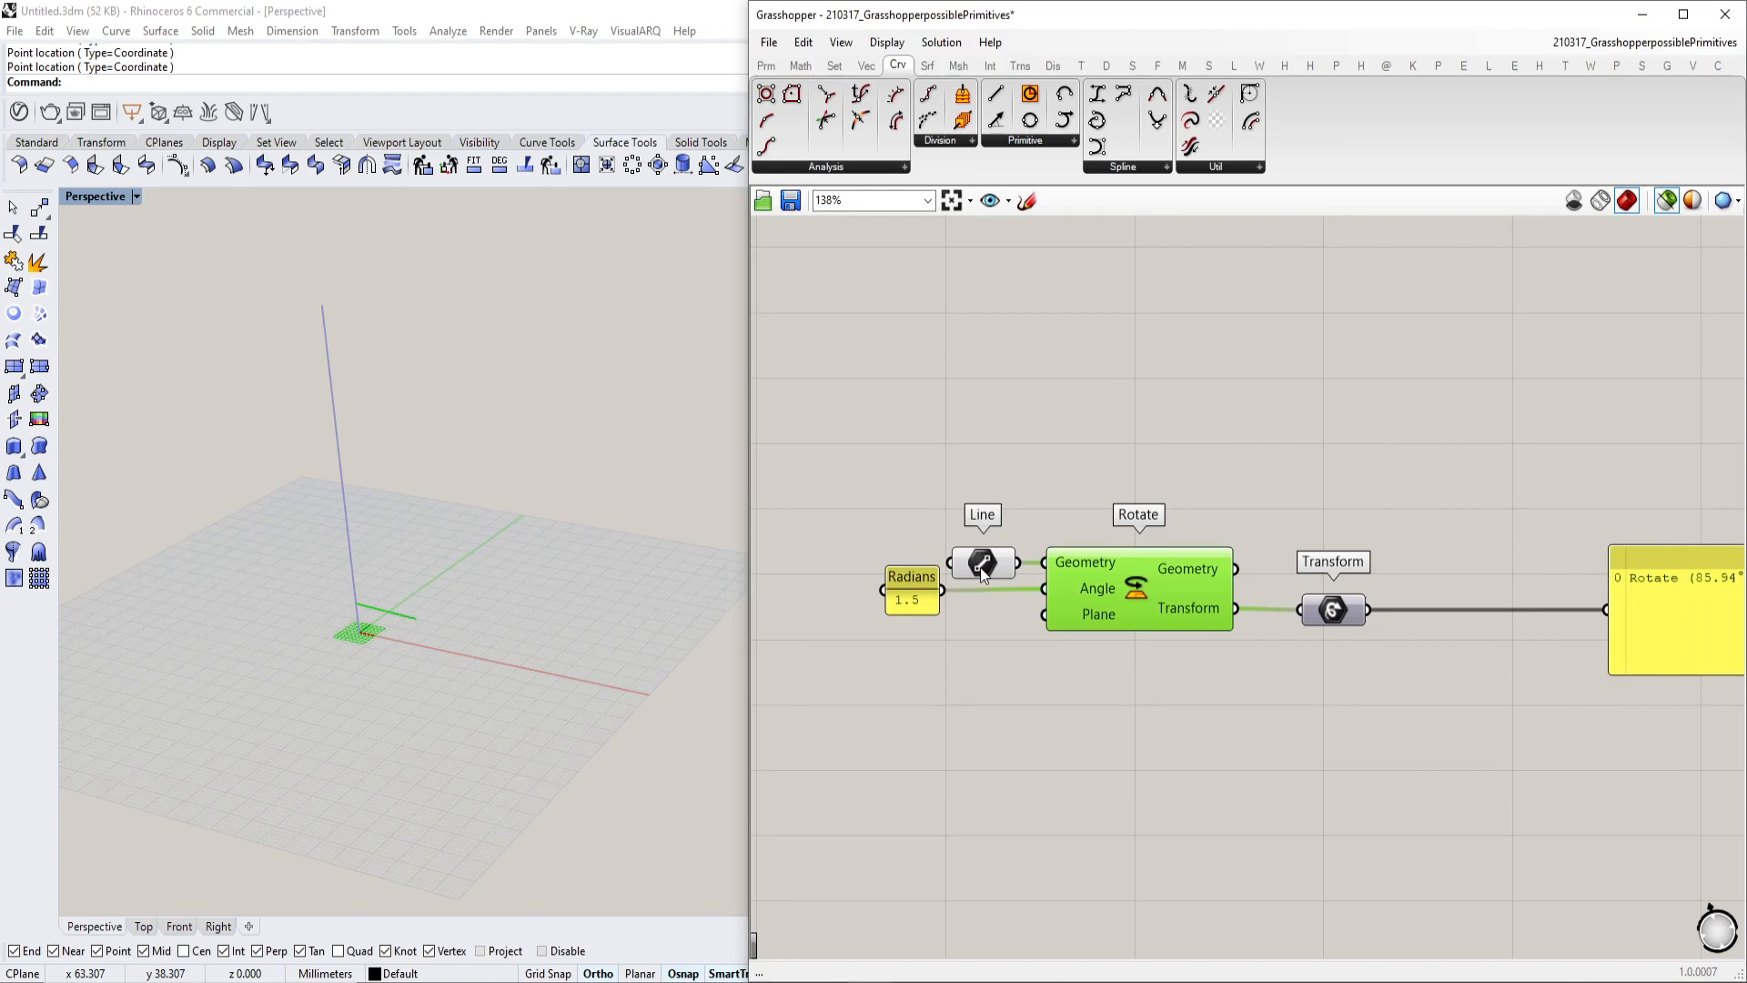
scroll("down", 3)
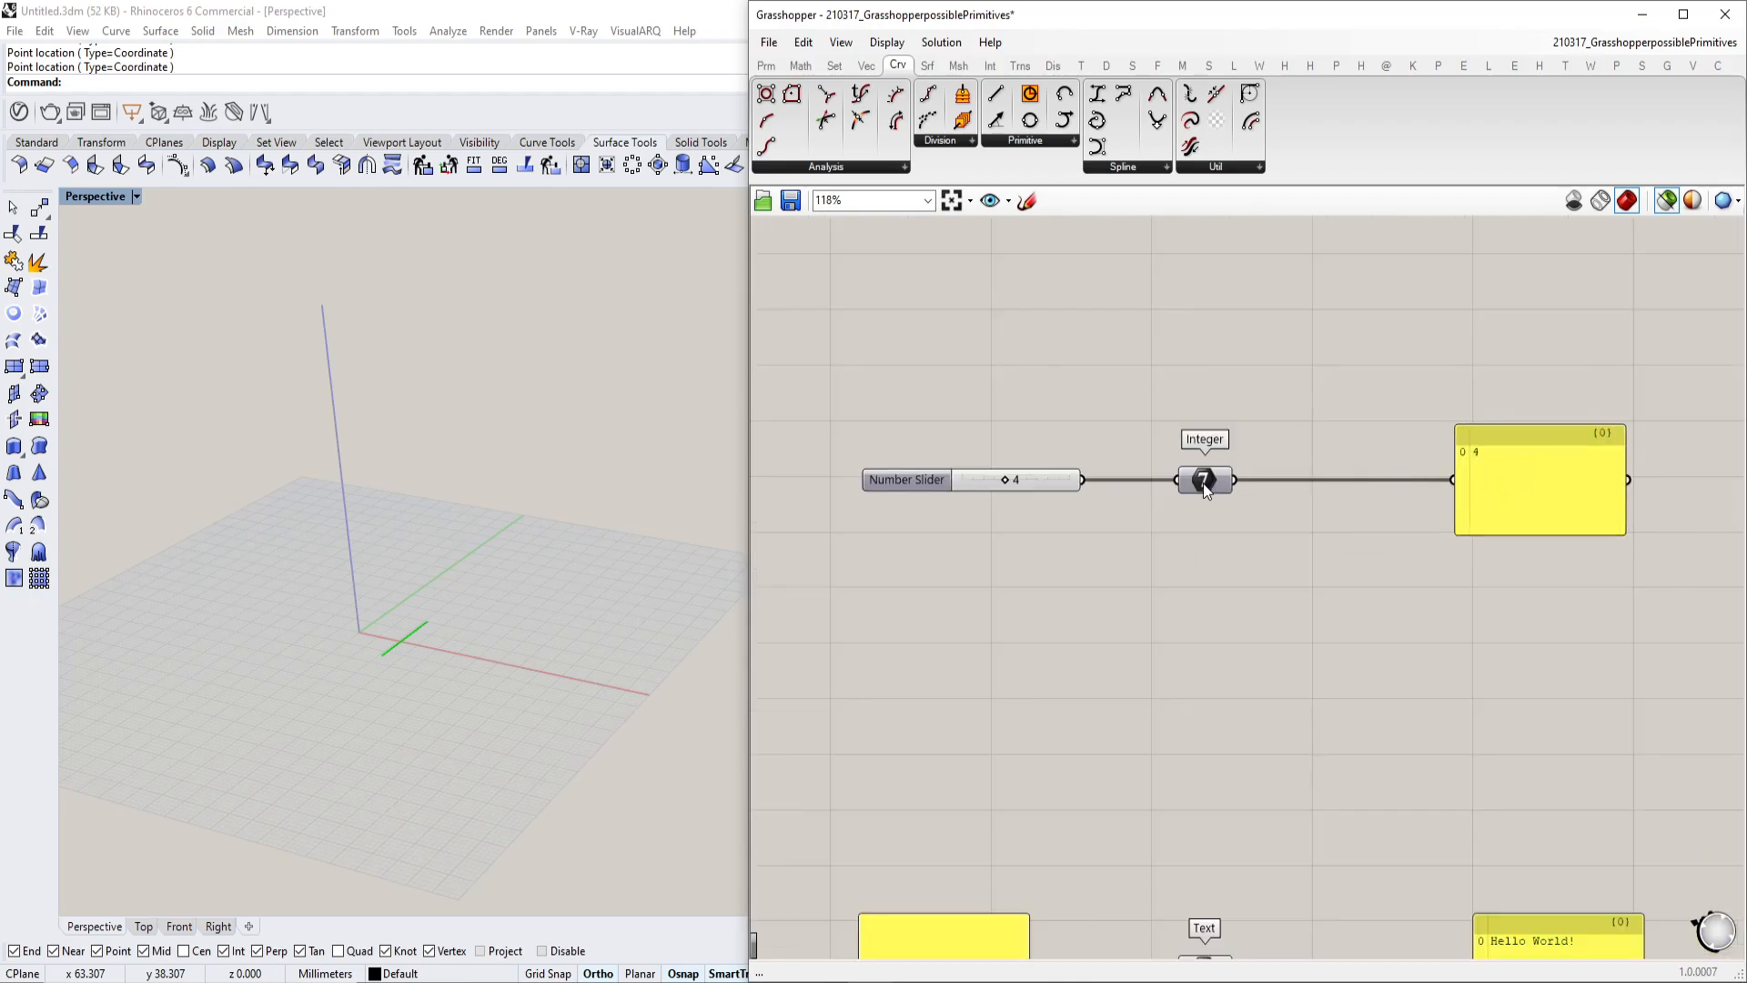
Inspect the Integer container, nudge the Number slider until its panel reads 2.76, and move on to Text
left_click(1205, 478)
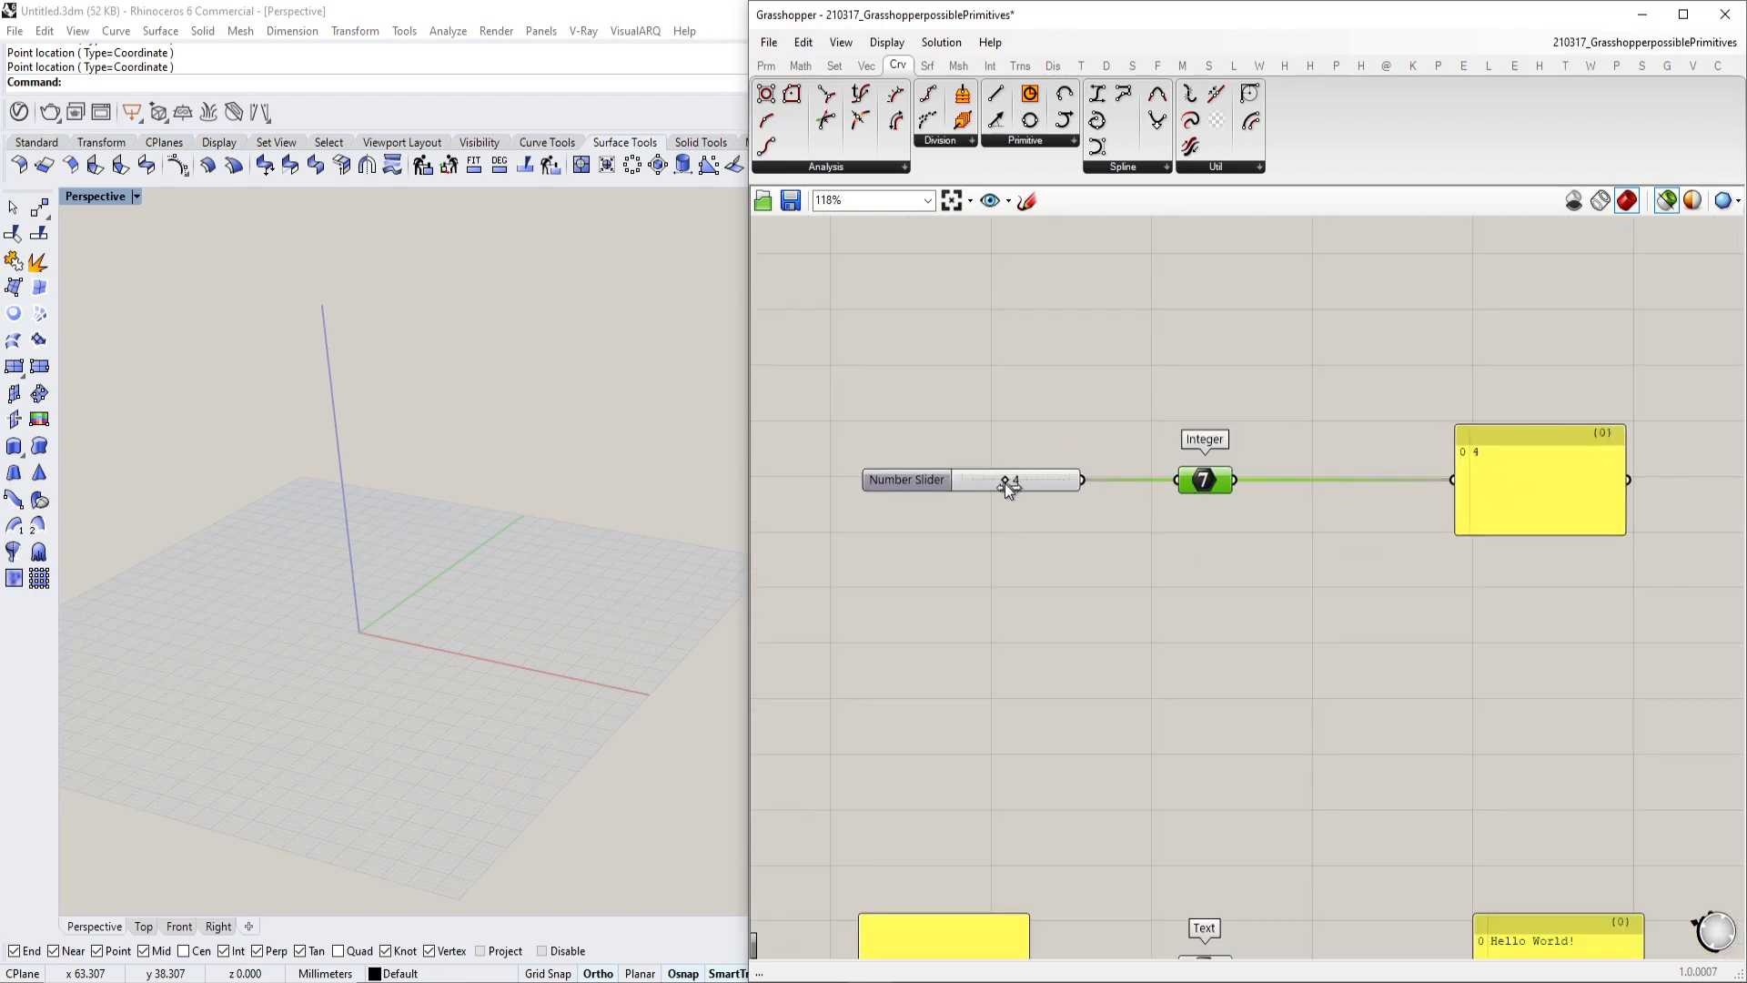
scroll("down", 3)
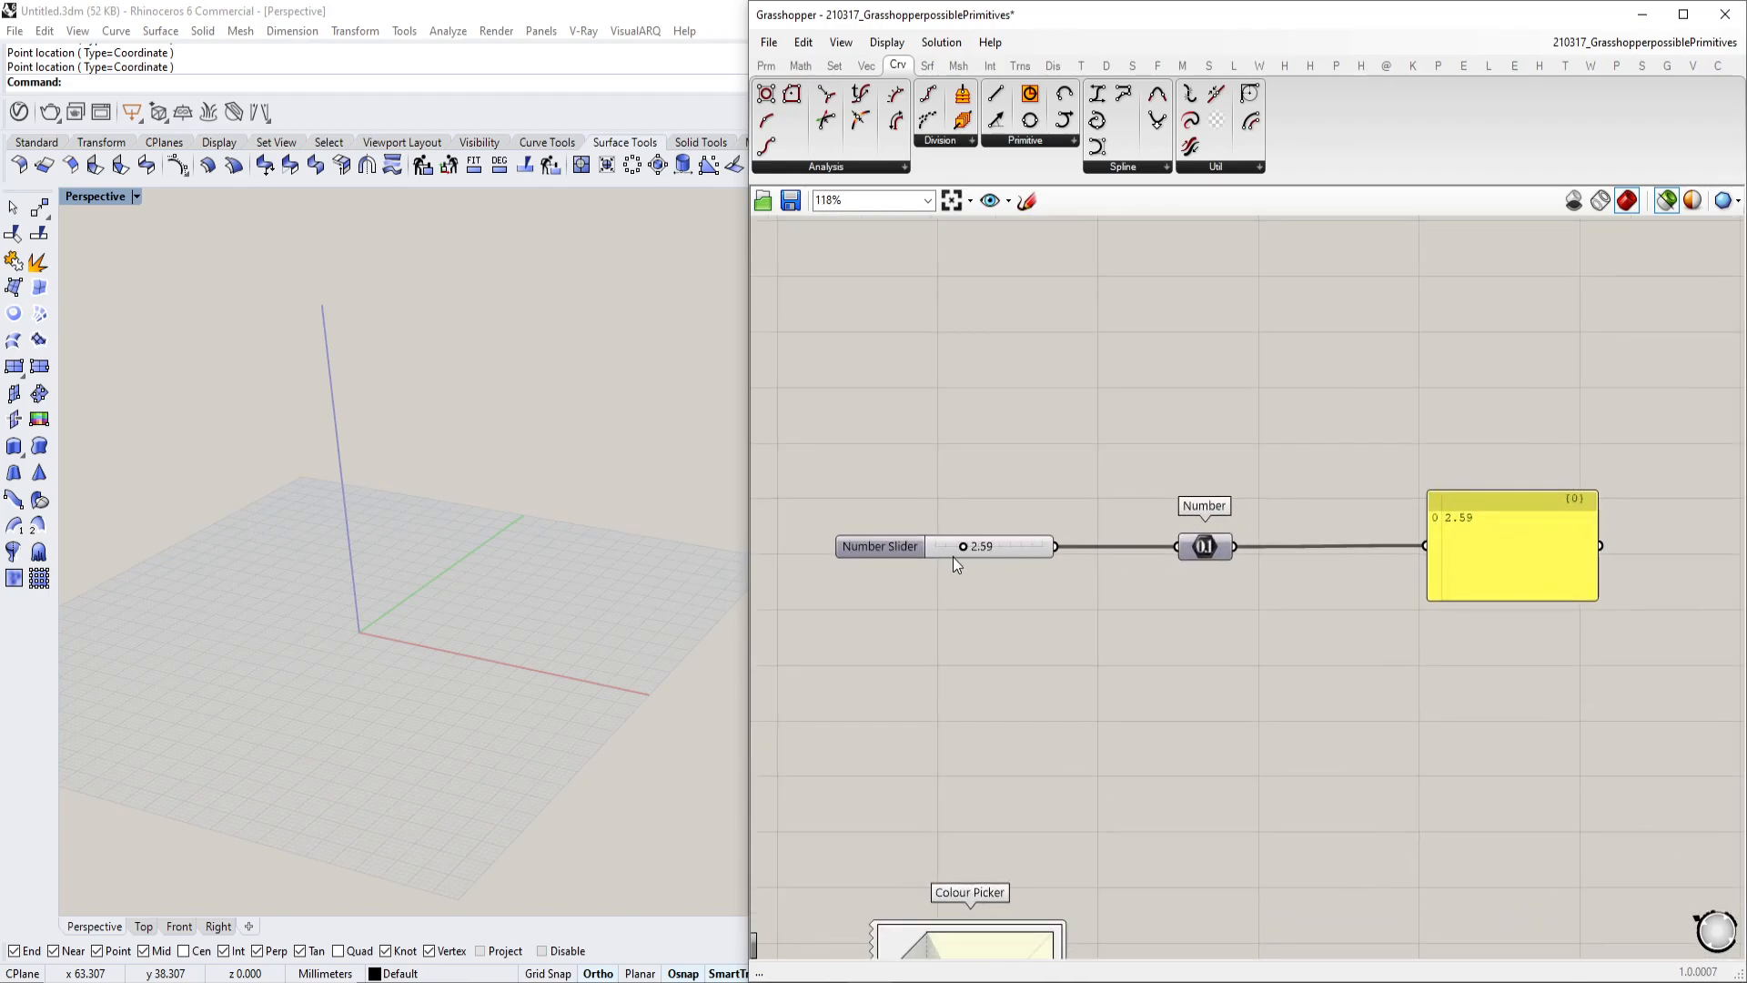
left_click_drag(960, 545, 972, 545)
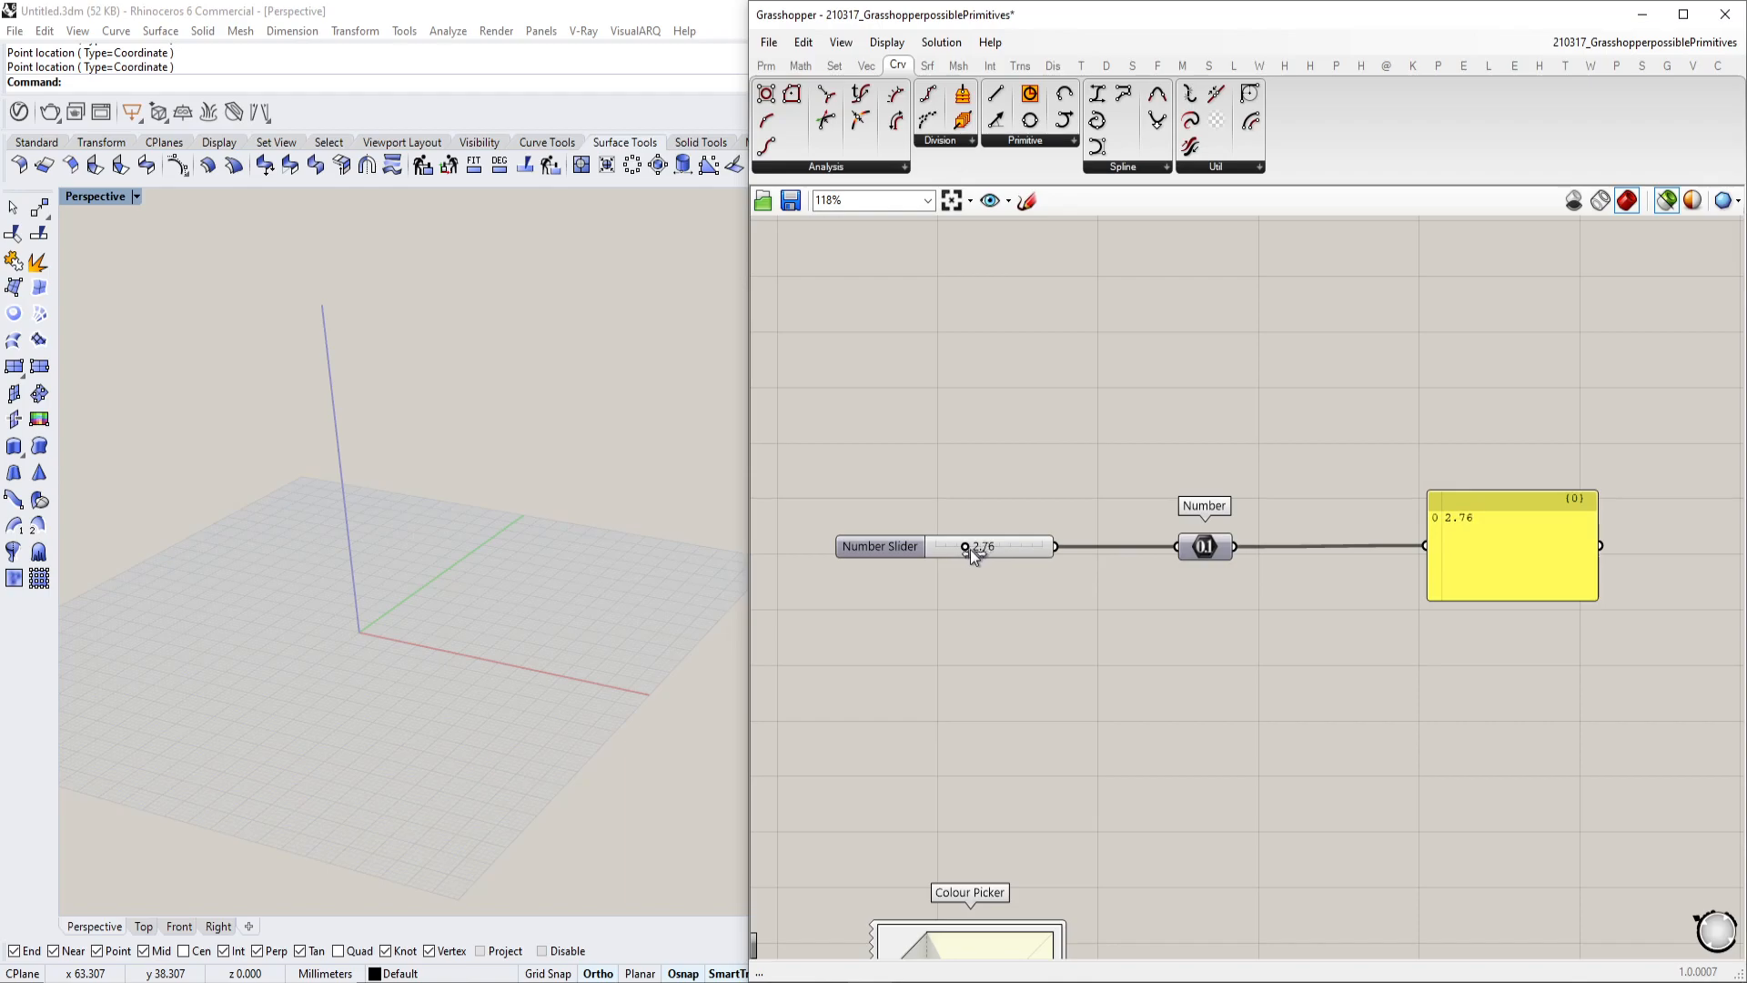
left_click_drag(964, 546, 837, 546)
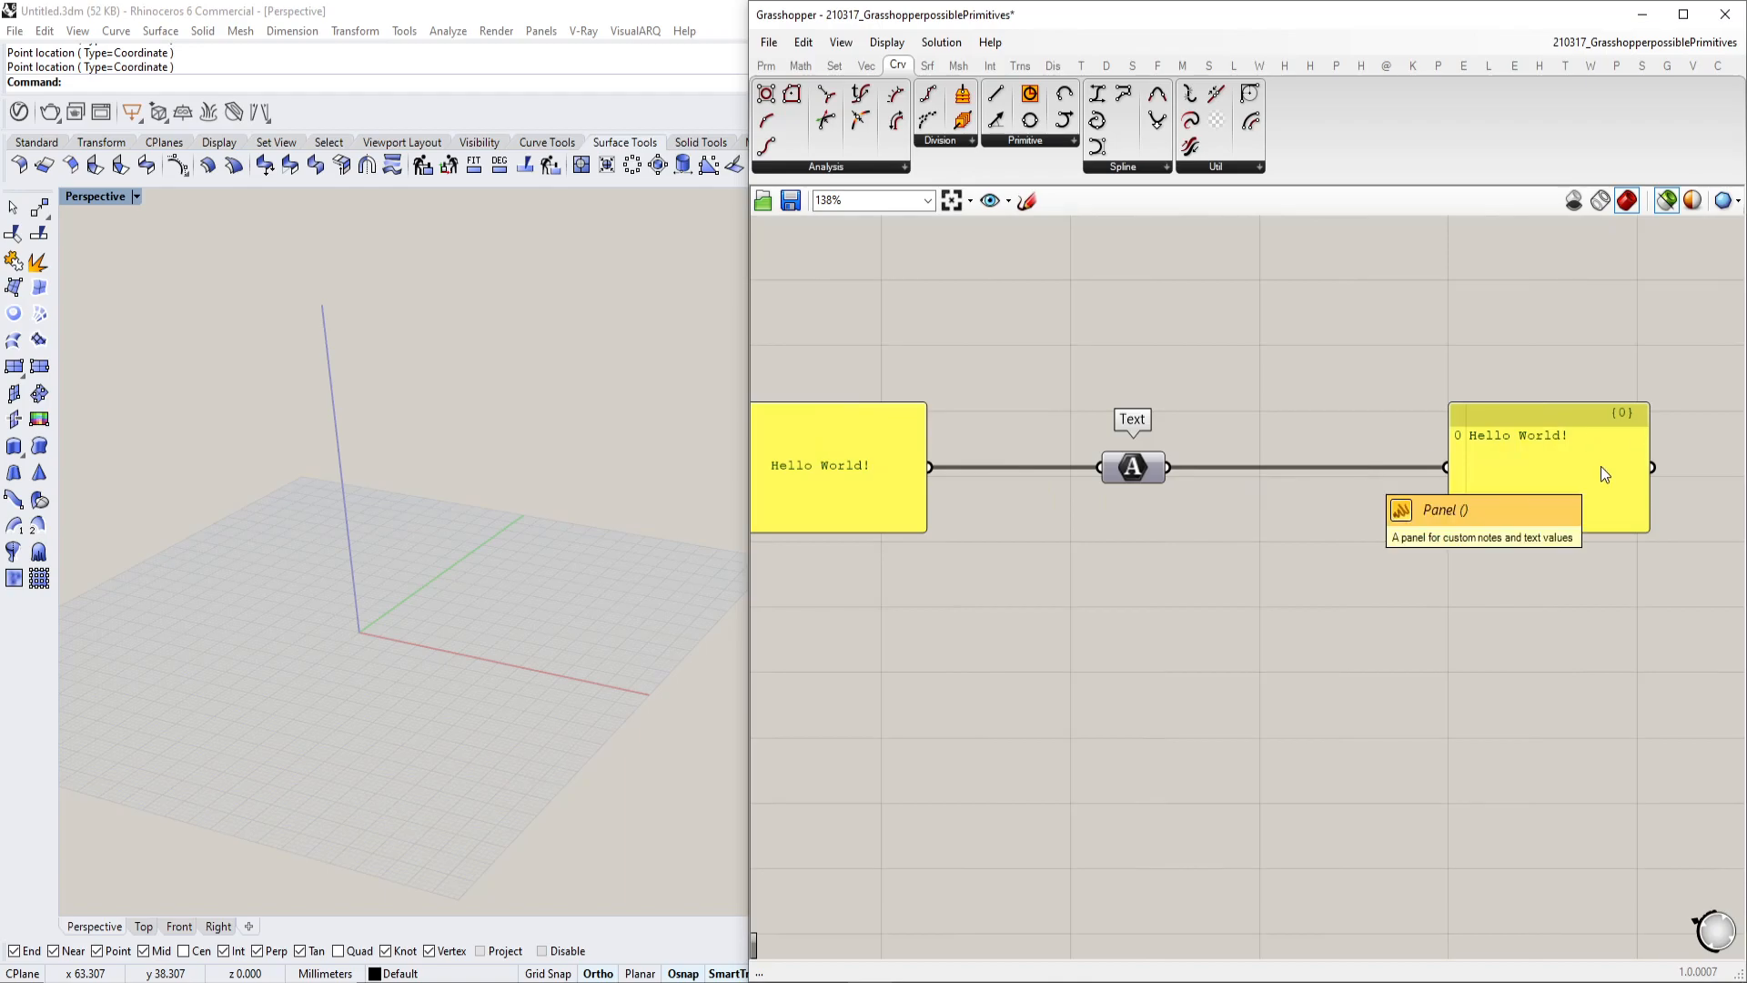
mouse_move(1545, 480)
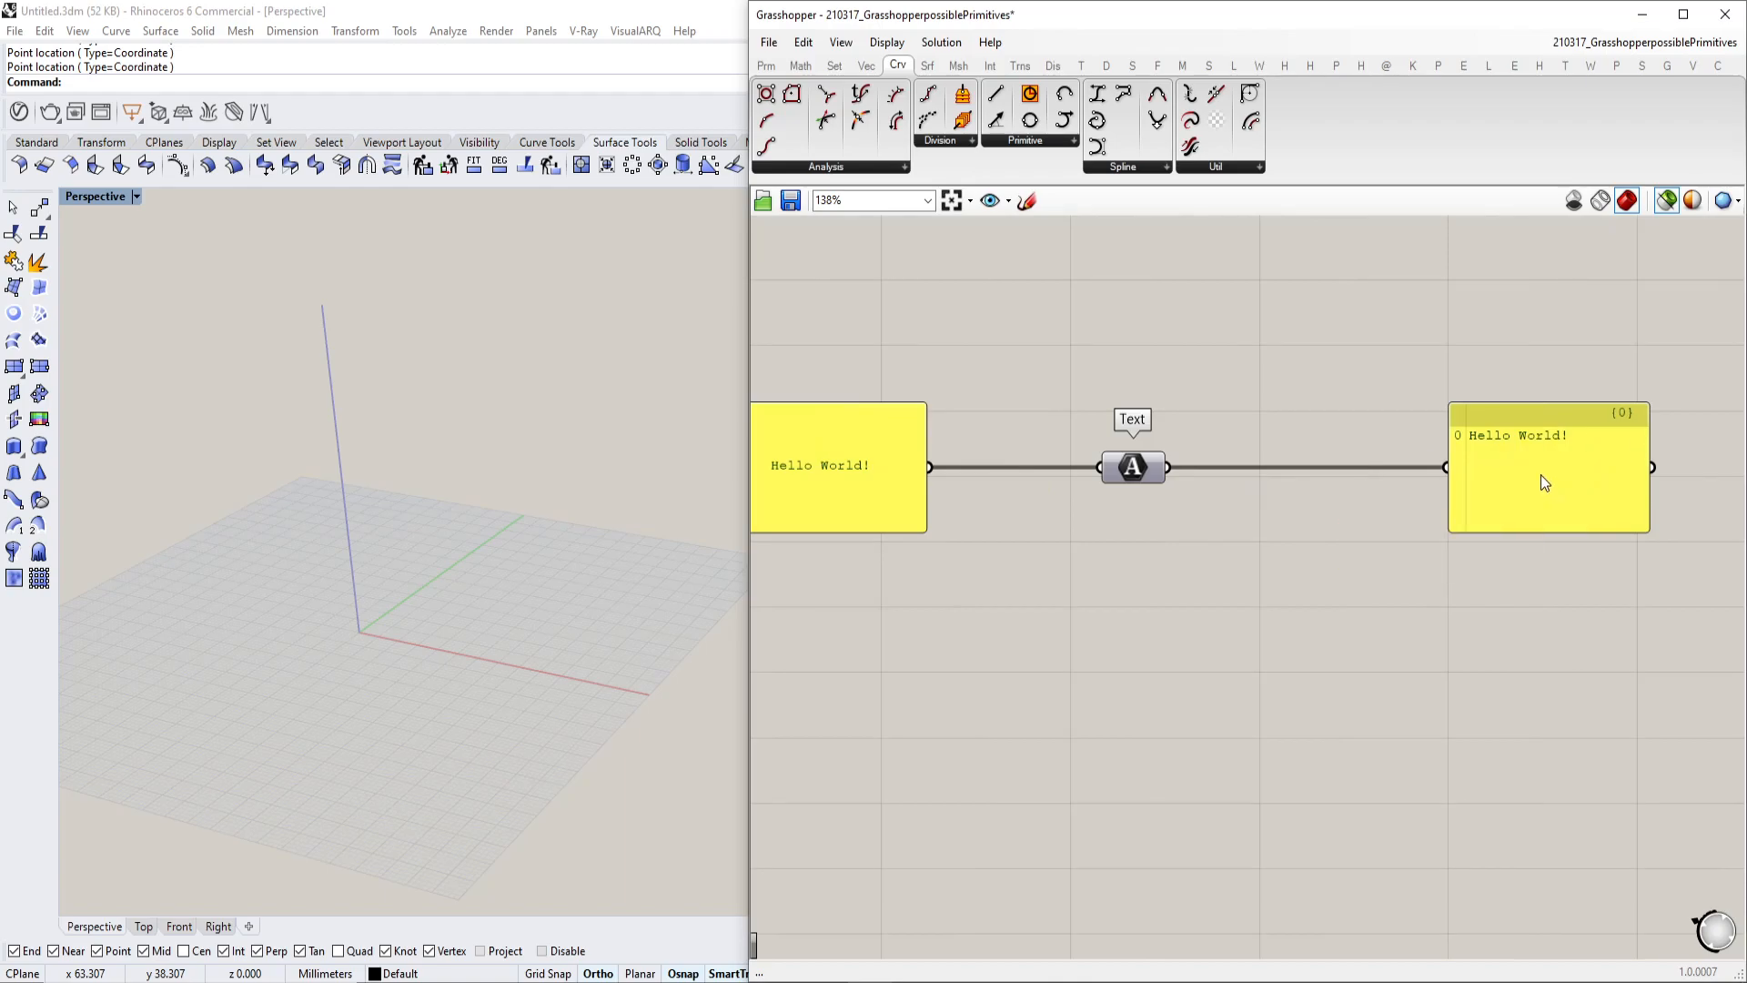
scroll("down", 3)
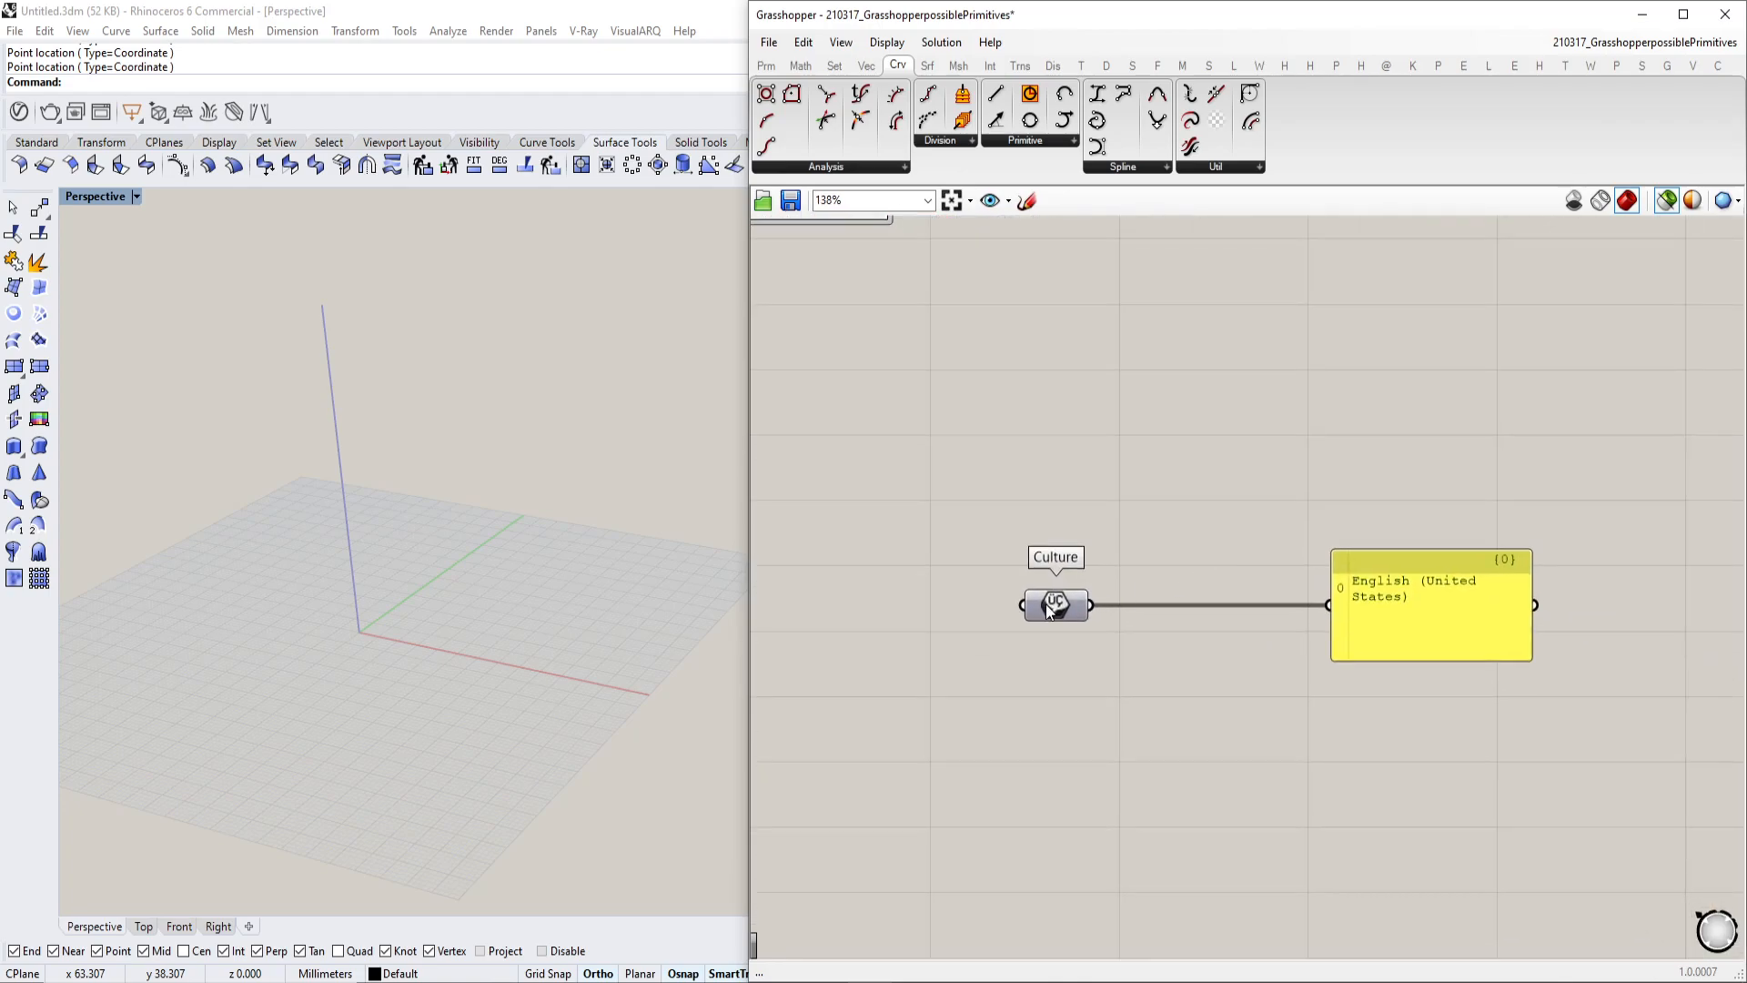
Change the Culture value to Japanese (Japan) via By Linguistic Family > Japonic, then view the Domain² group
right_click(1053, 604)
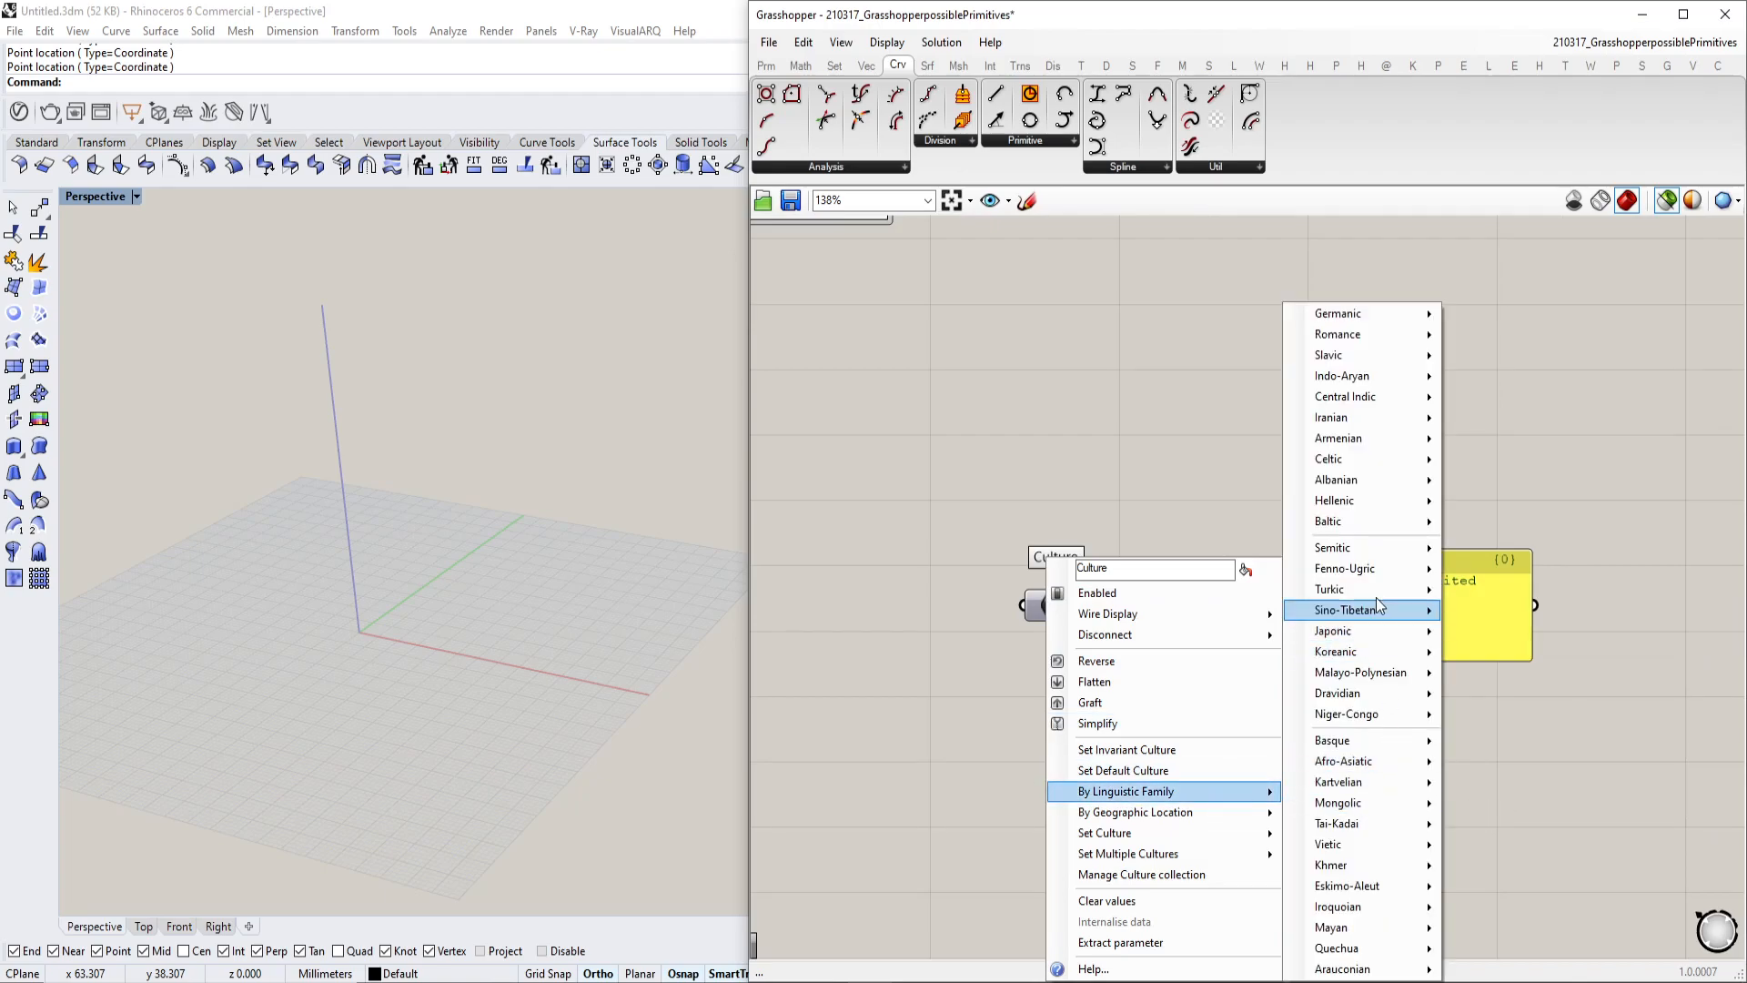
left_click(1332, 631)
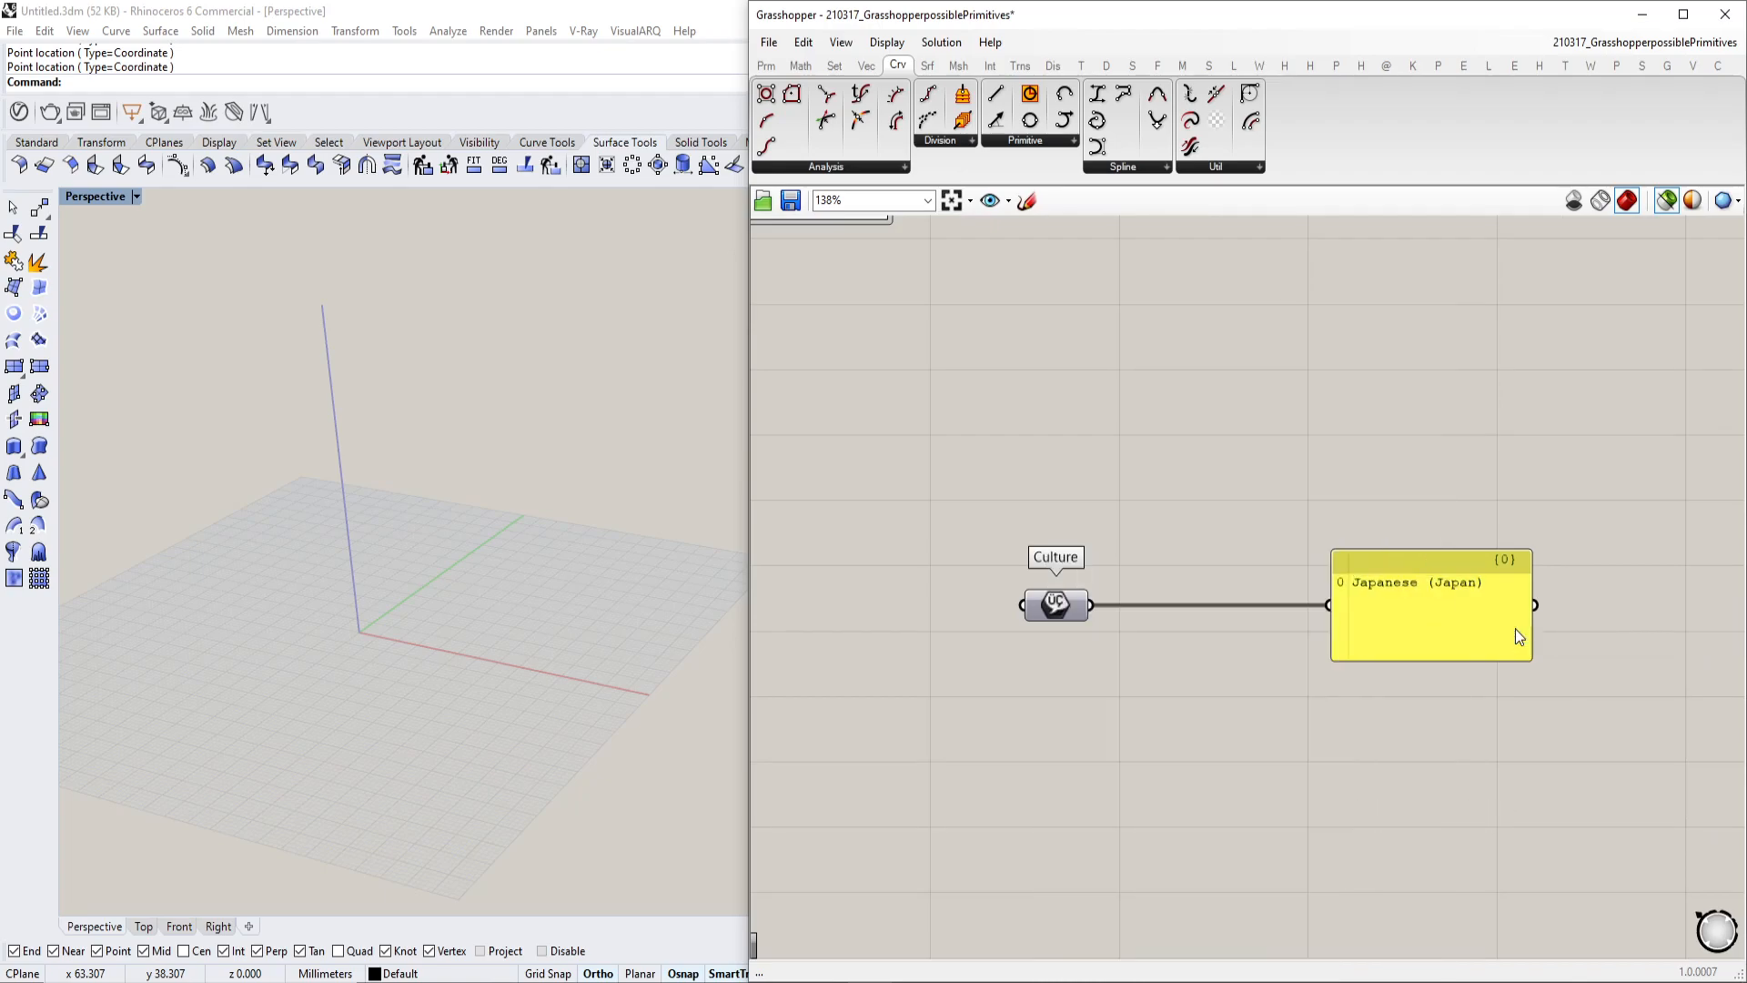
scroll("down", 3)
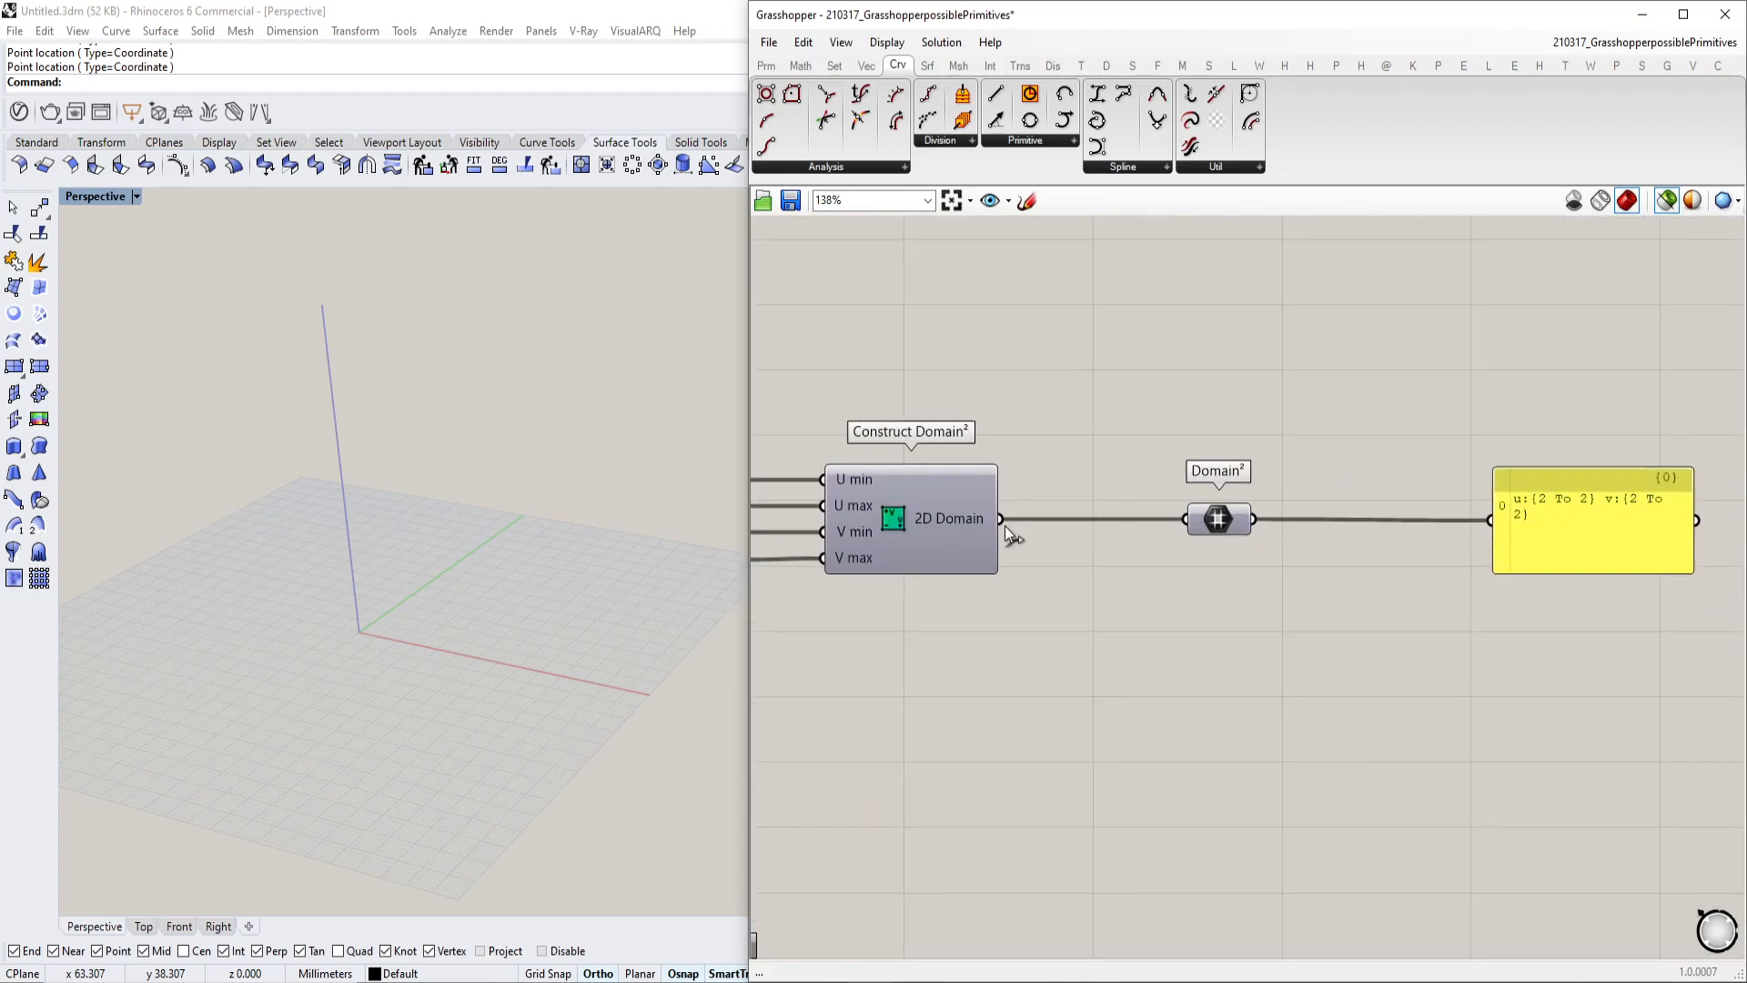
mouse_move(1388, 543)
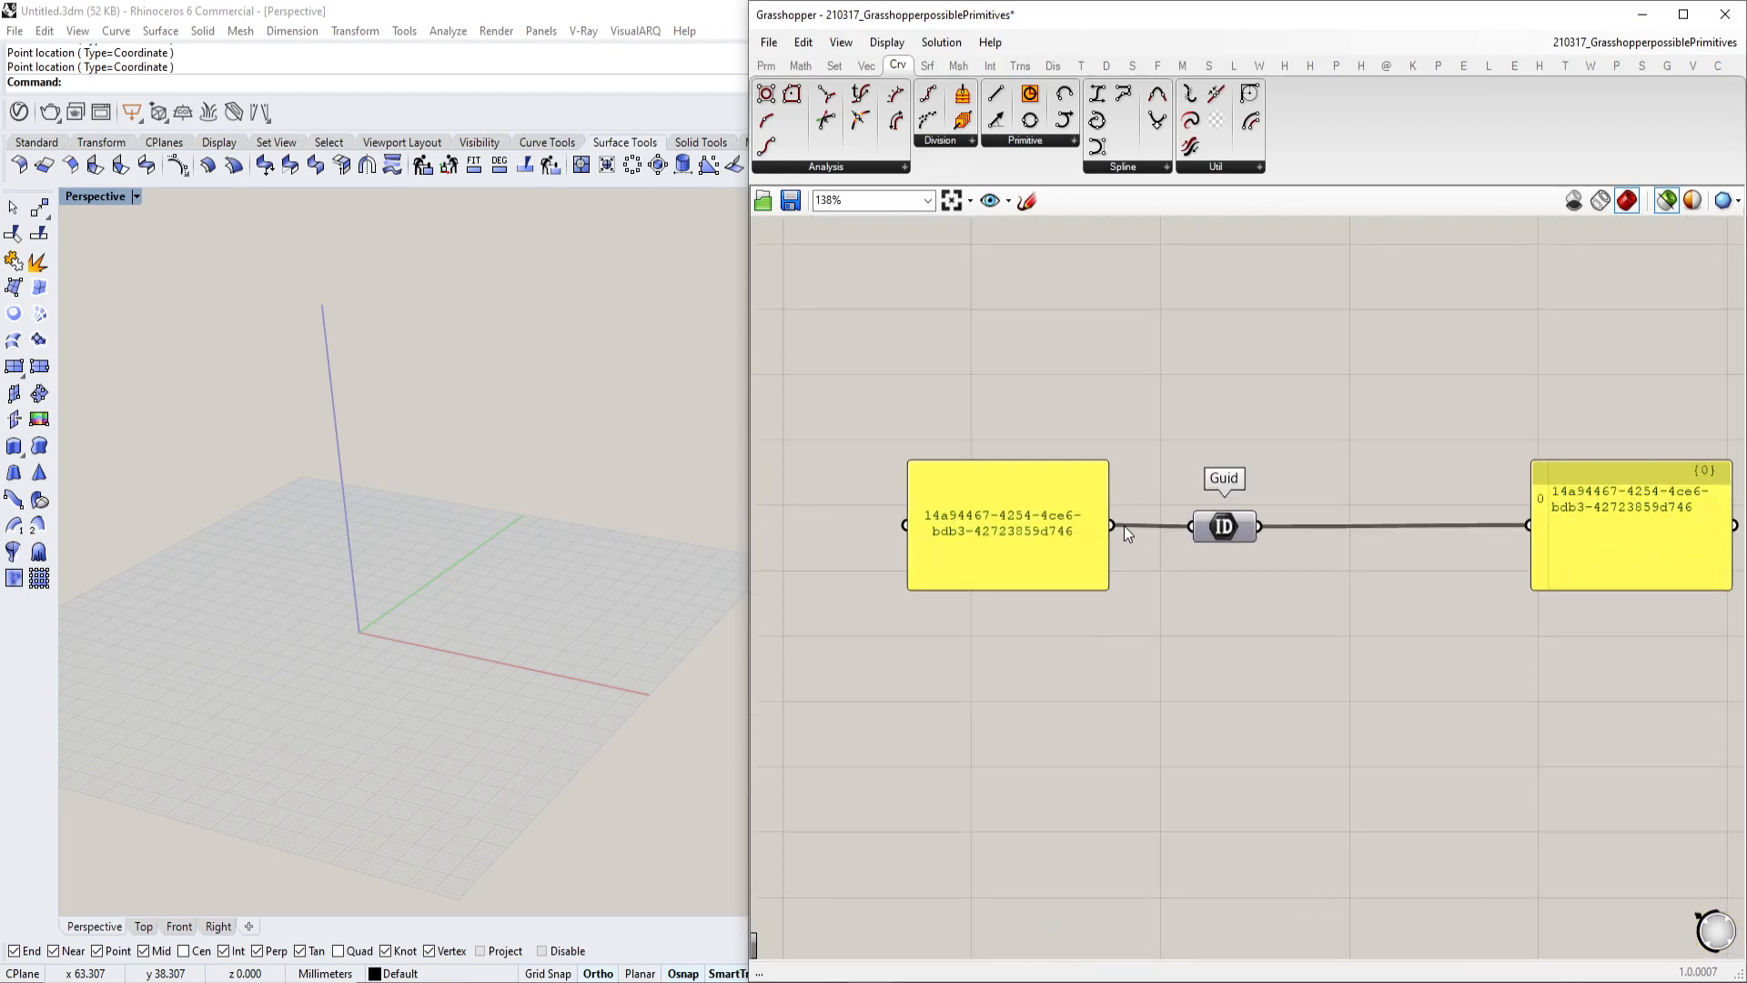
Read the Rhino extrusion's object ID, close its description, and view the matching Guid panel in Grasshopper
left_click(1006, 524)
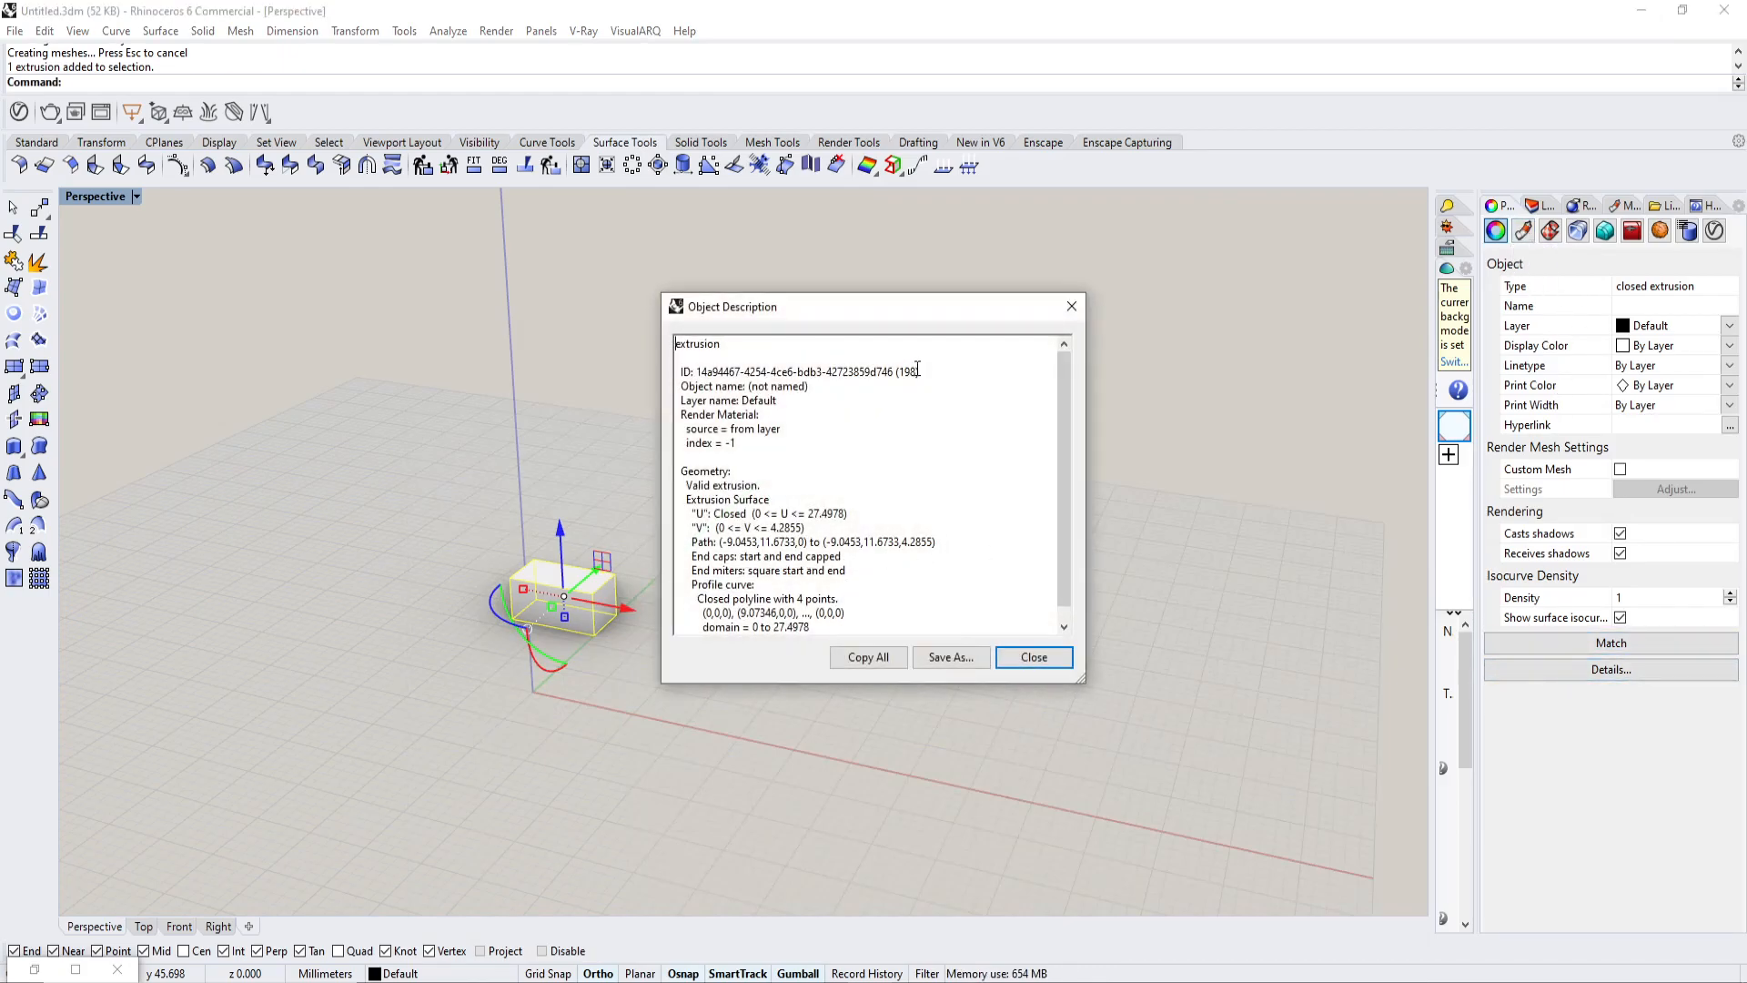
double_click(797, 372)
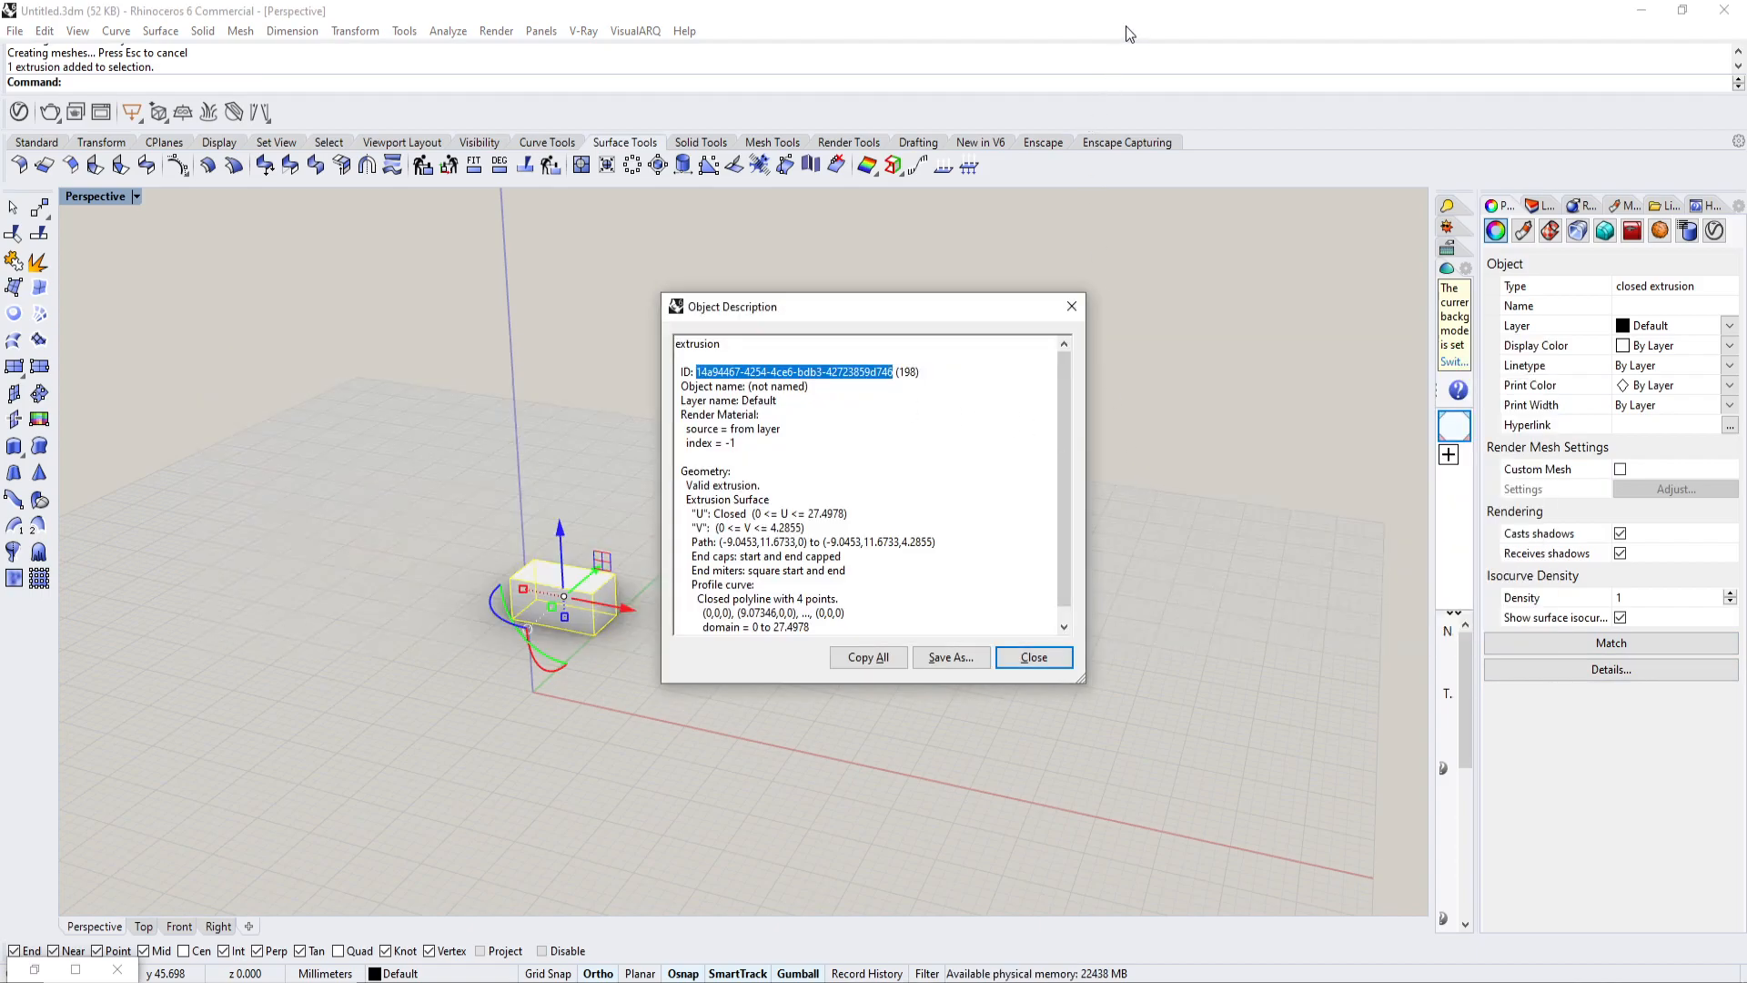
left_click(1030, 656)
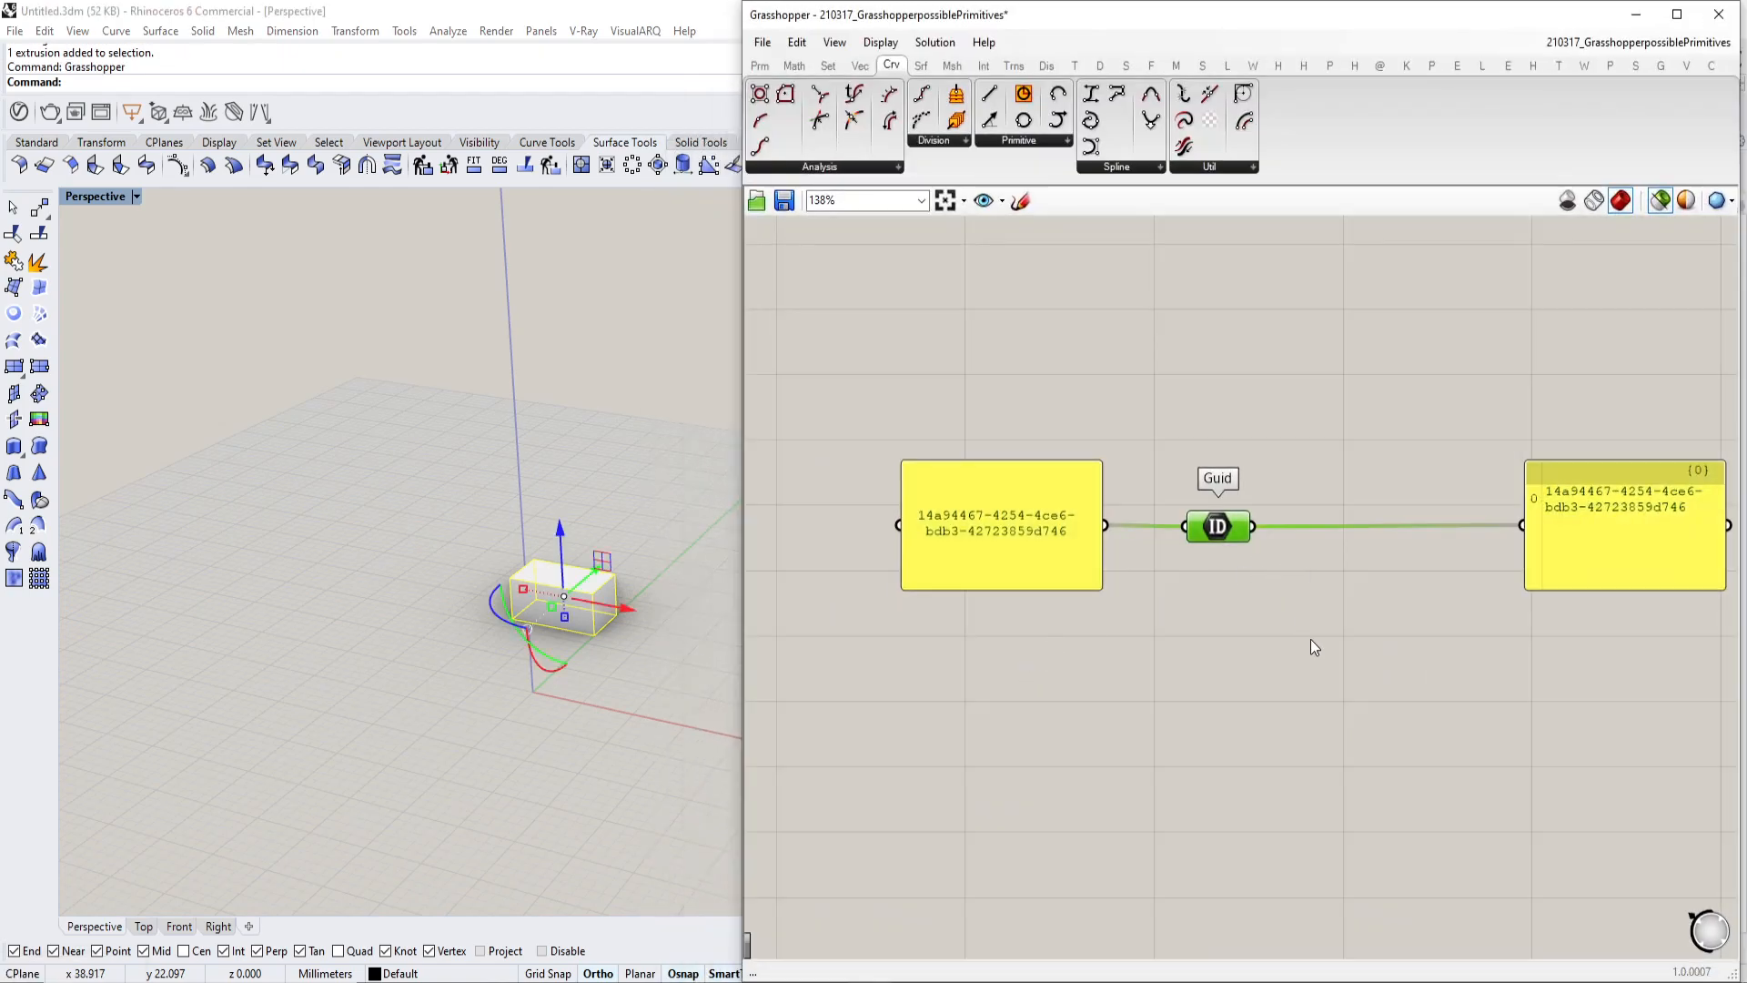
mouse_move(1253, 544)
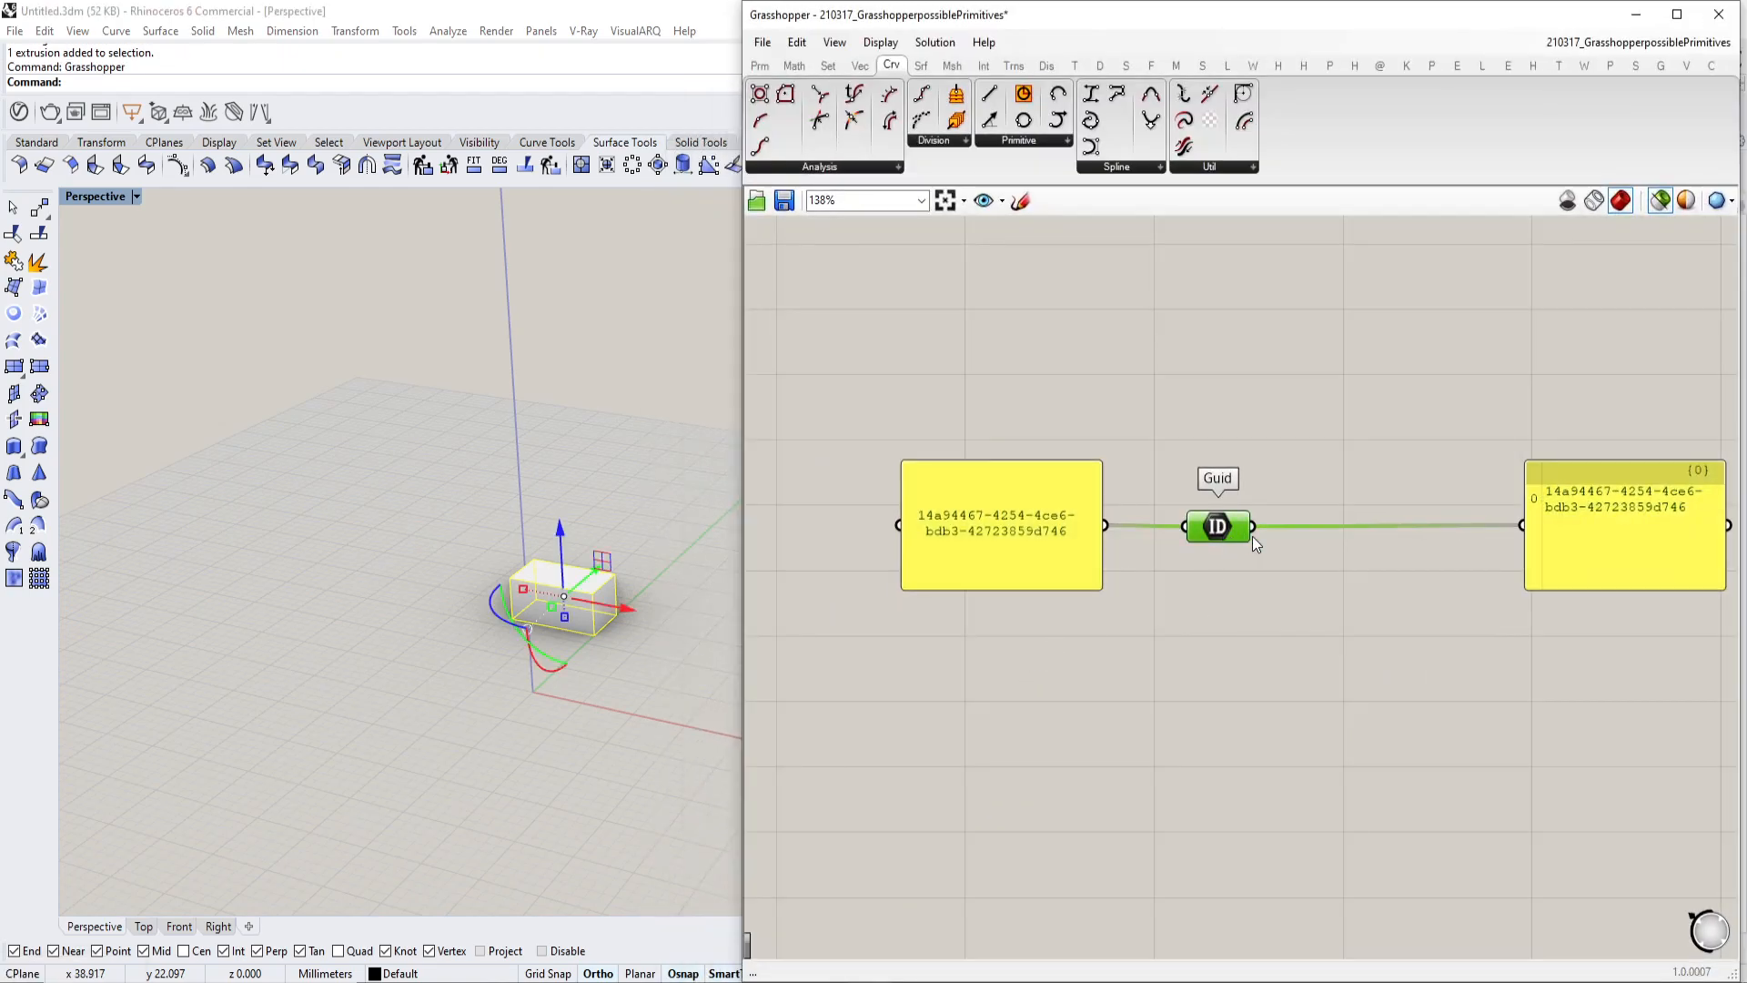
scroll("down", 3)
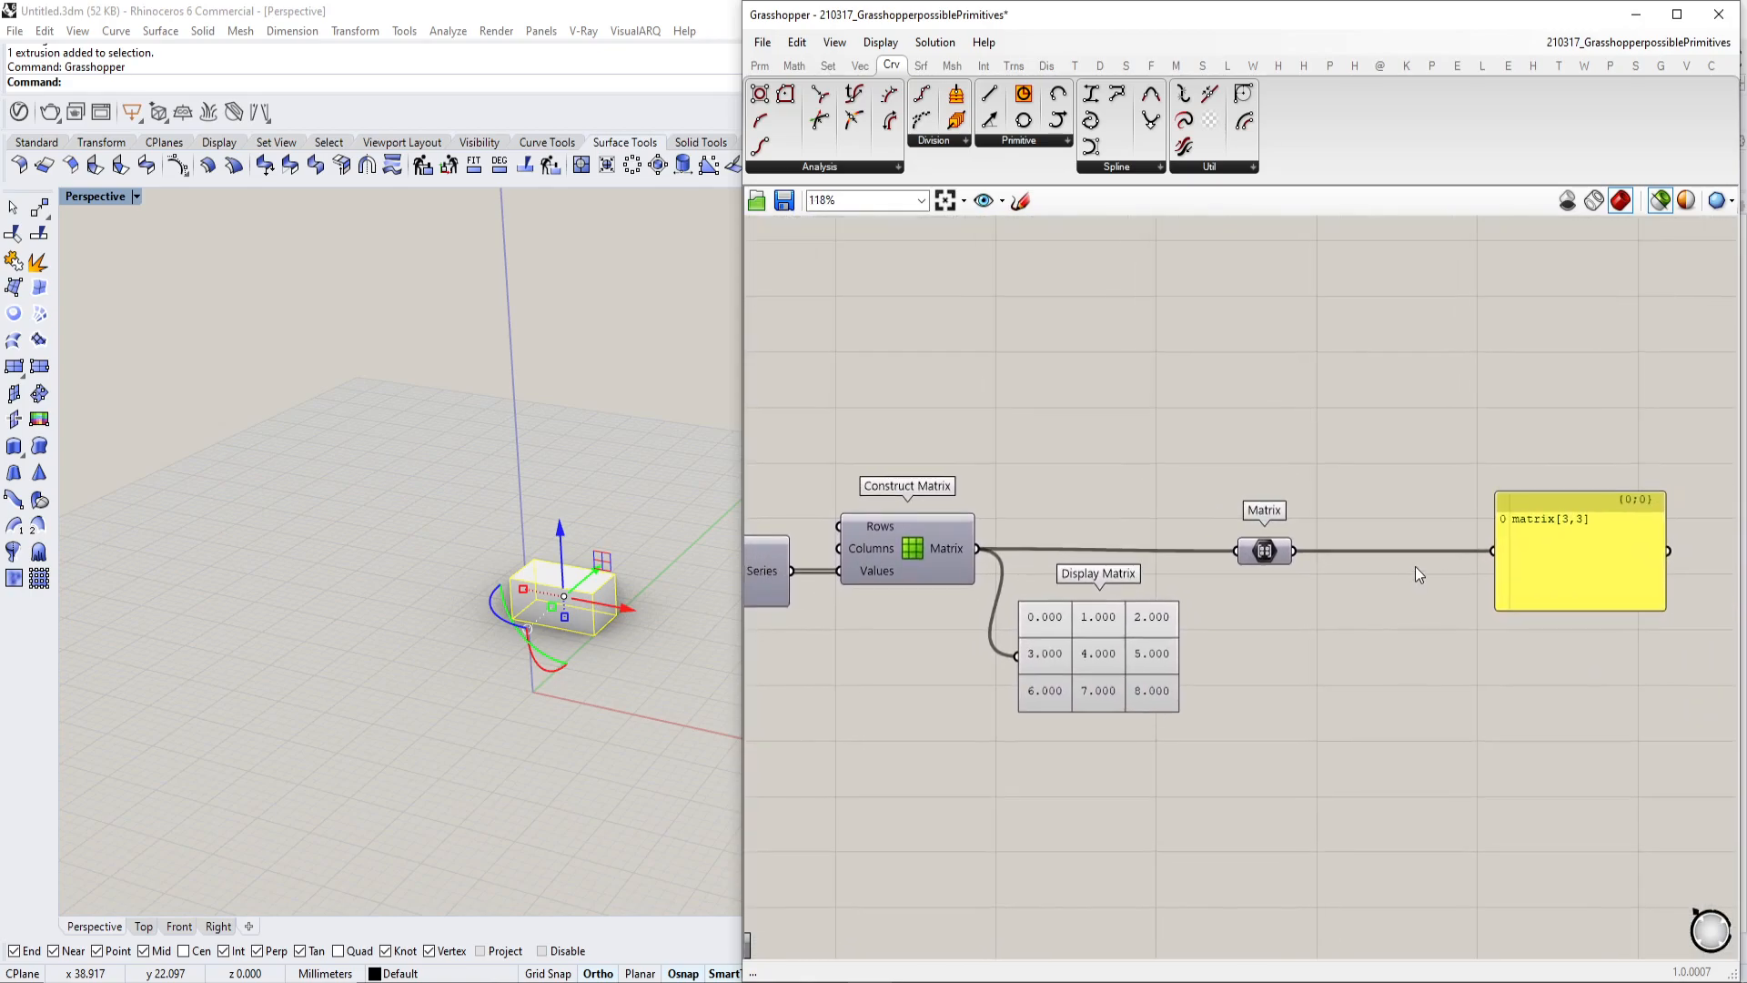
scroll("up", 3)
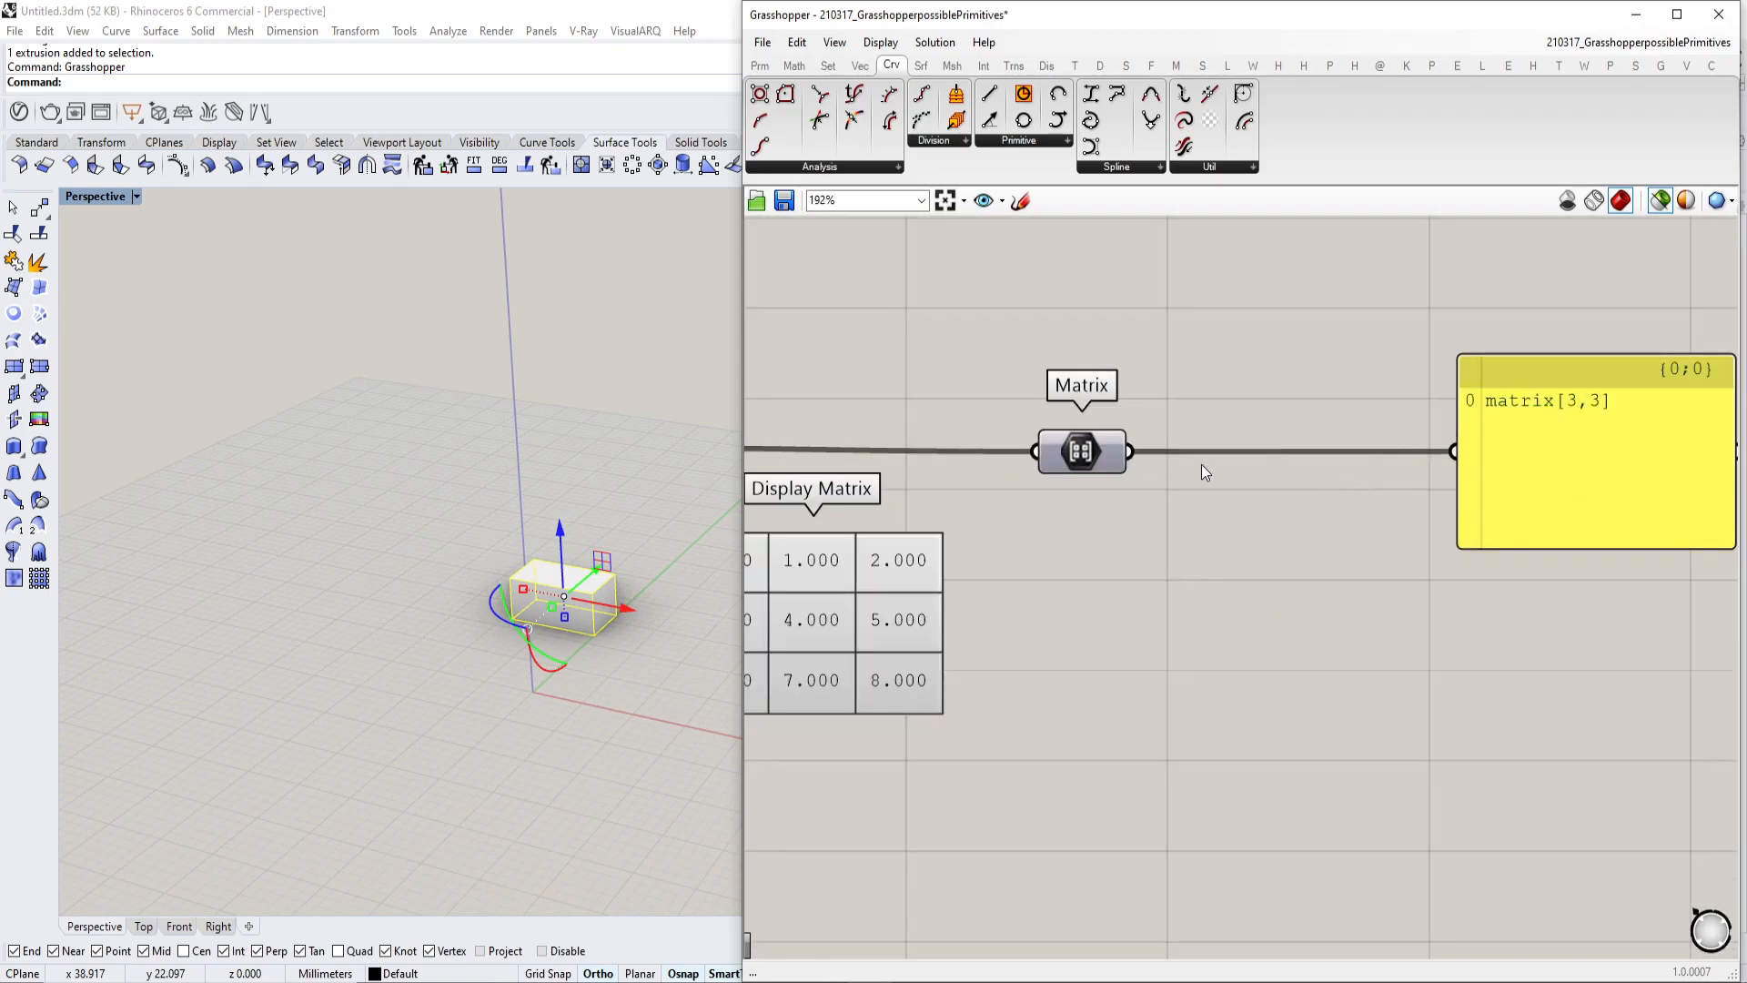
mouse_move(975, 460)
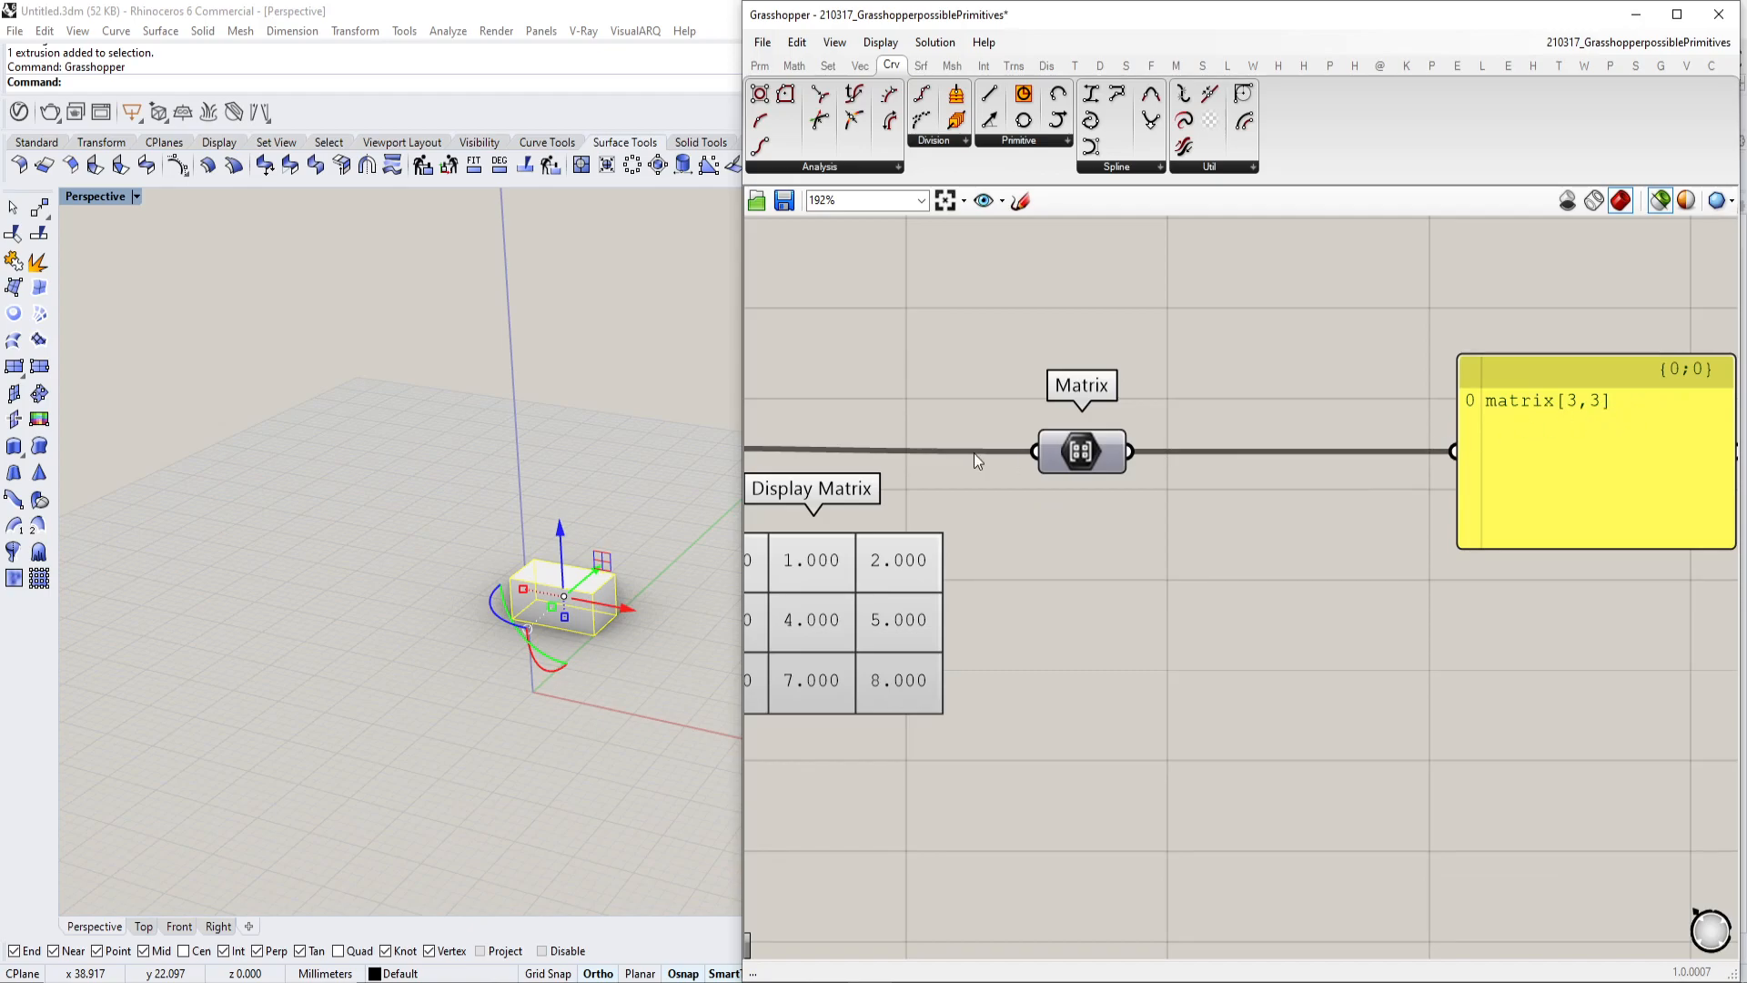
mouse_move(1077, 451)
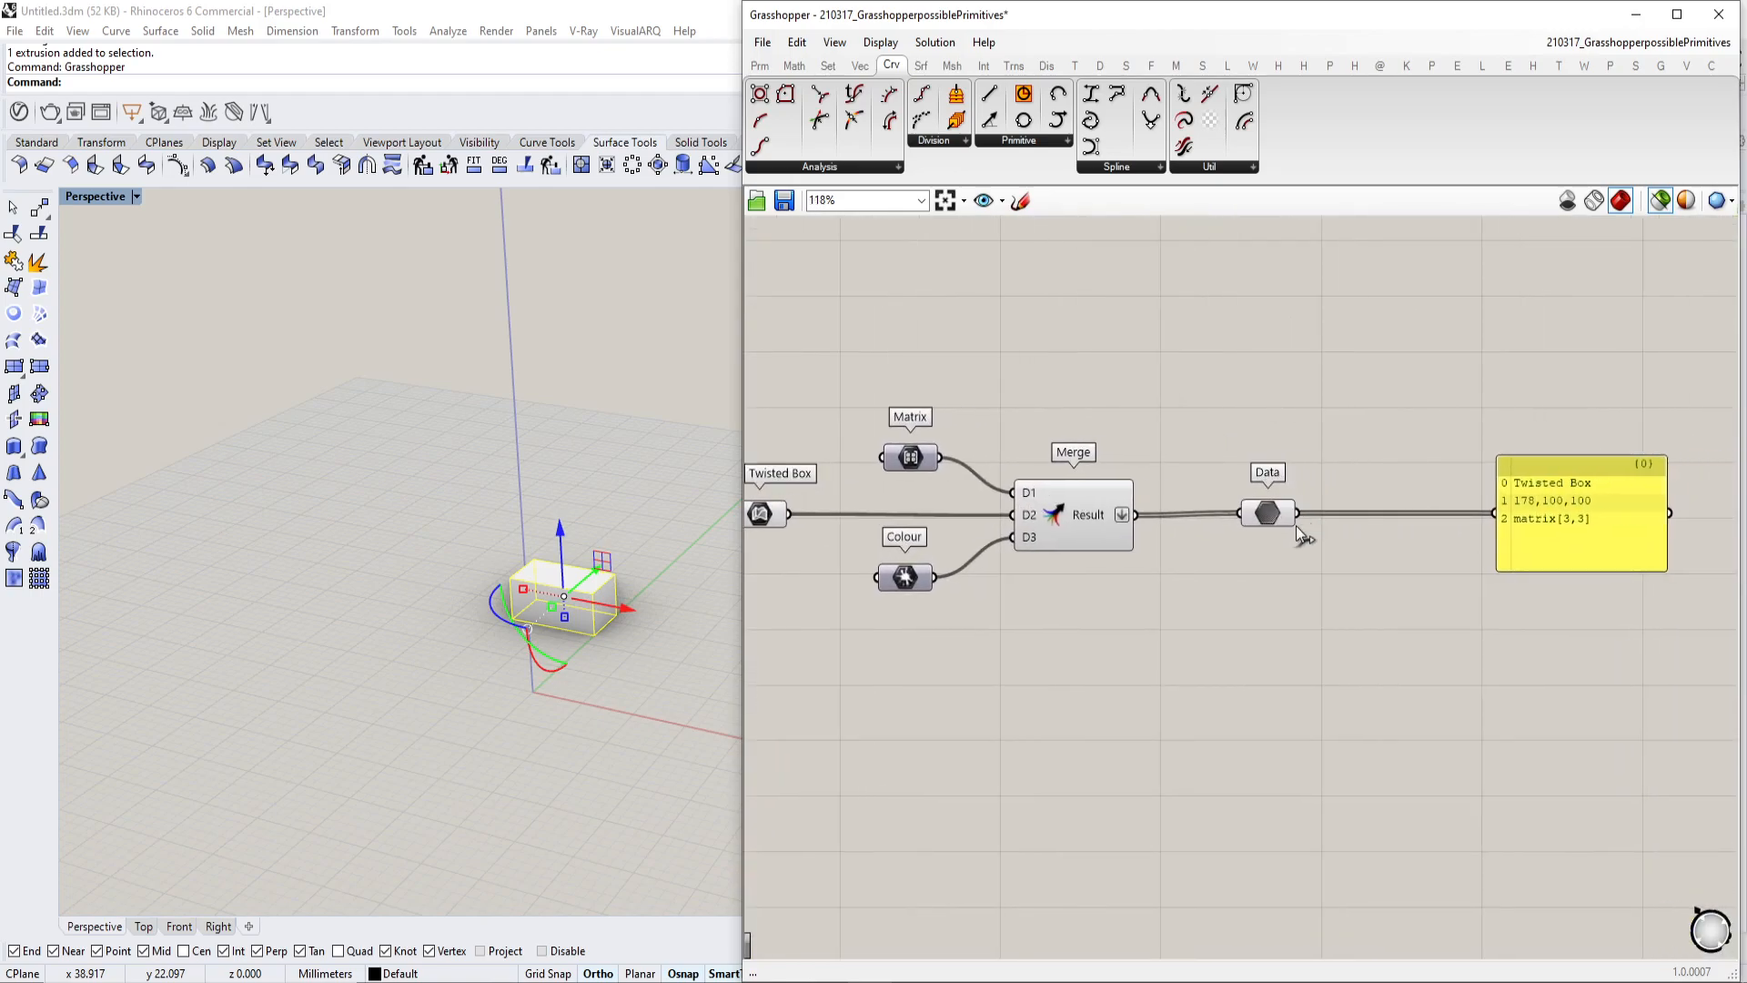
left_click(1263, 513)
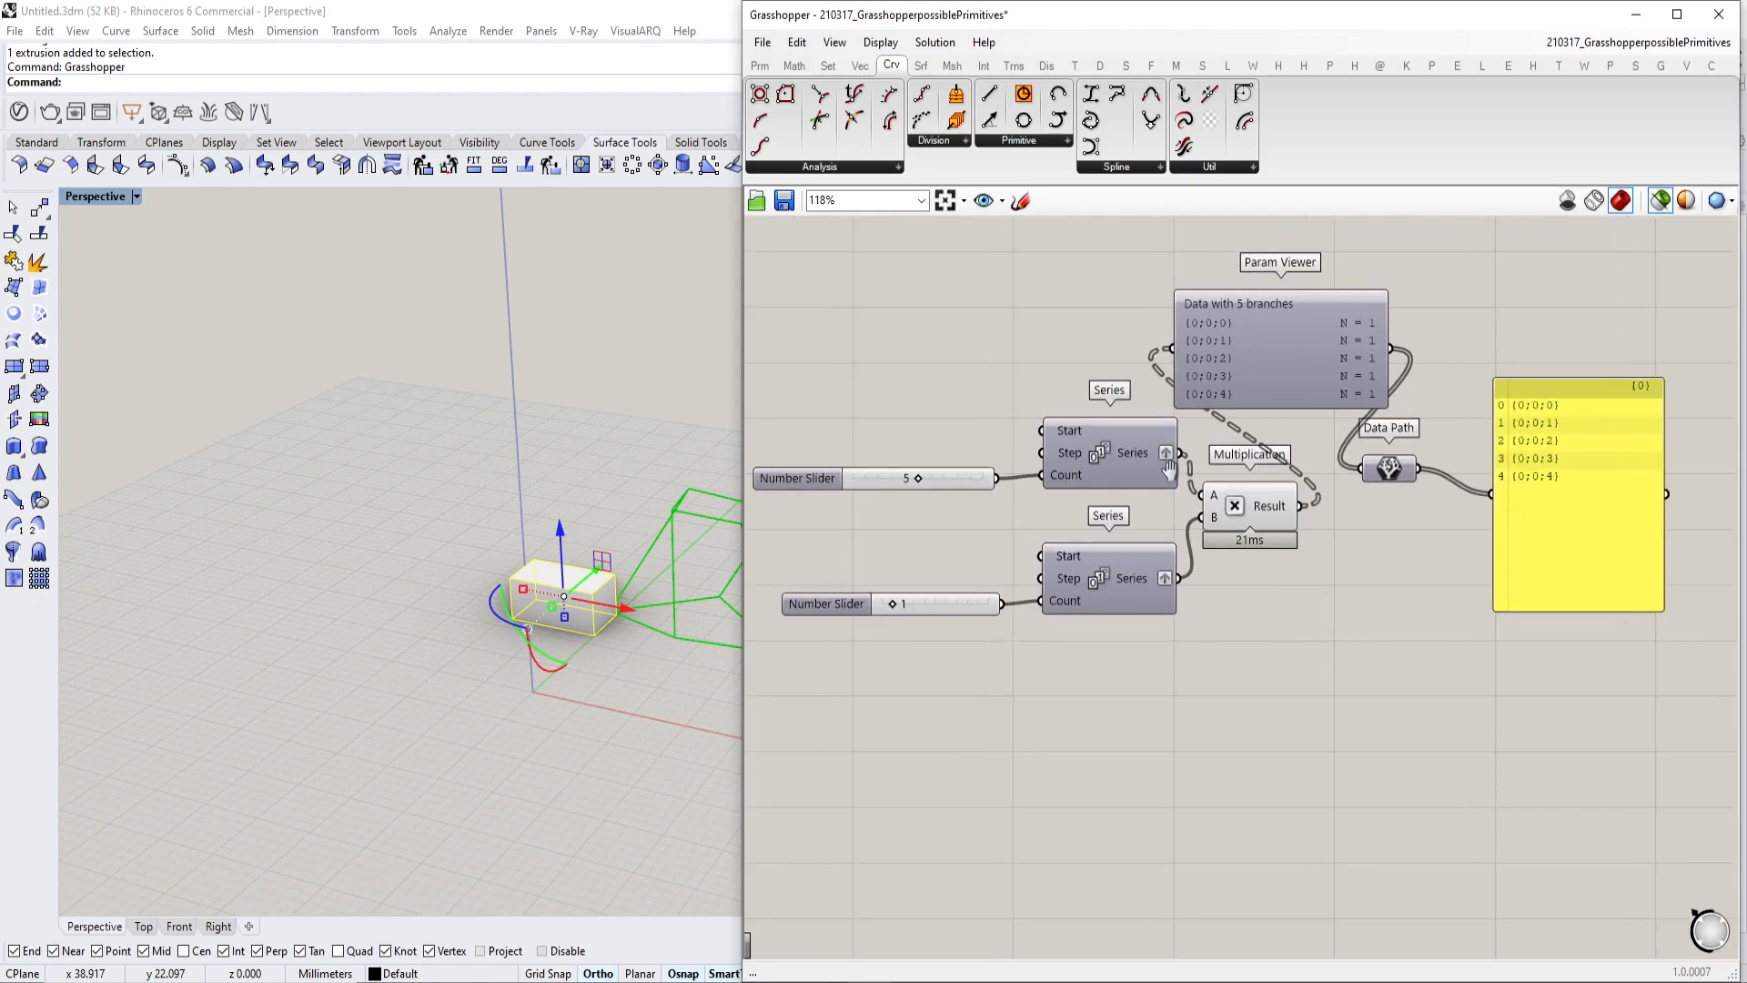
left_click_drag(906, 478, 913, 479)
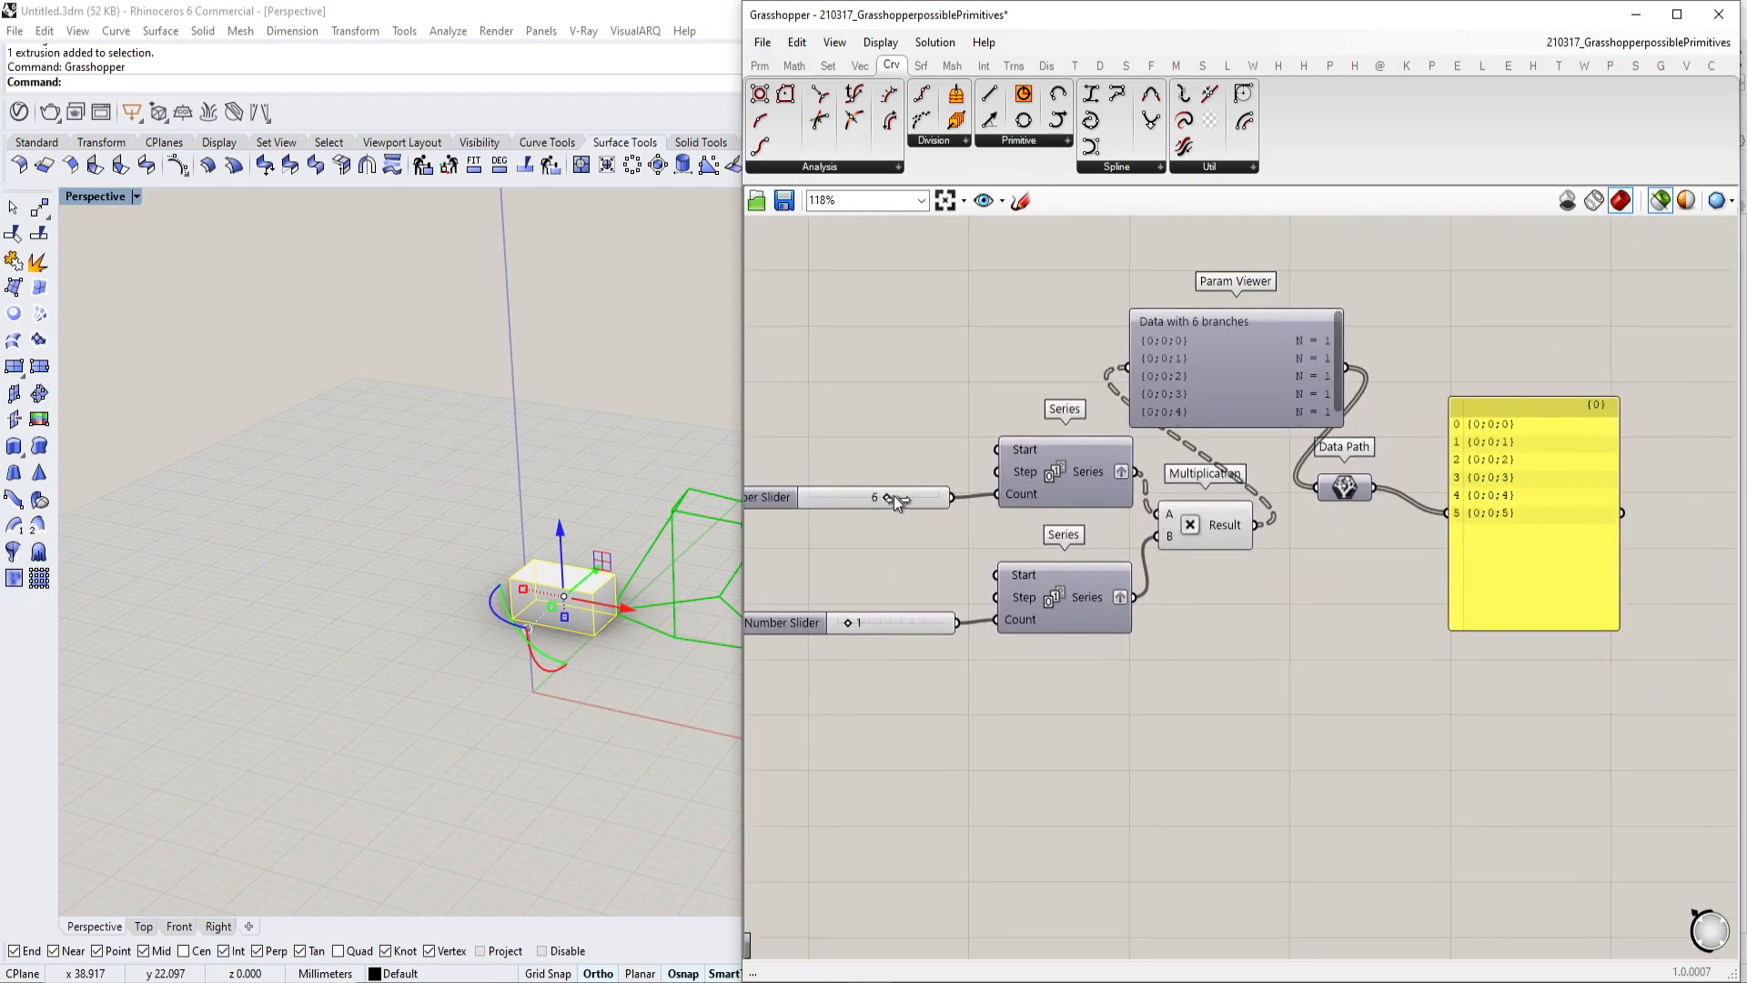
left_click_drag(902, 497, 876, 496)
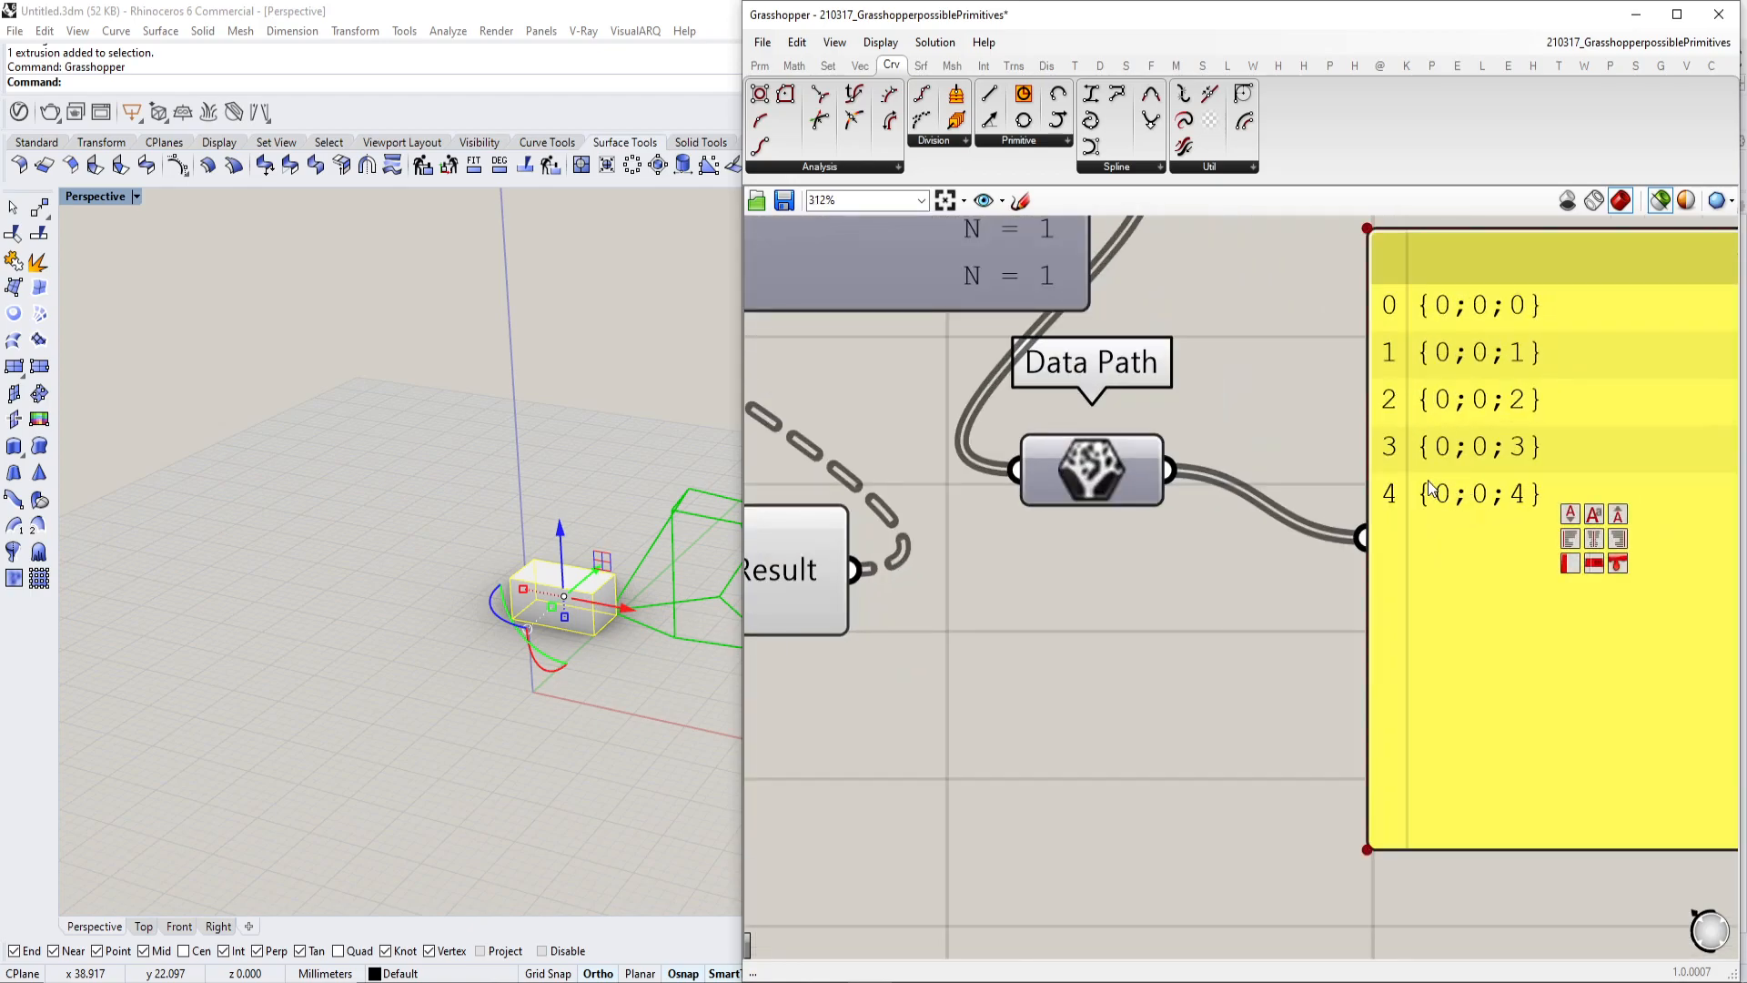
mouse_move(1467, 494)
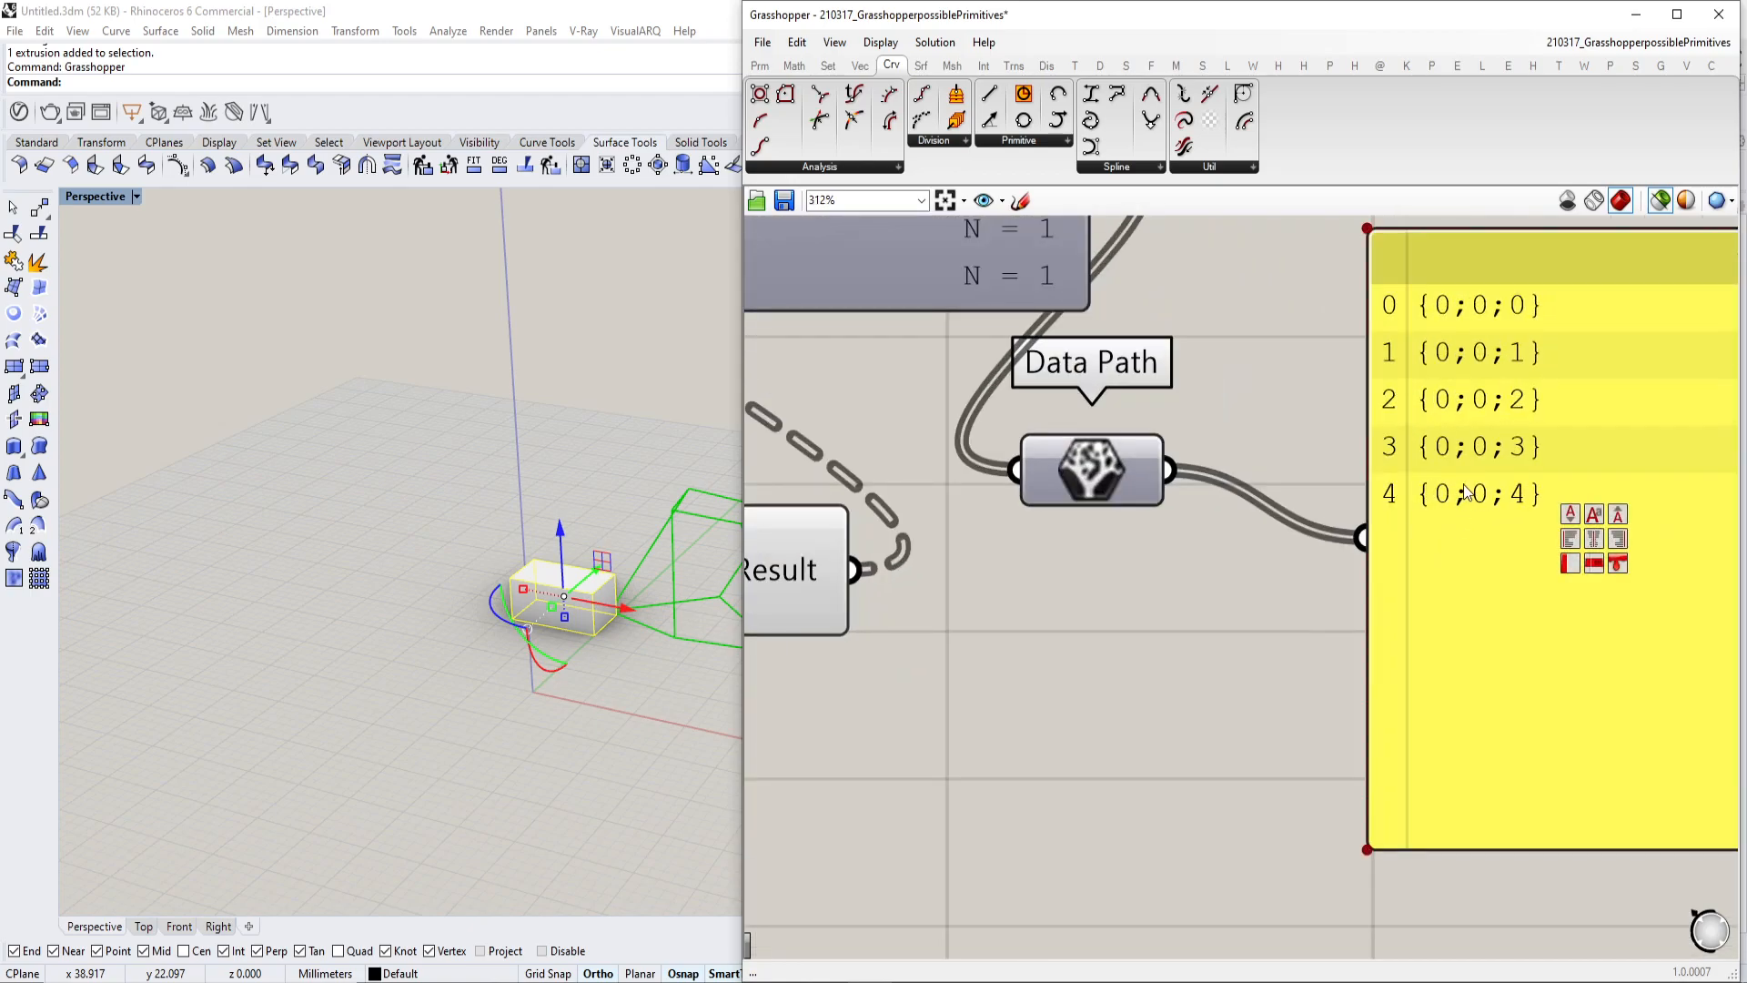
mouse_move(1487, 495)
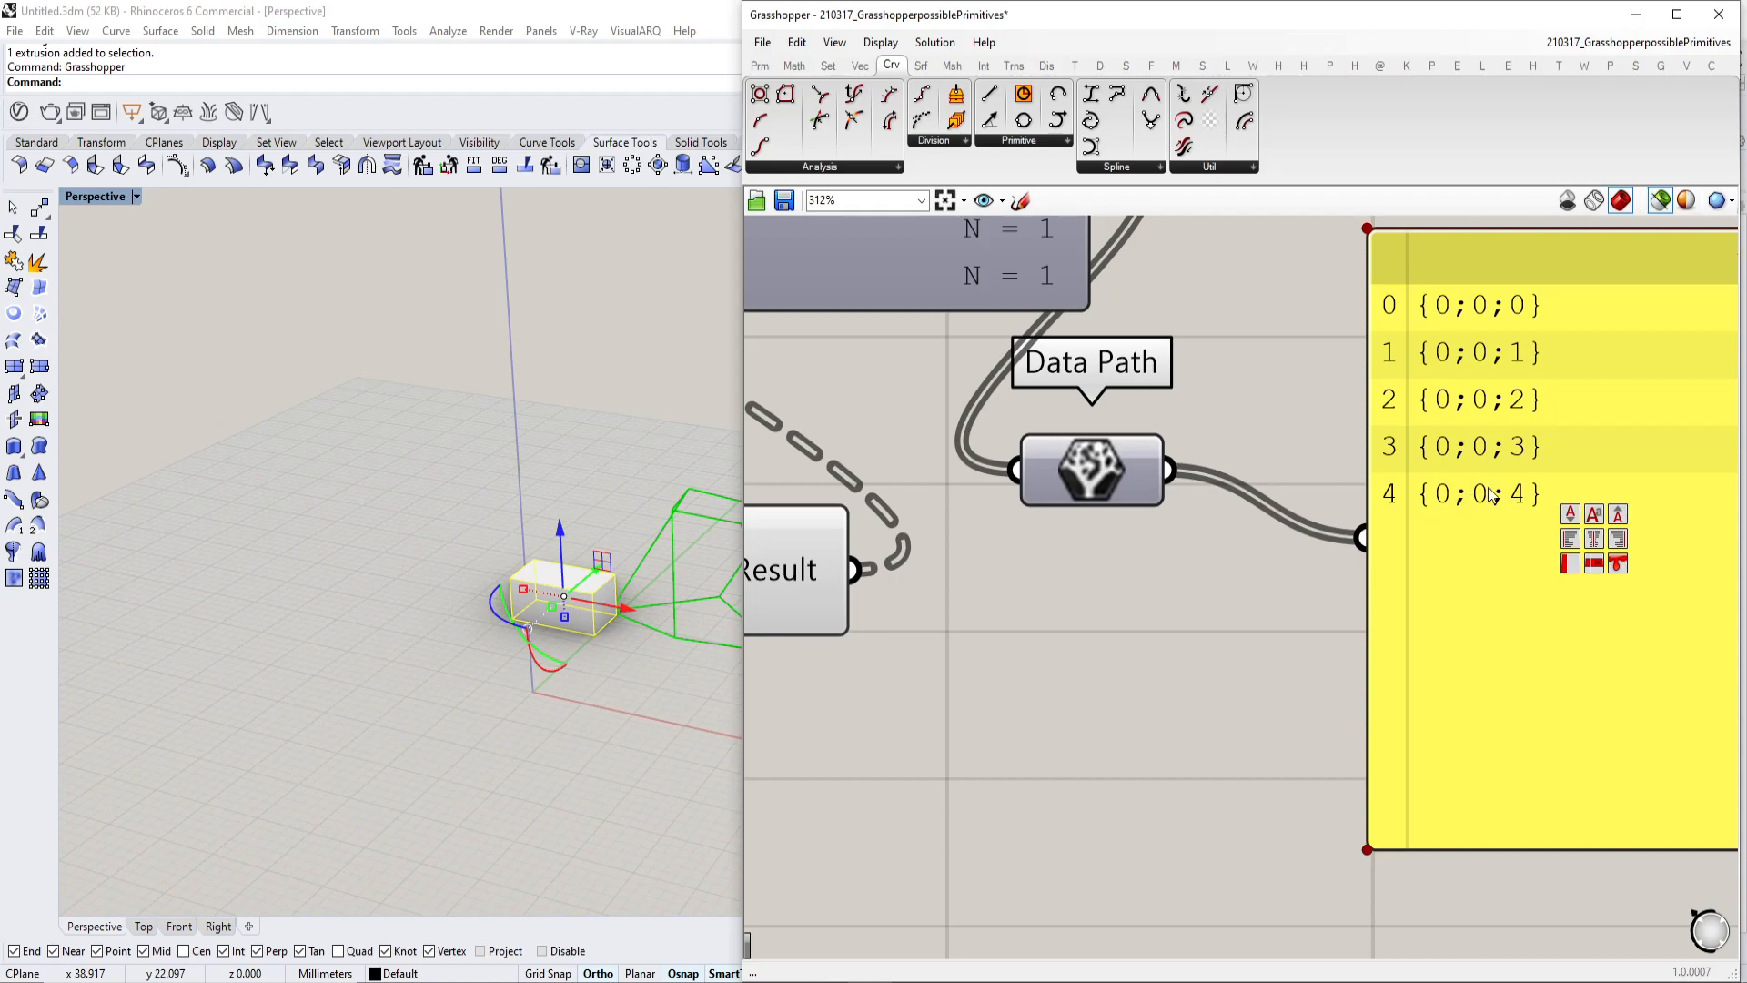
scroll("down", 3)
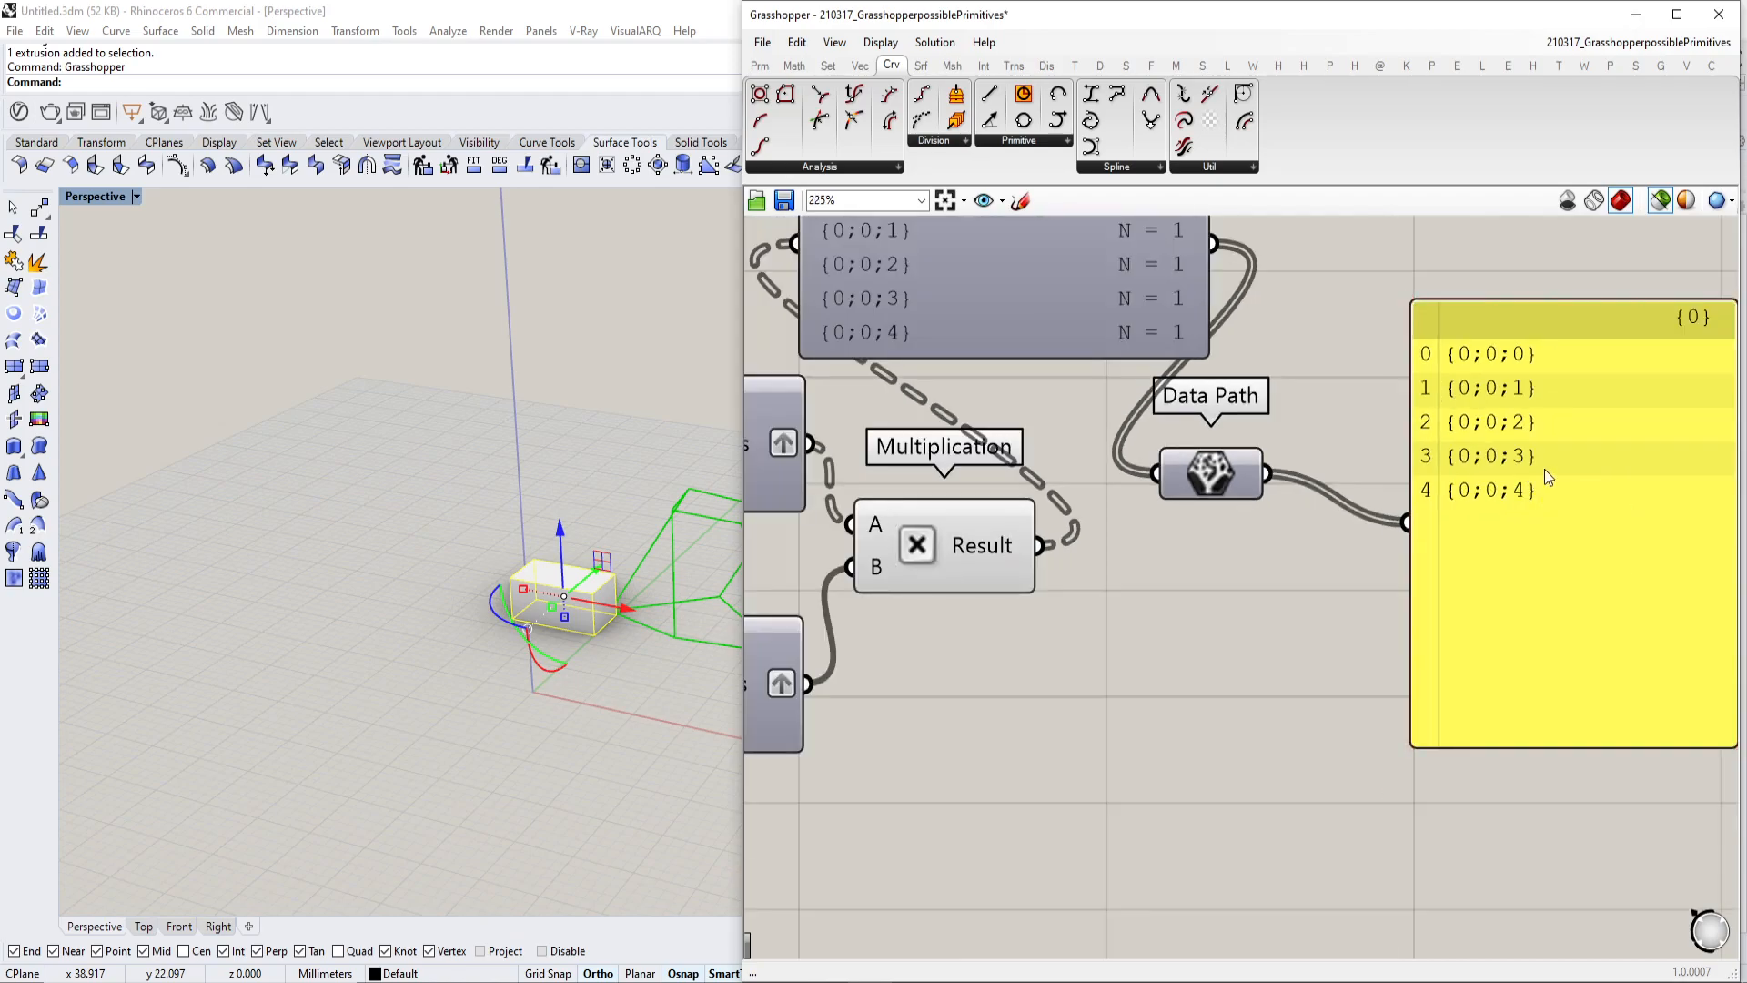
mouse_move(1486, 544)
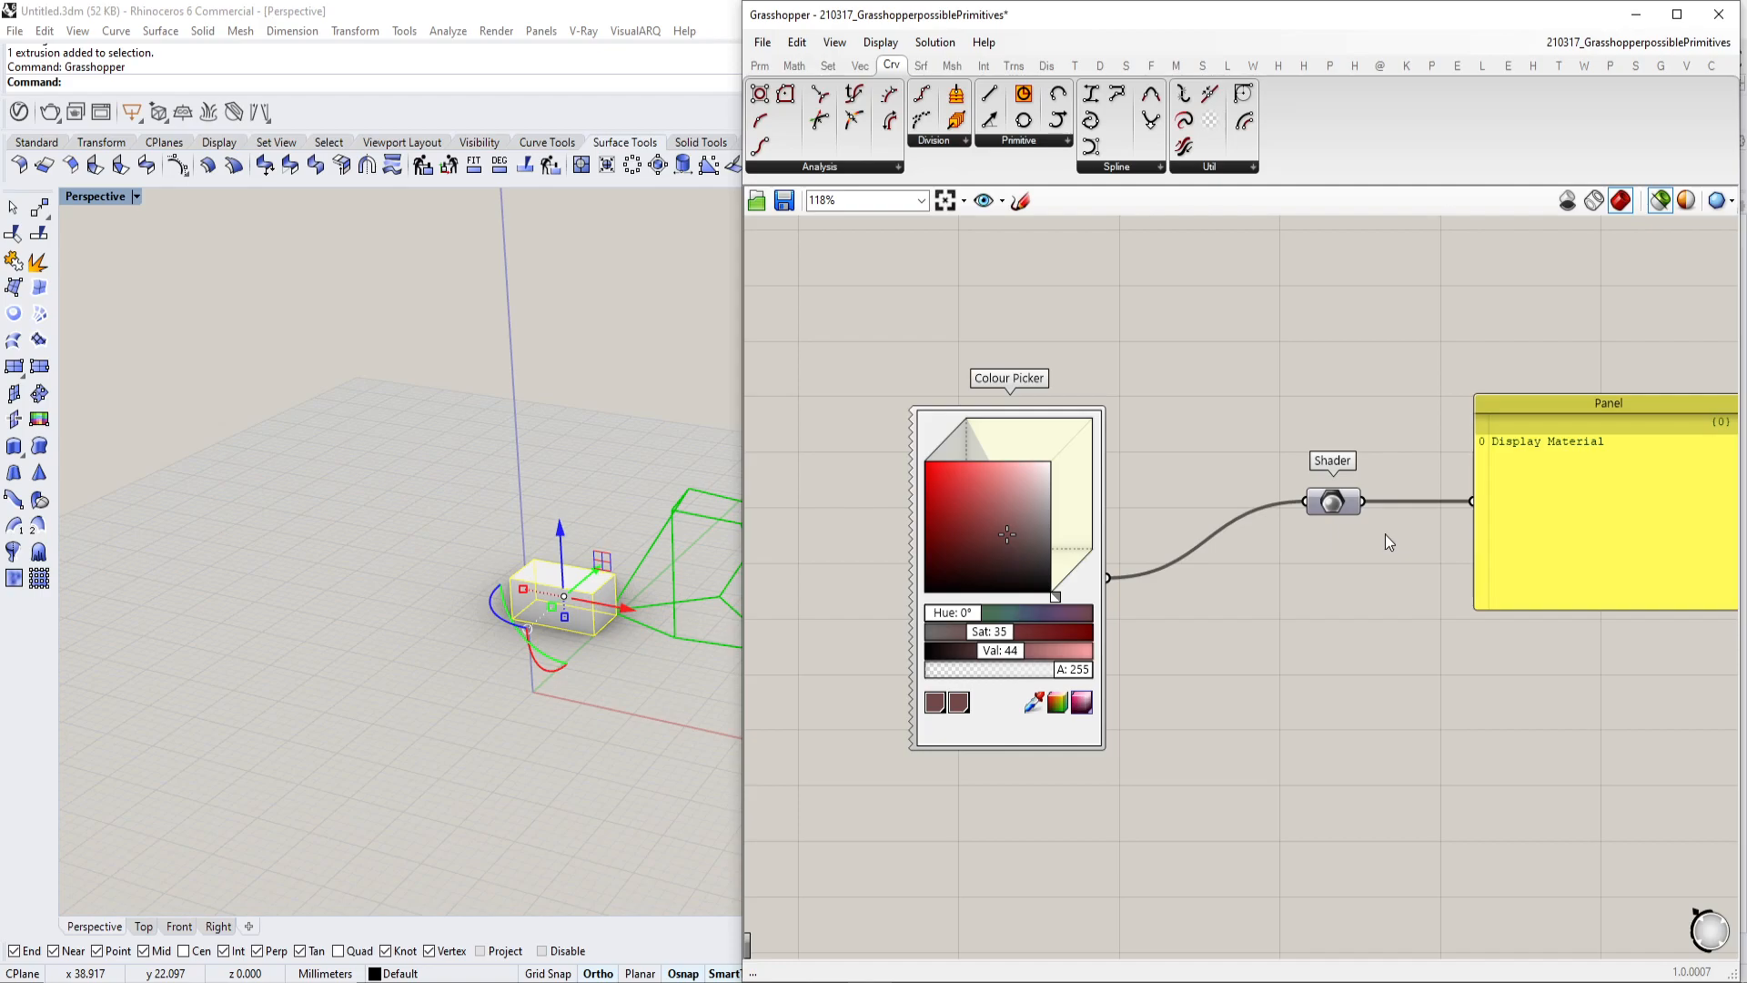
mouse_move(1356, 515)
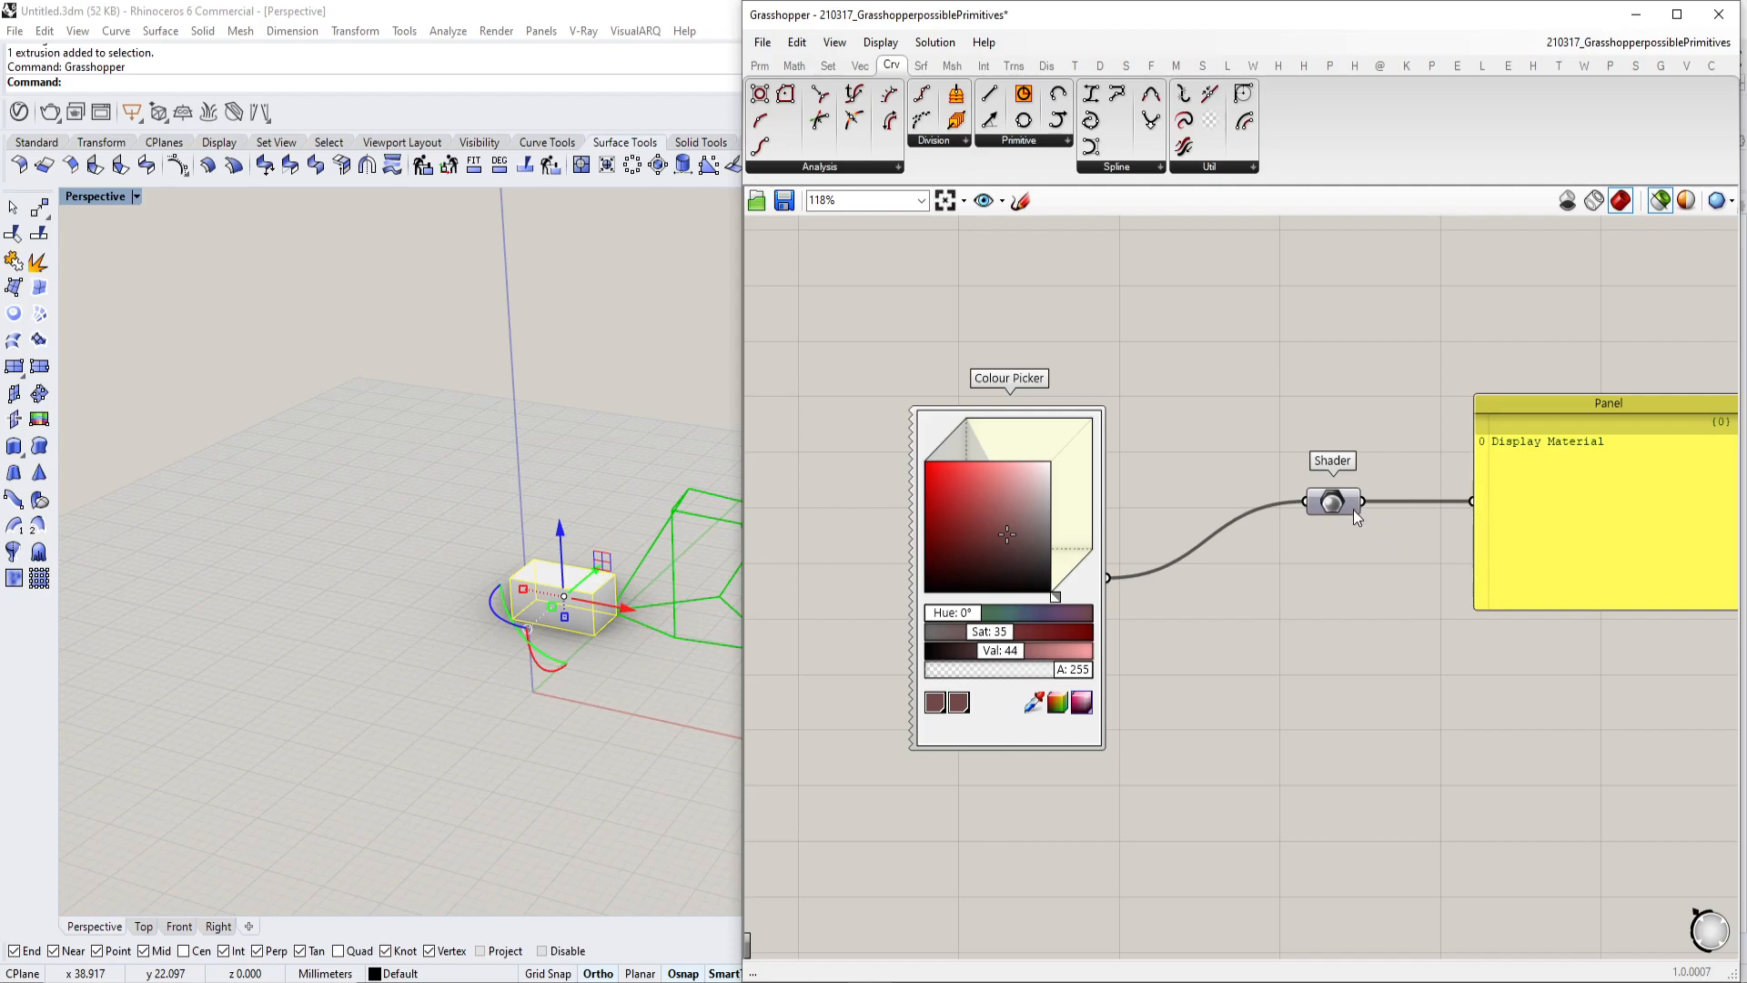
scroll("down", 3)
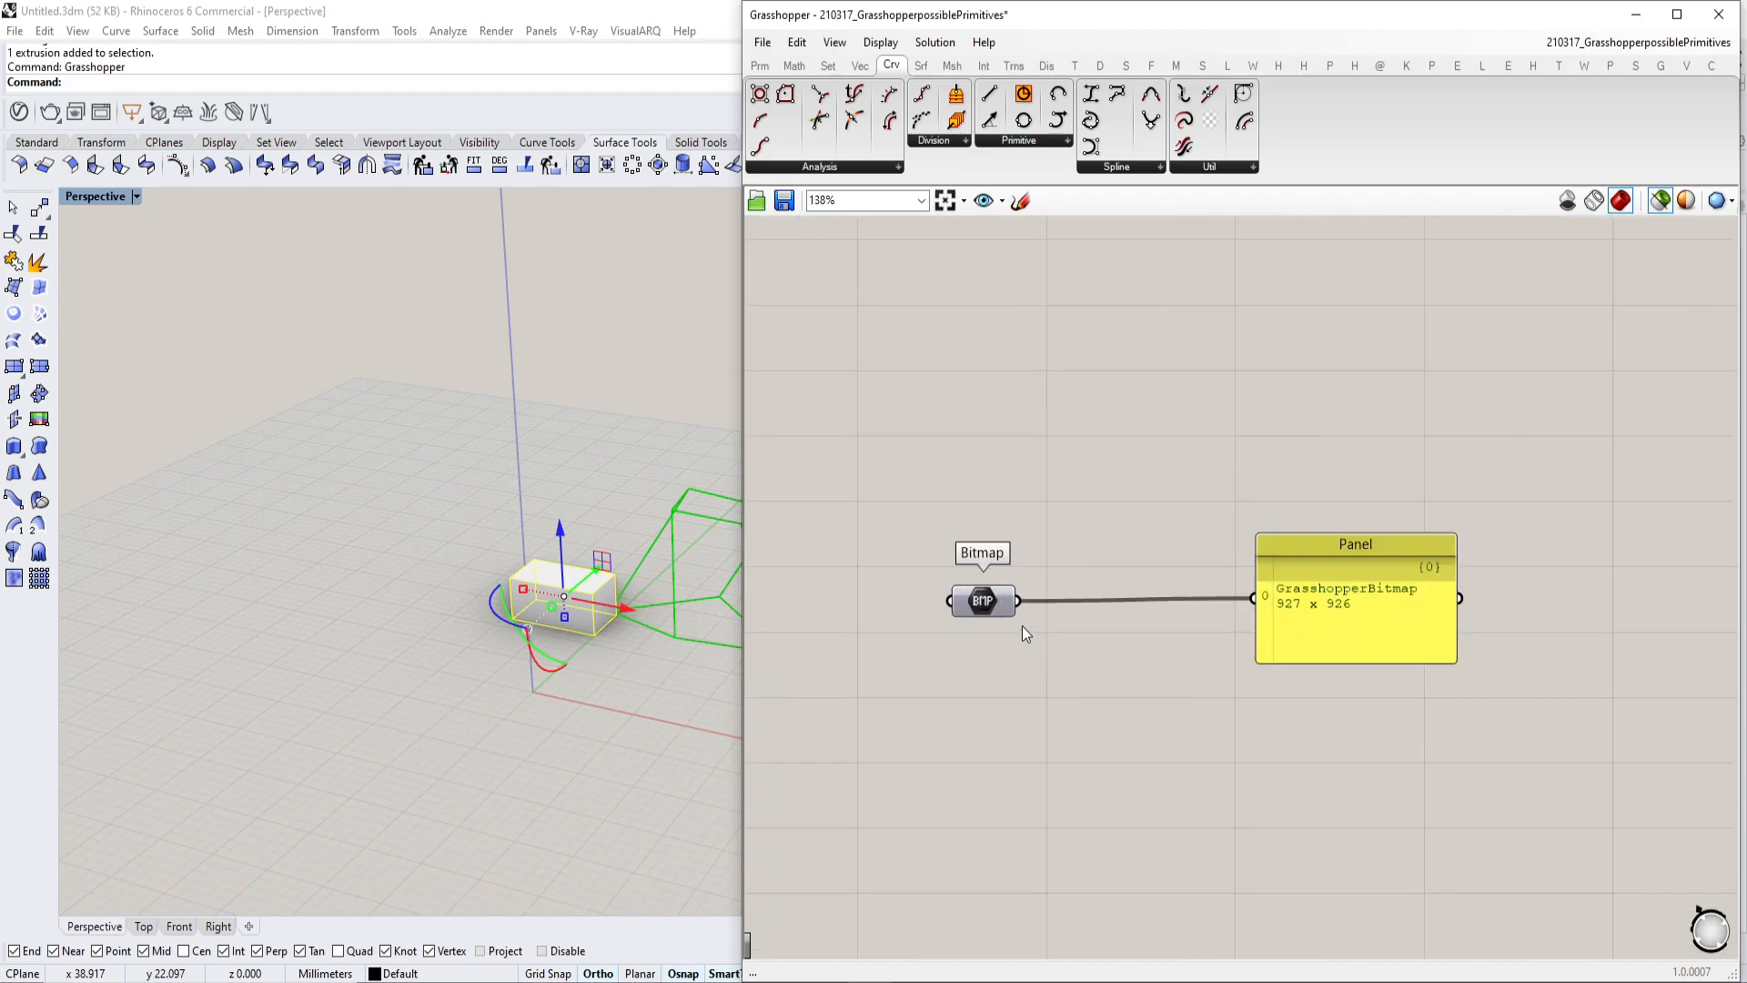
mouse_move(981, 602)
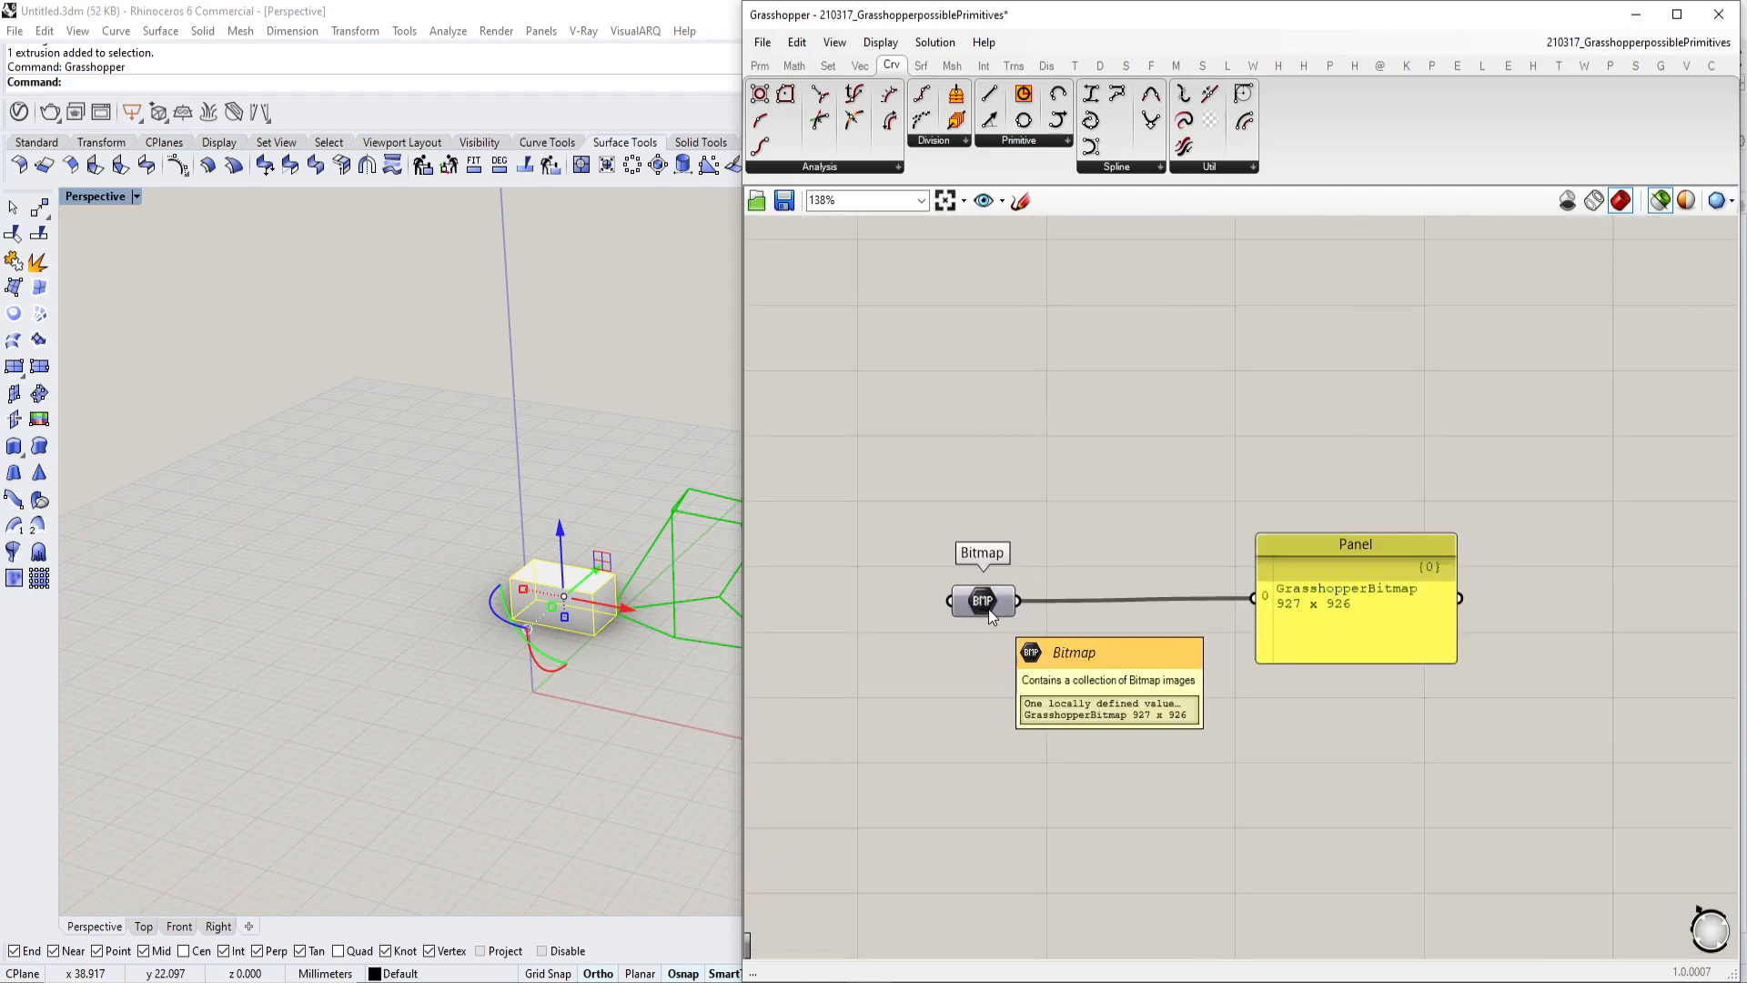
right_click(980, 599)
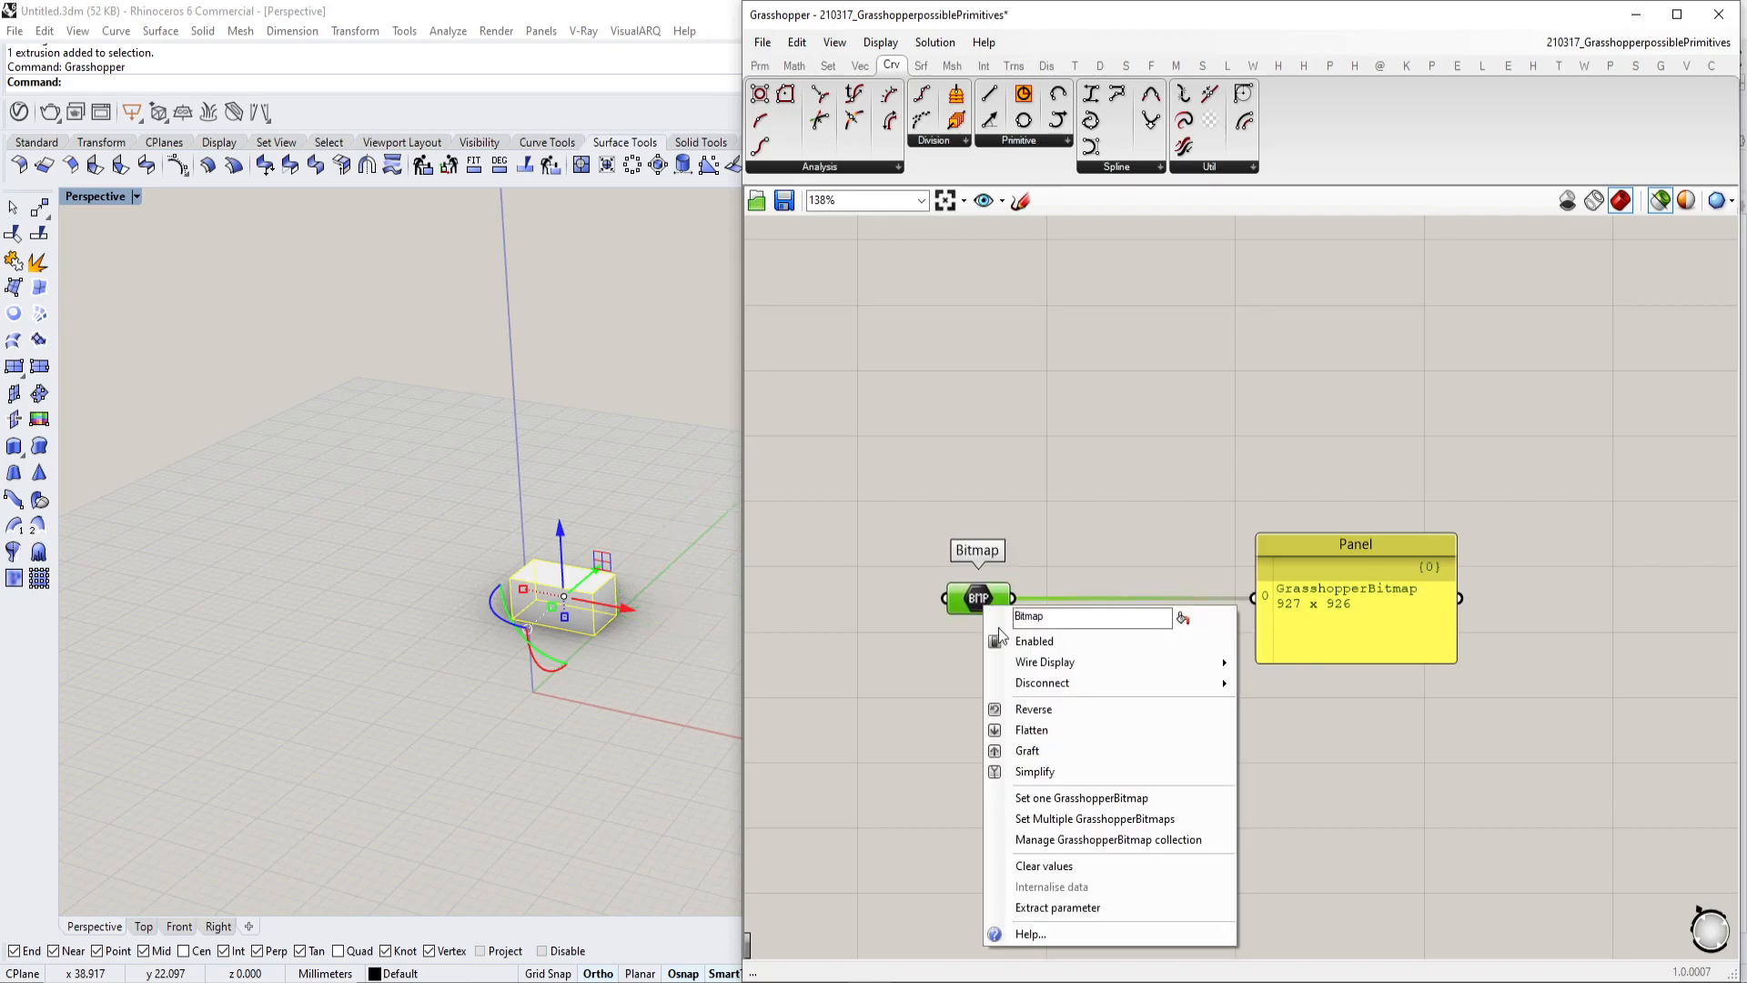
left_click(1079, 797)
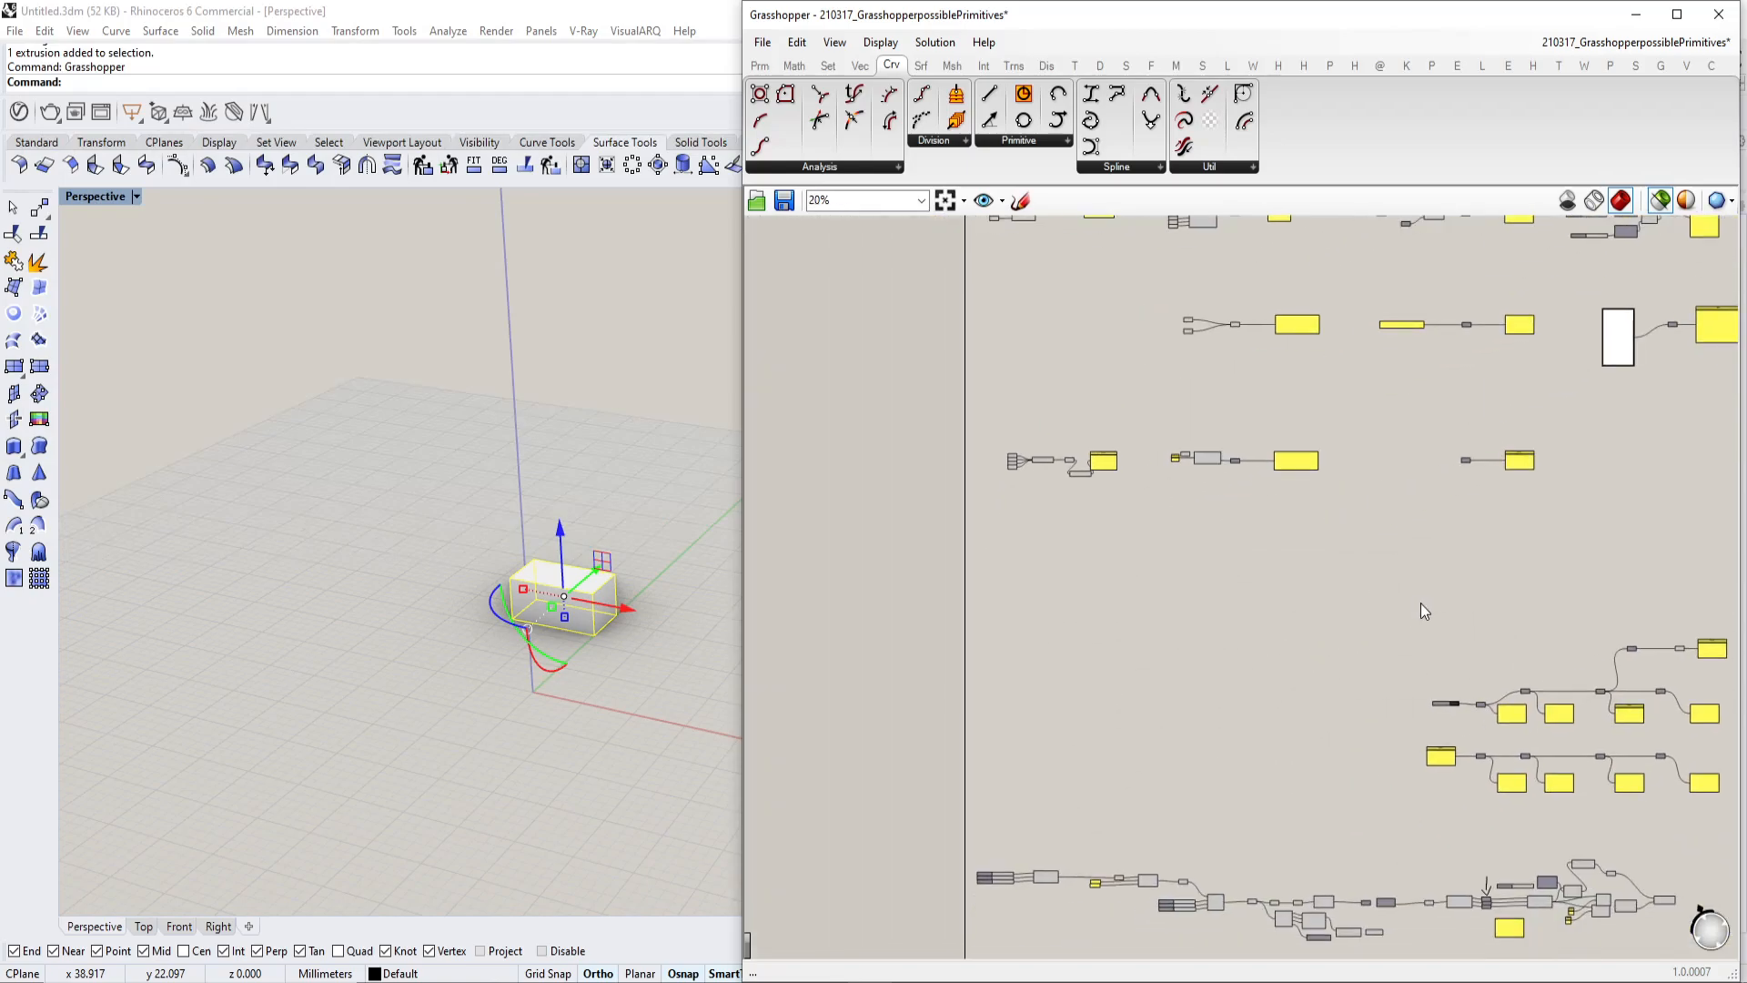
Revisit the slider-built point and 4-unit Center Box passed to Geometry and Brep, hiding the Rhino extrusion
scroll("down", 3)
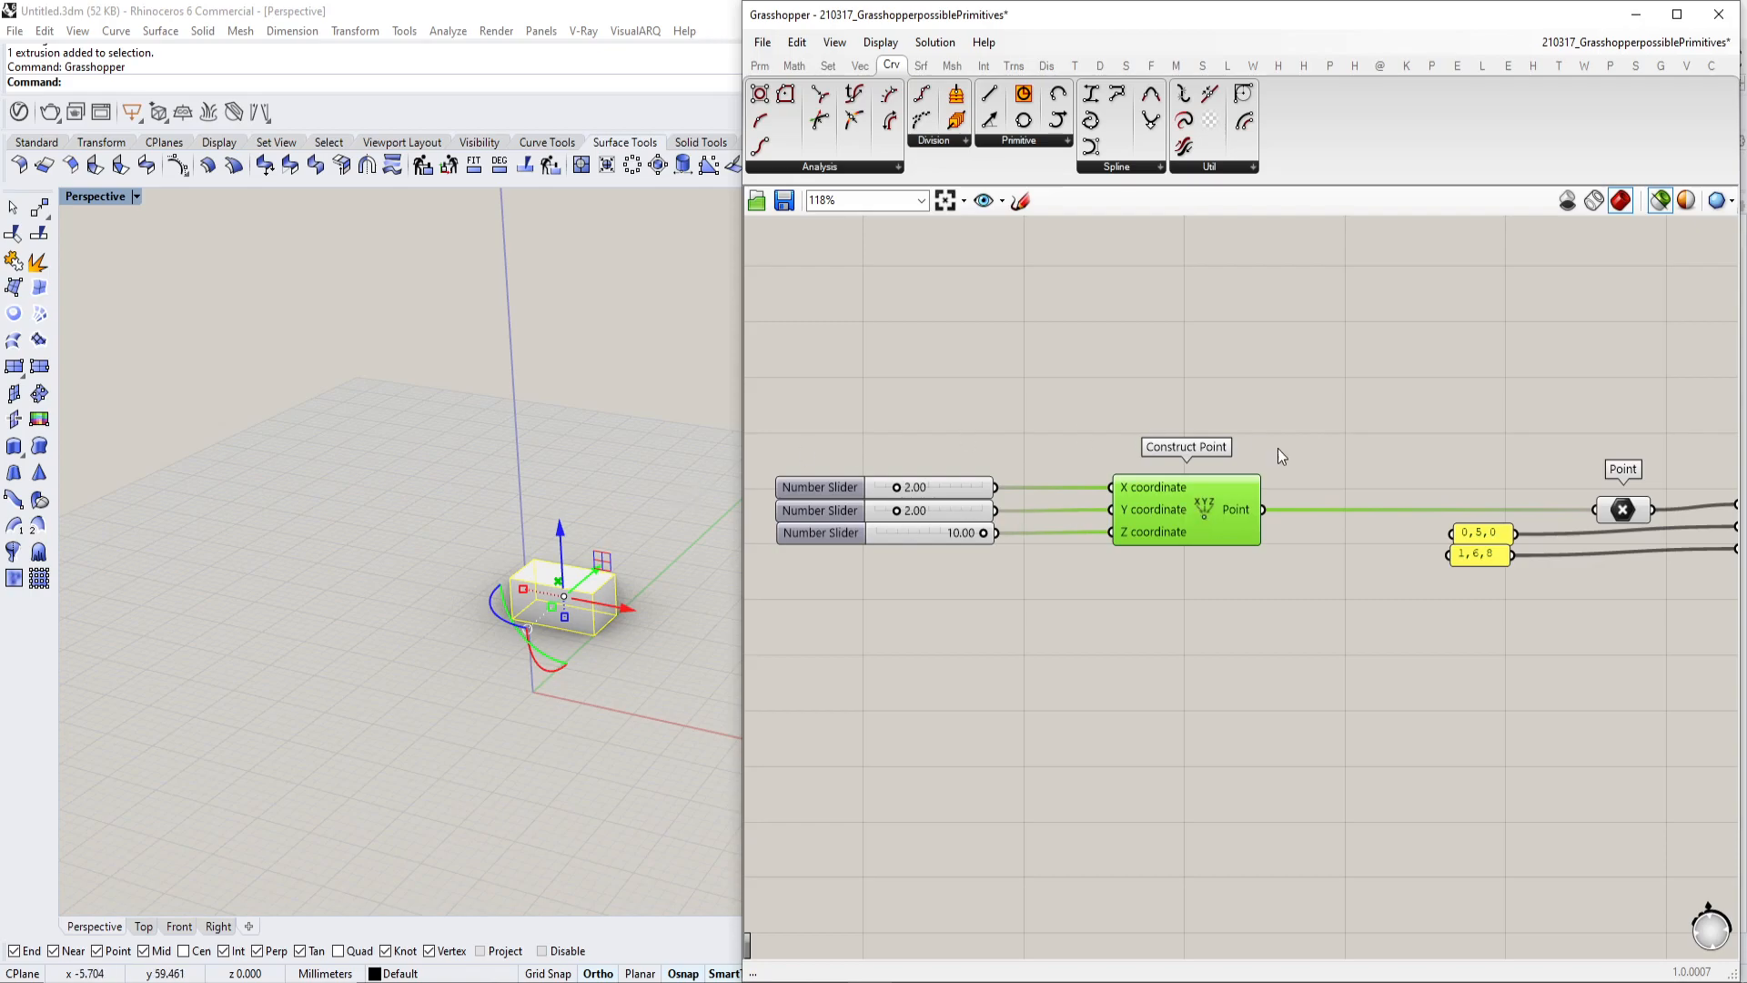
scroll("down", 3)
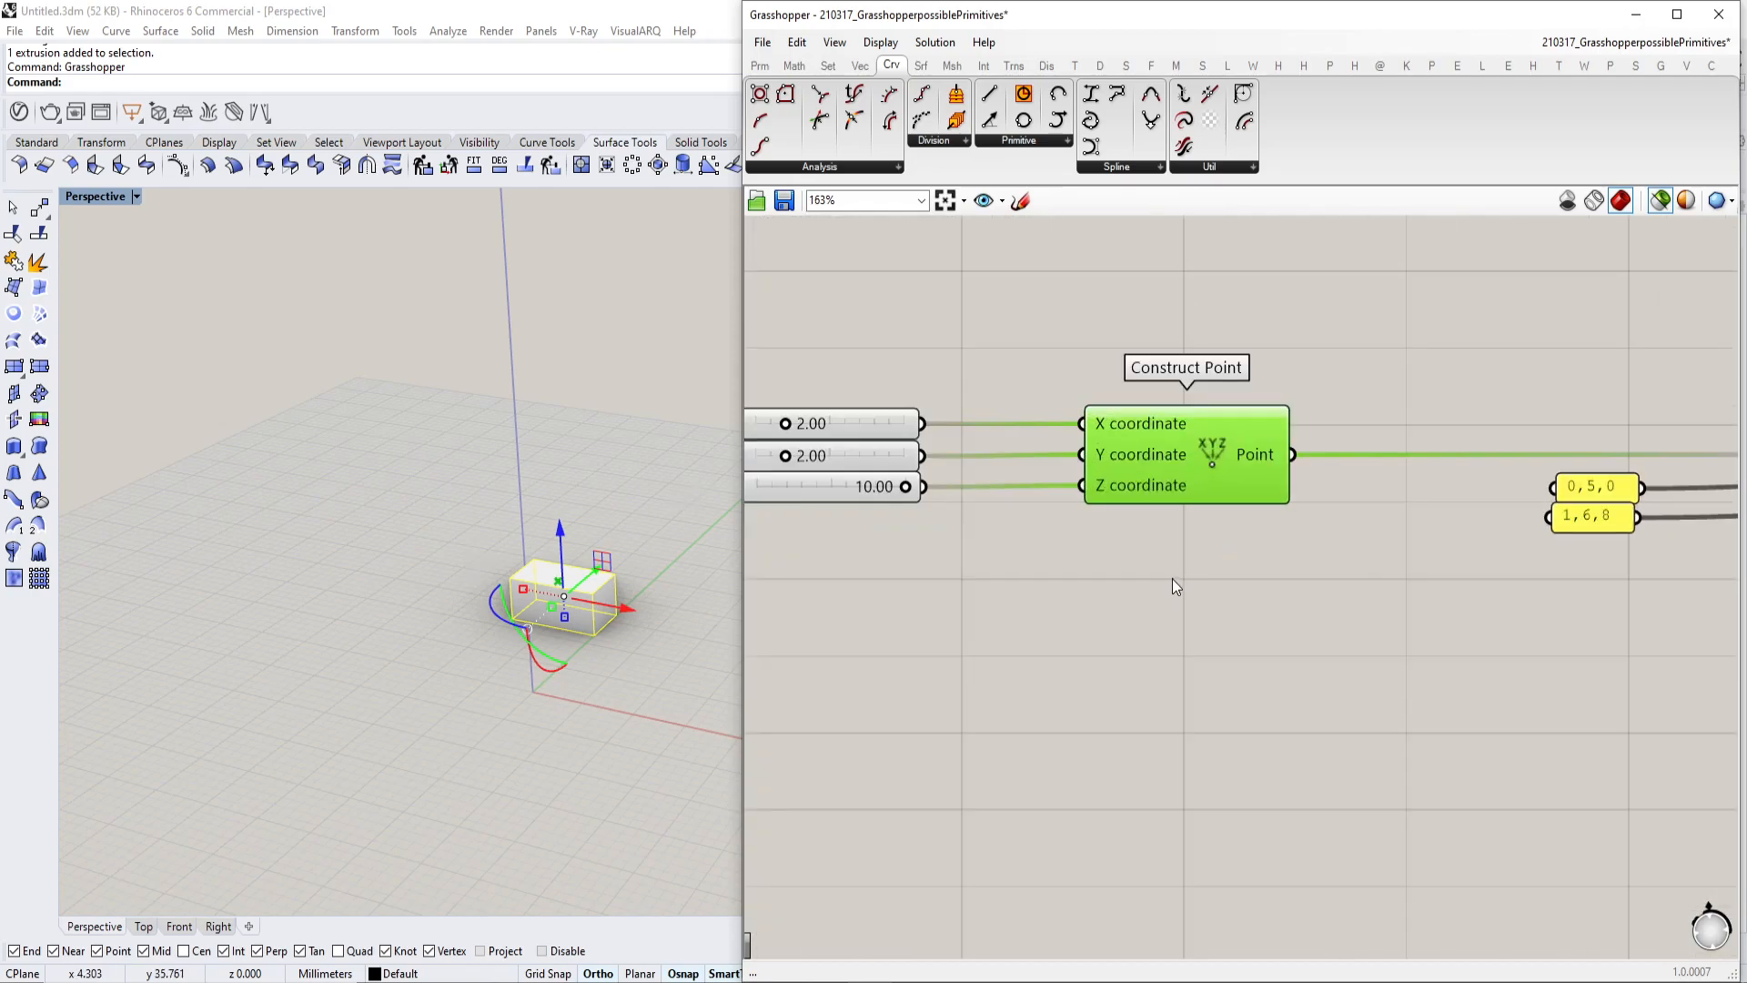
scroll("down", 3)
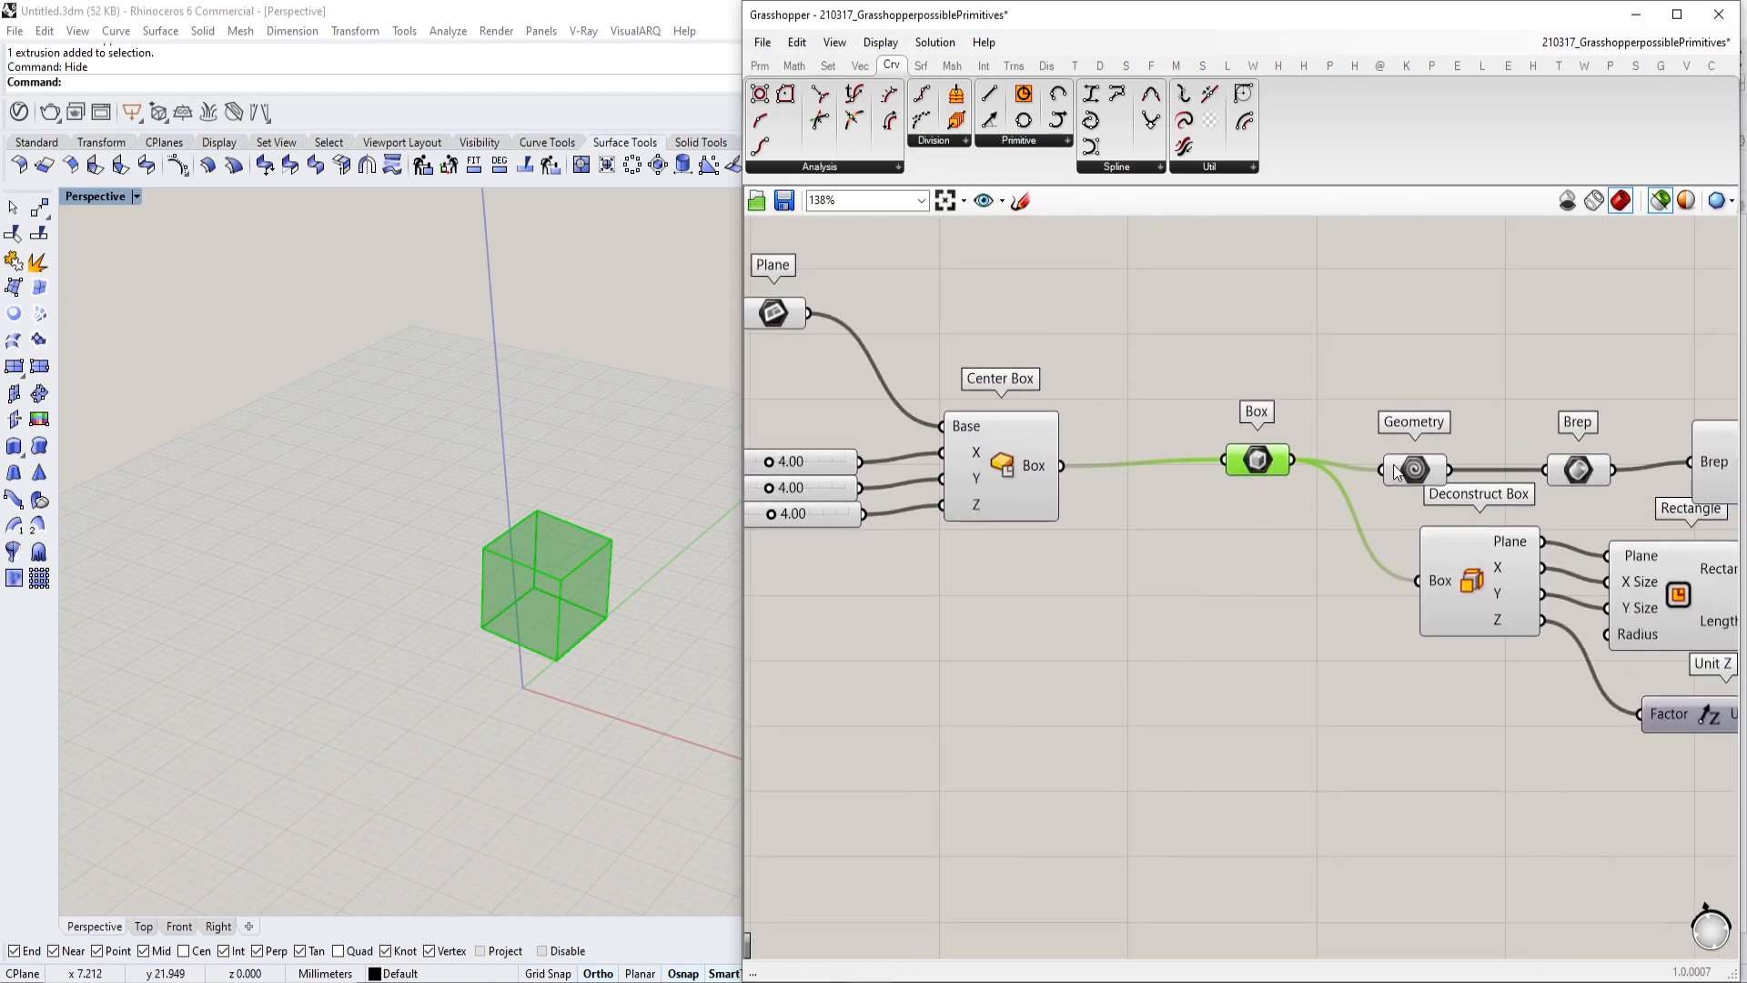
scroll("down", 3)
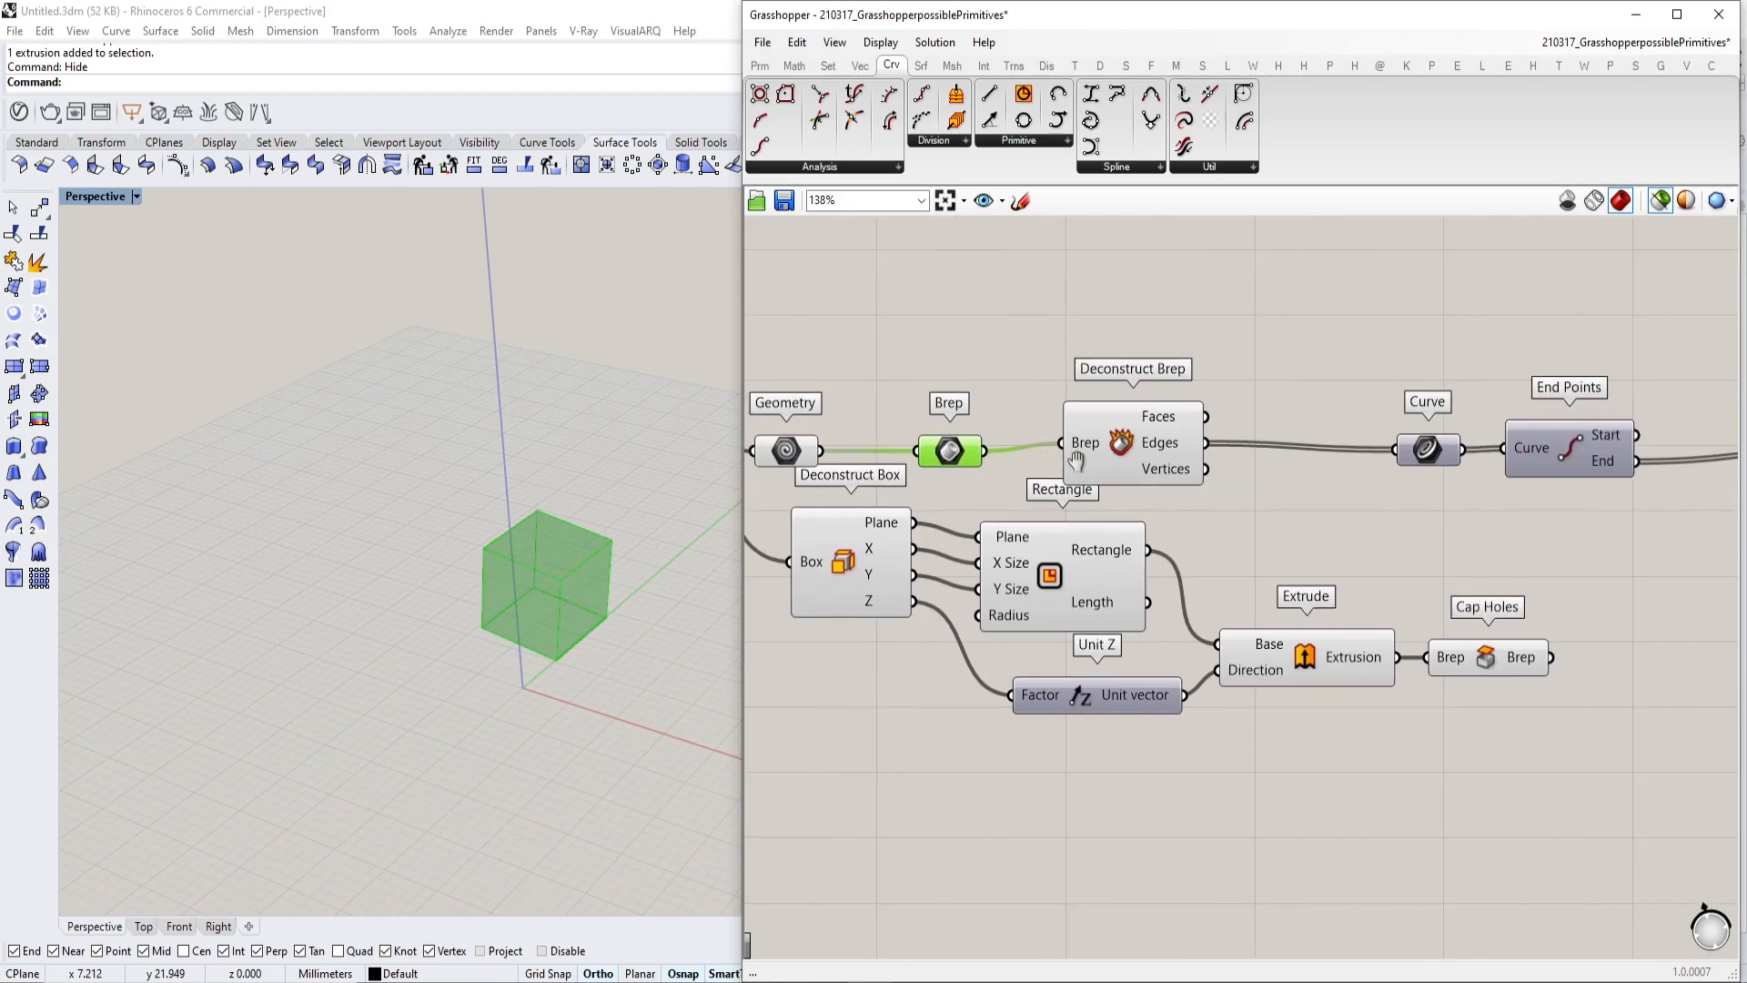
left_click(1130, 440)
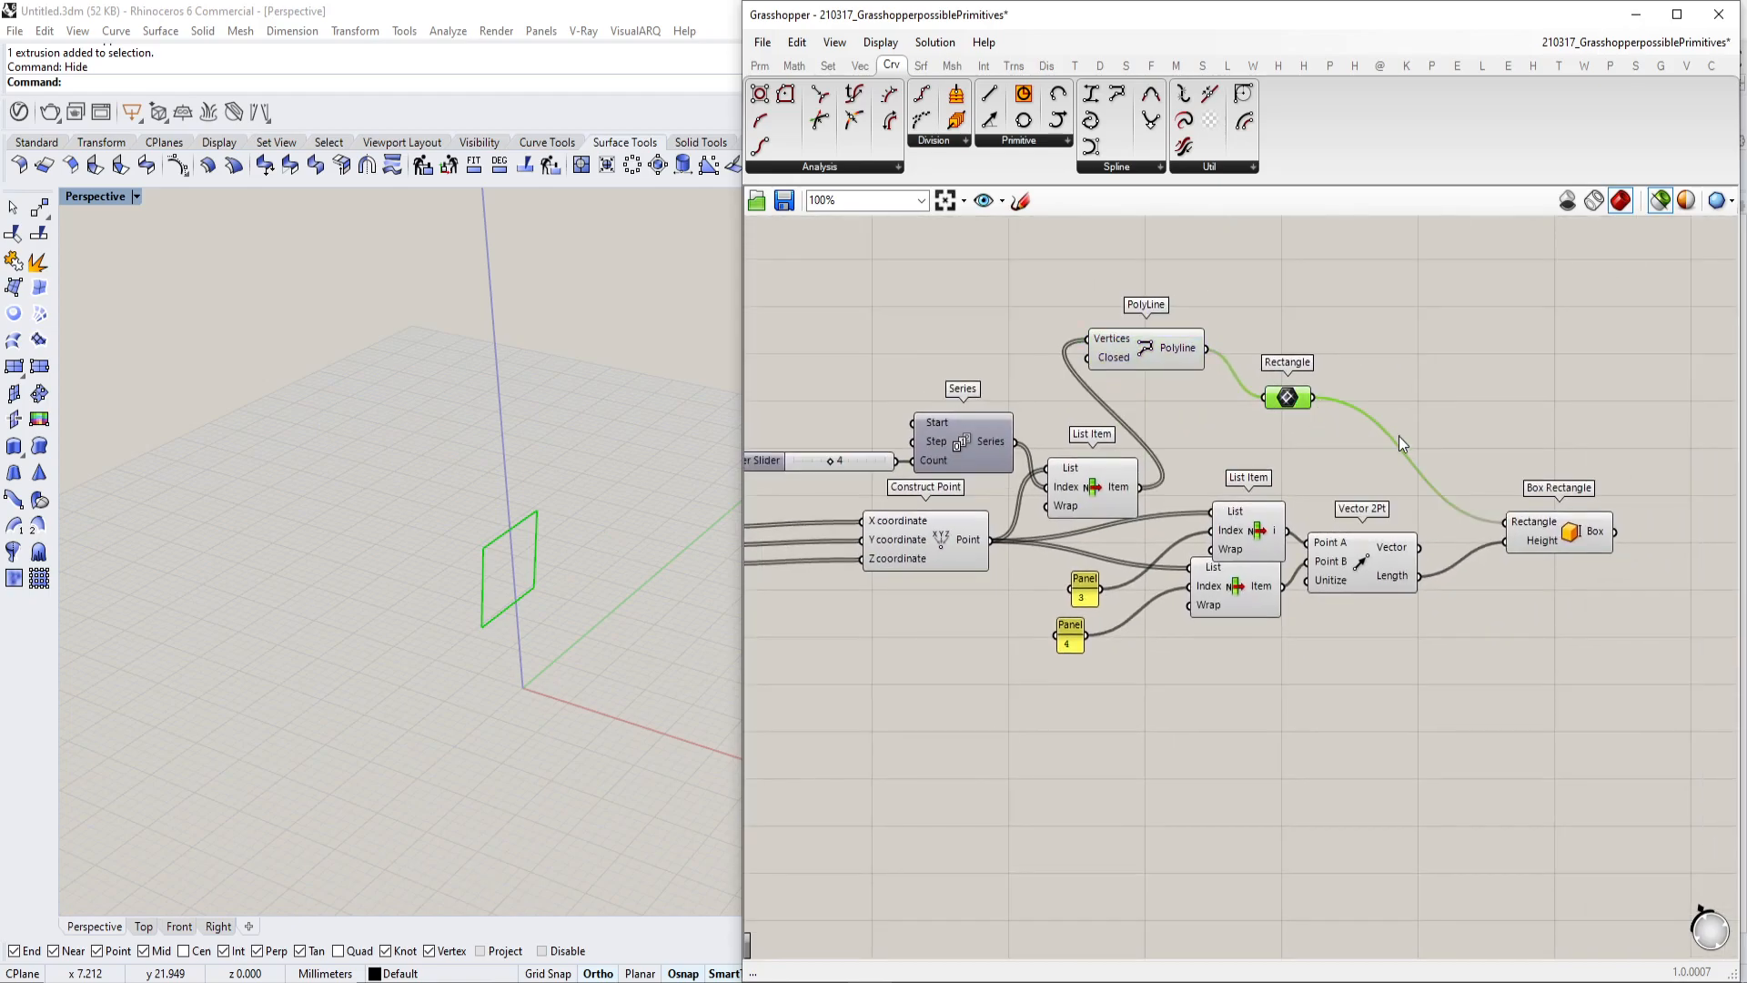
Preview the rectangle rebuilt from corner points, then the thin capped extrusion from the Extrude and Cap Holes chain
scroll("up", 3)
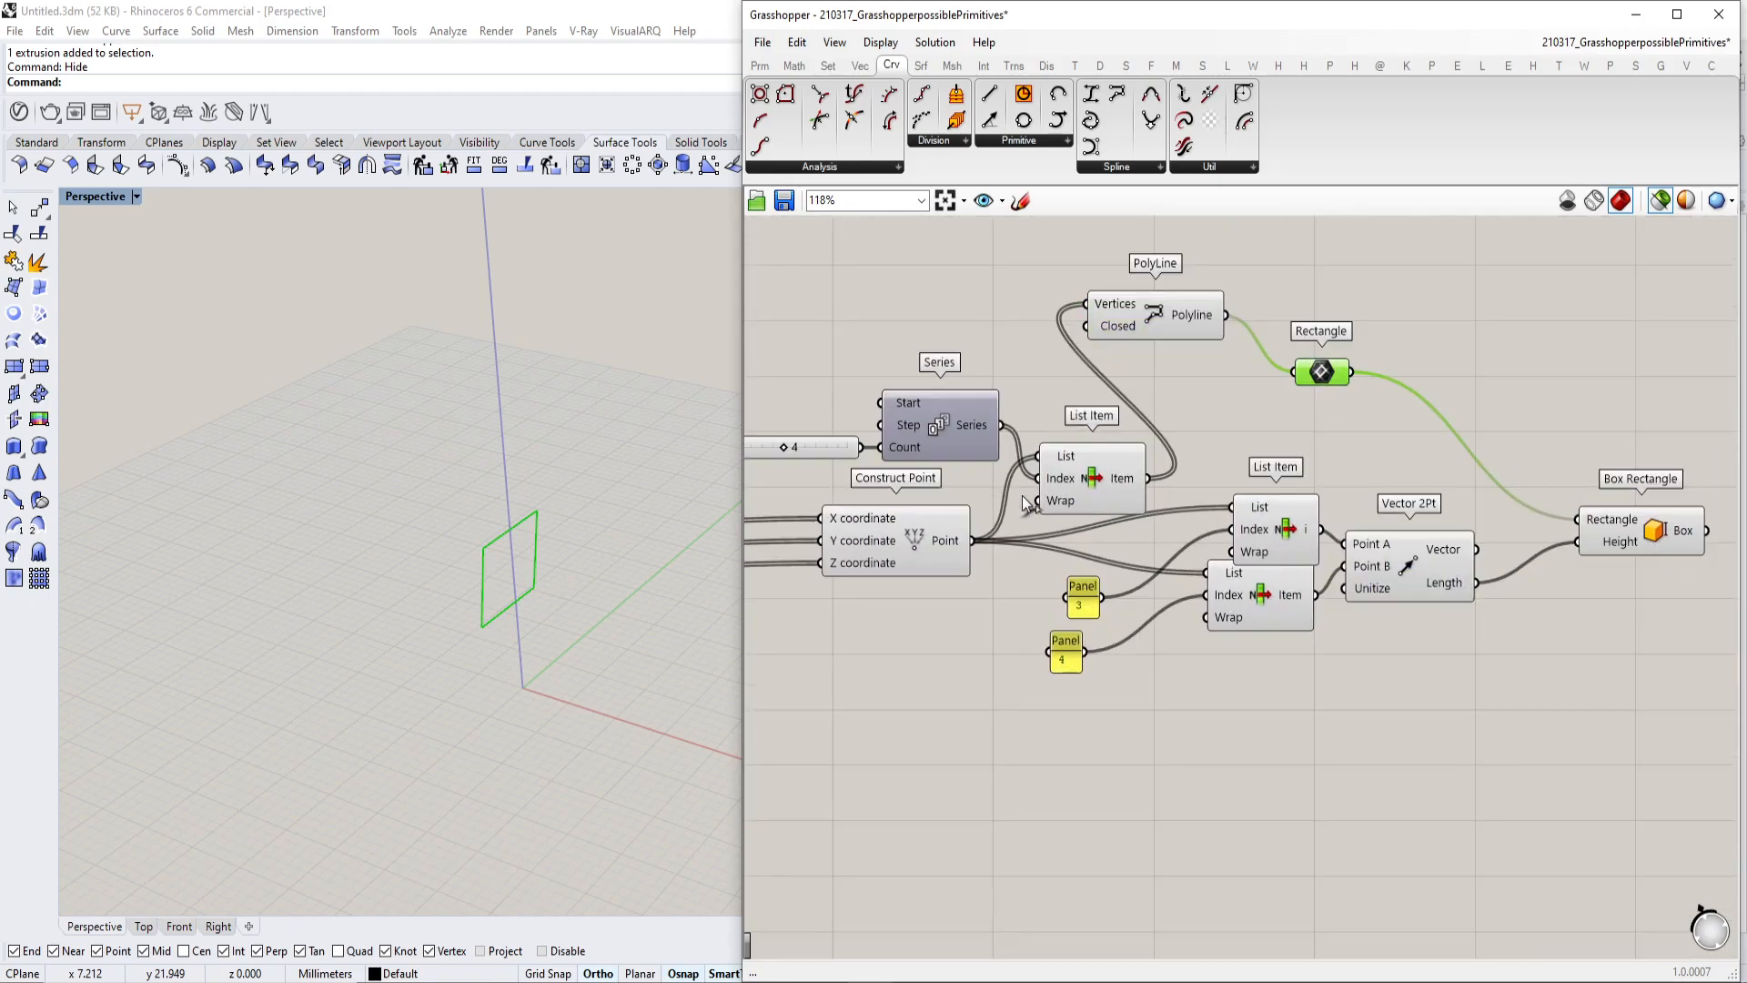
mouse_move(1353, 547)
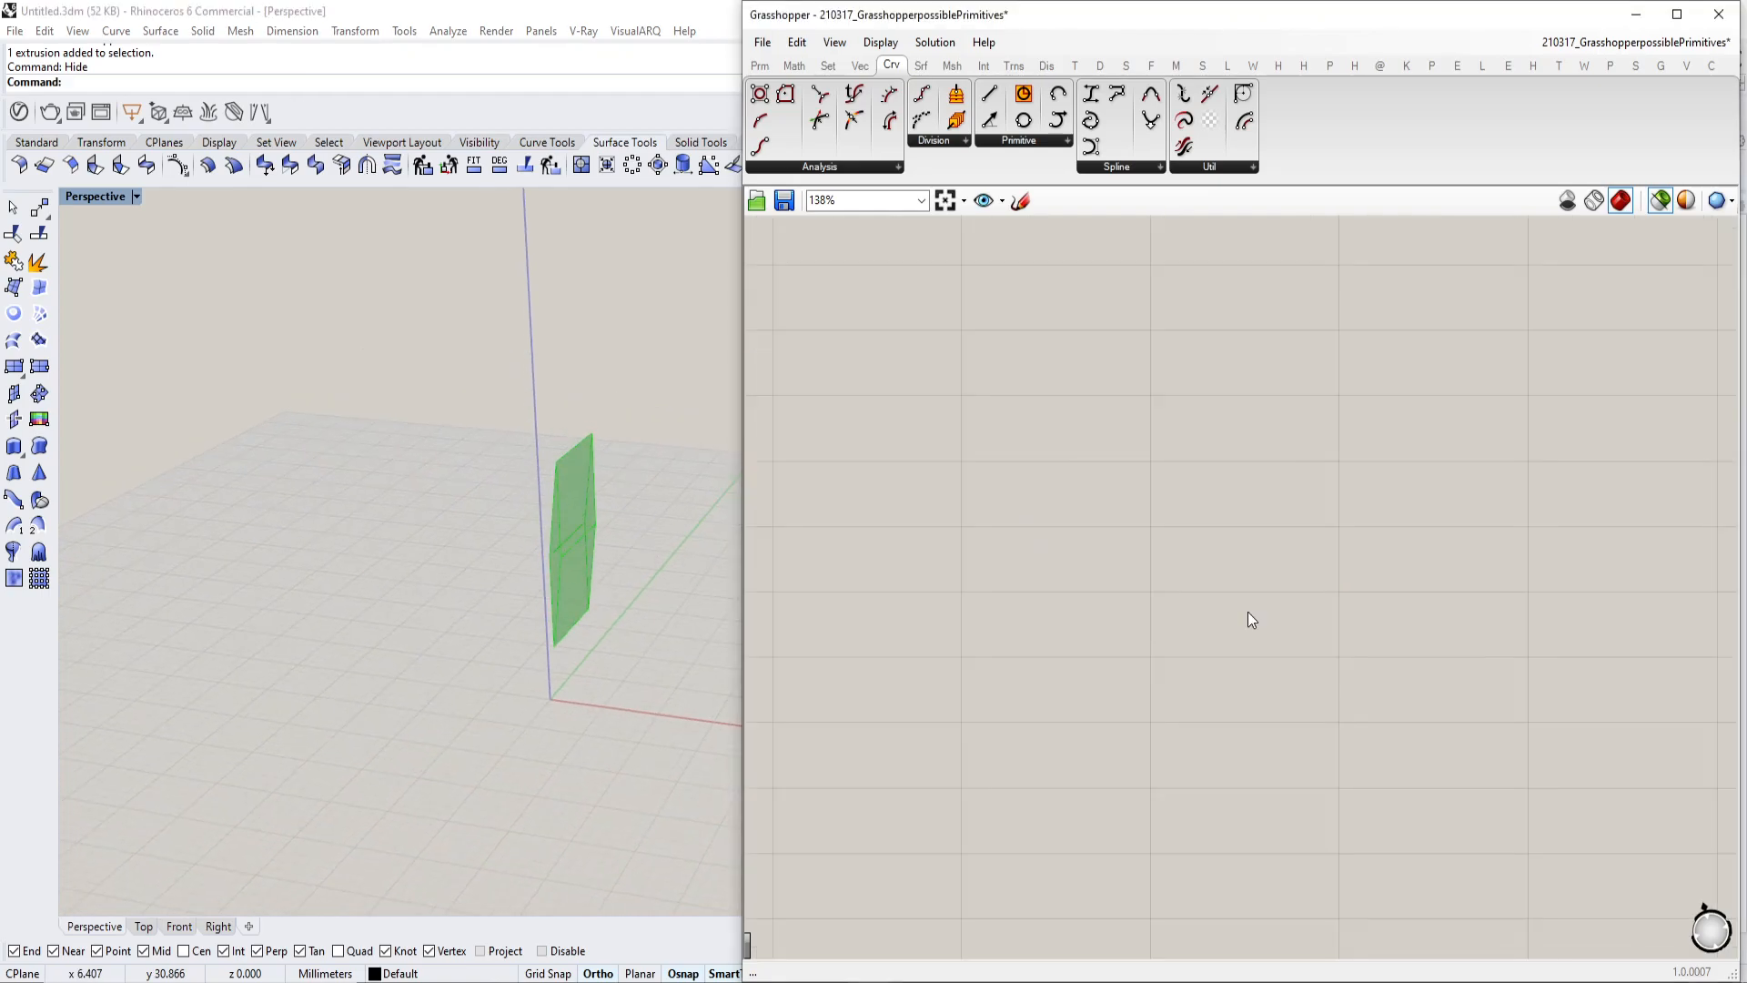
scroll("down", 3)
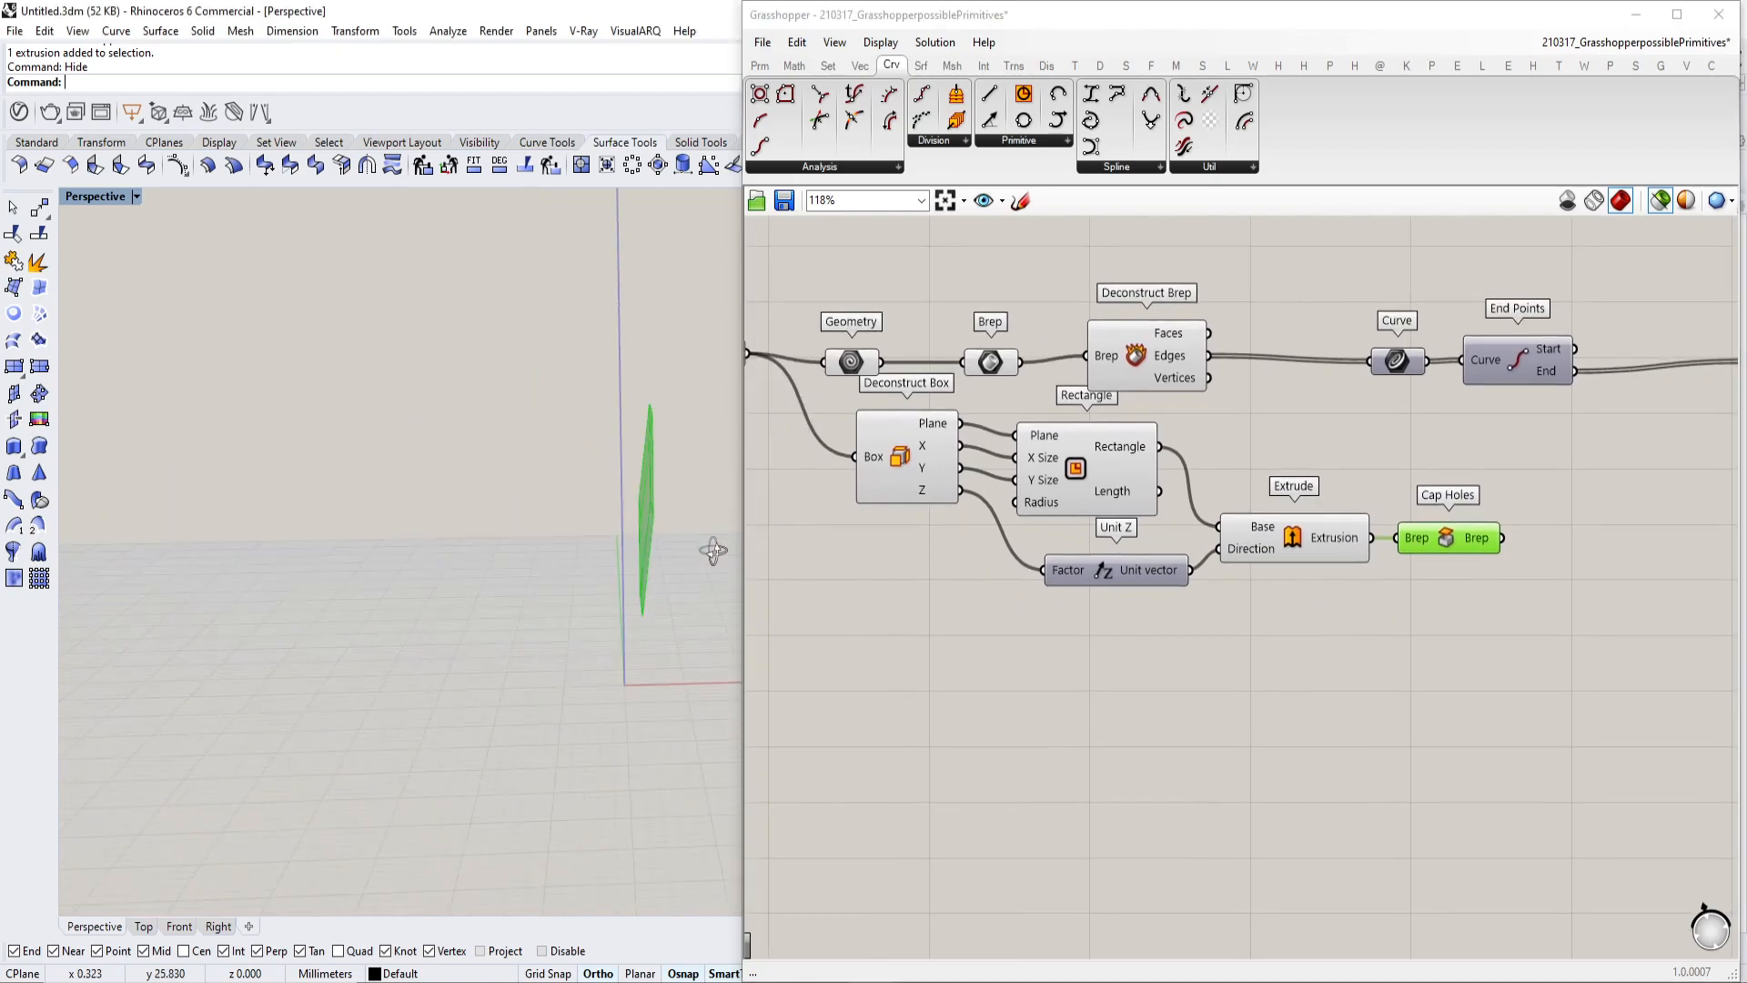
scroll("down", 3)
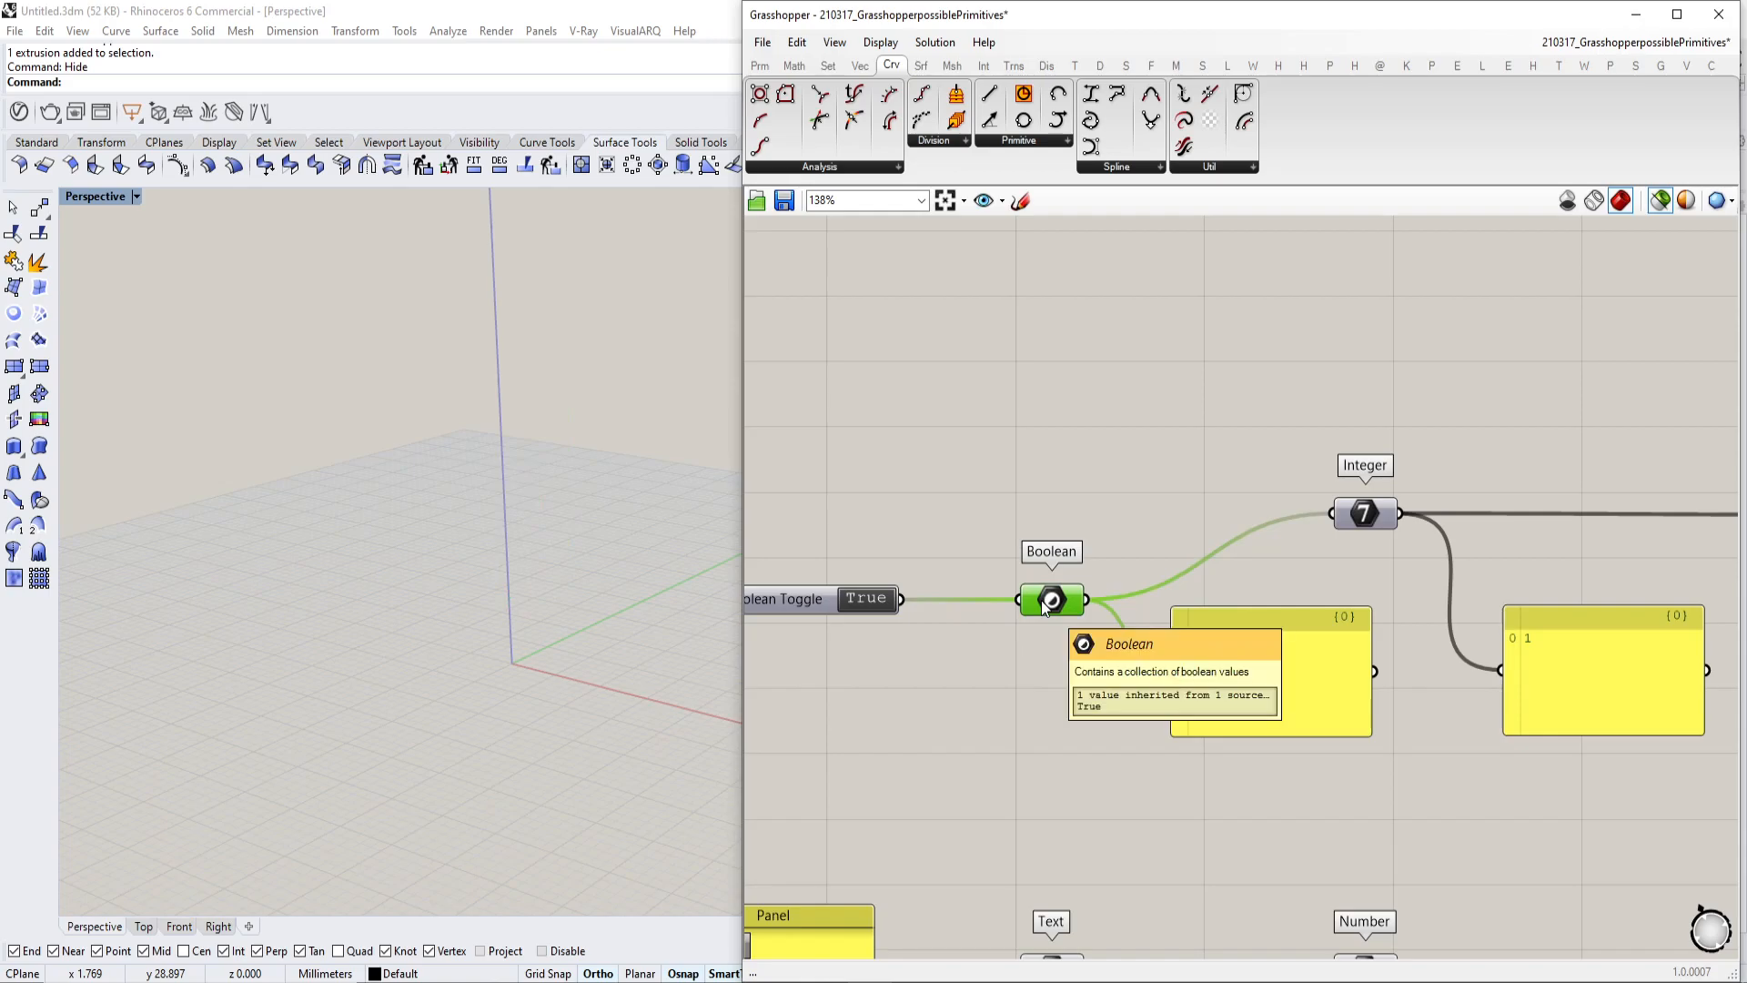
mouse_move(1345, 669)
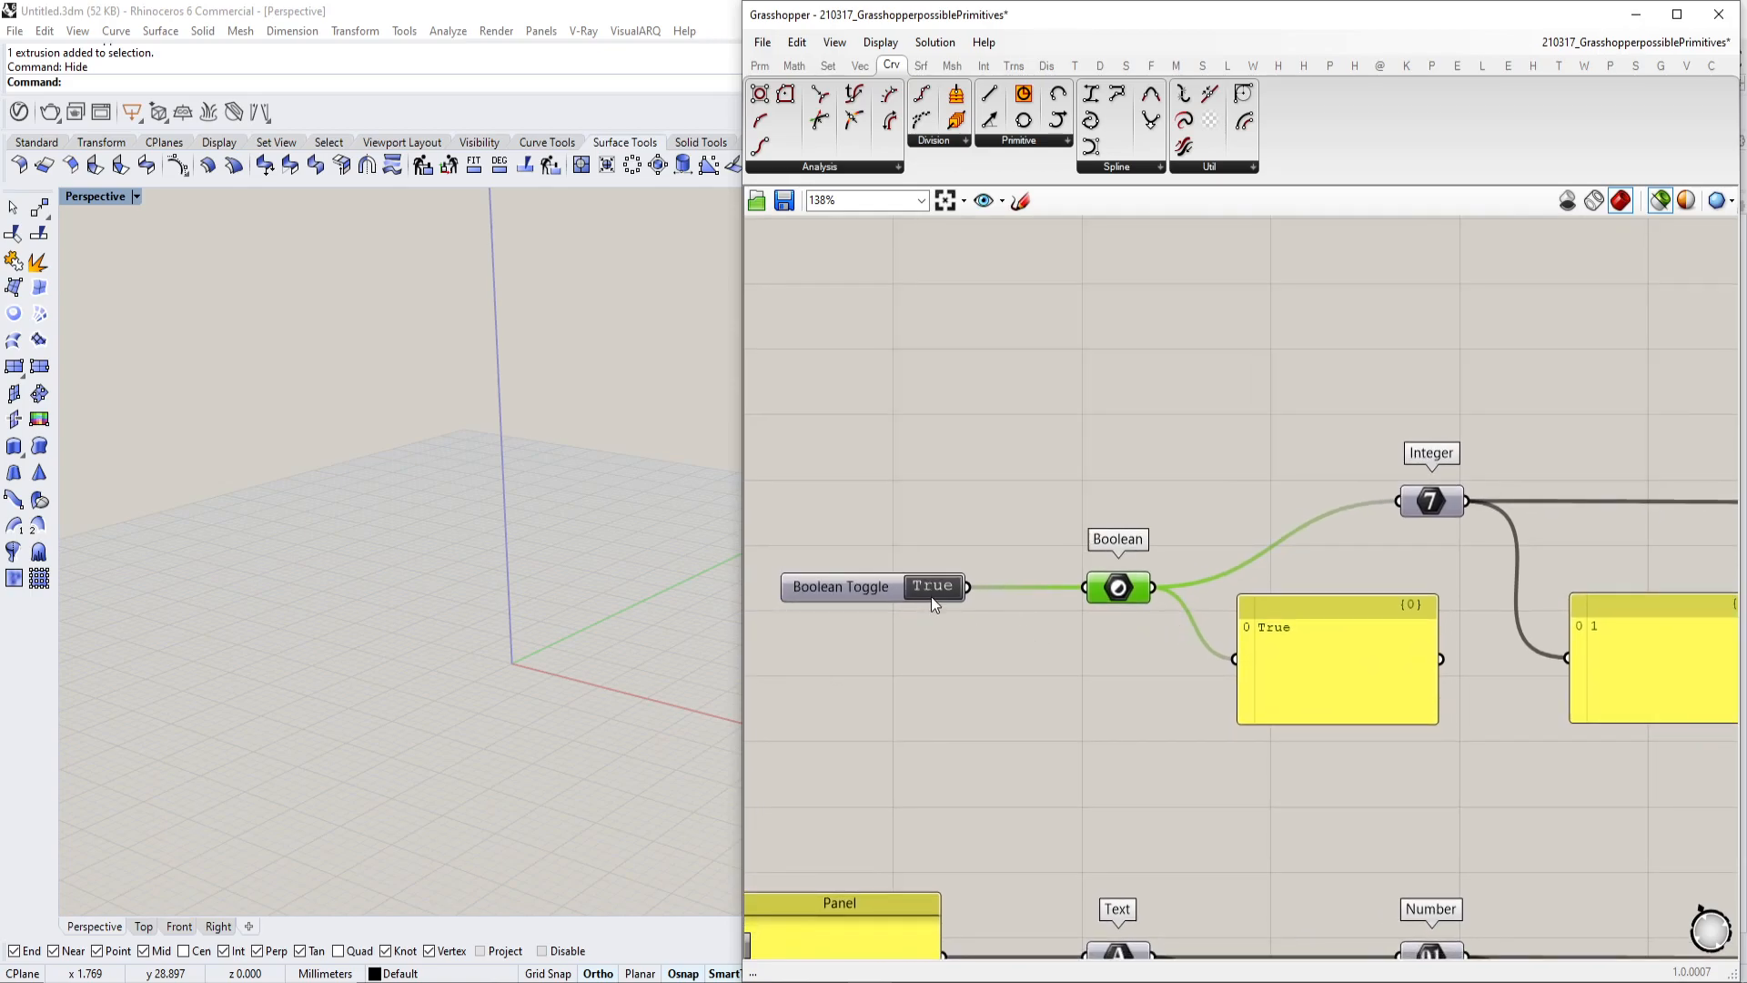
mouse_move(1117, 587)
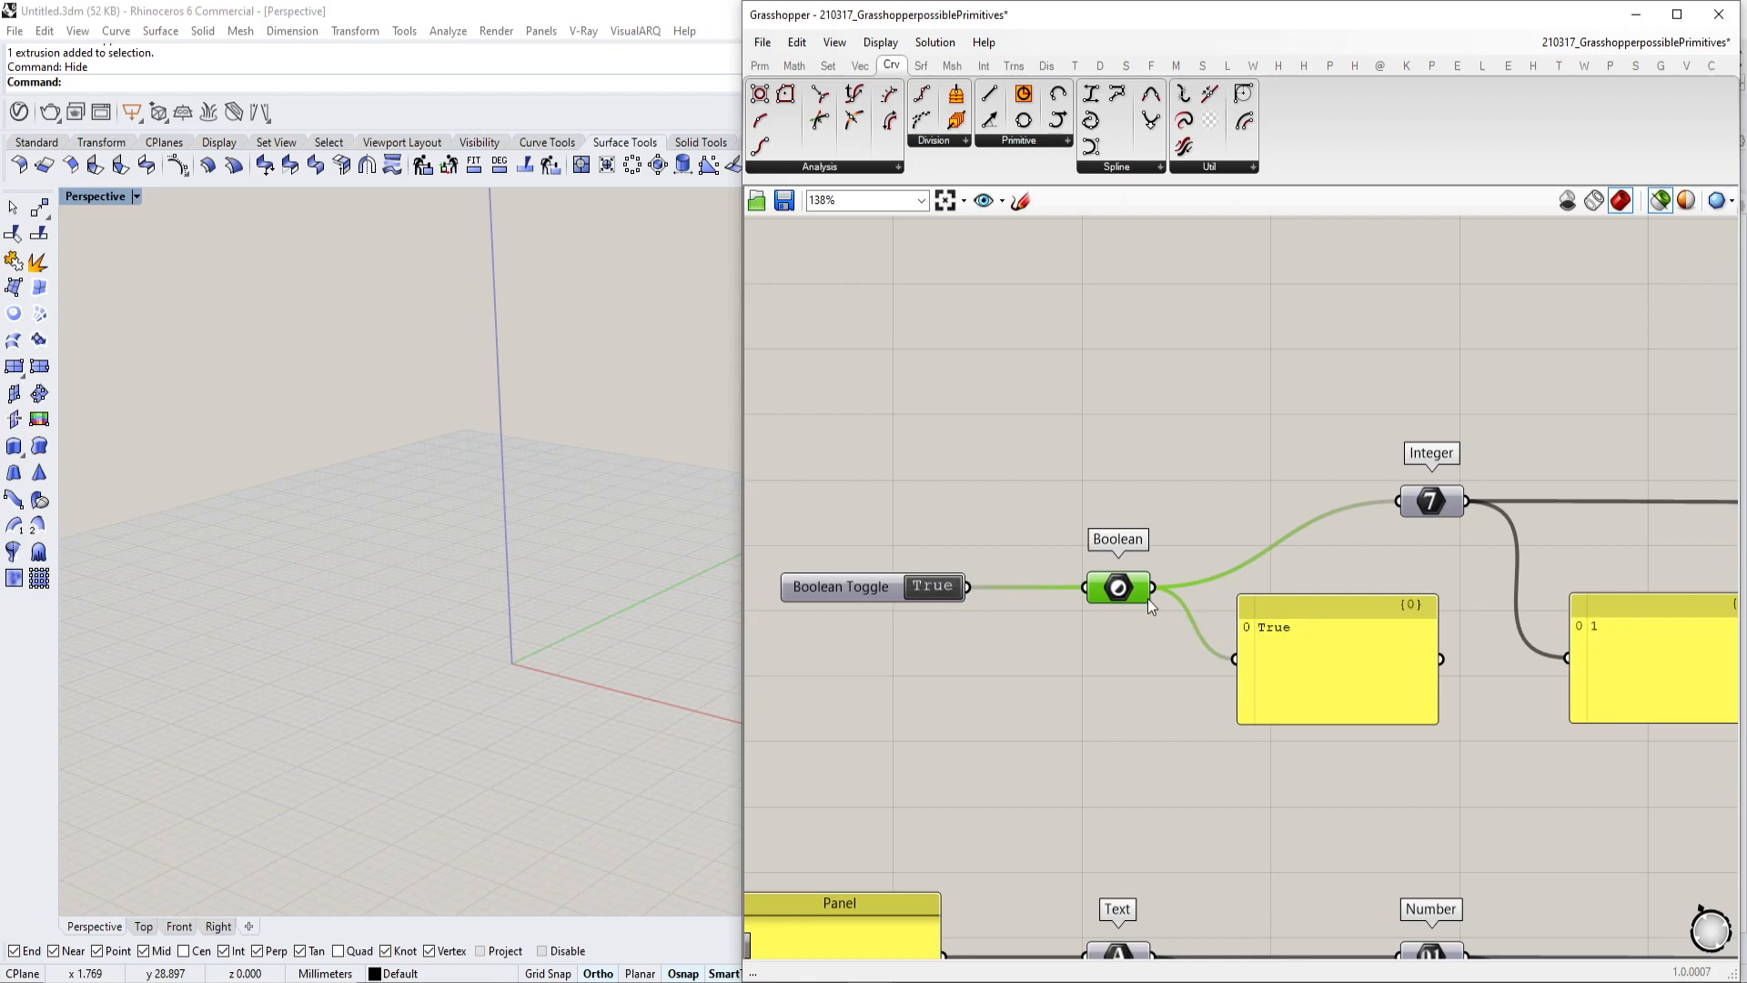
mouse_move(1352, 559)
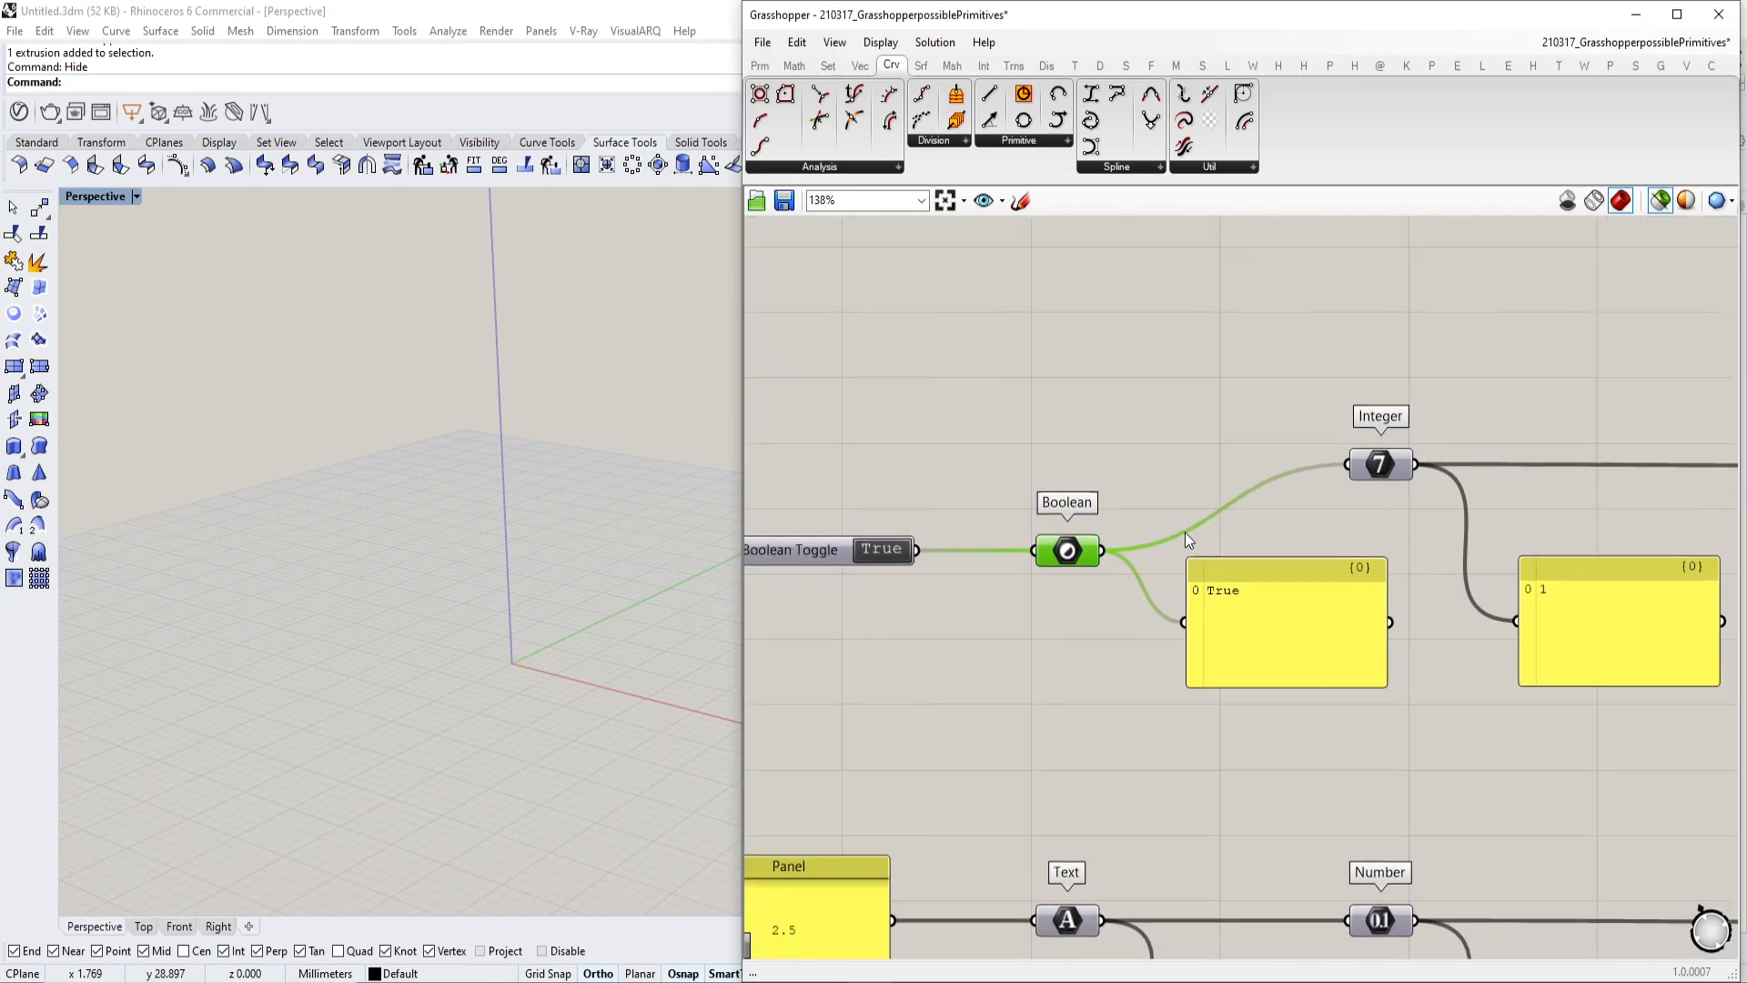
Place an Addition component summing the slider with the True boolean, nudging the slider near 0.5
double_click(880, 550)
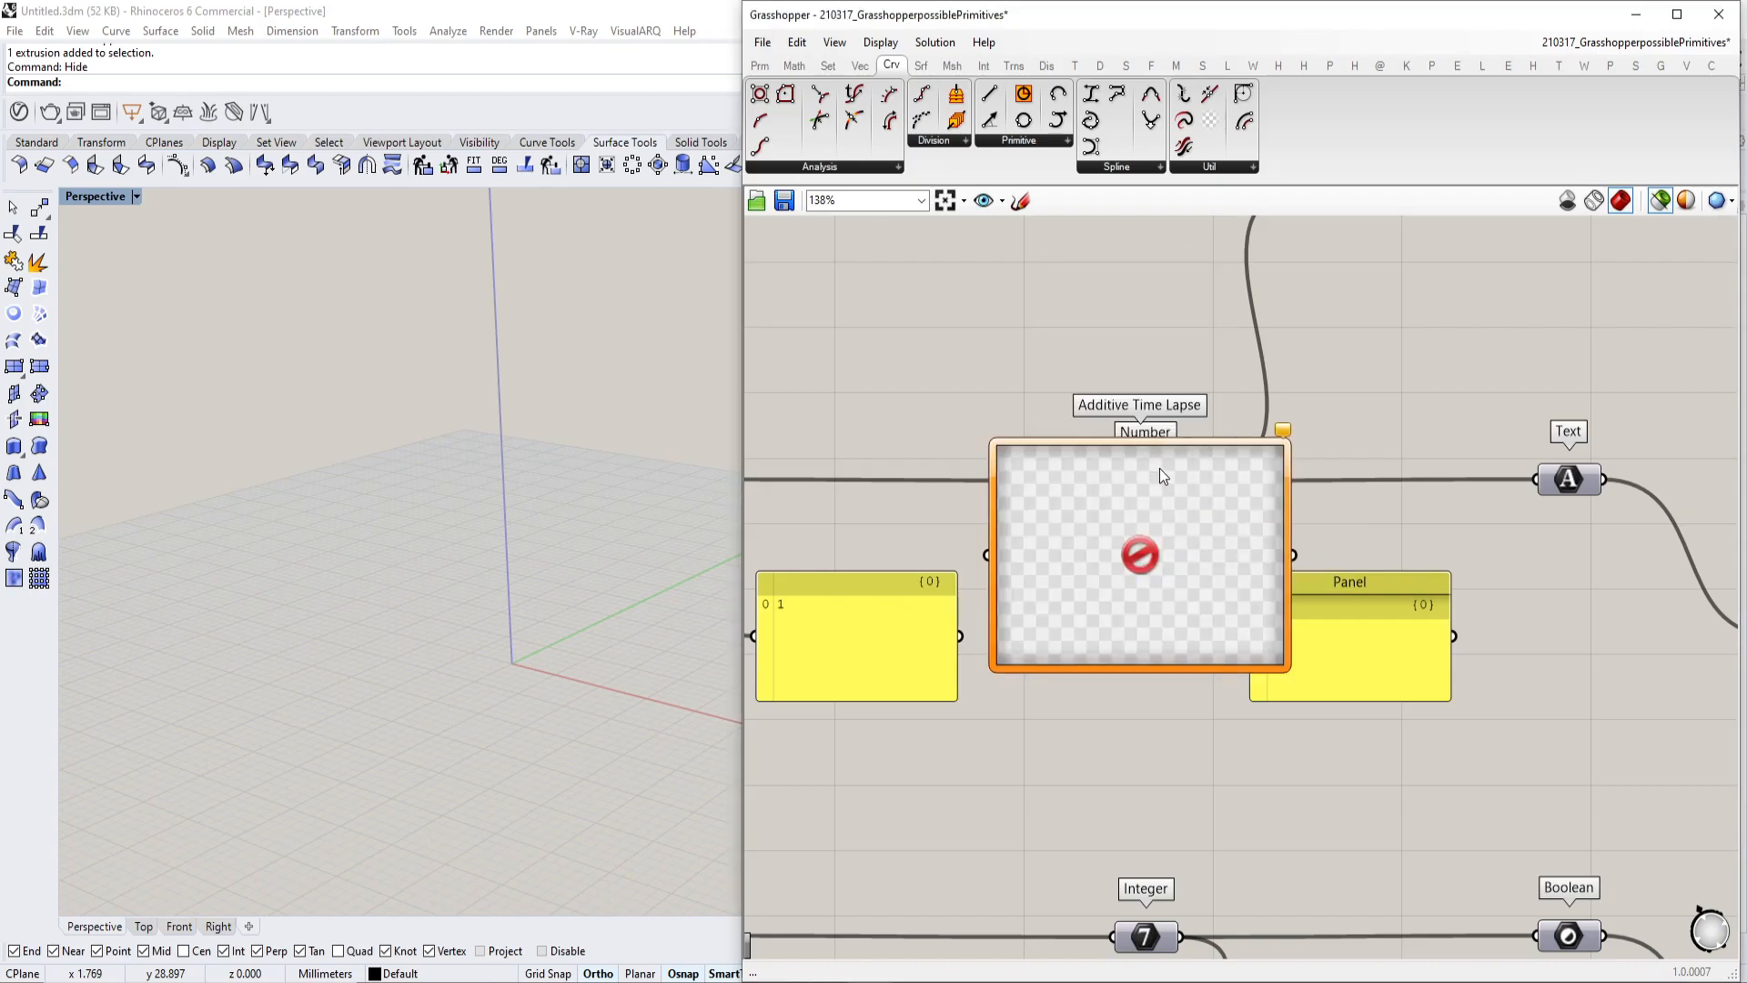
type("add")
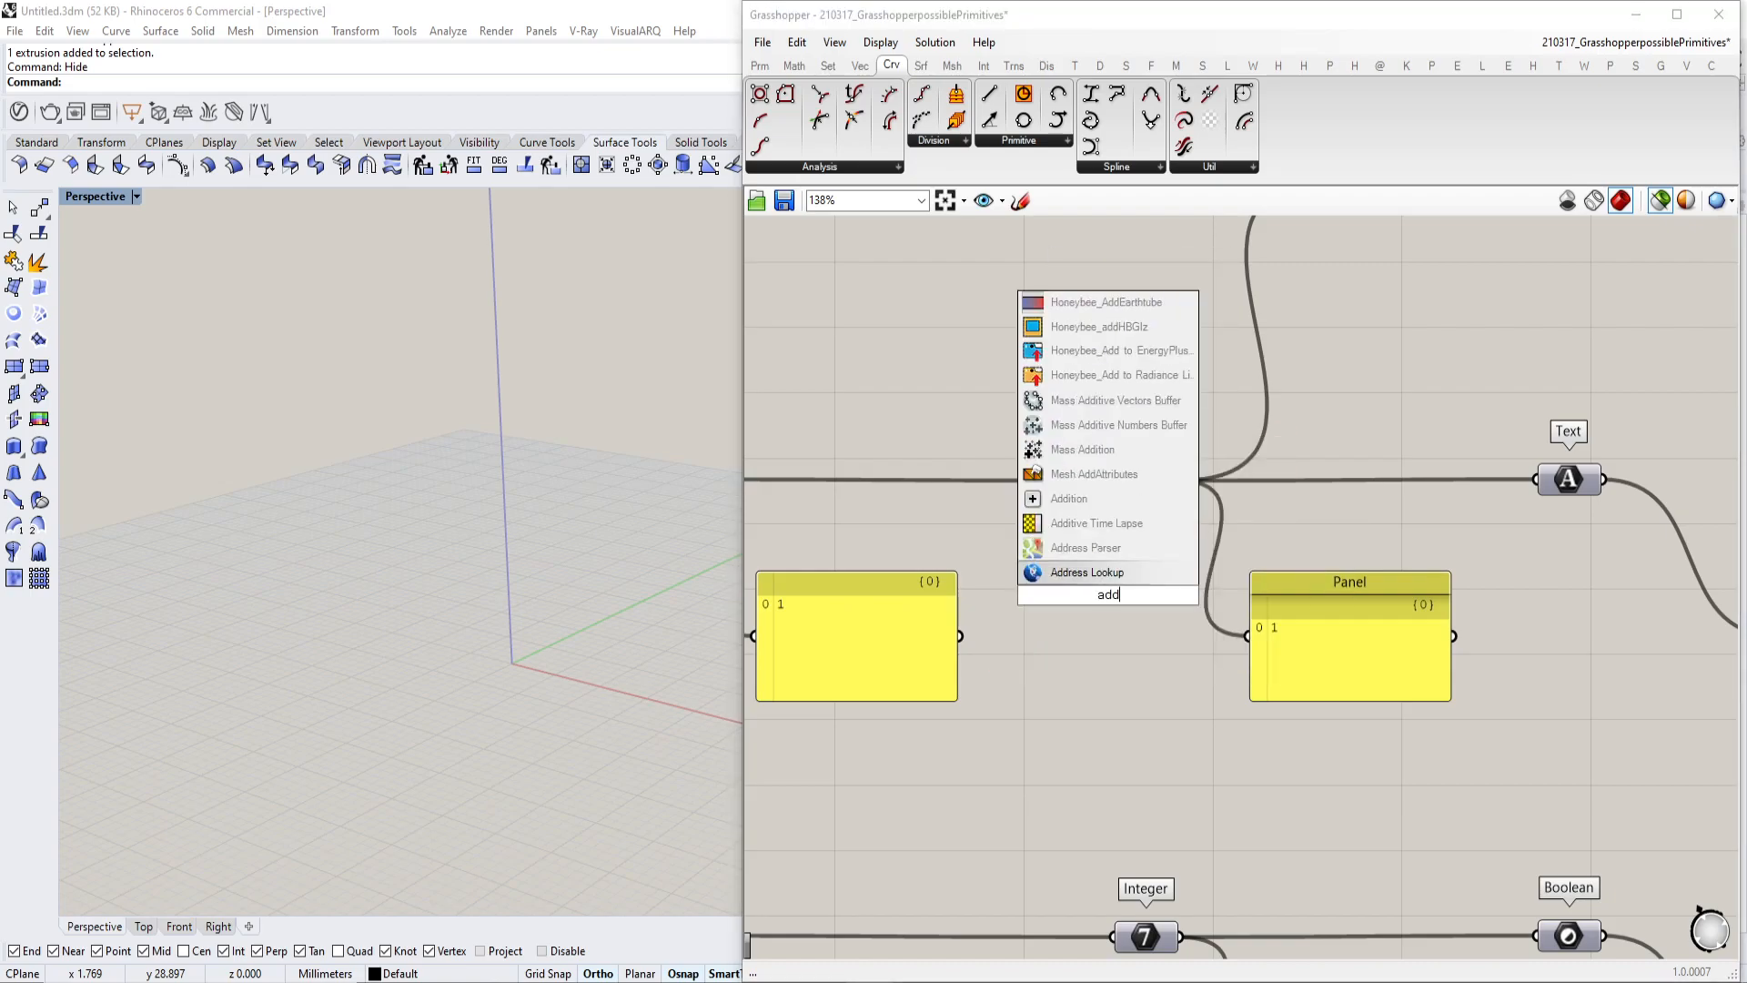
left_click(1095, 522)
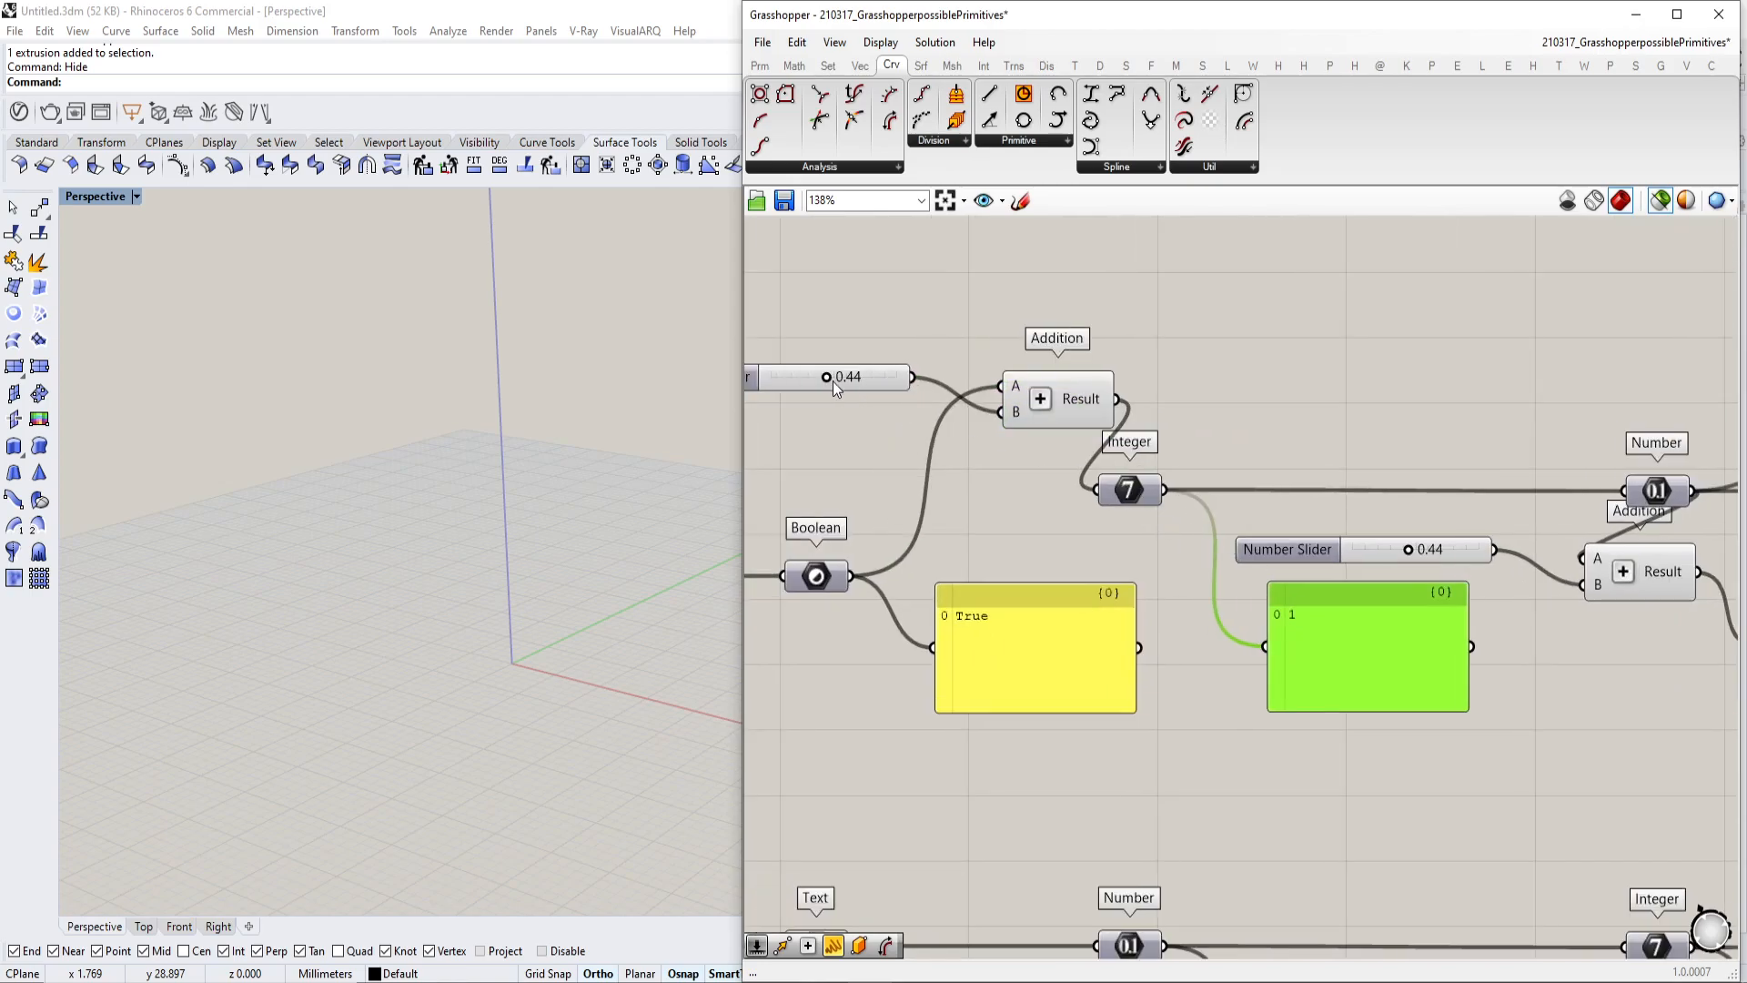
left_click_drag(826, 378, 840, 379)
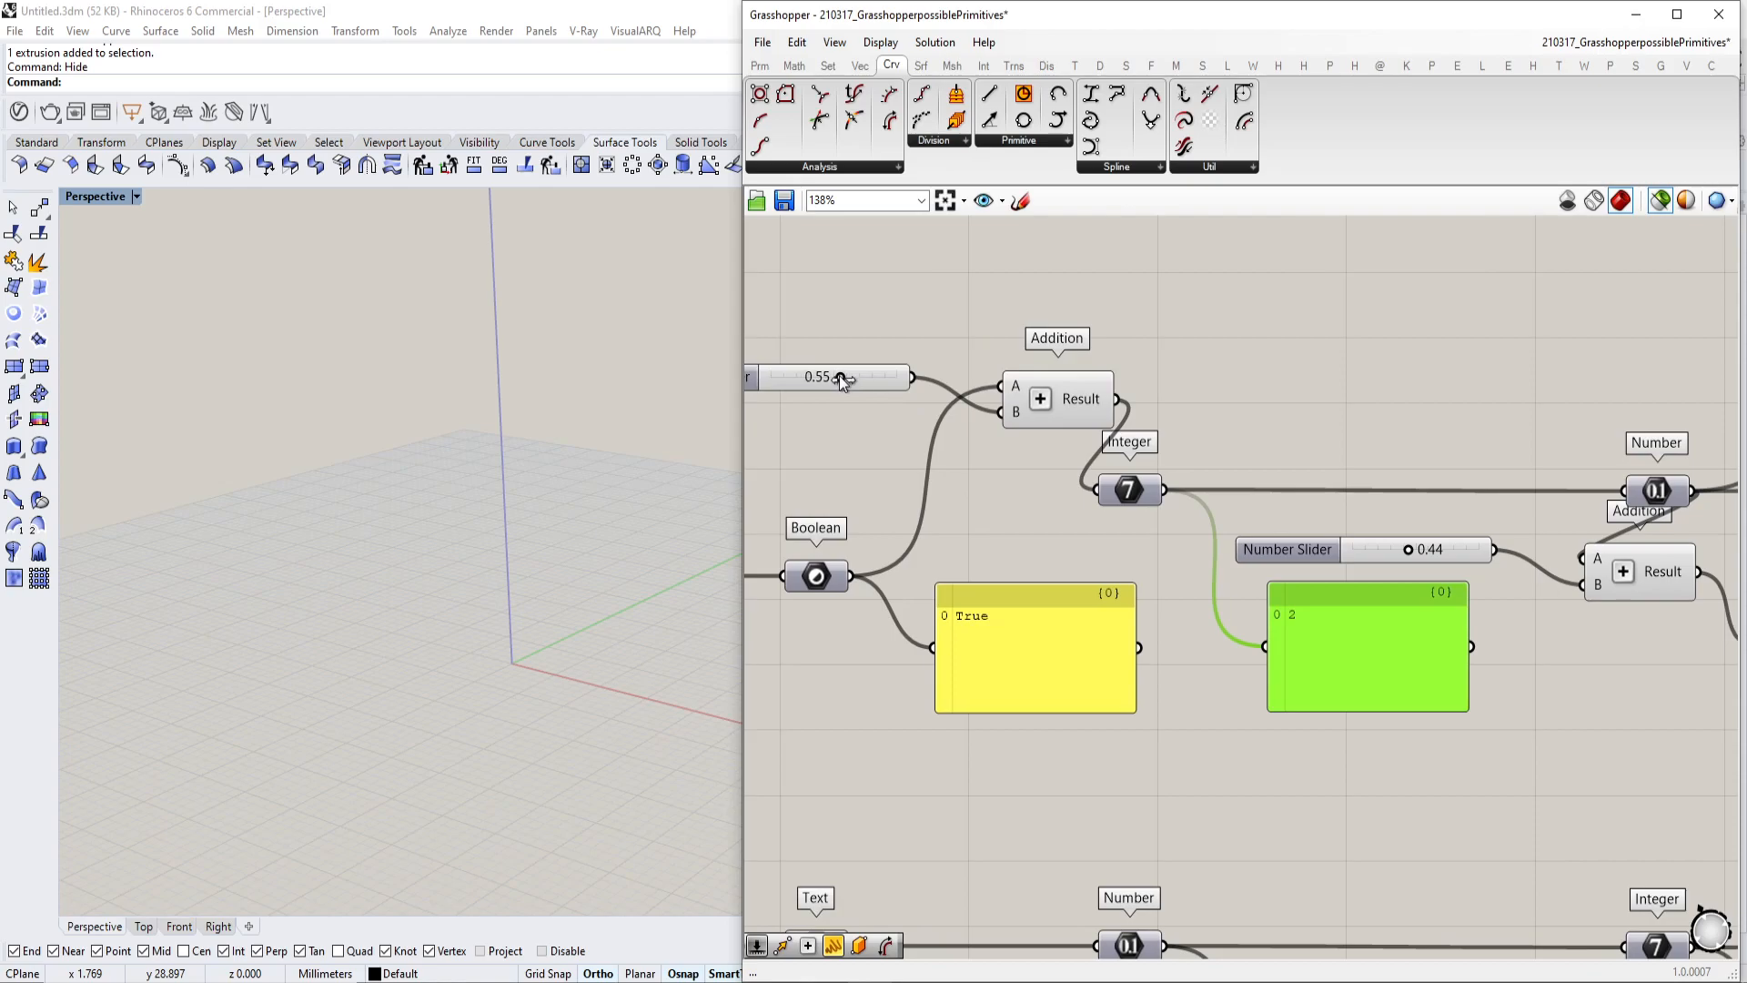
left_click_drag(841, 376, 835, 377)
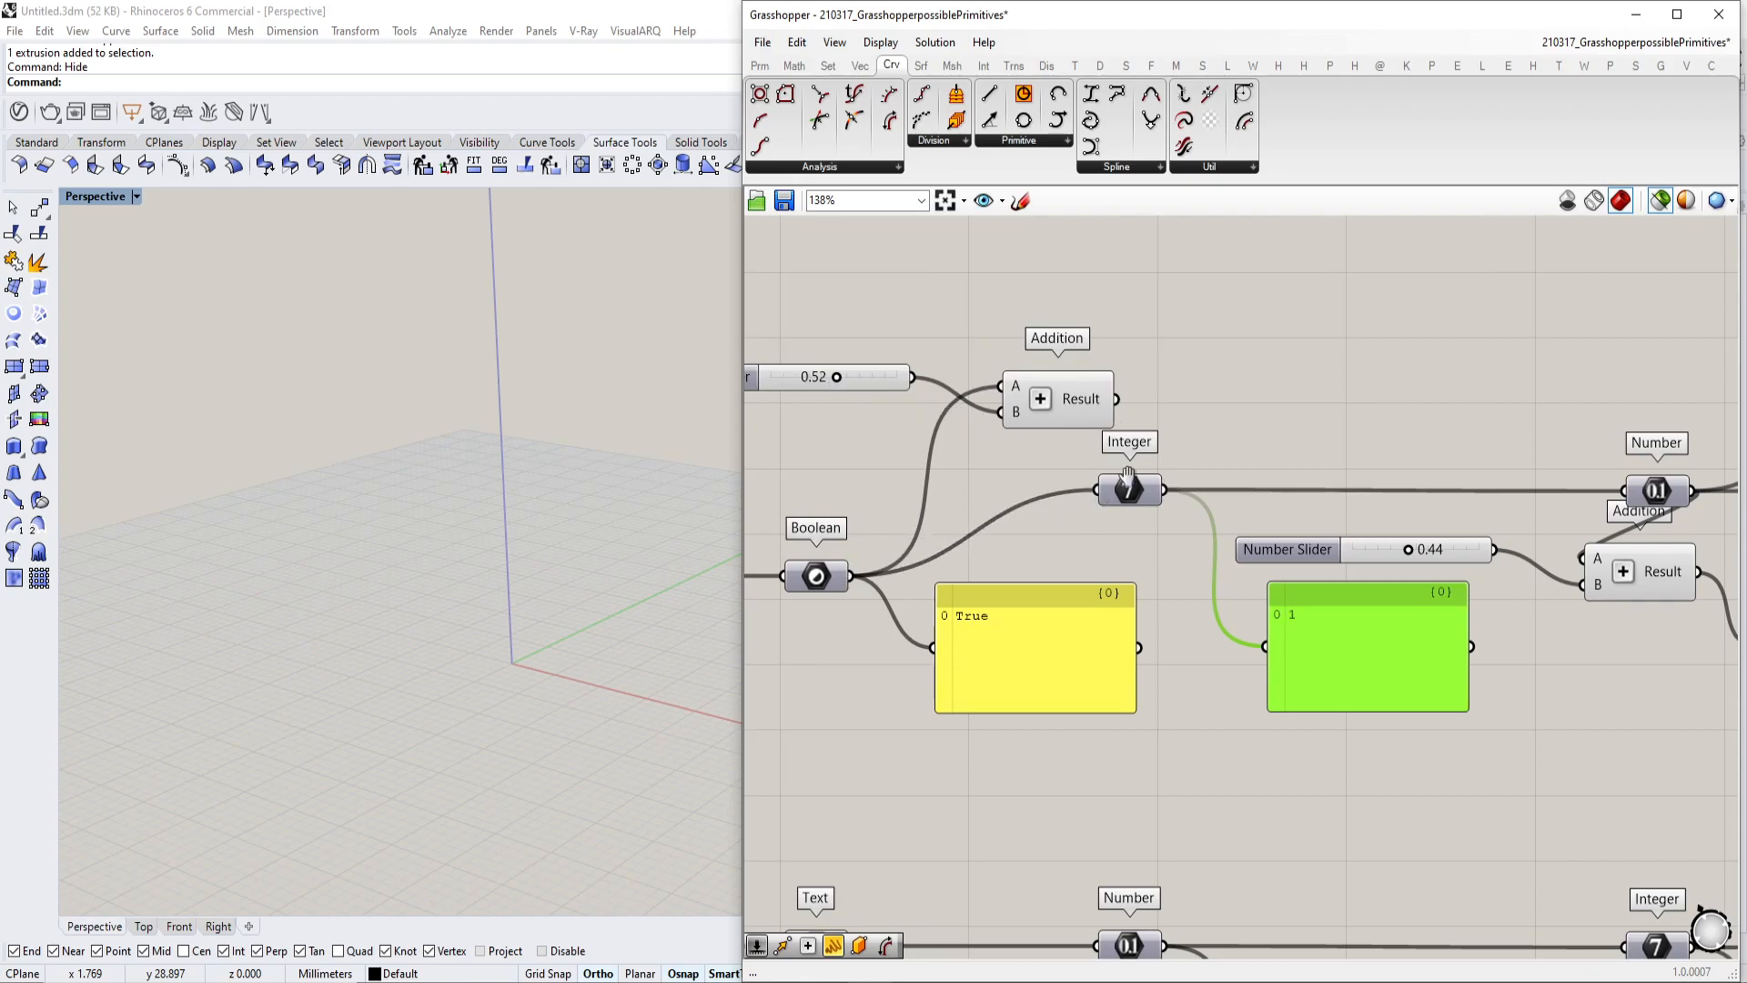
scroll("down", 3)
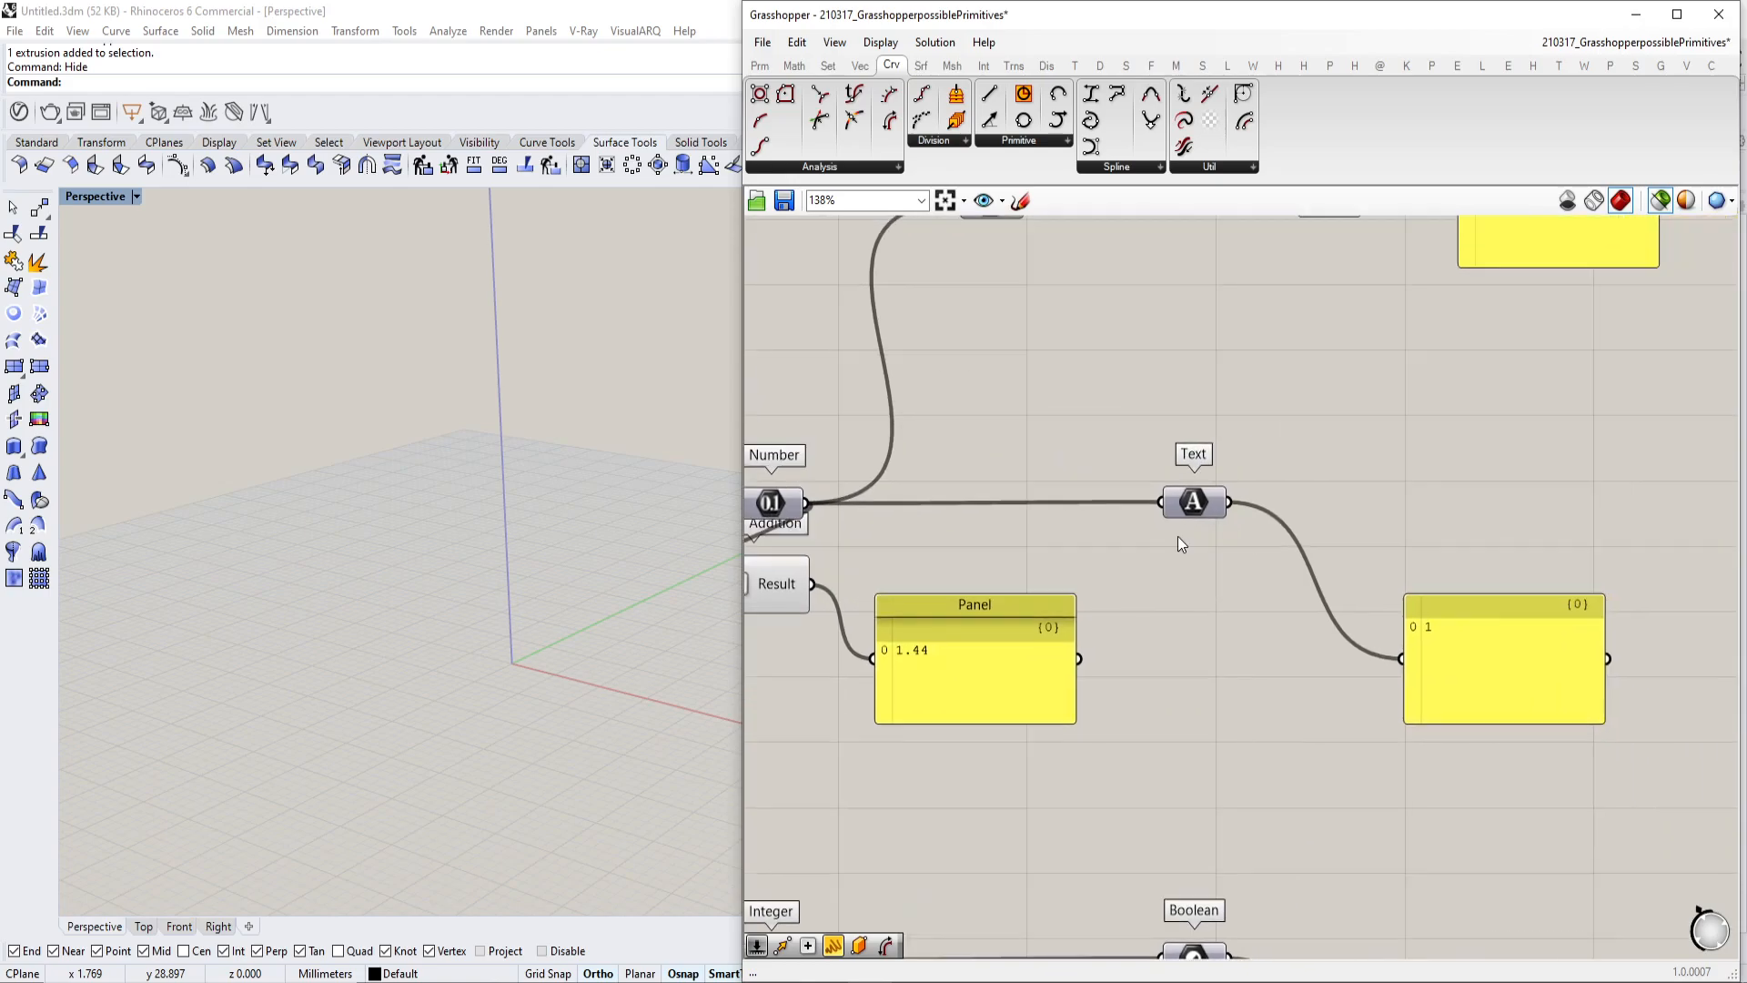
Feed the sum through Text and Domain panels, then edit the source panel value to 2.4
scroll("down", 3)
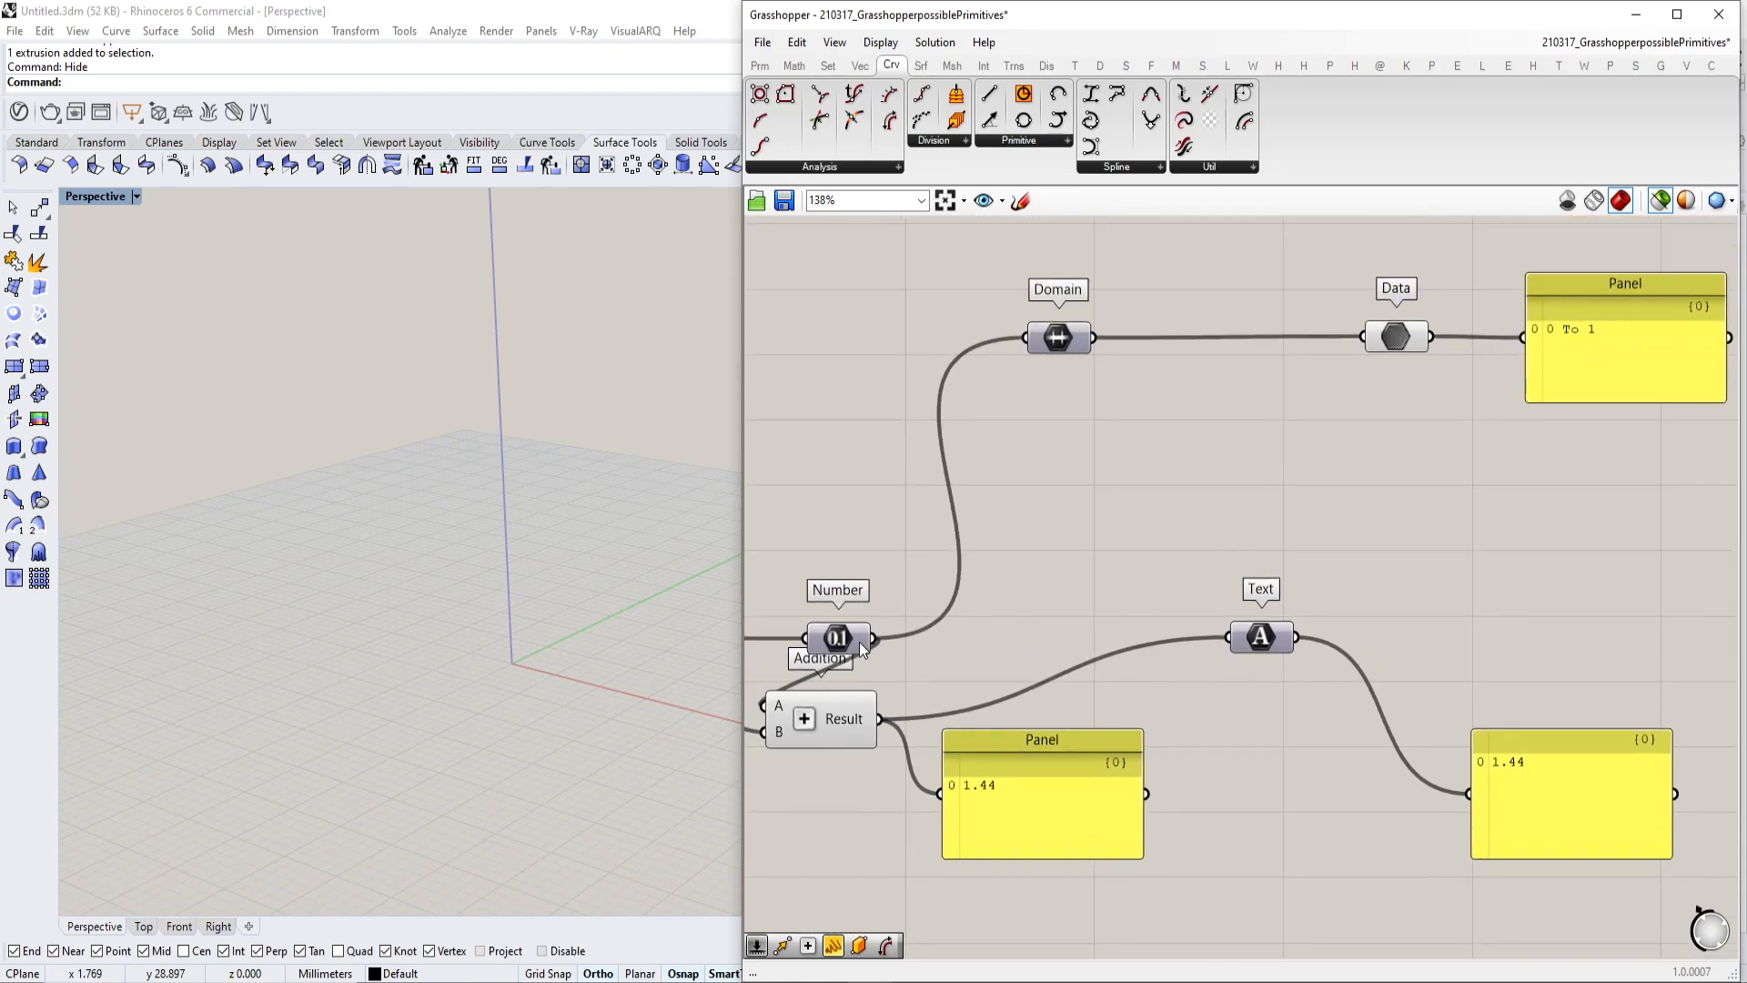
mouse_move(1101, 363)
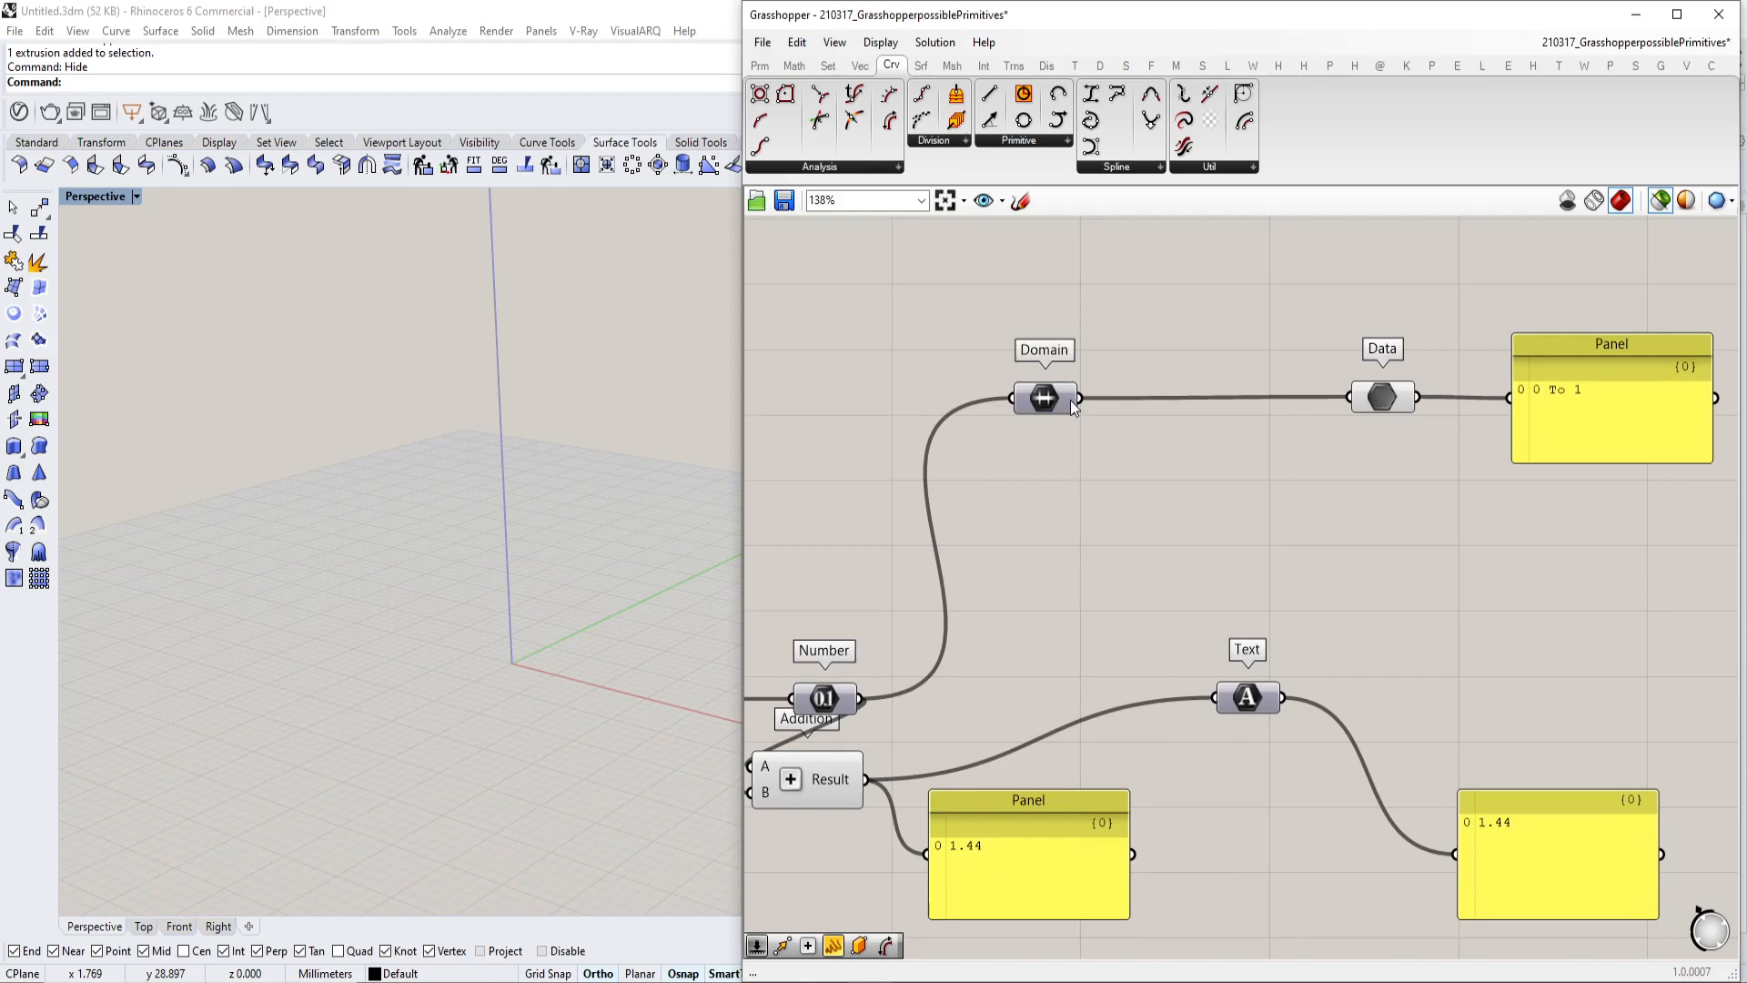
mouse_move(1043, 398)
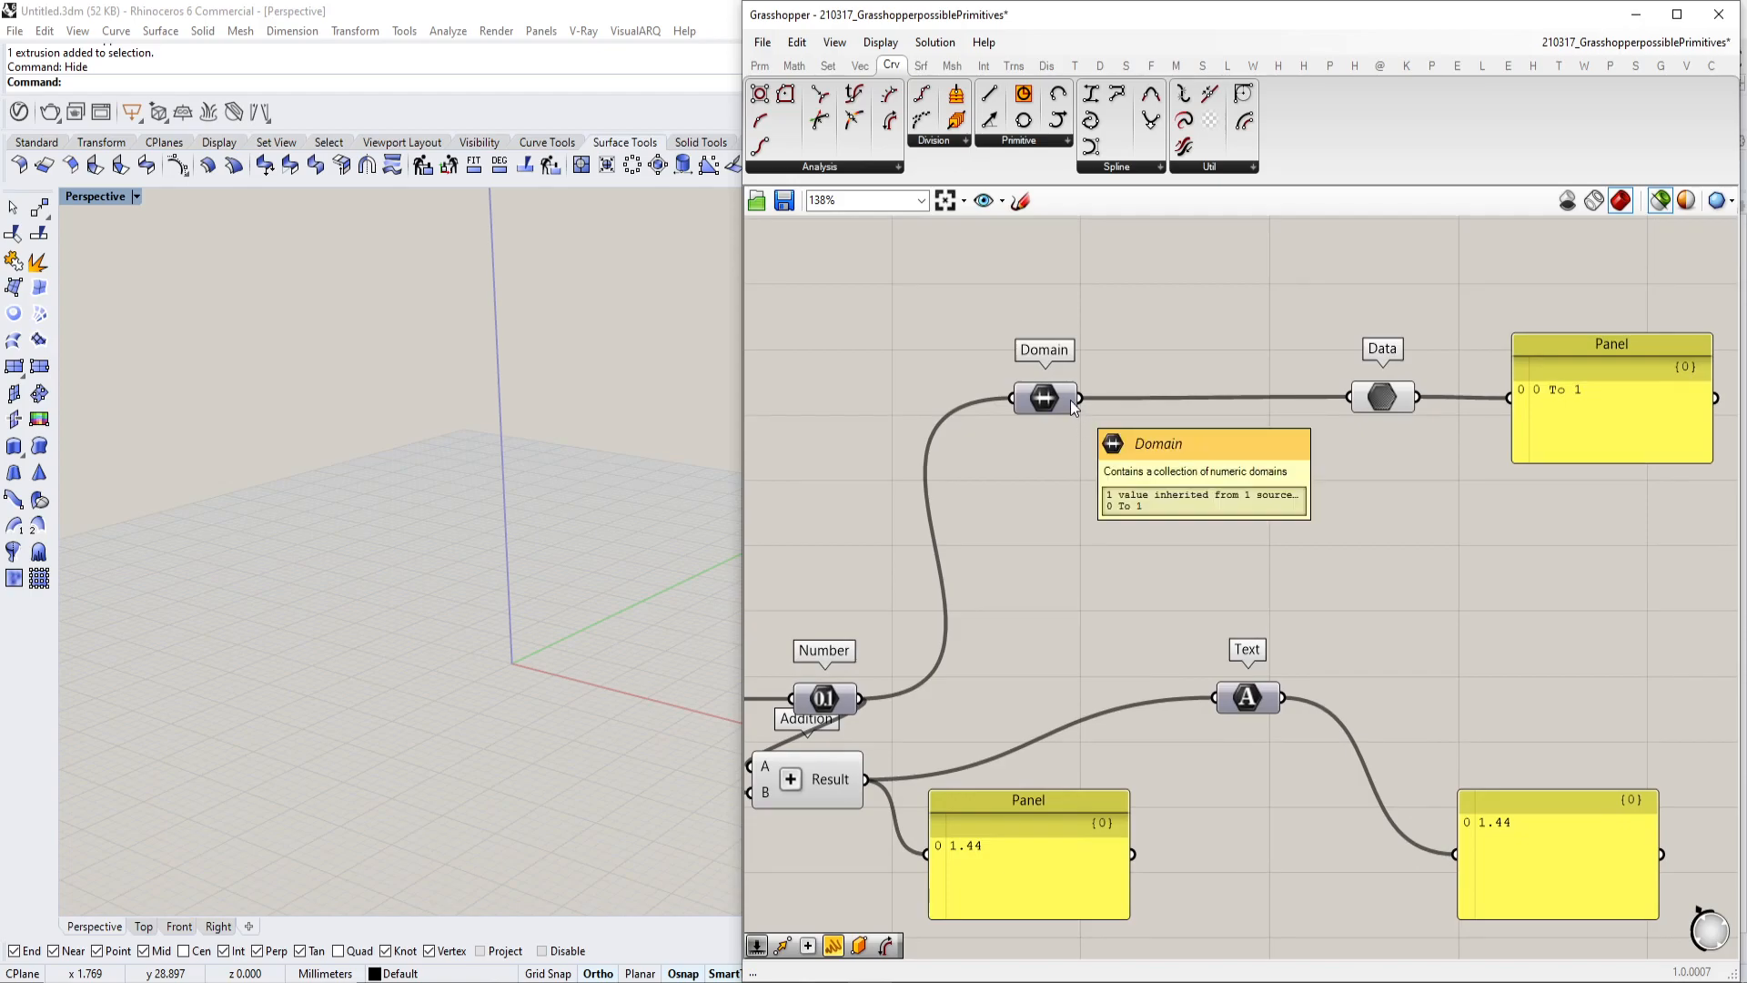
mouse_move(1581, 431)
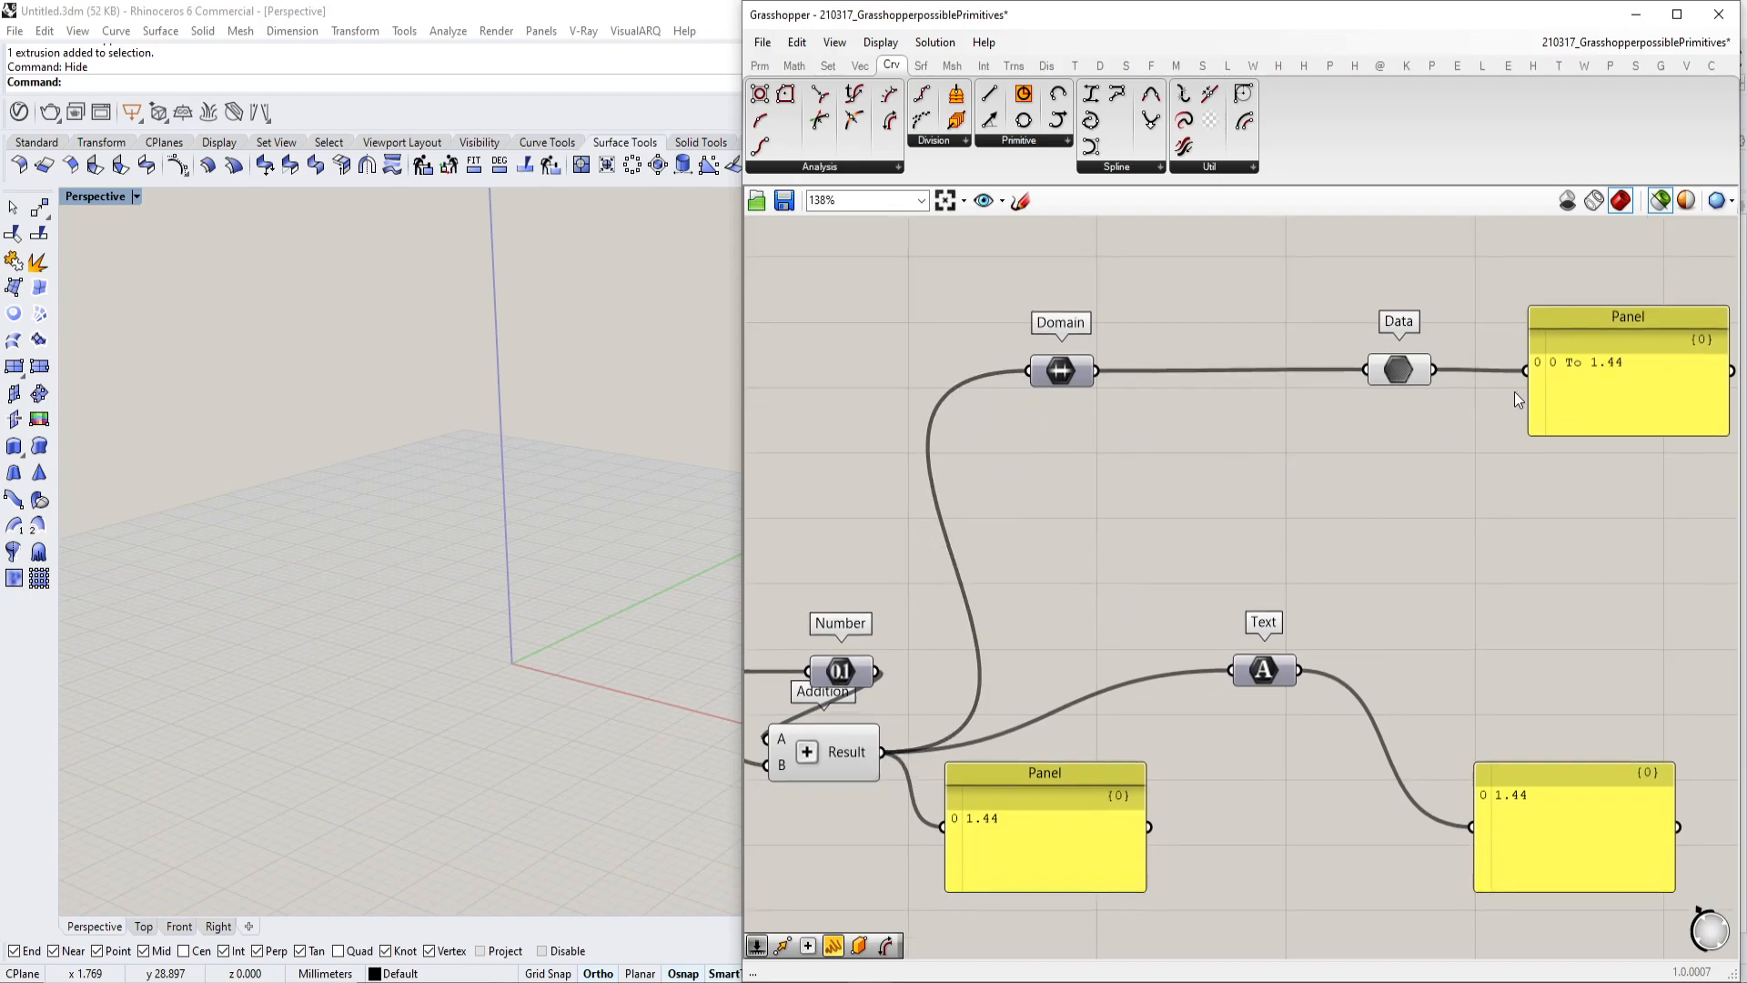
scroll("down", 3)
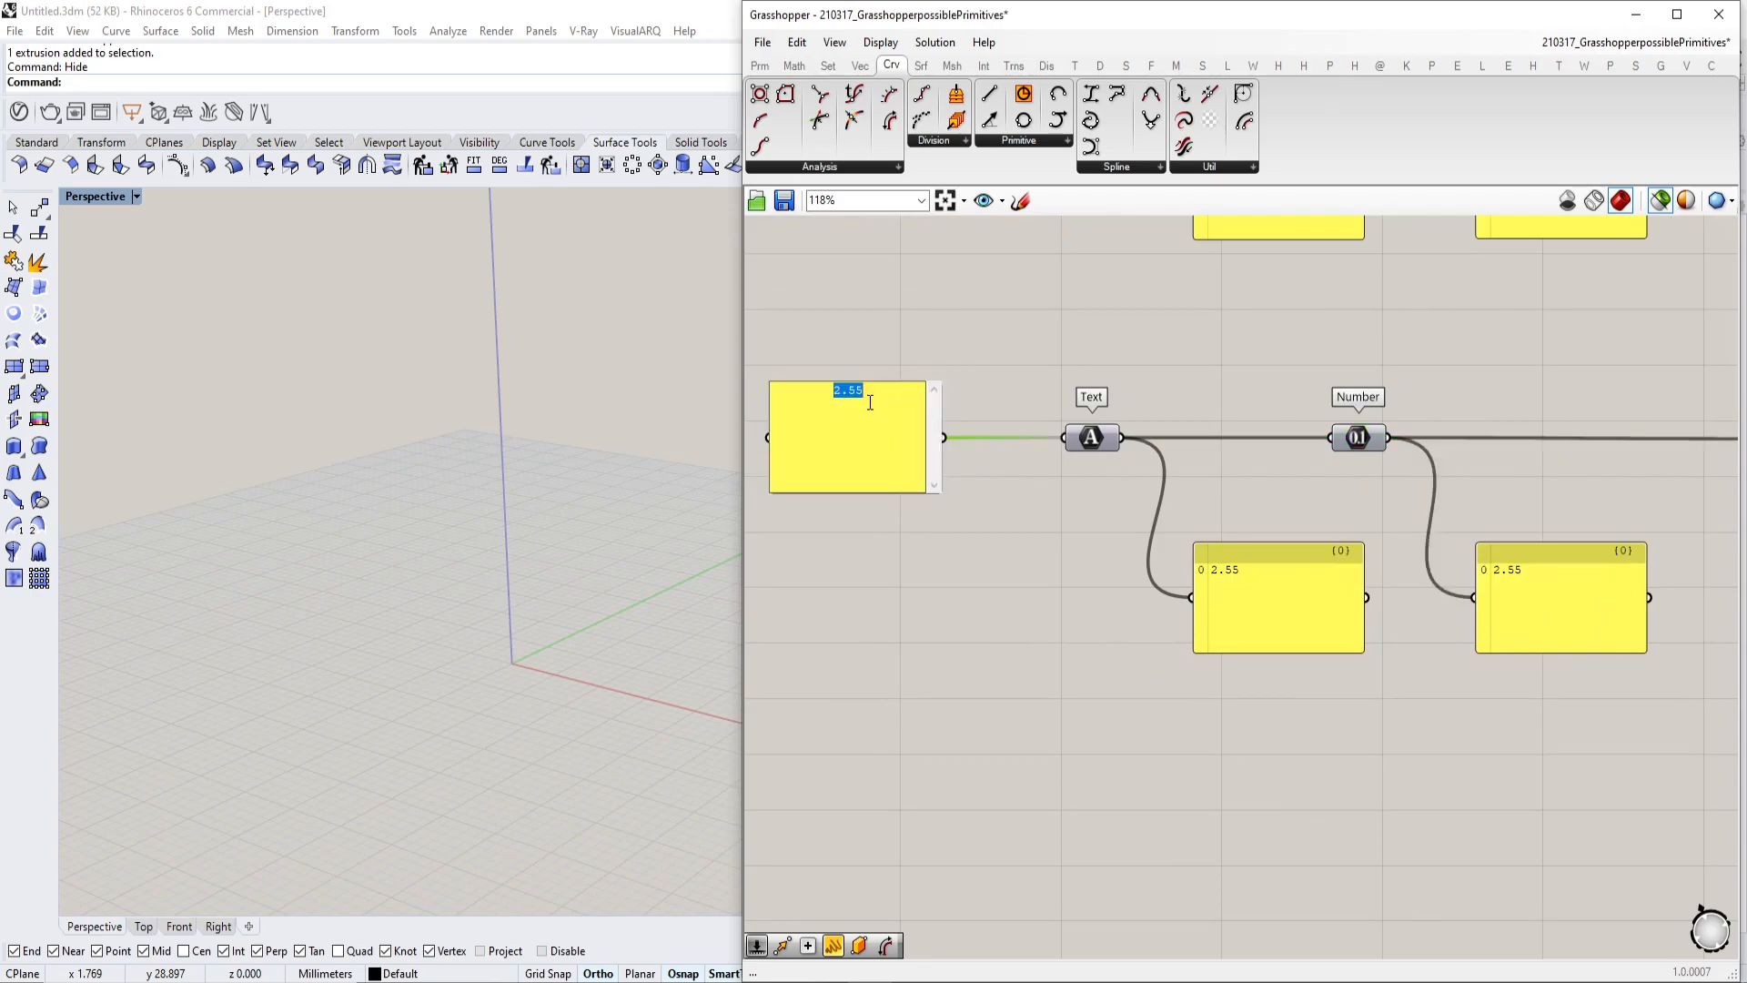
type("2.4")
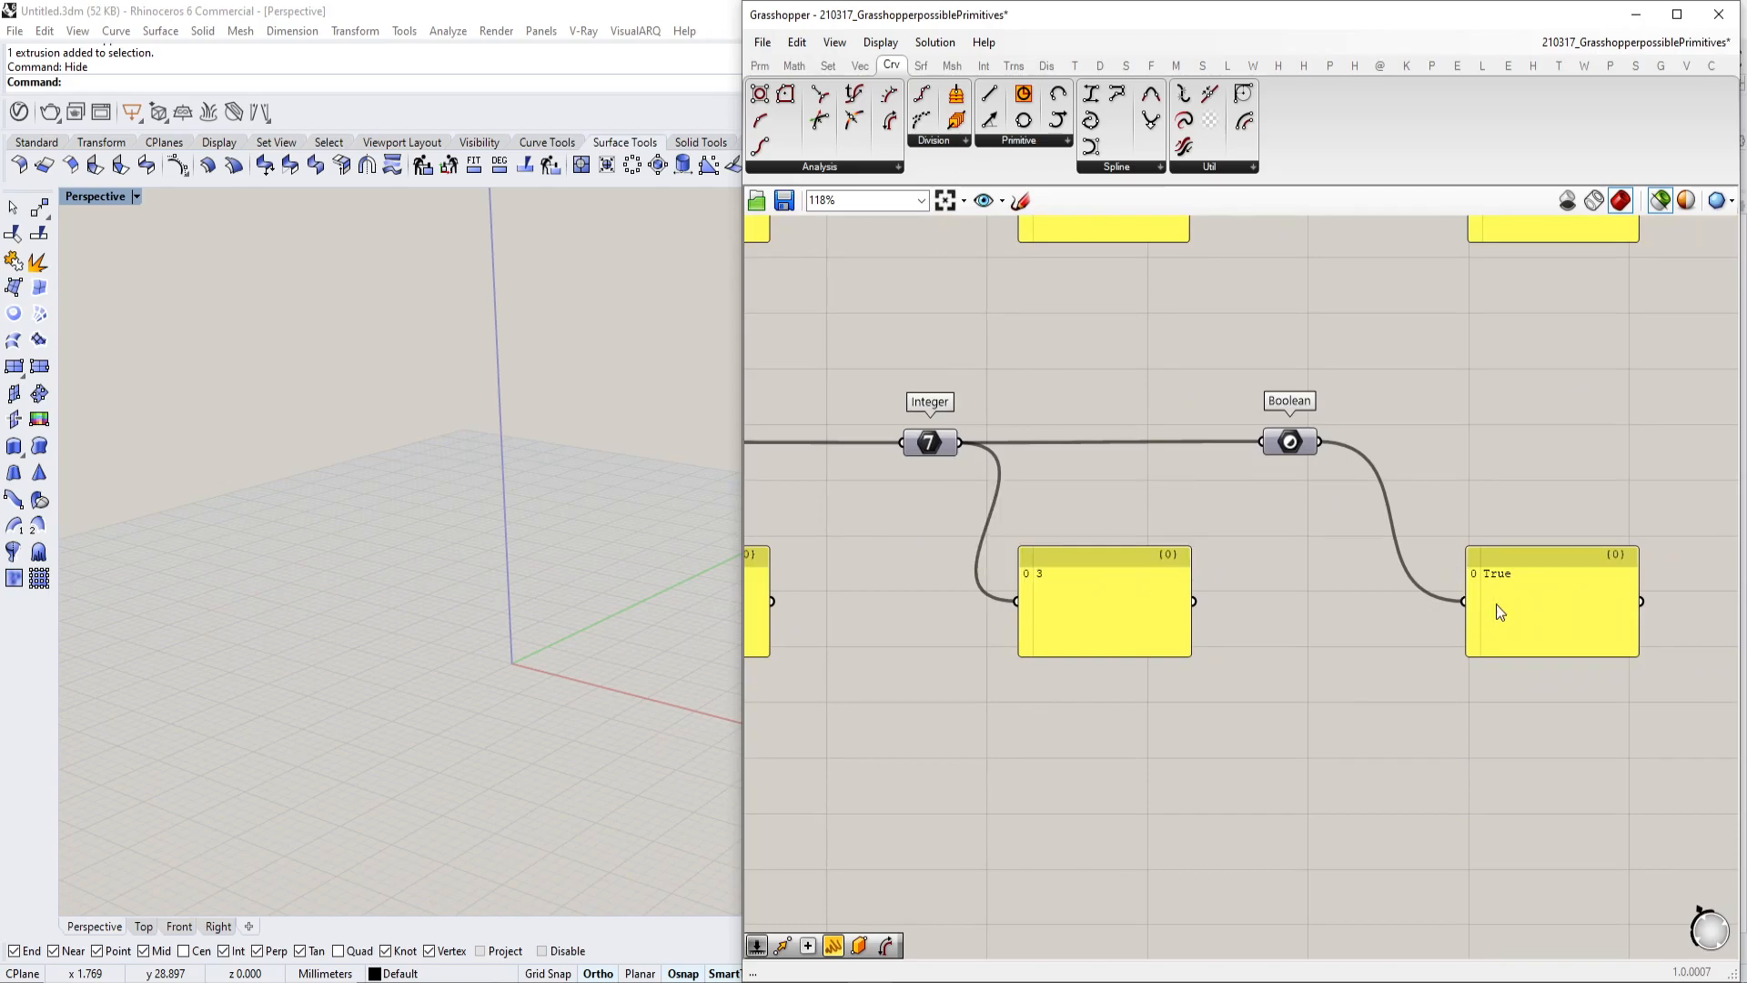
mouse_move(1096, 535)
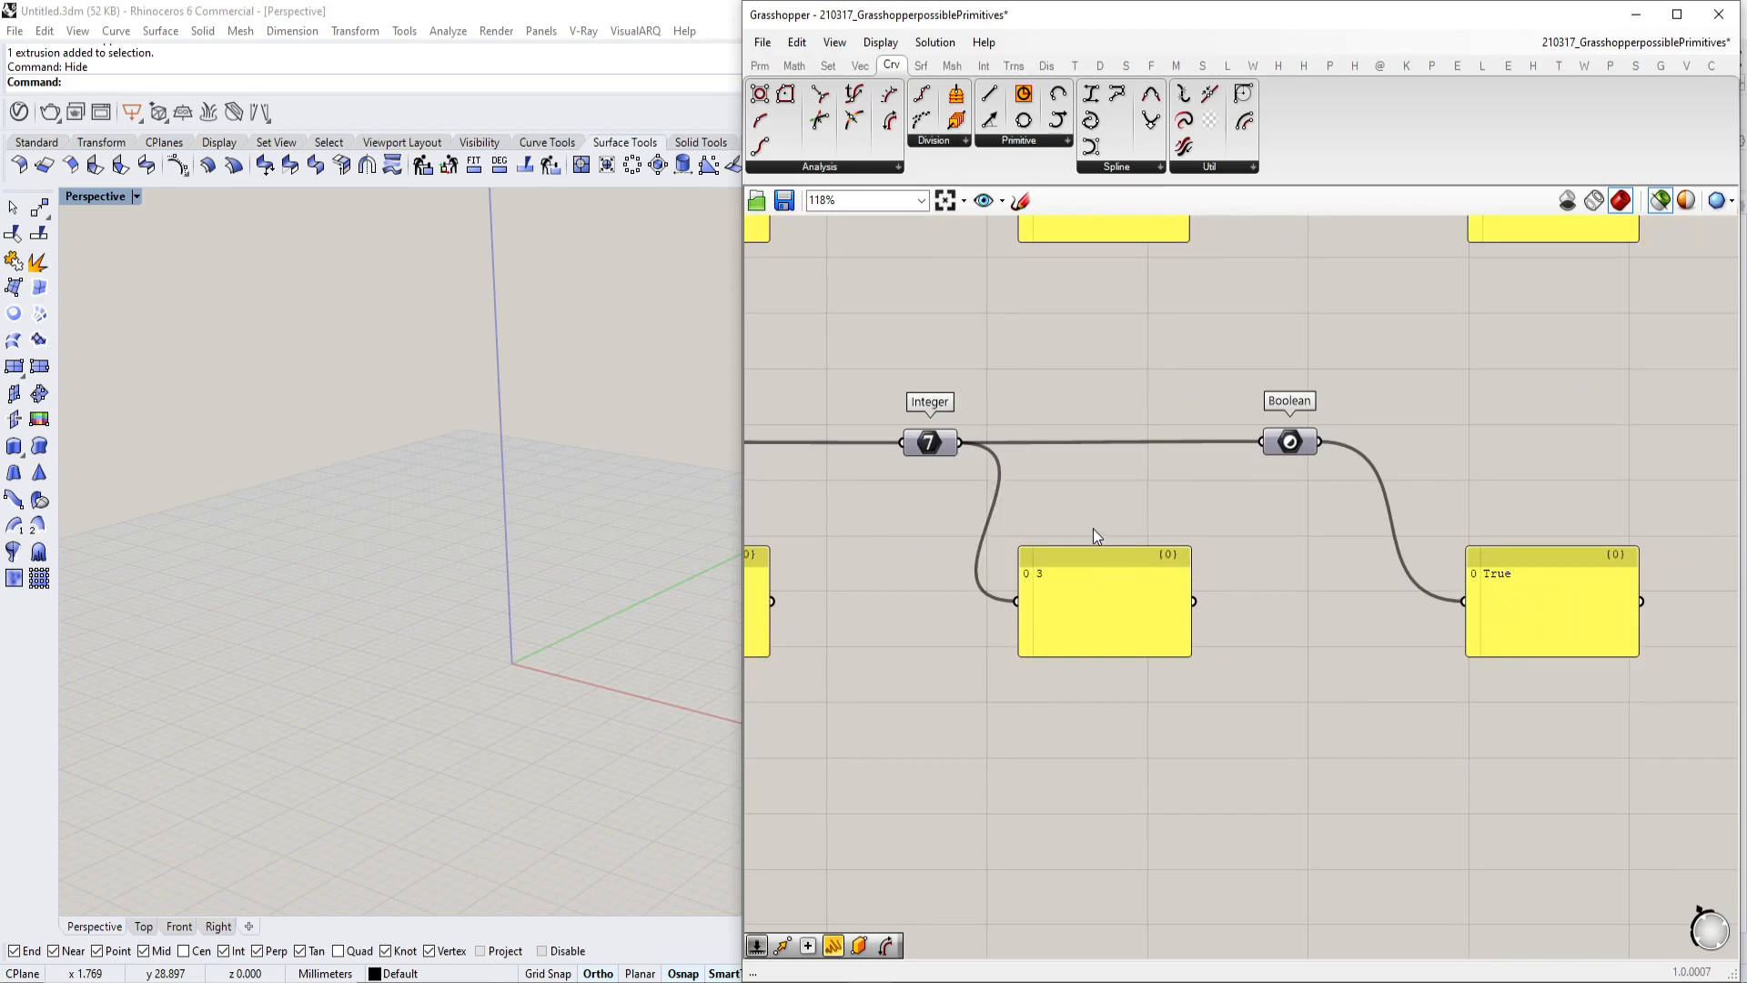
mouse_move(1423, 493)
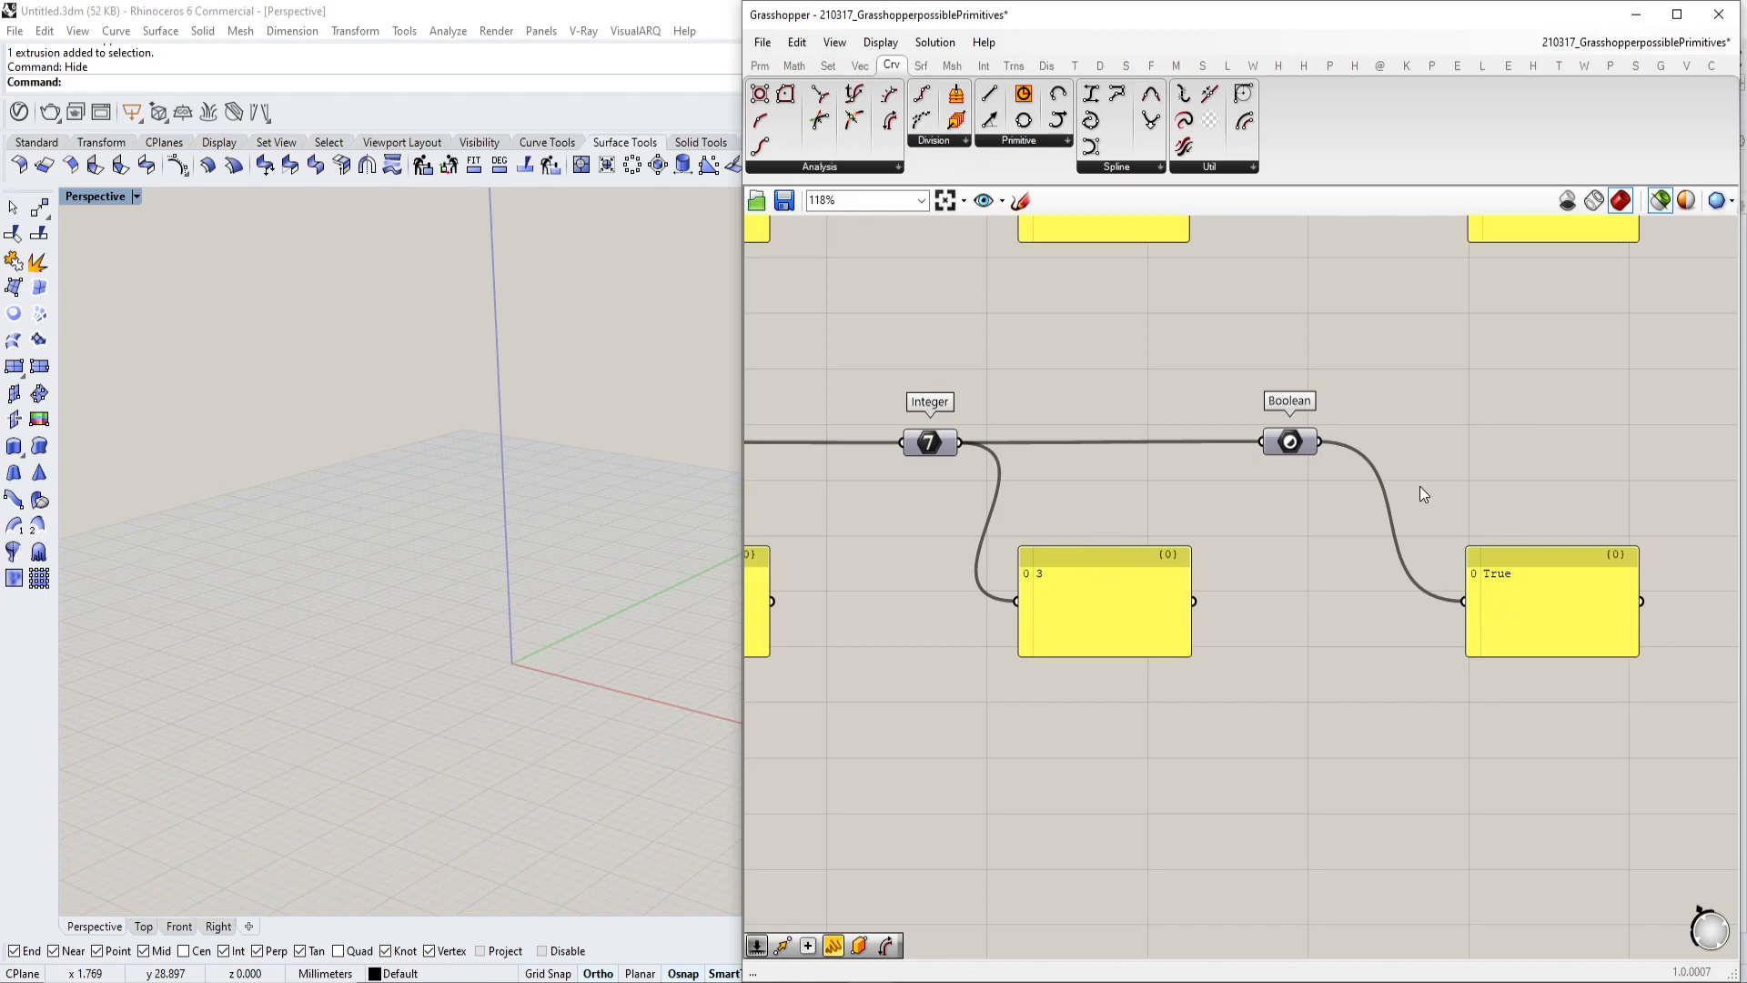
mouse_move(1452, 475)
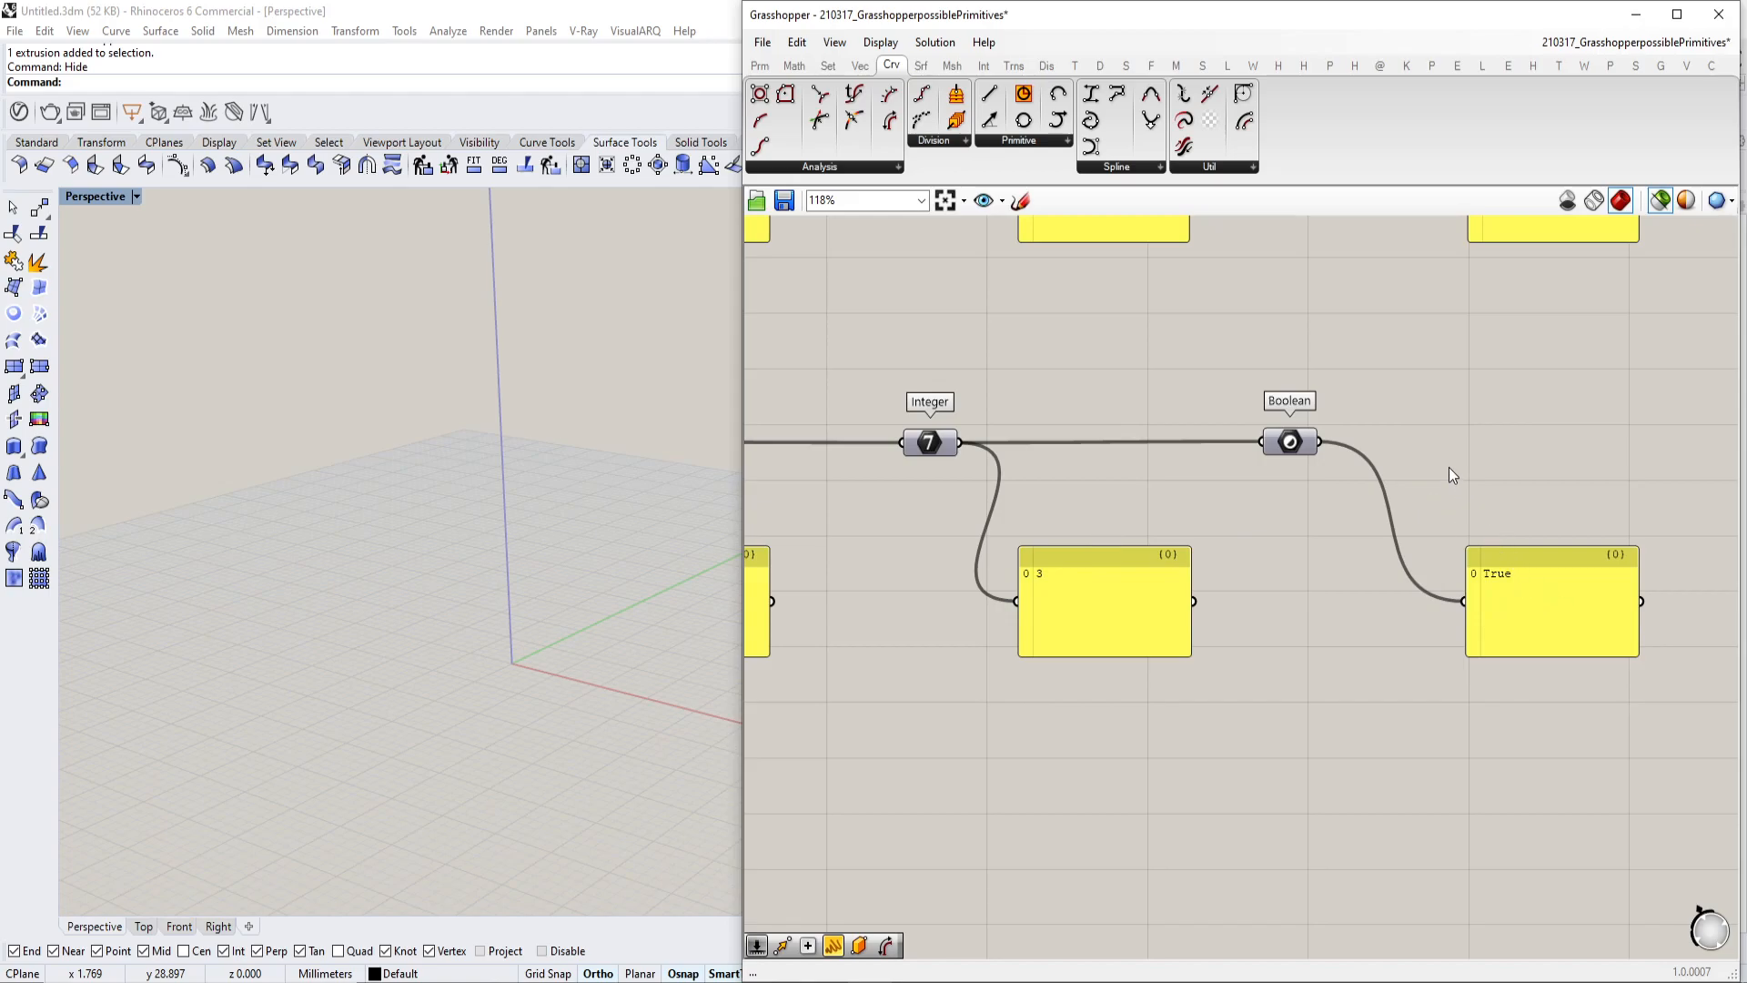
mouse_move(1406, 443)
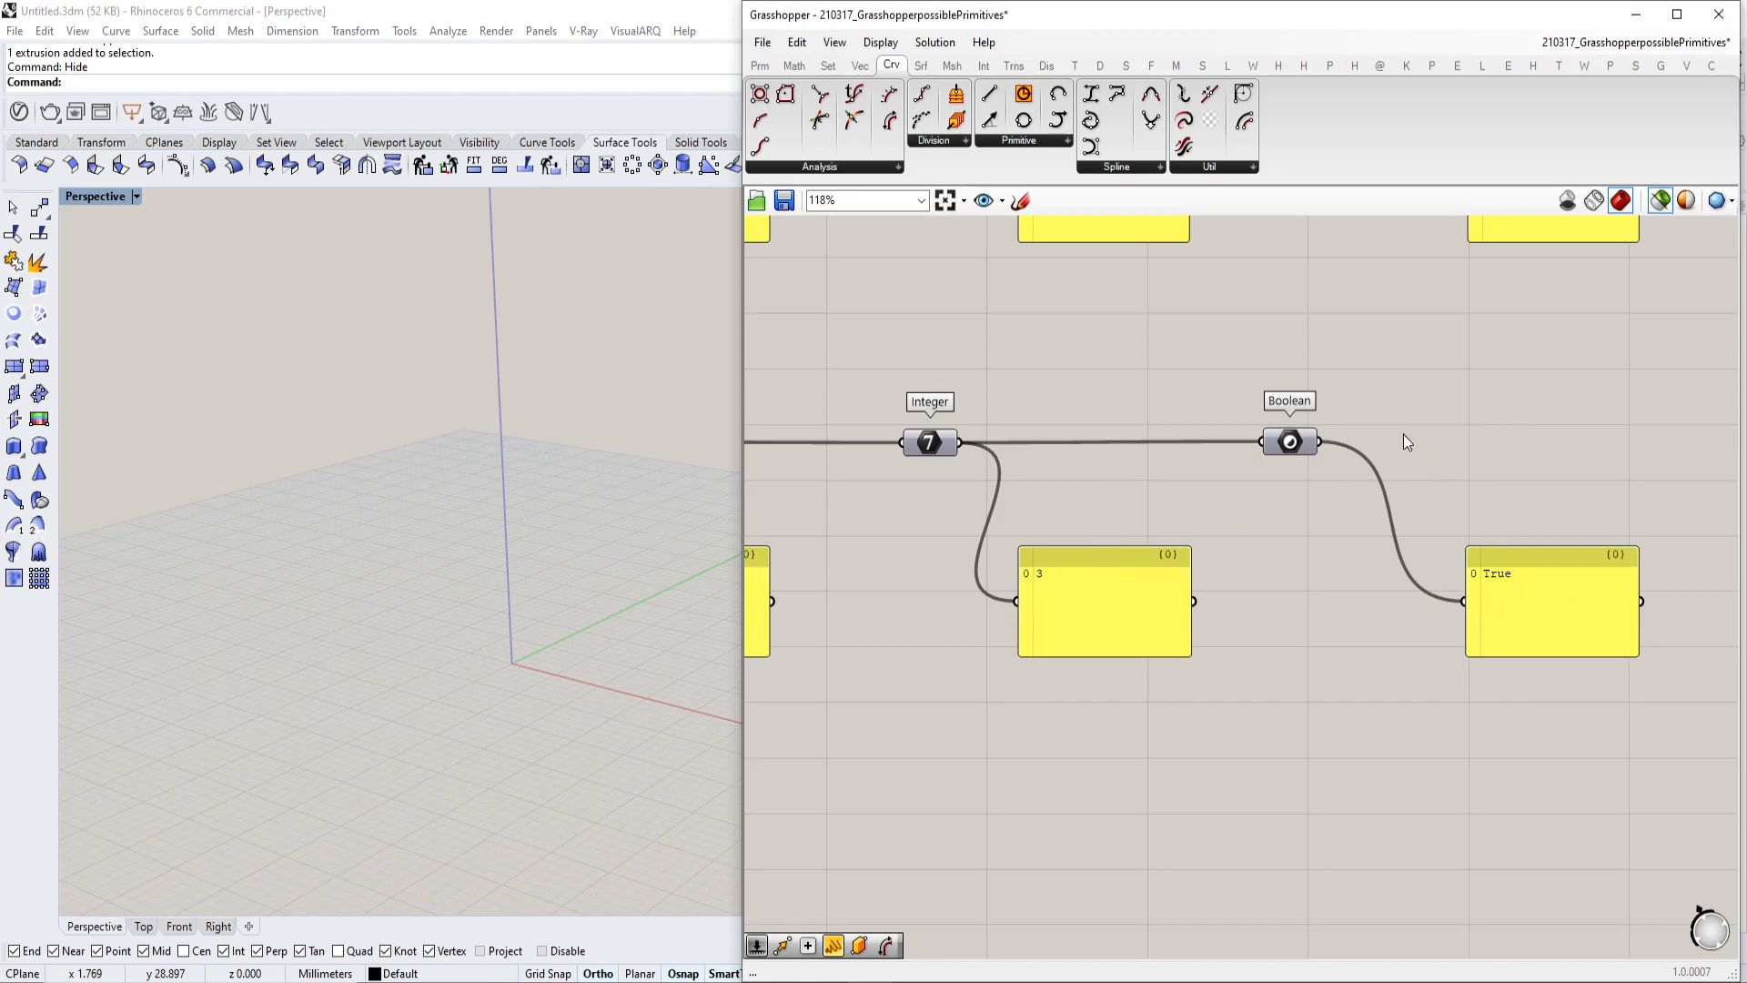
Create a Number Slider from a typed -5 and drag it to about -3 beside the Boolean
double_click(1130, 446)
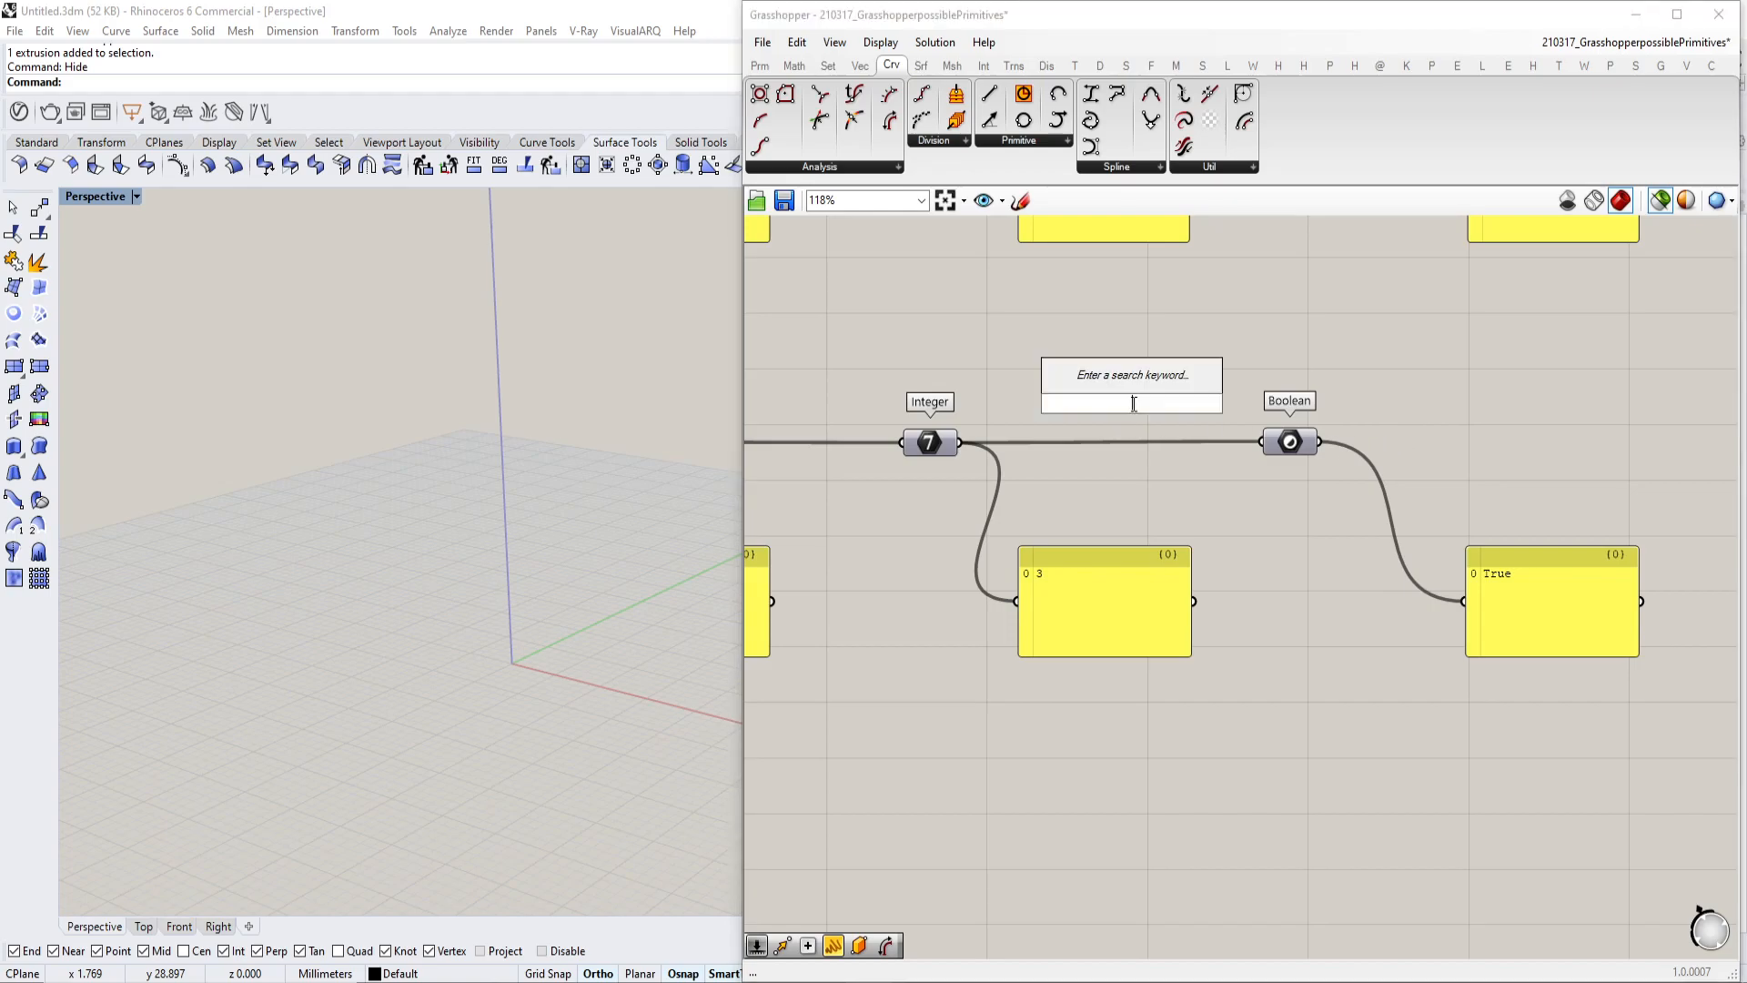
type("subt")
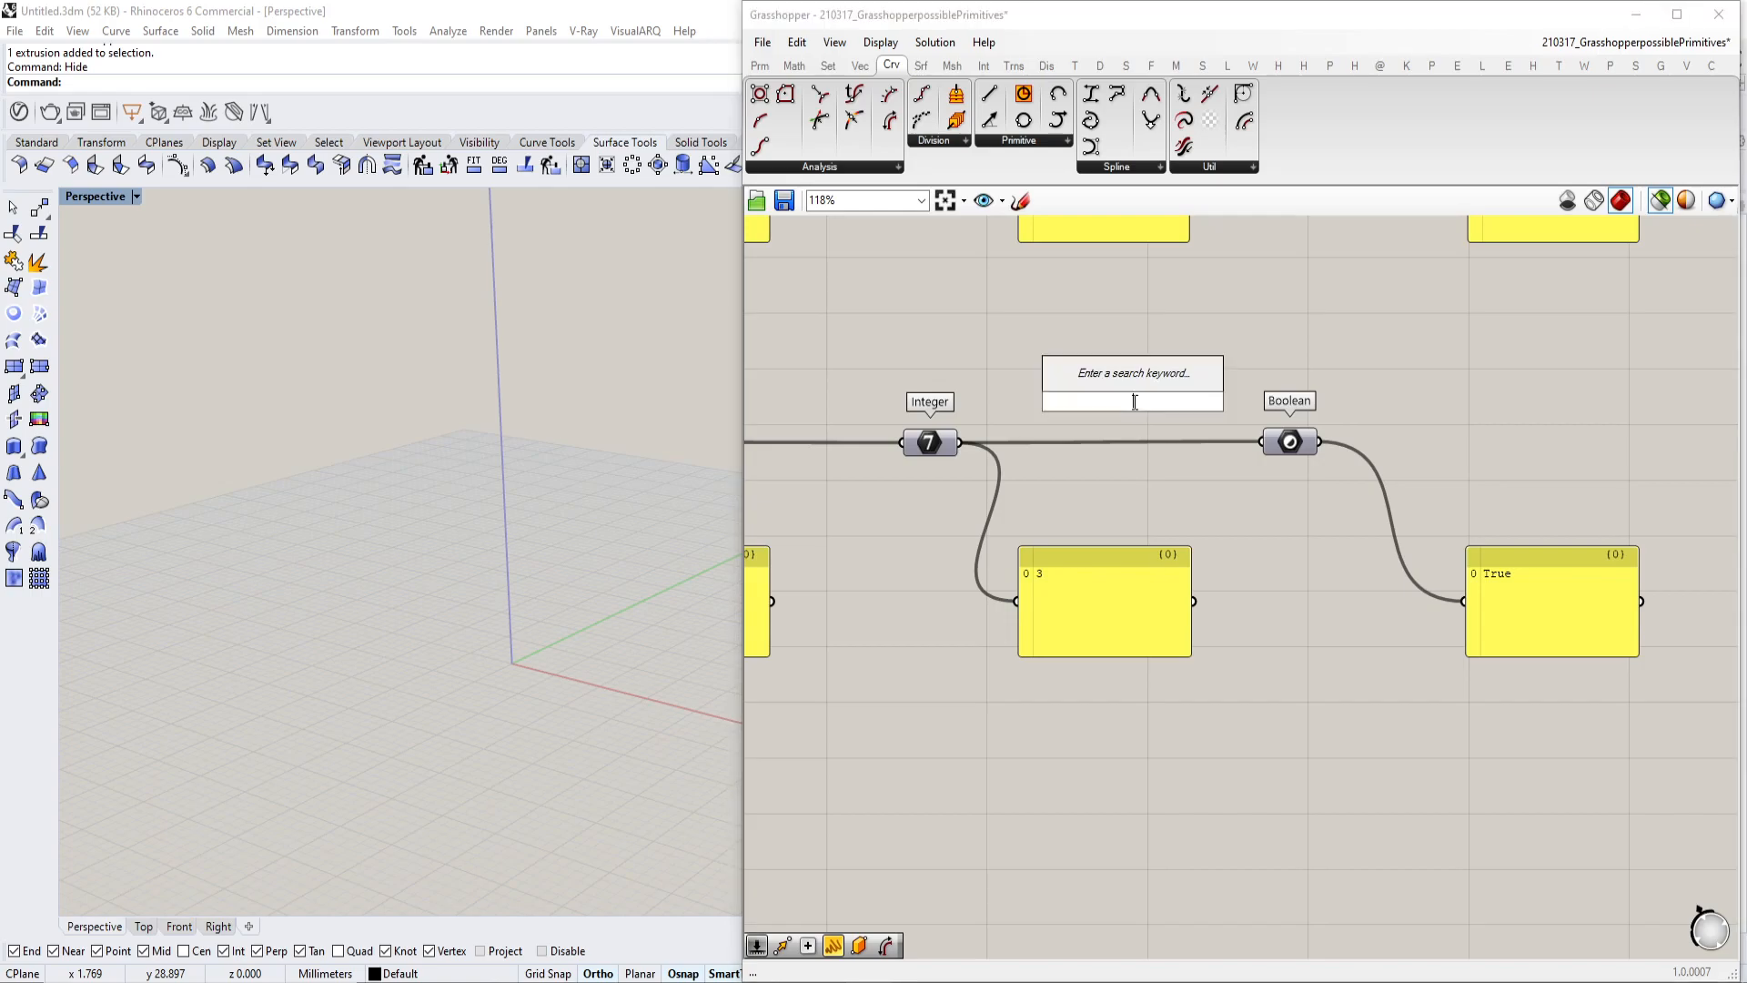
type("-")
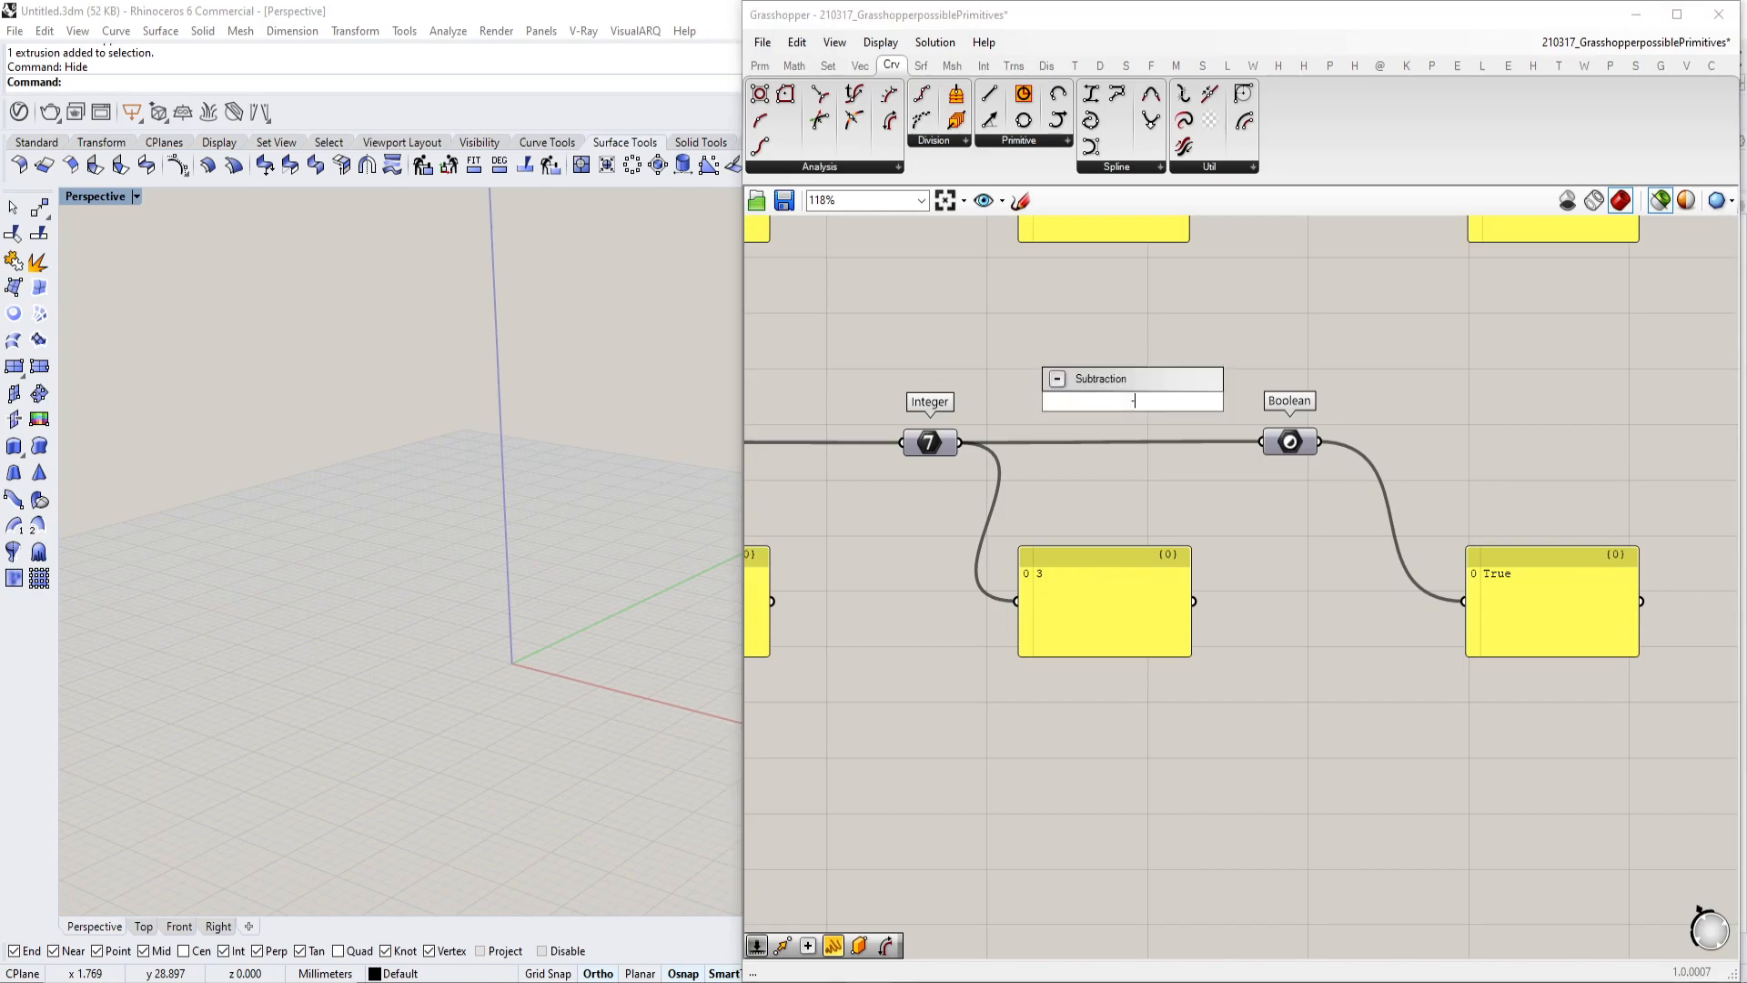
type("-5")
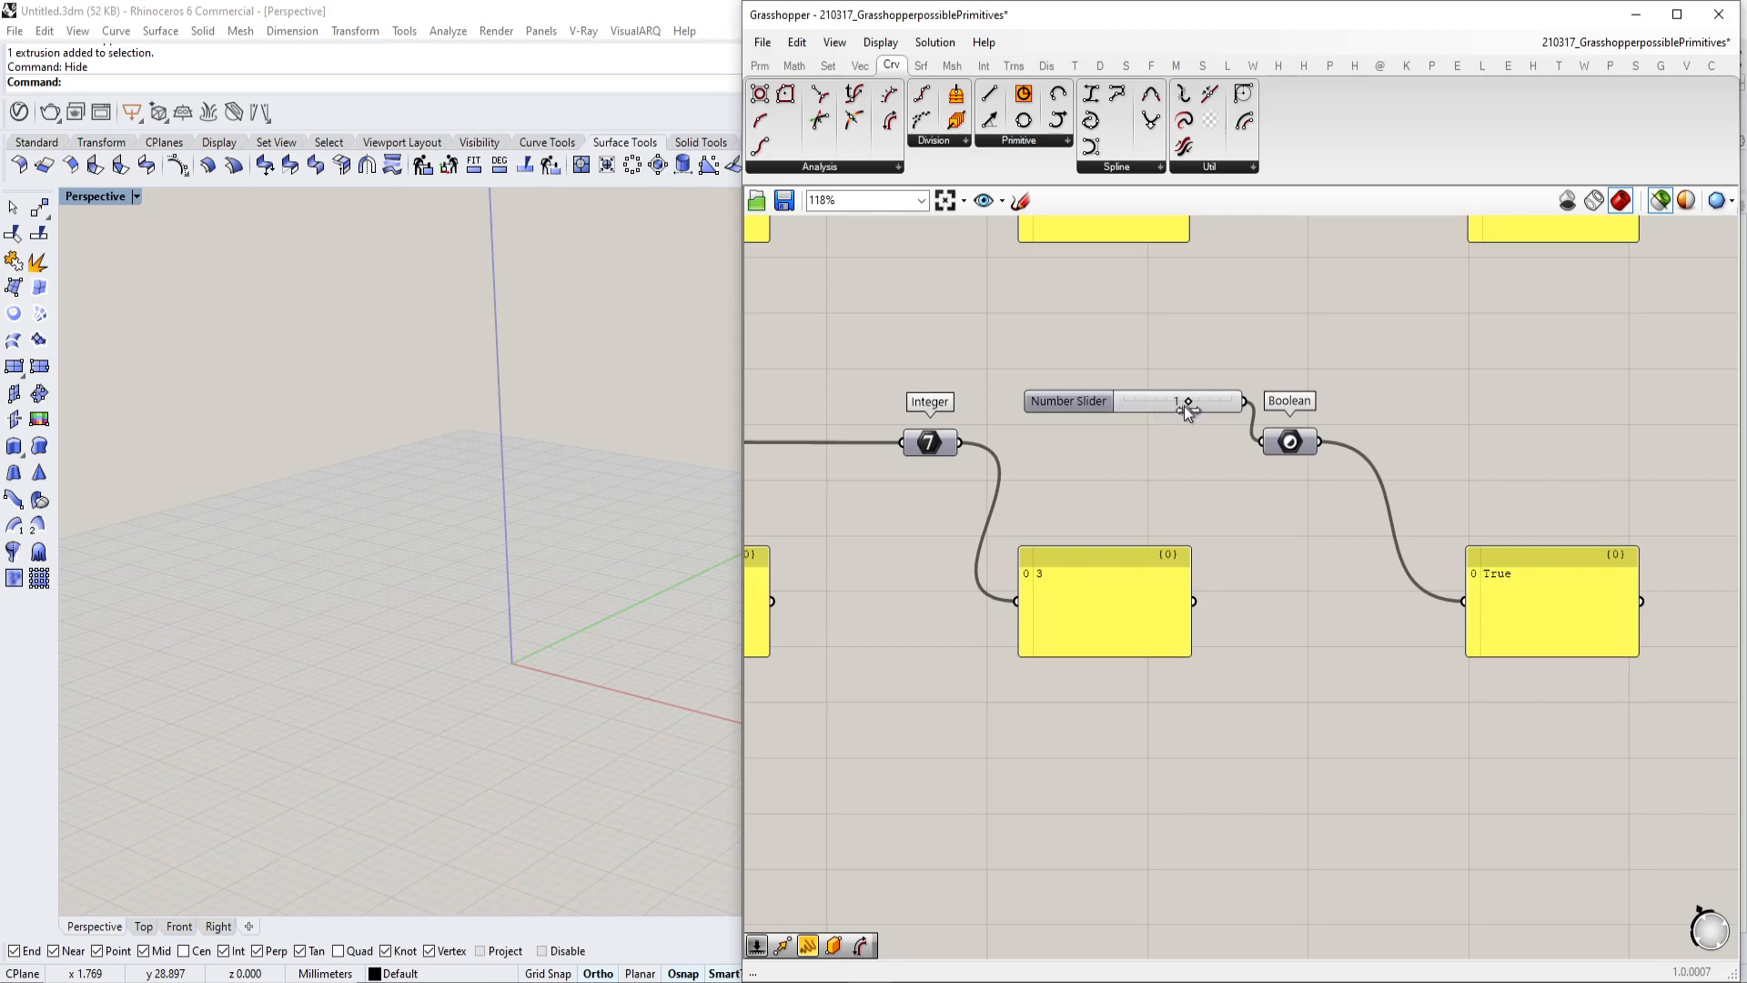
left_click_drag(1187, 400, 1168, 400)
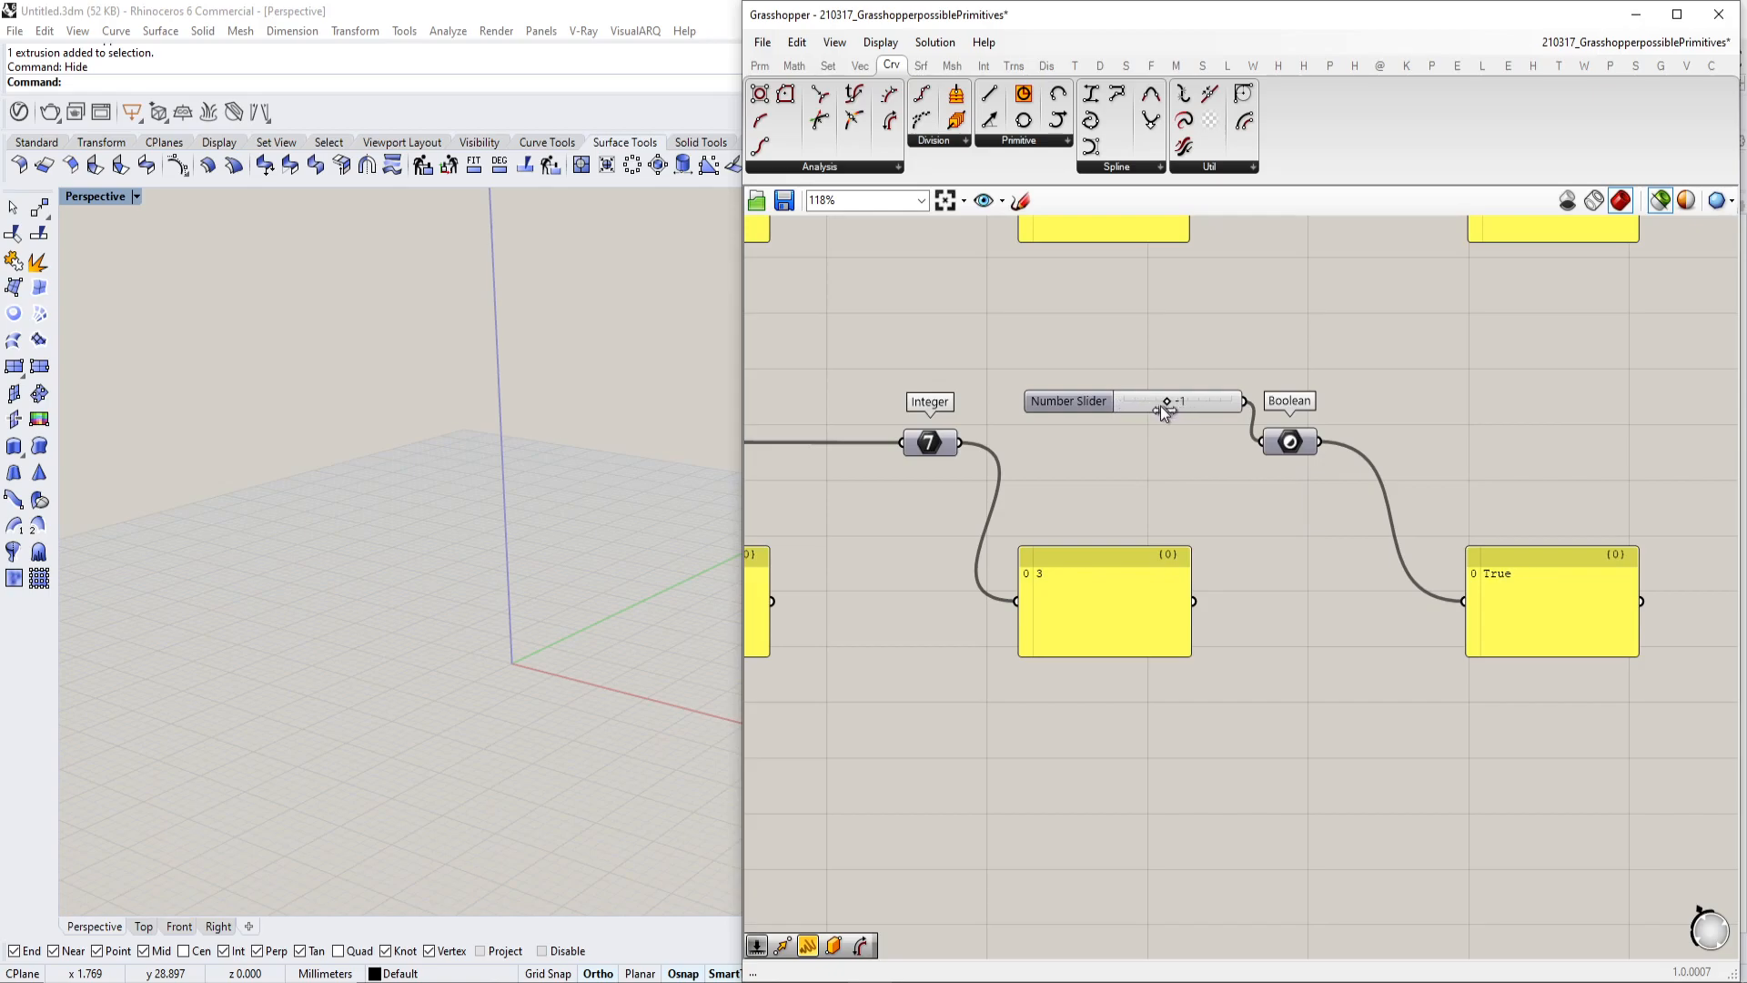
left_click_drag(1166, 400, 1144, 401)
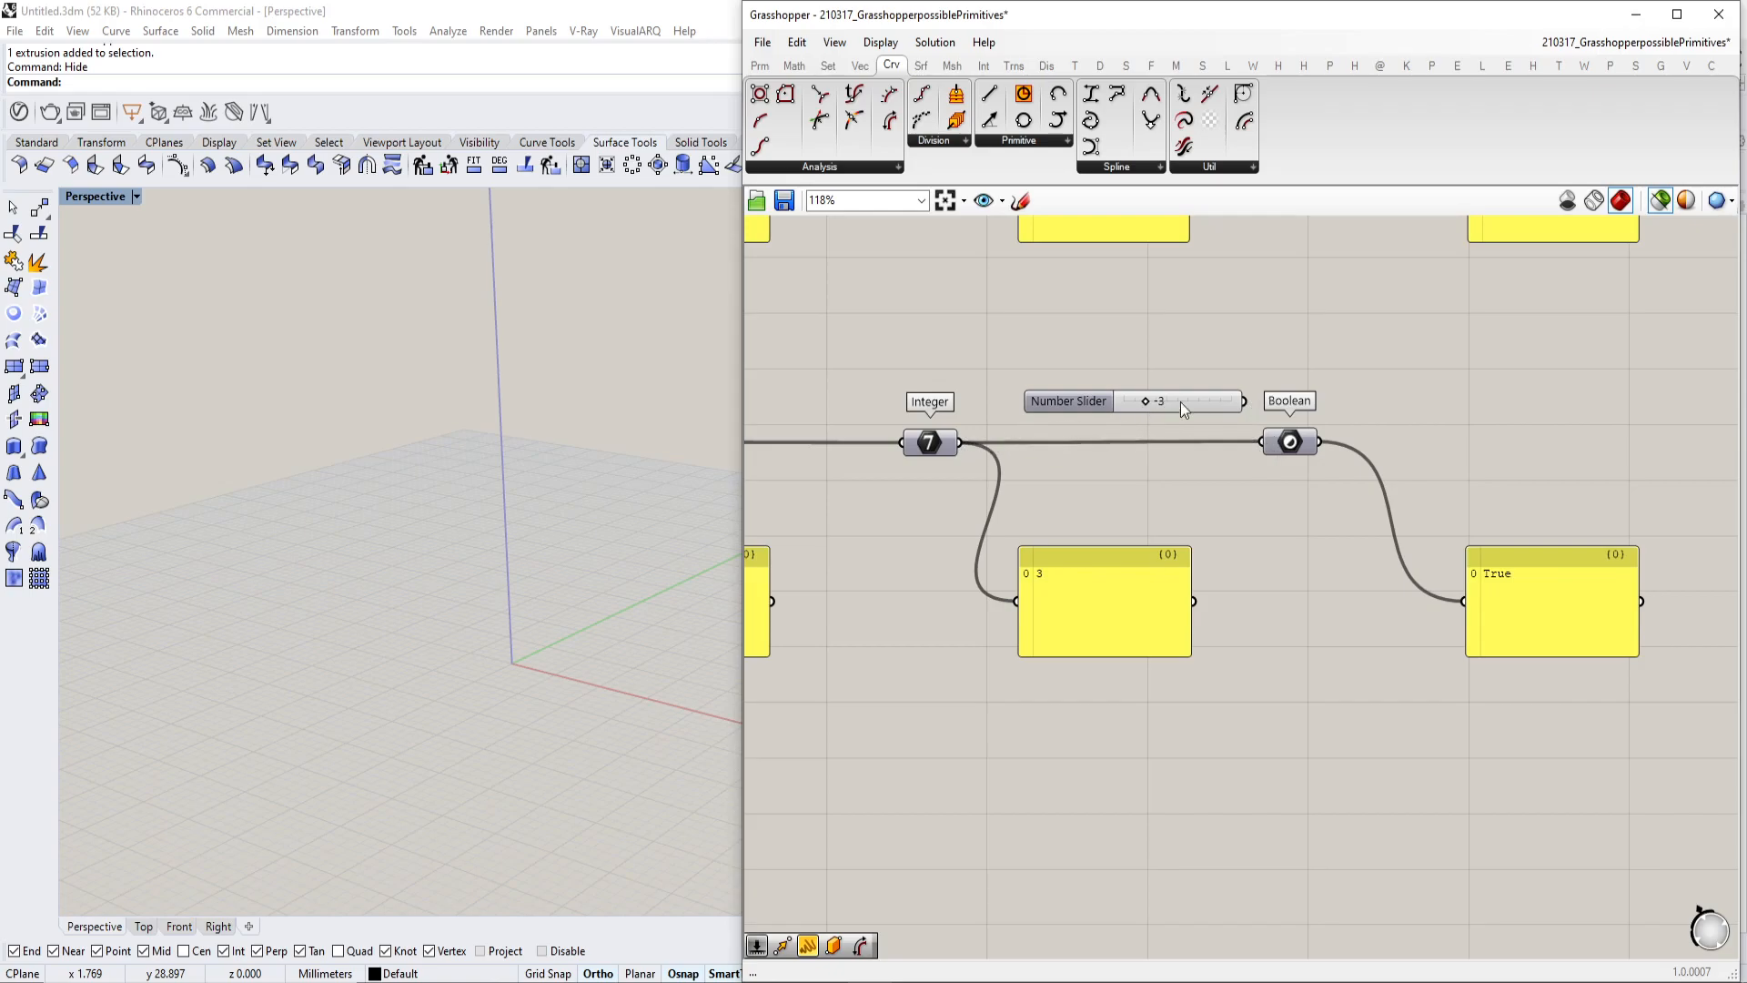
scroll("down", 3)
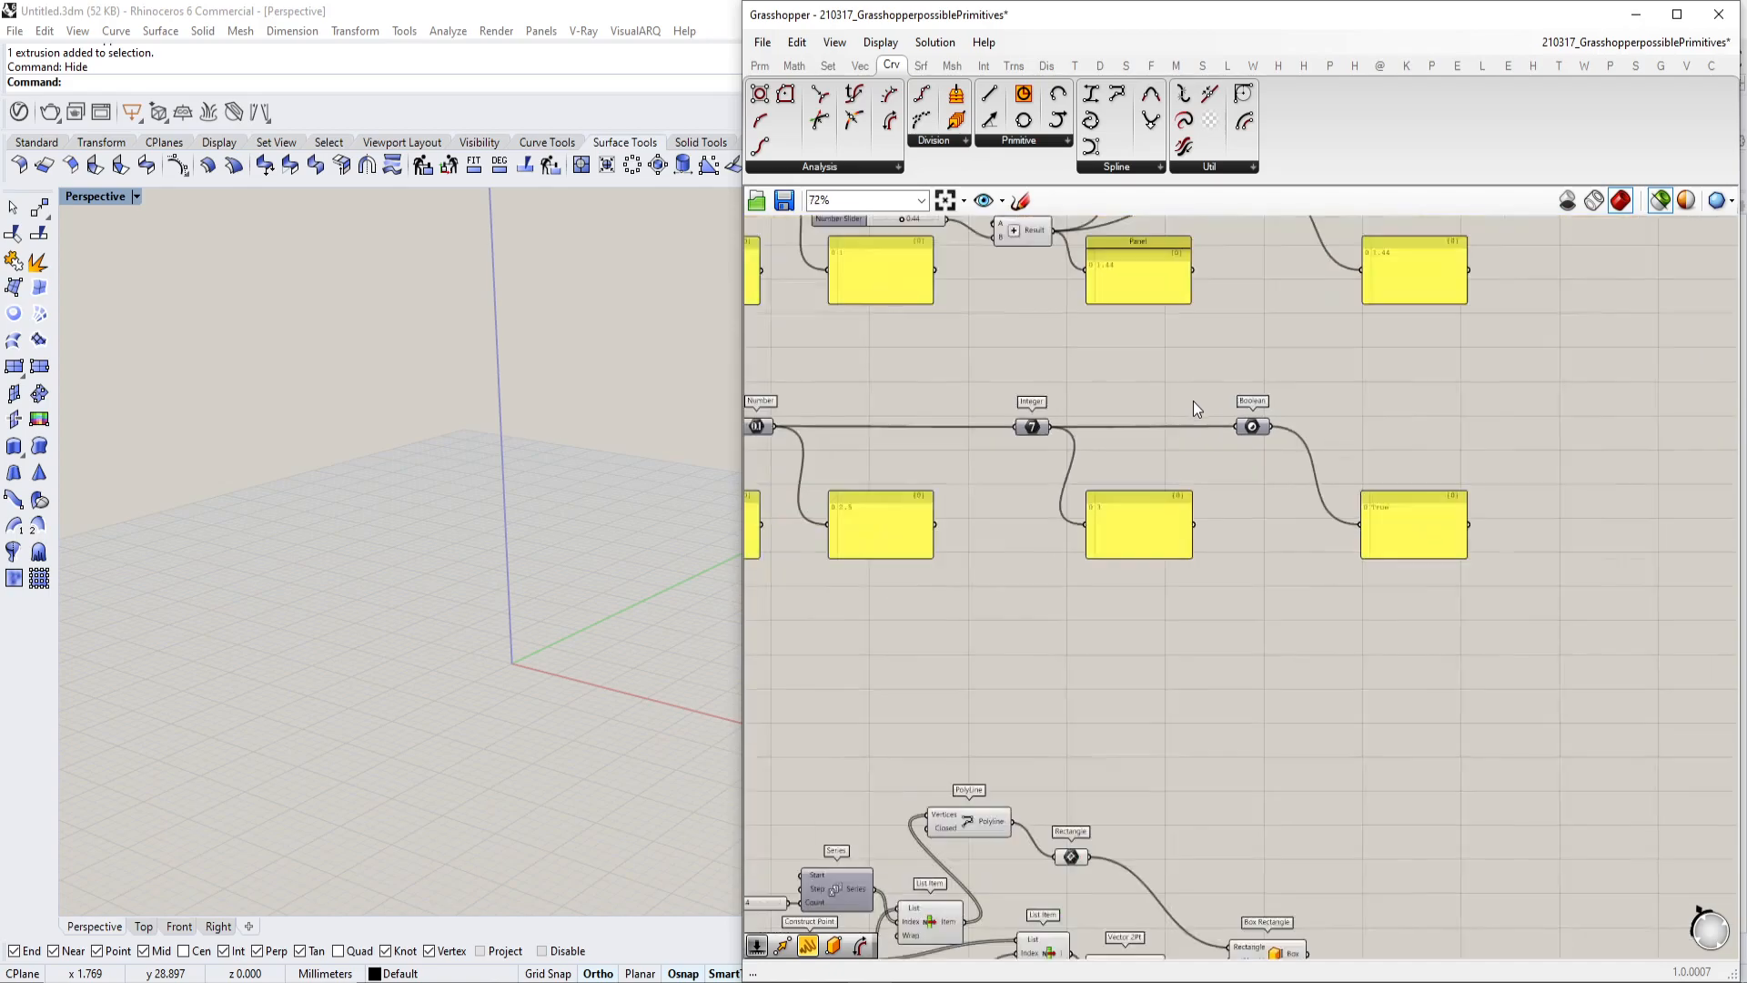
scroll("down", 3)
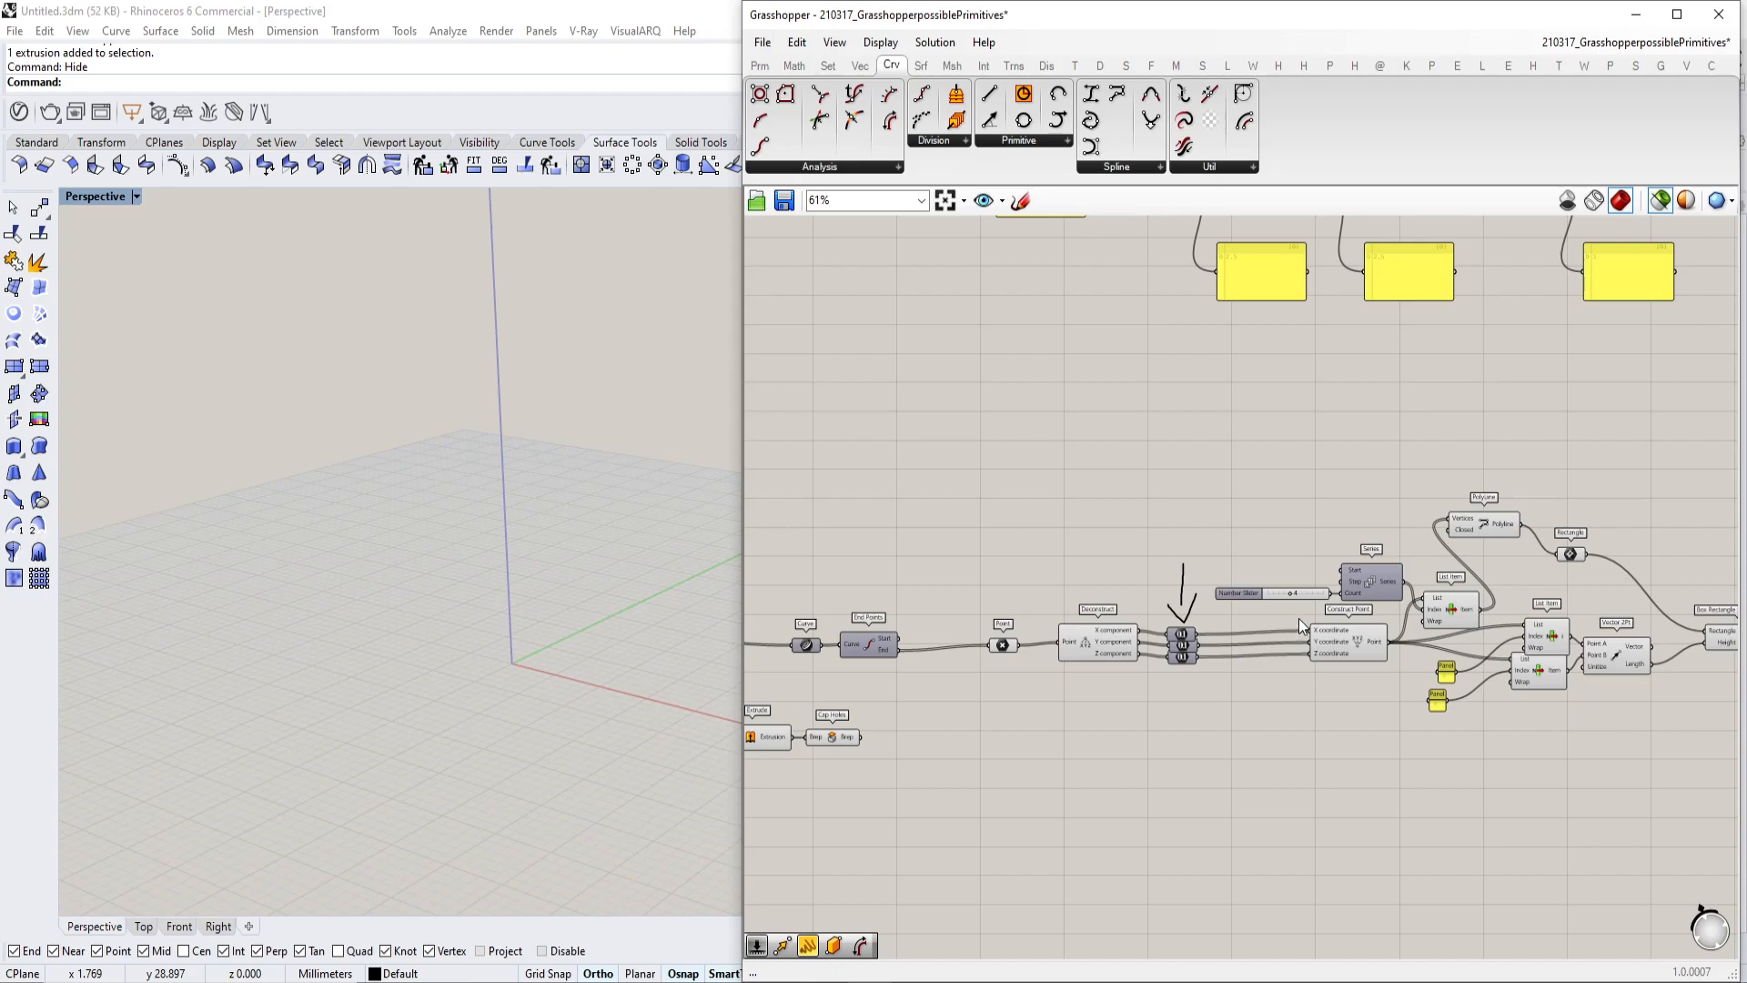
mouse_move(1296, 616)
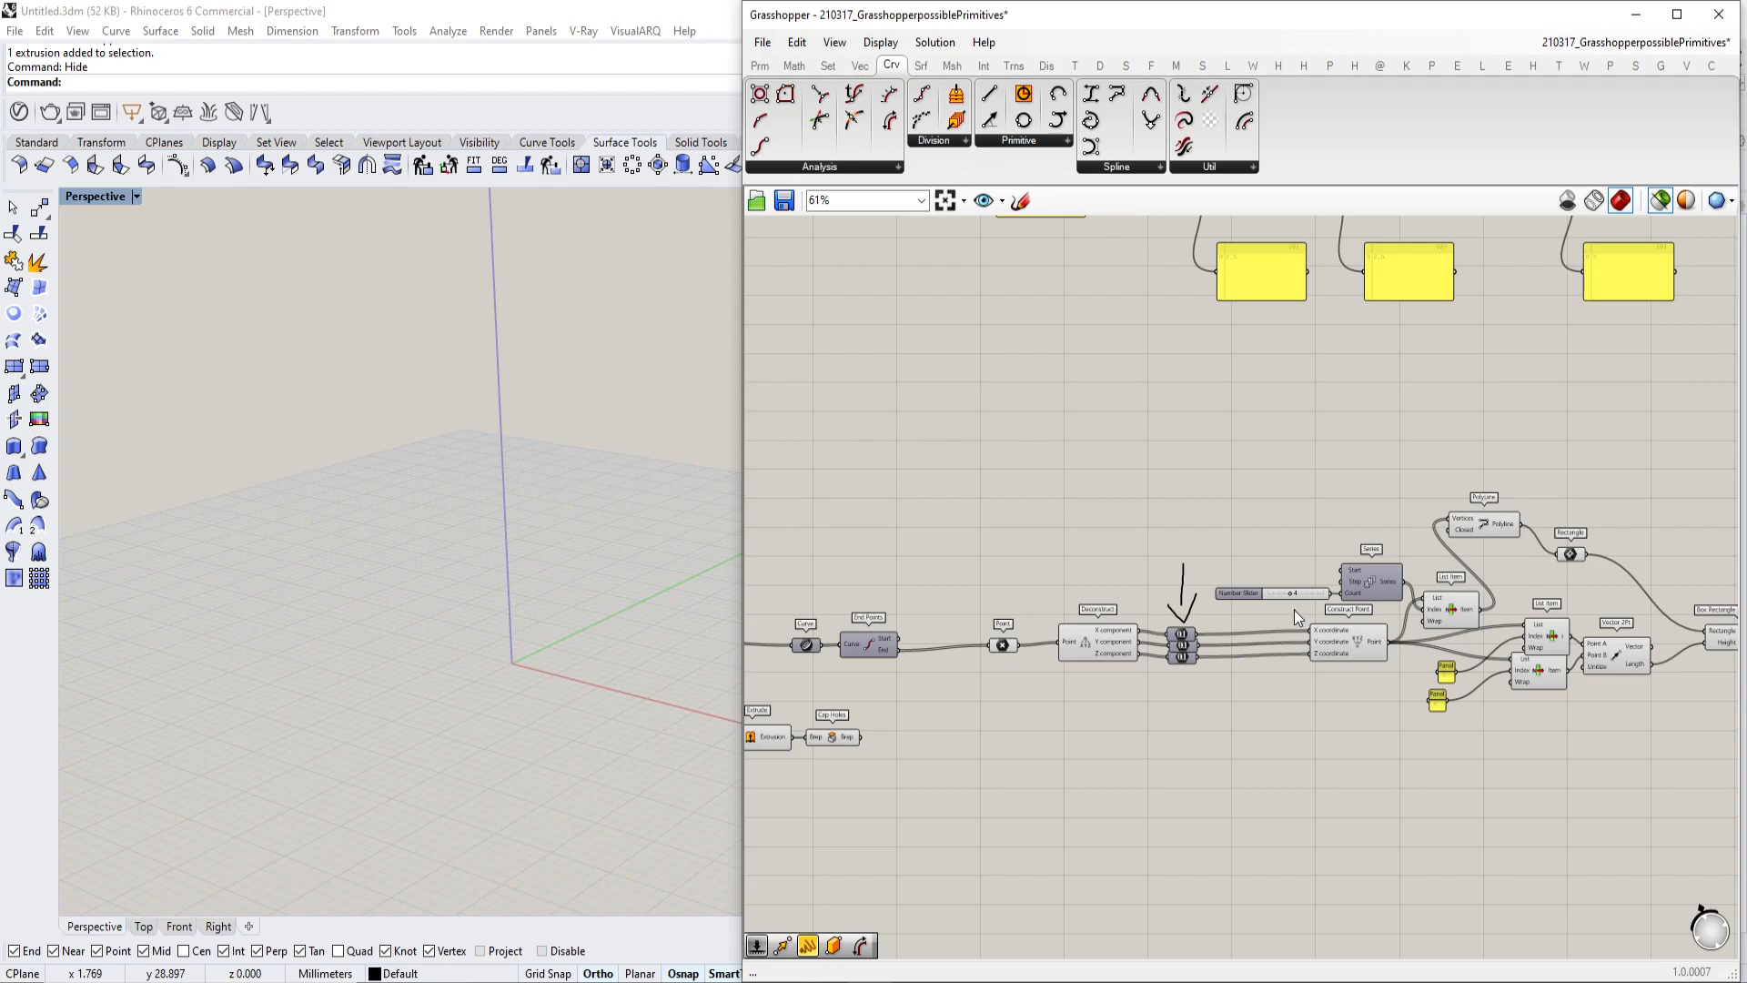